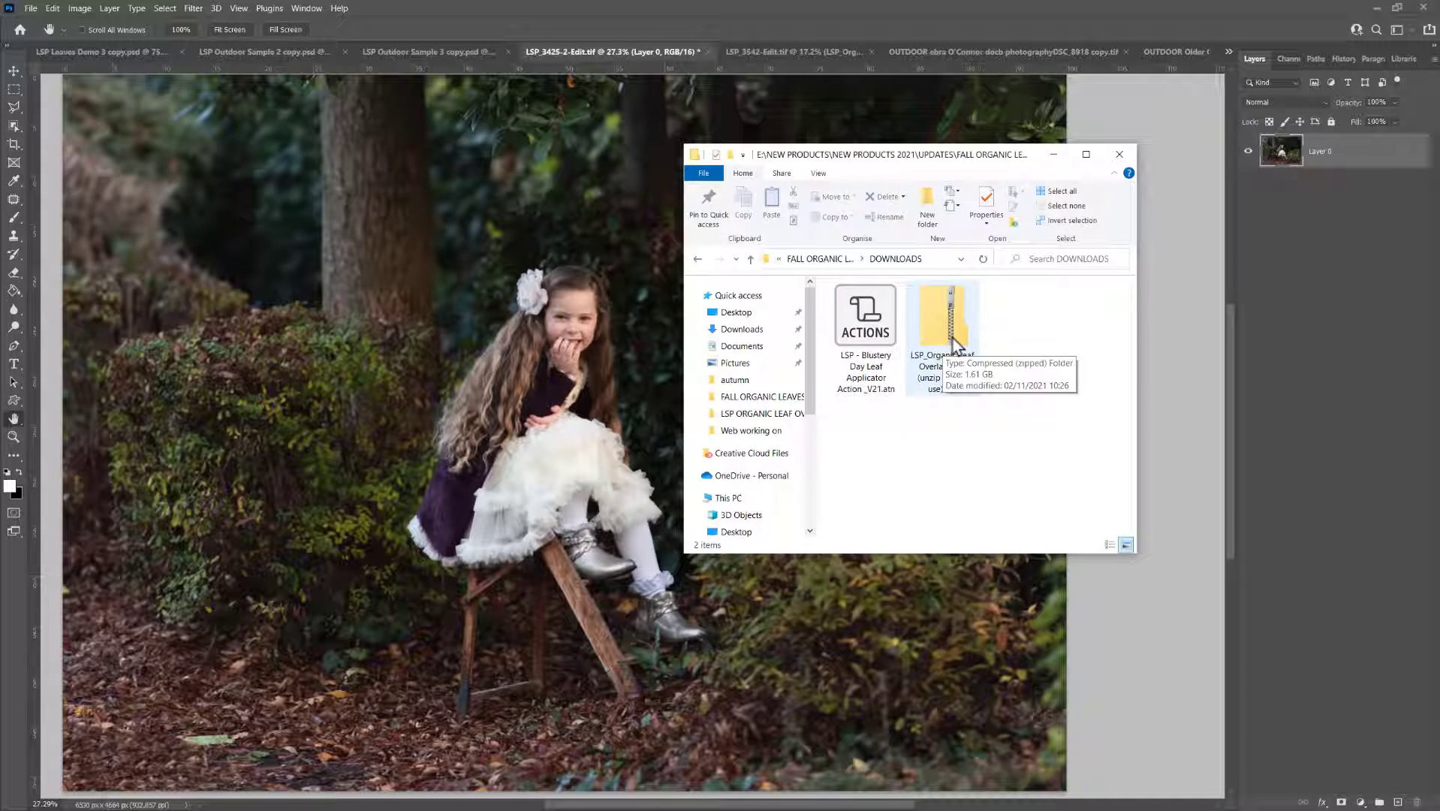
pyautogui.moveTo(963, 331)
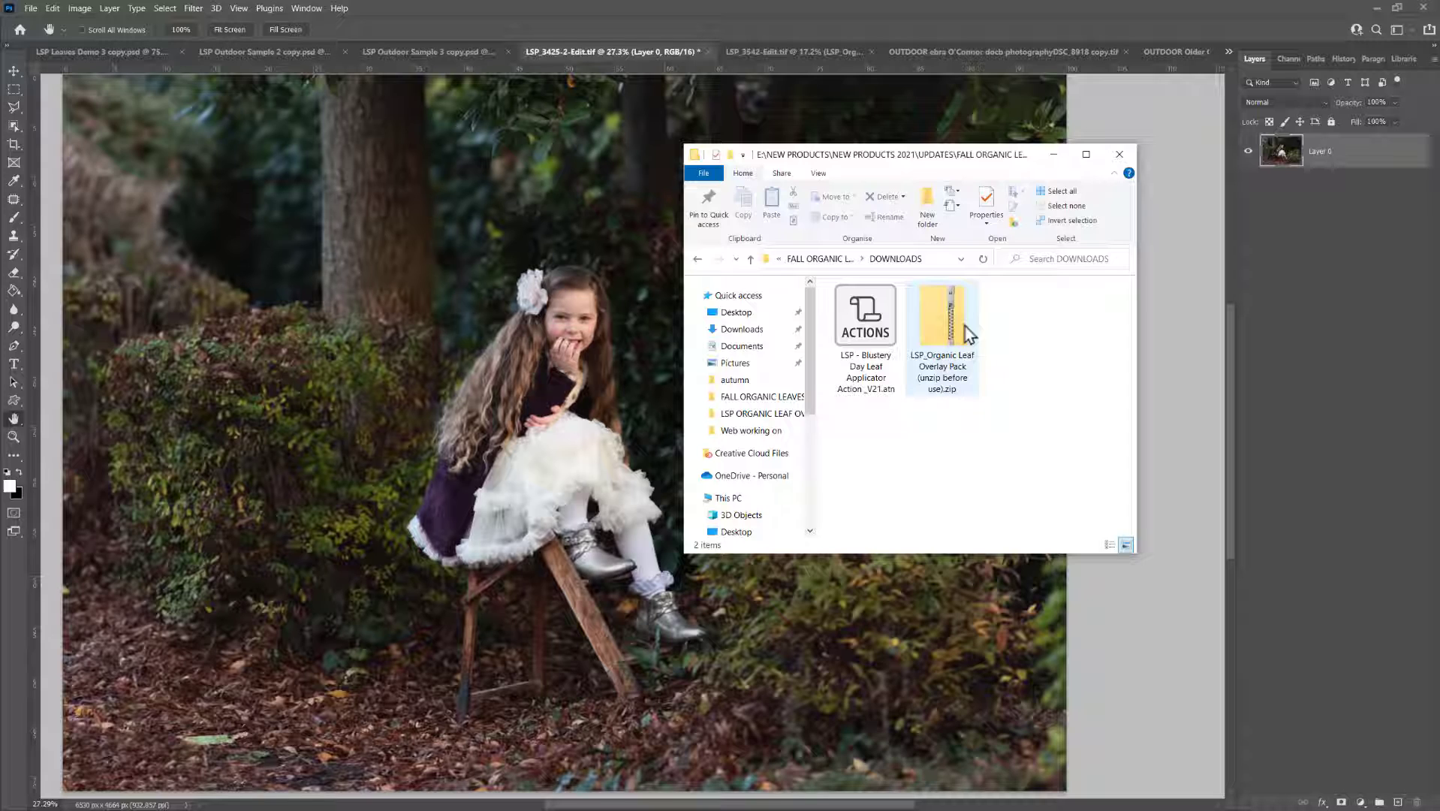
# Extract the LSP_Organic Leaf Overlay Pack zip into the DOWNLOADS folder.
pyautogui.click(940, 312)
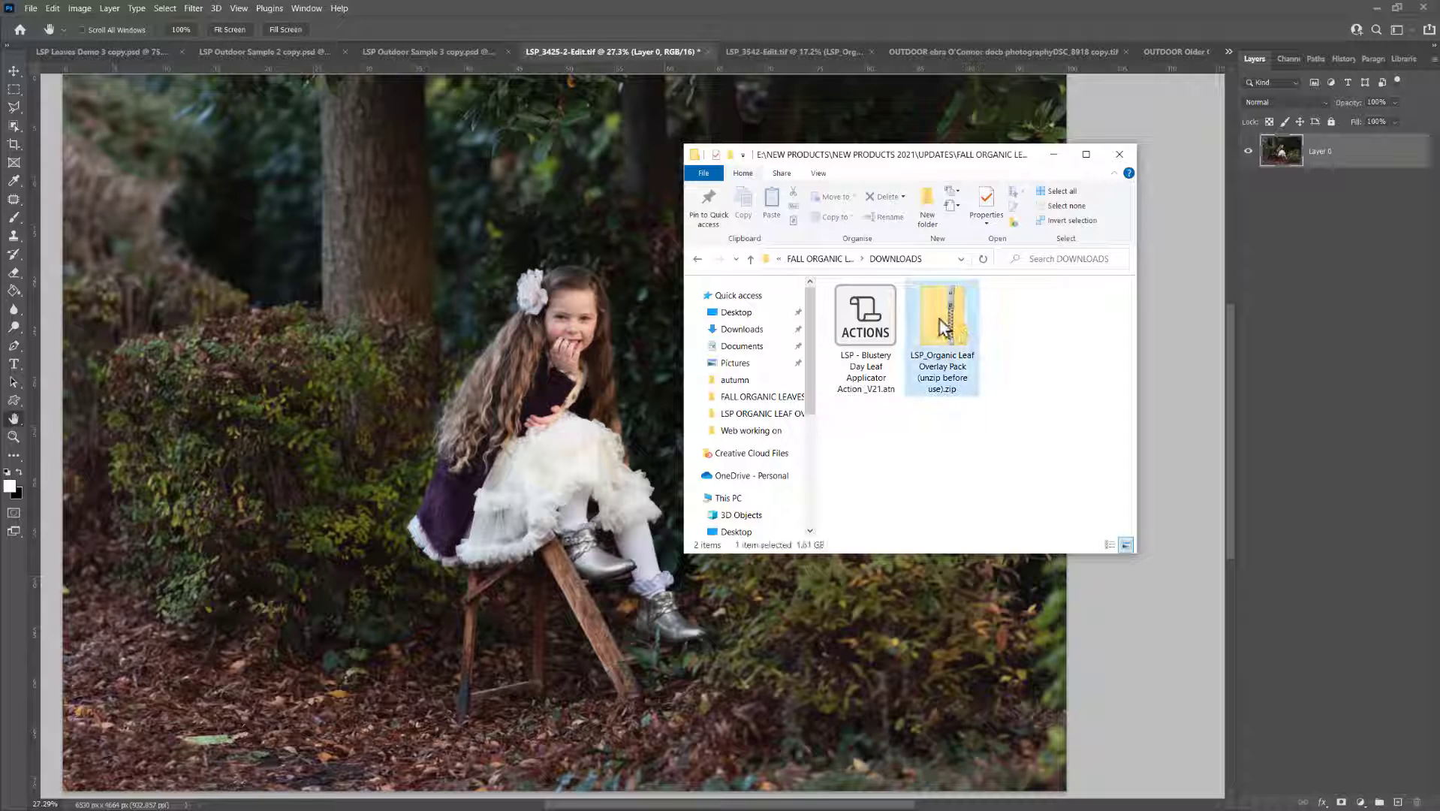
pyautogui.click(941, 316)
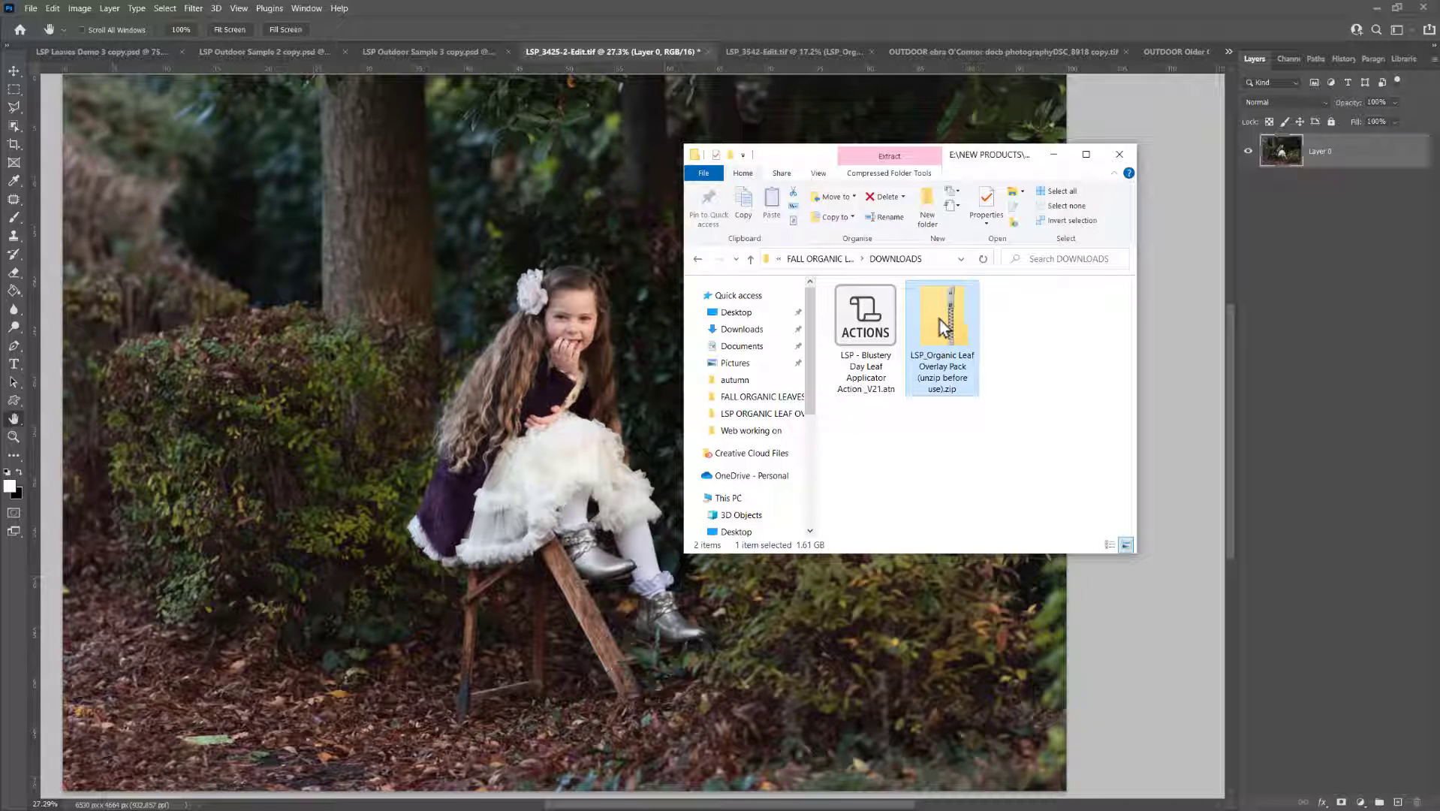
pyautogui.moveTo(941, 330)
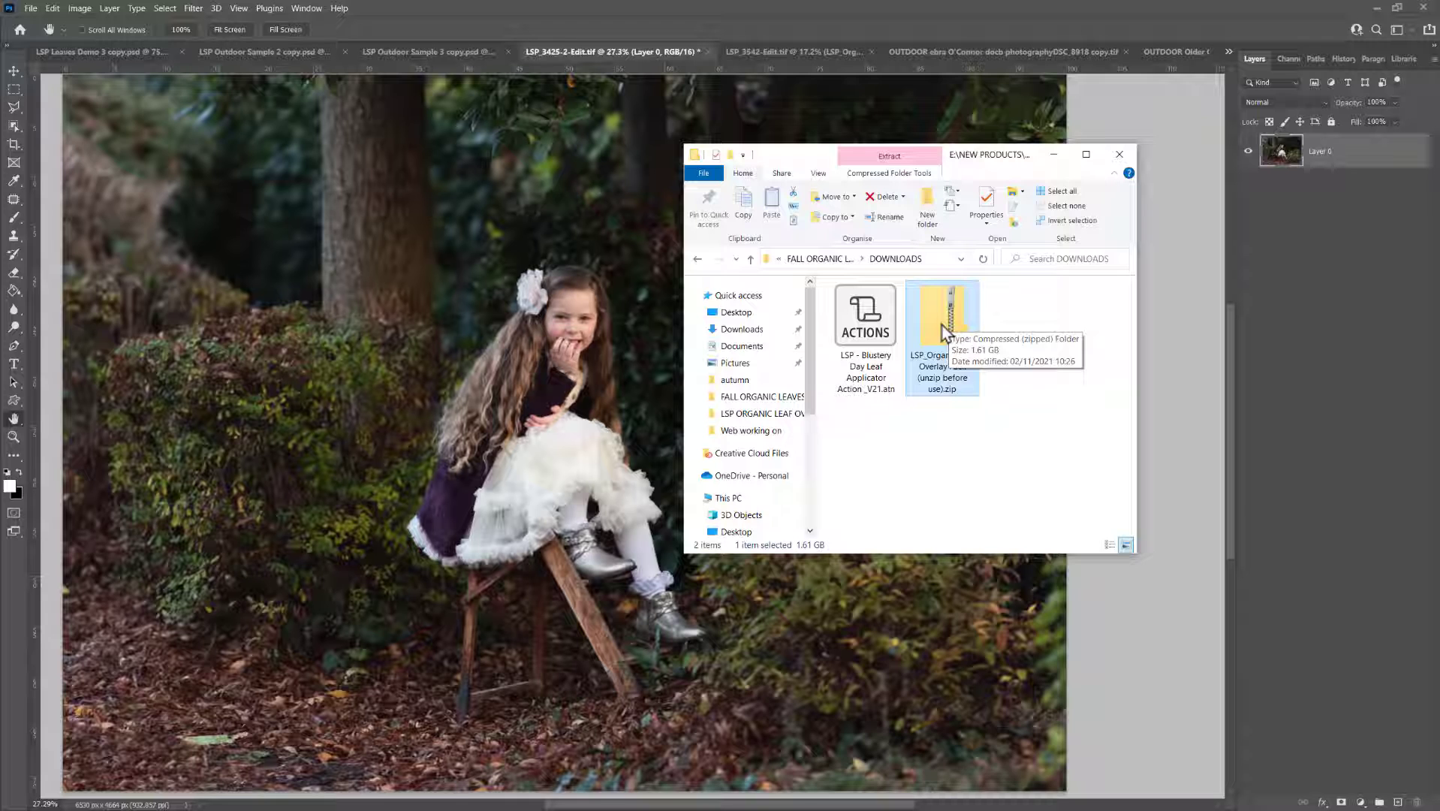
pyautogui.rightClick(942, 331)
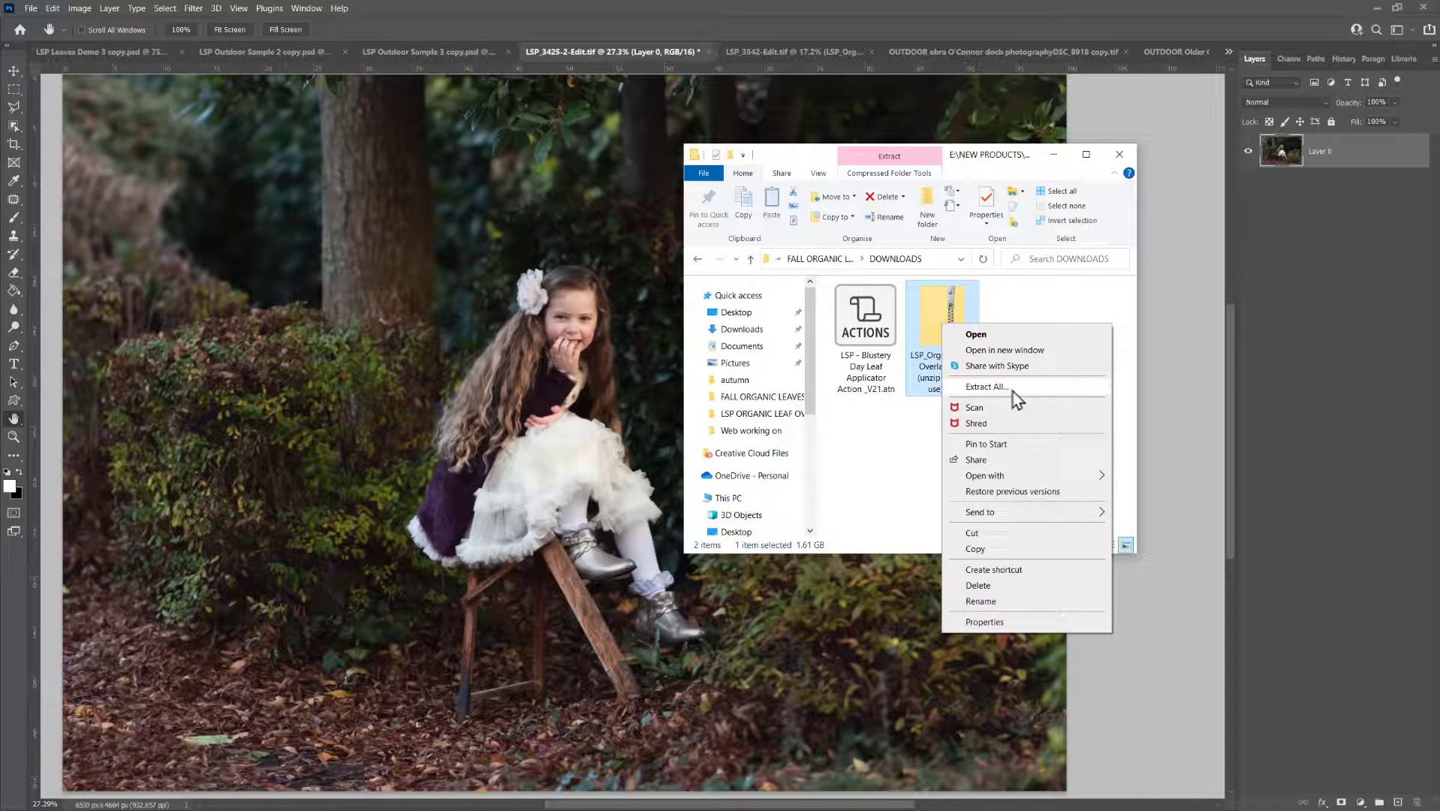
pyautogui.click(984, 385)
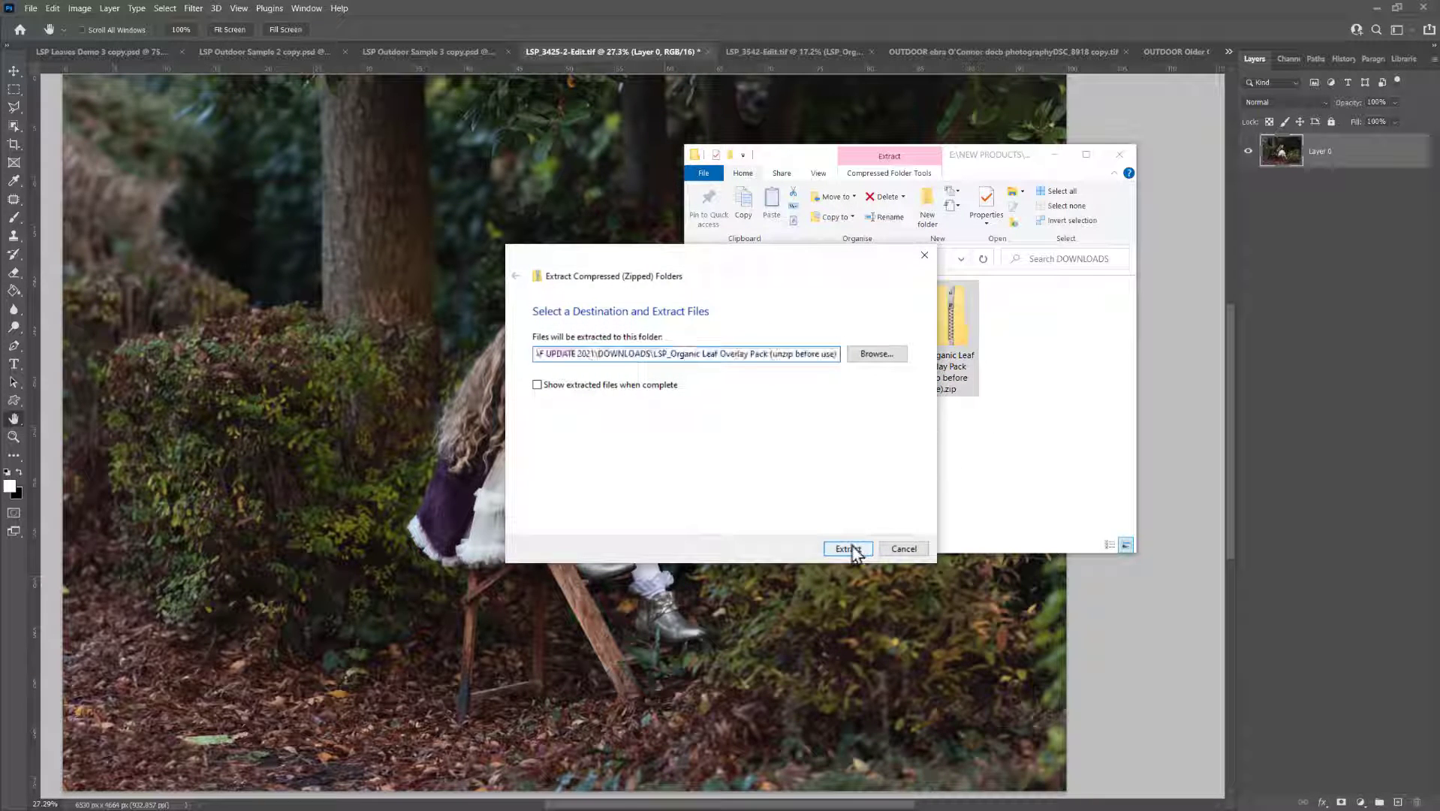
pyautogui.click(845, 548)
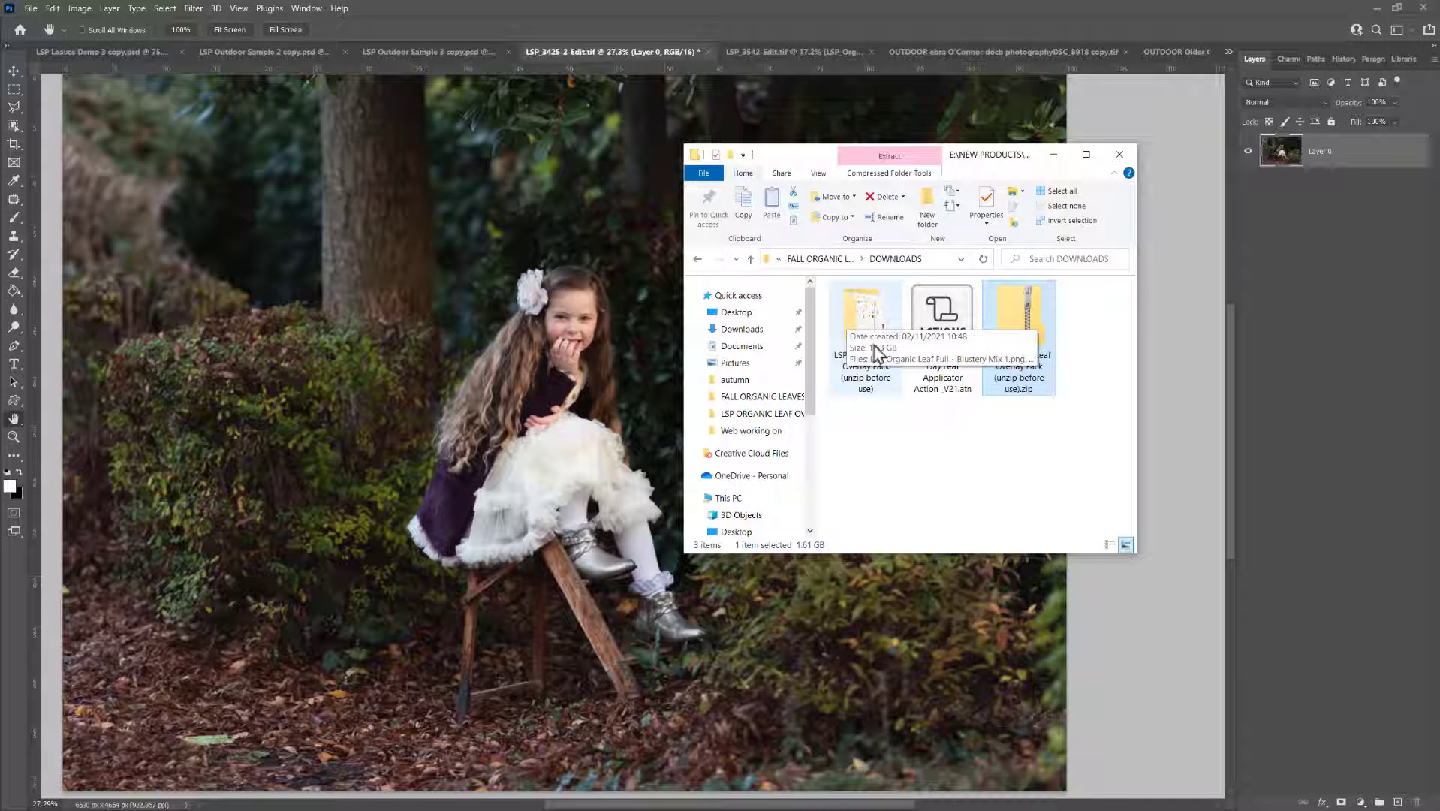
# Browse into the extracted pack folder and look through the full leaf-scatter overlay PNGs.
pyautogui.doubleClick(865, 317)
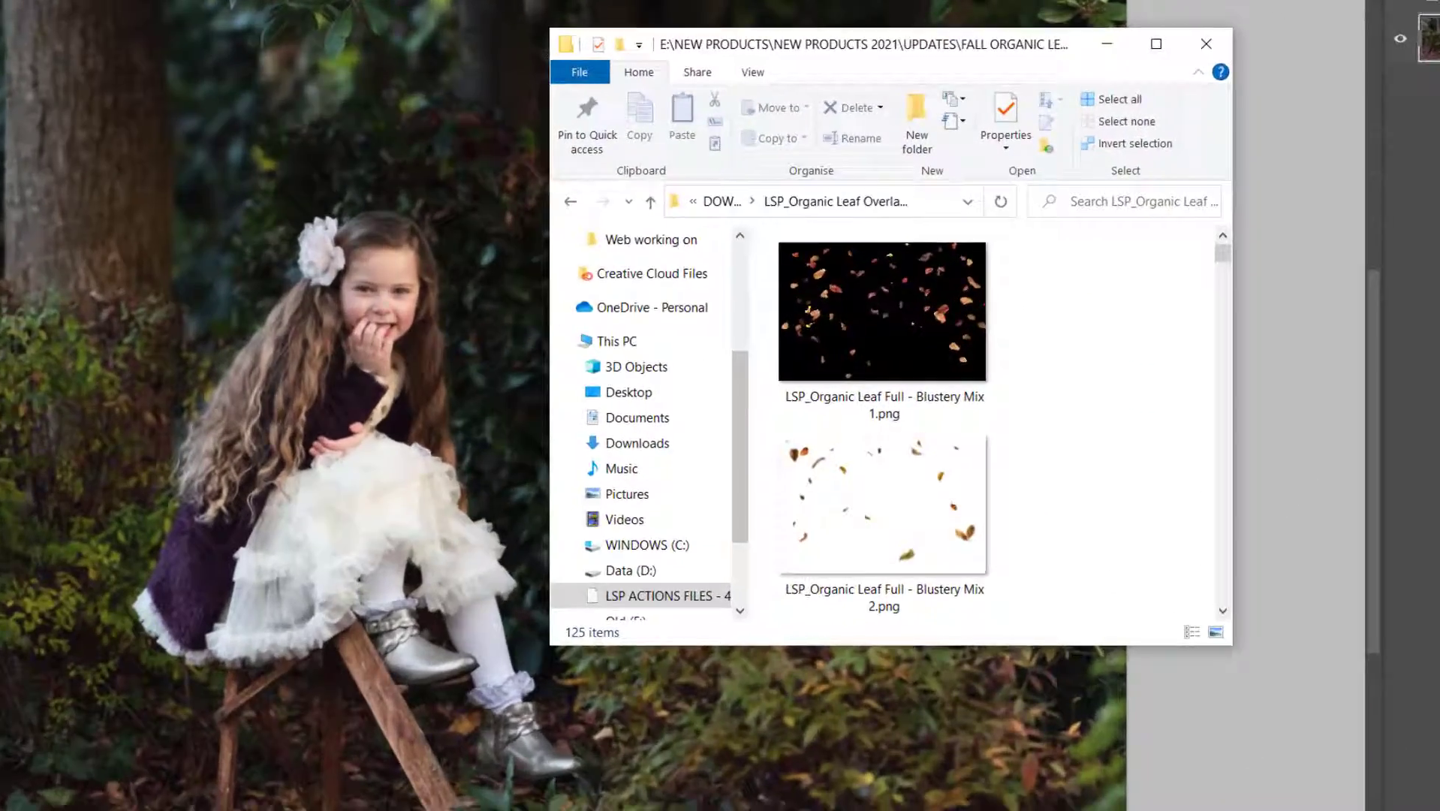
pyautogui.click(1156, 43)
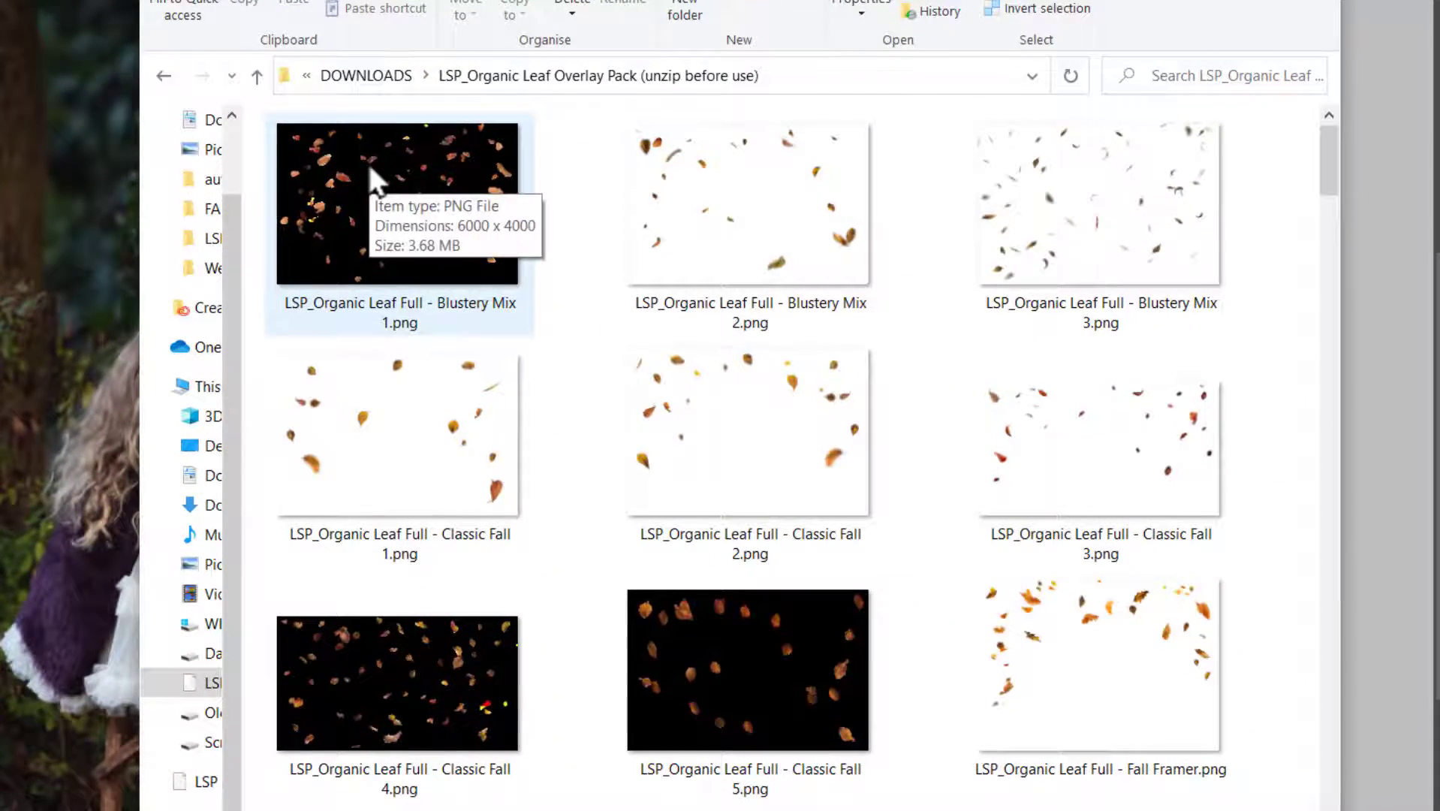
pyautogui.moveTo(762, 174)
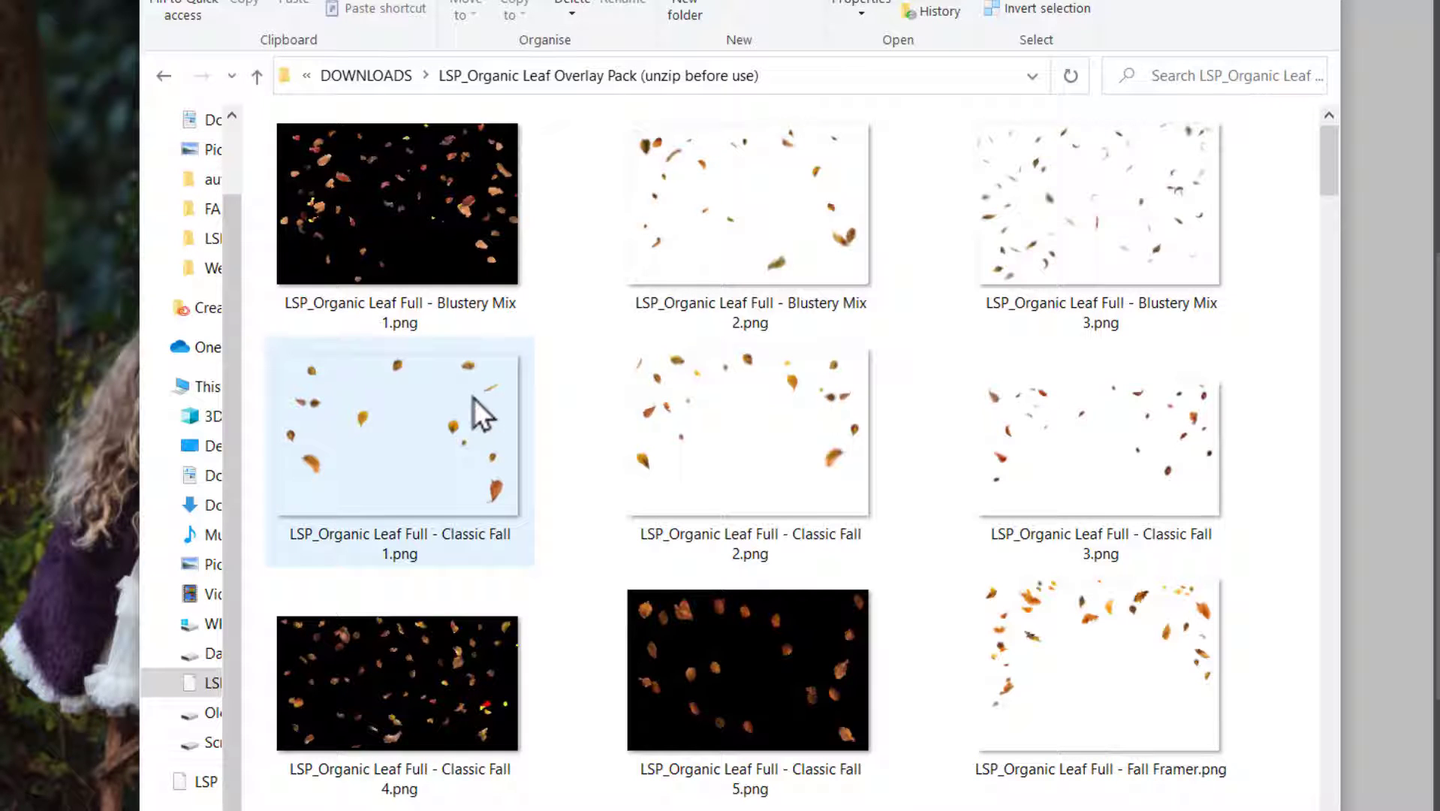
pyautogui.click(1099, 203)
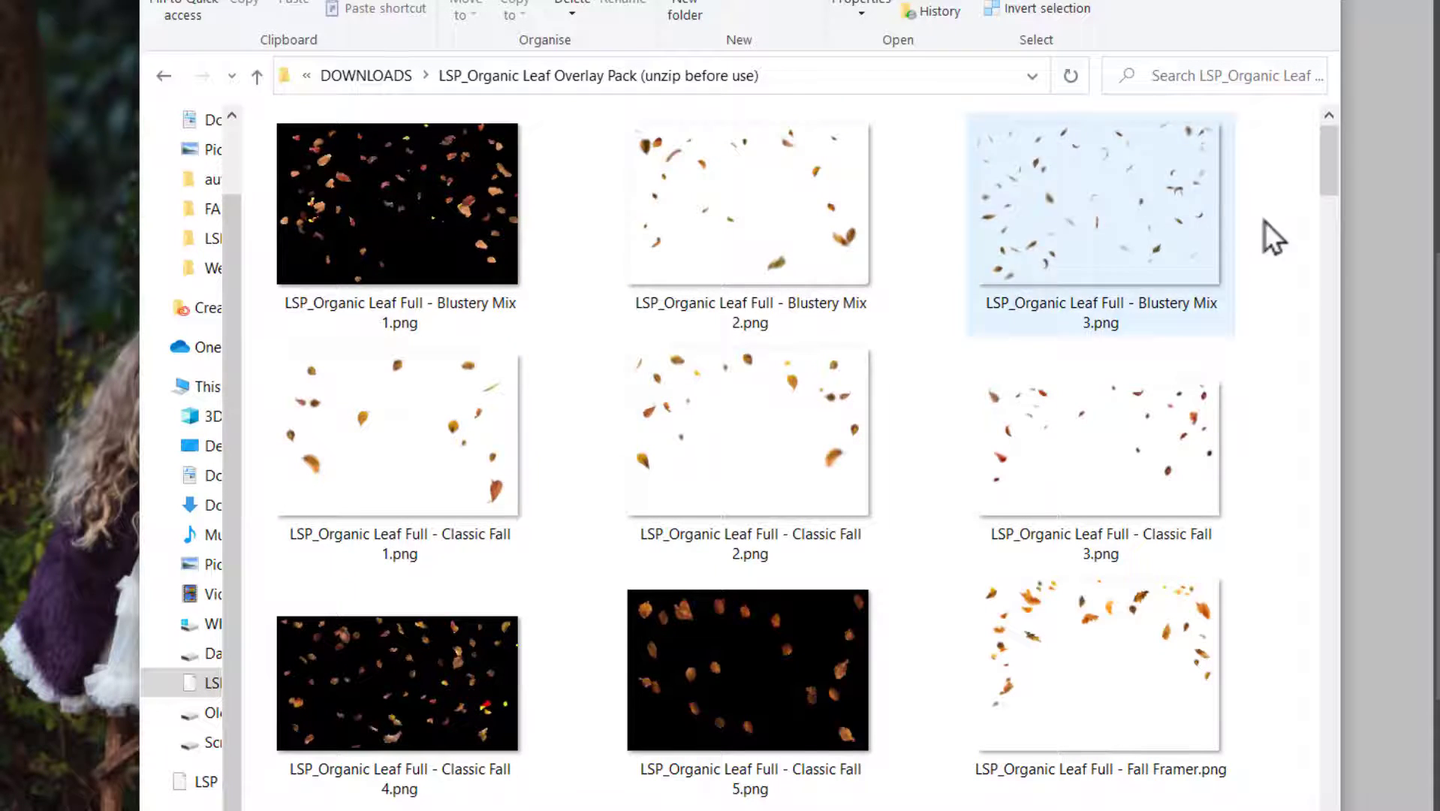
pyautogui.scroll(-3)
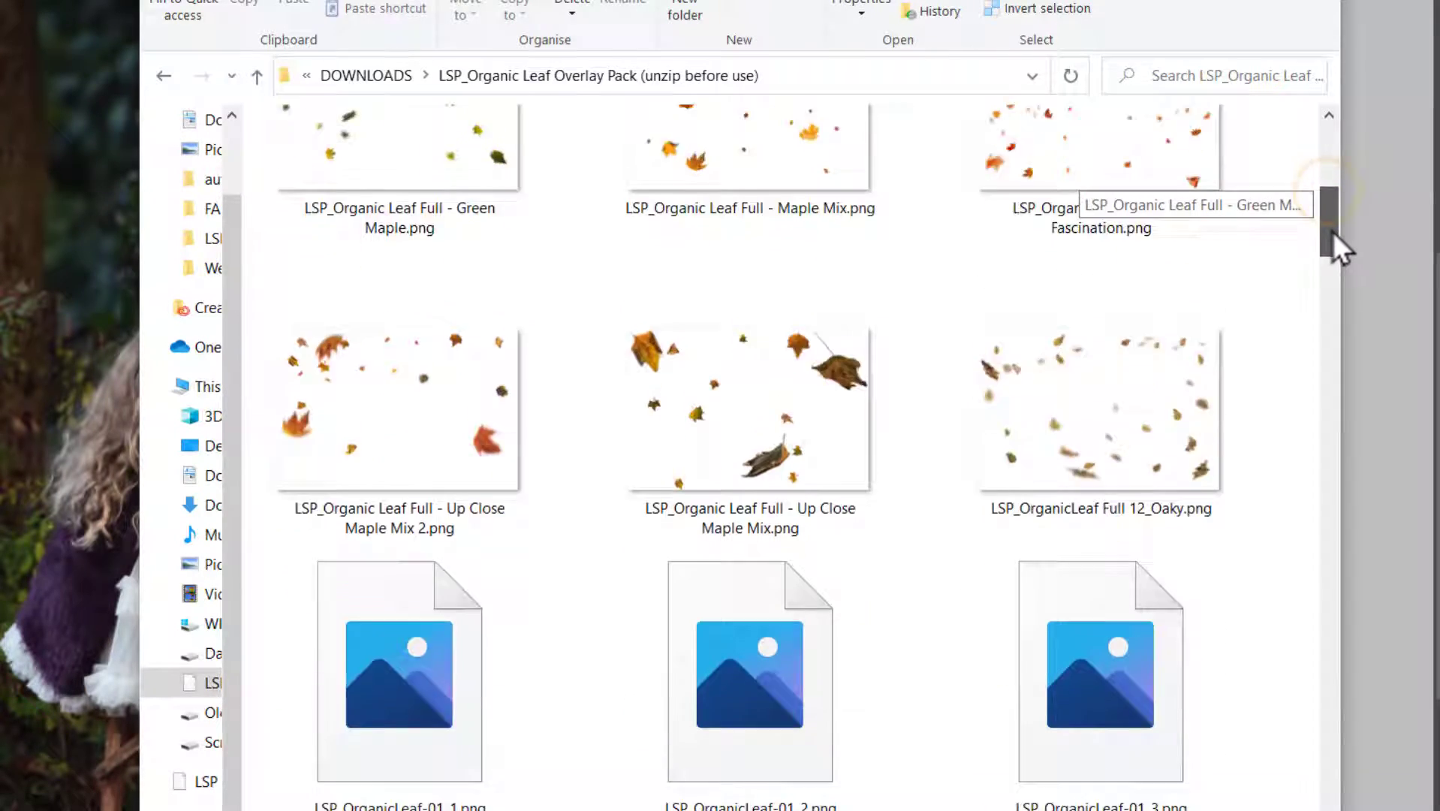
pyautogui.scroll(-3)
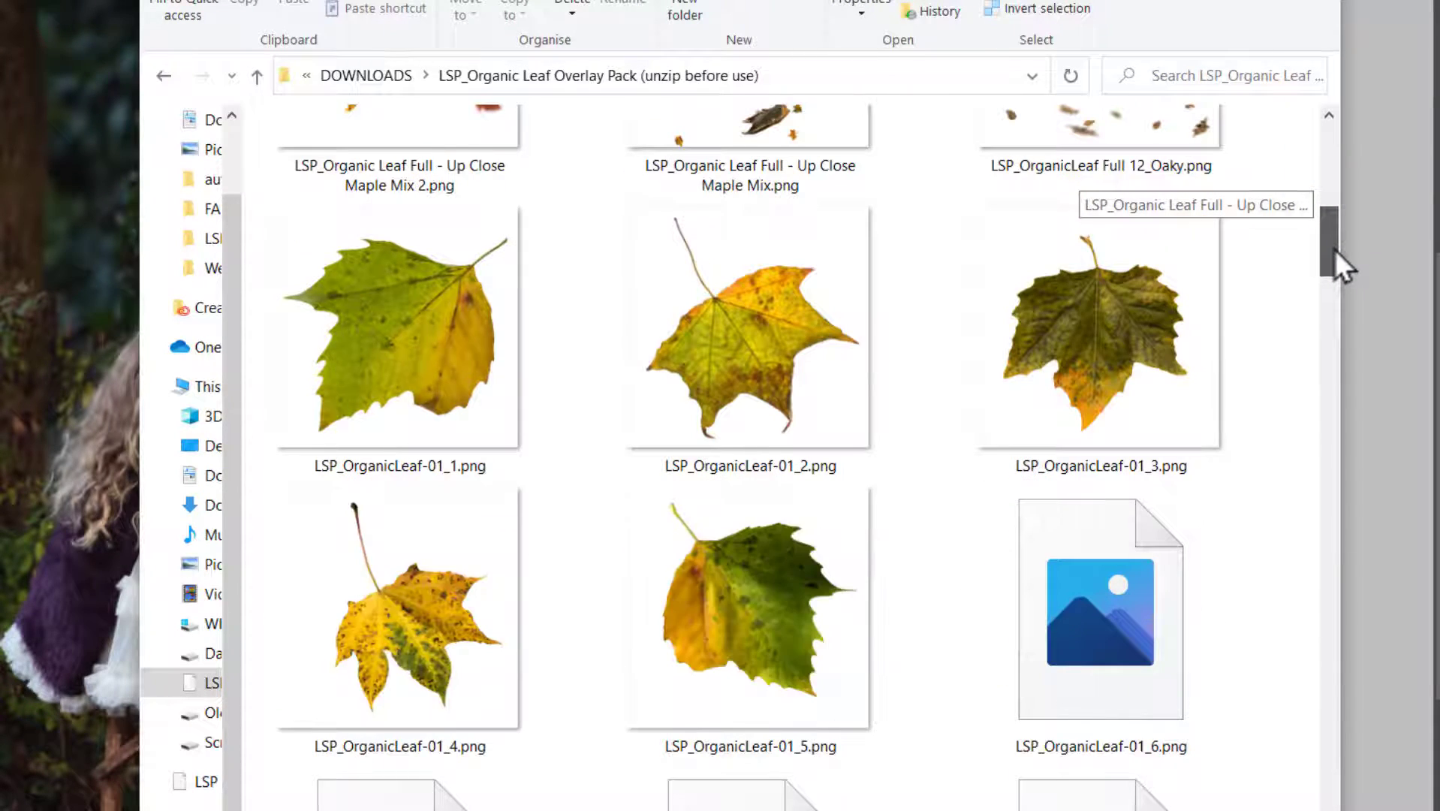
pyautogui.scroll(-3)
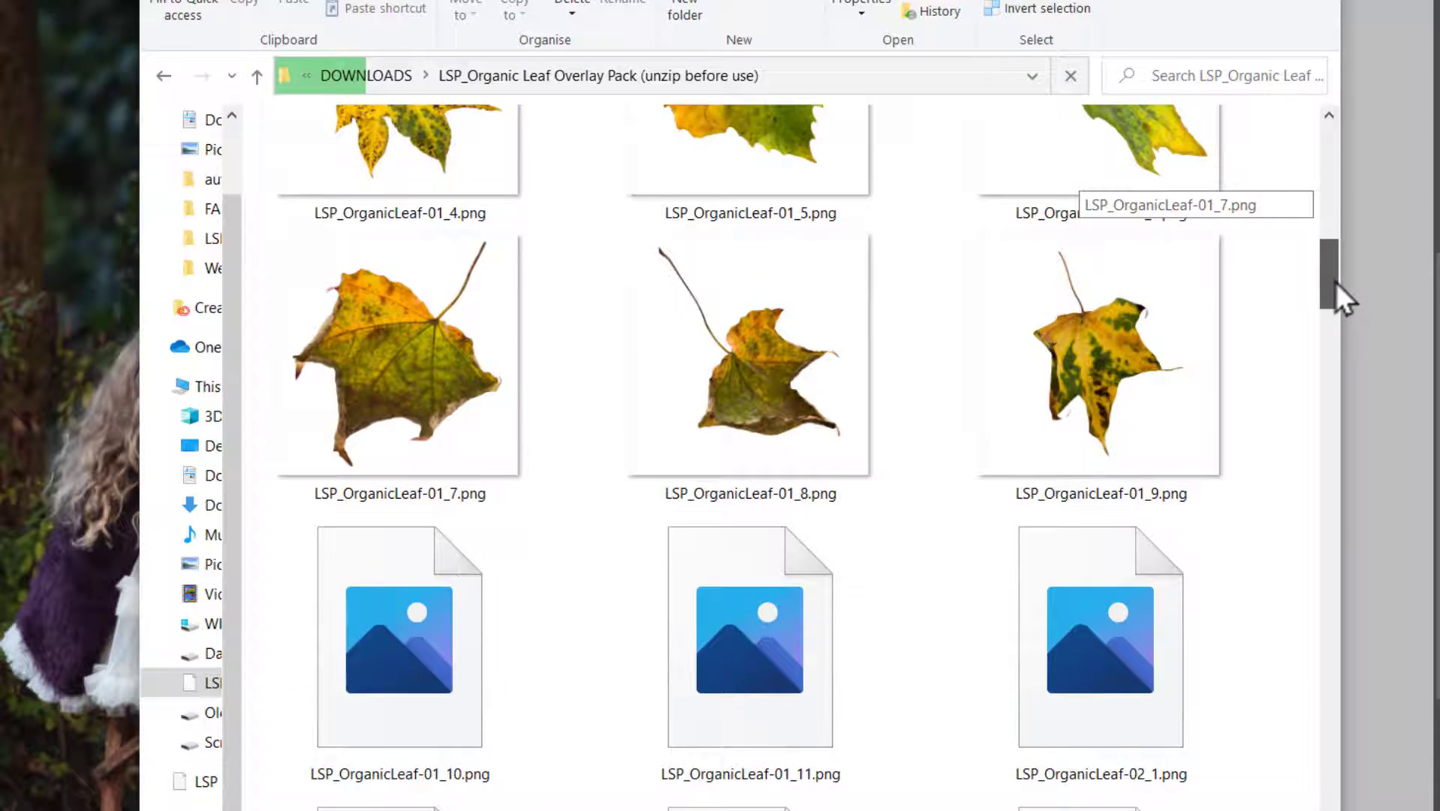
pyautogui.scroll(-3)
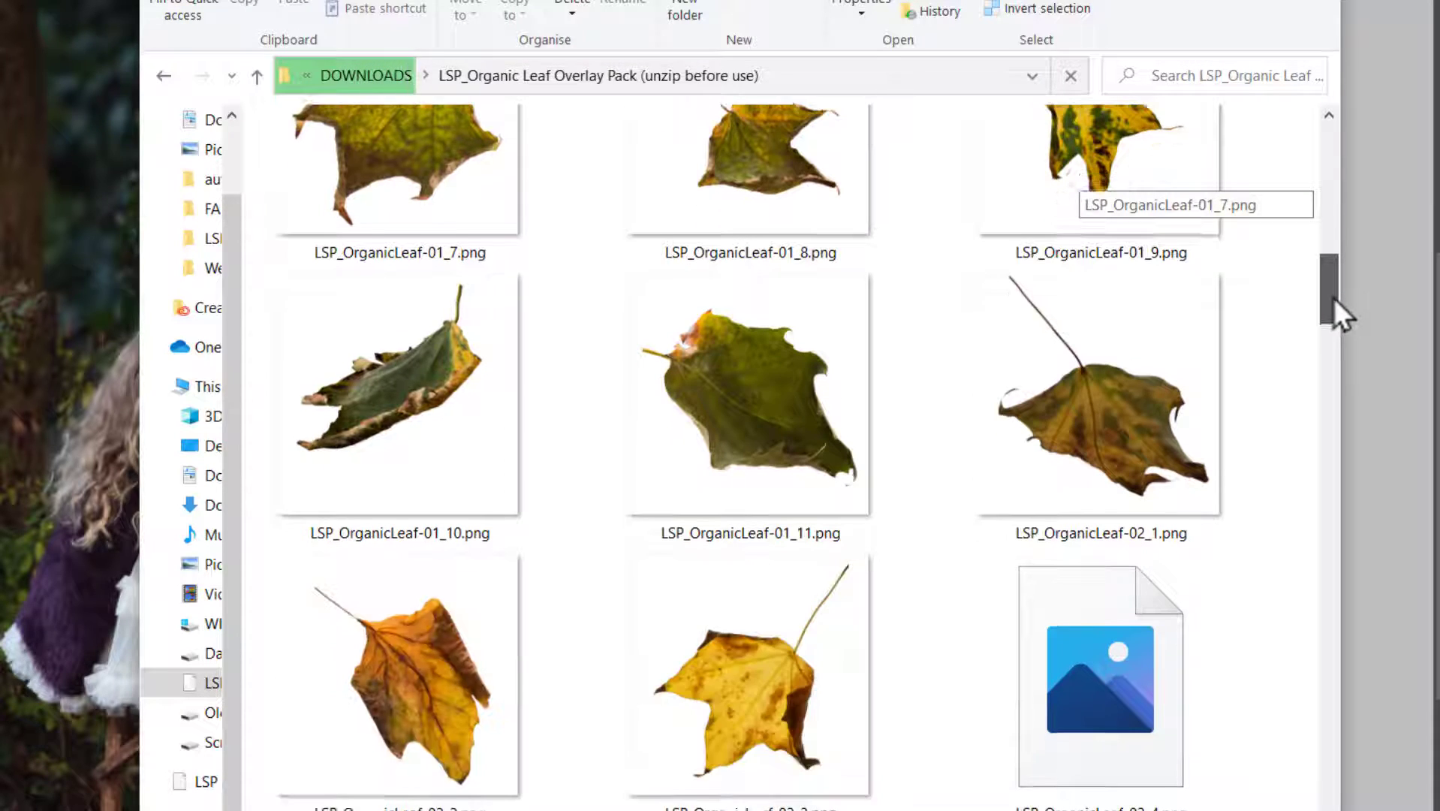
pyautogui.scroll(-3)
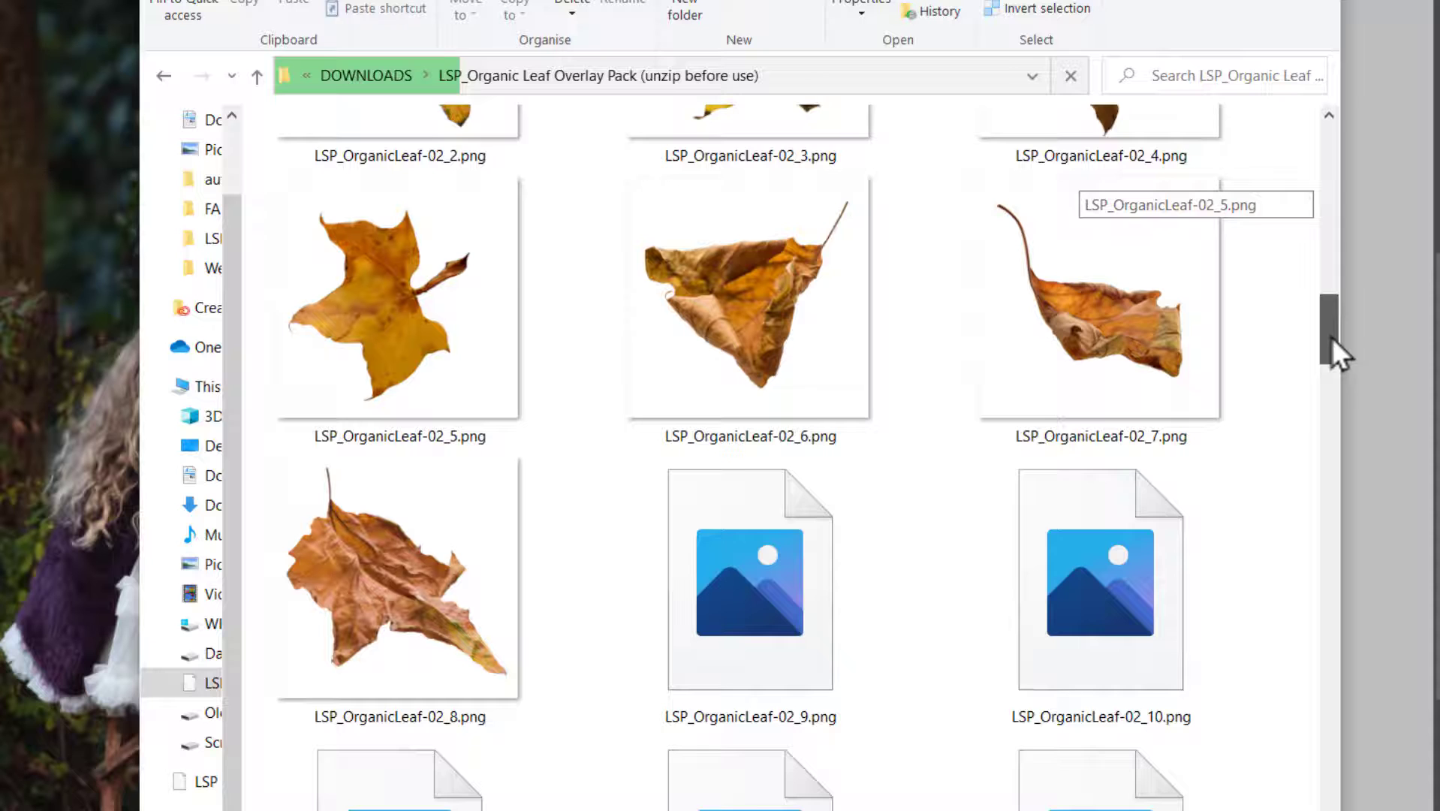
# Continue through the individual single-leaf PNGs, then return to the top of the folder.
pyautogui.scroll(-3)
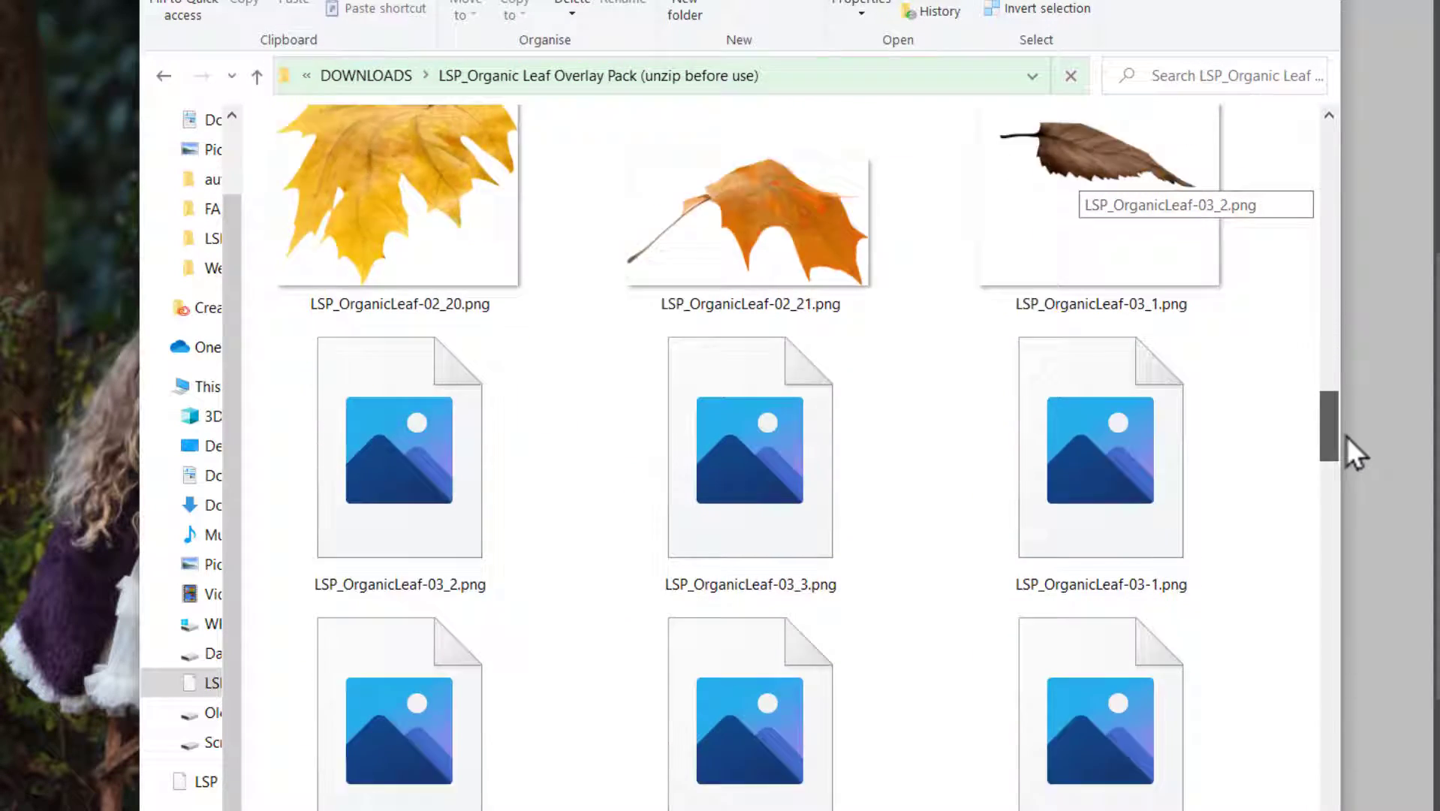
pyautogui.scroll(-3)
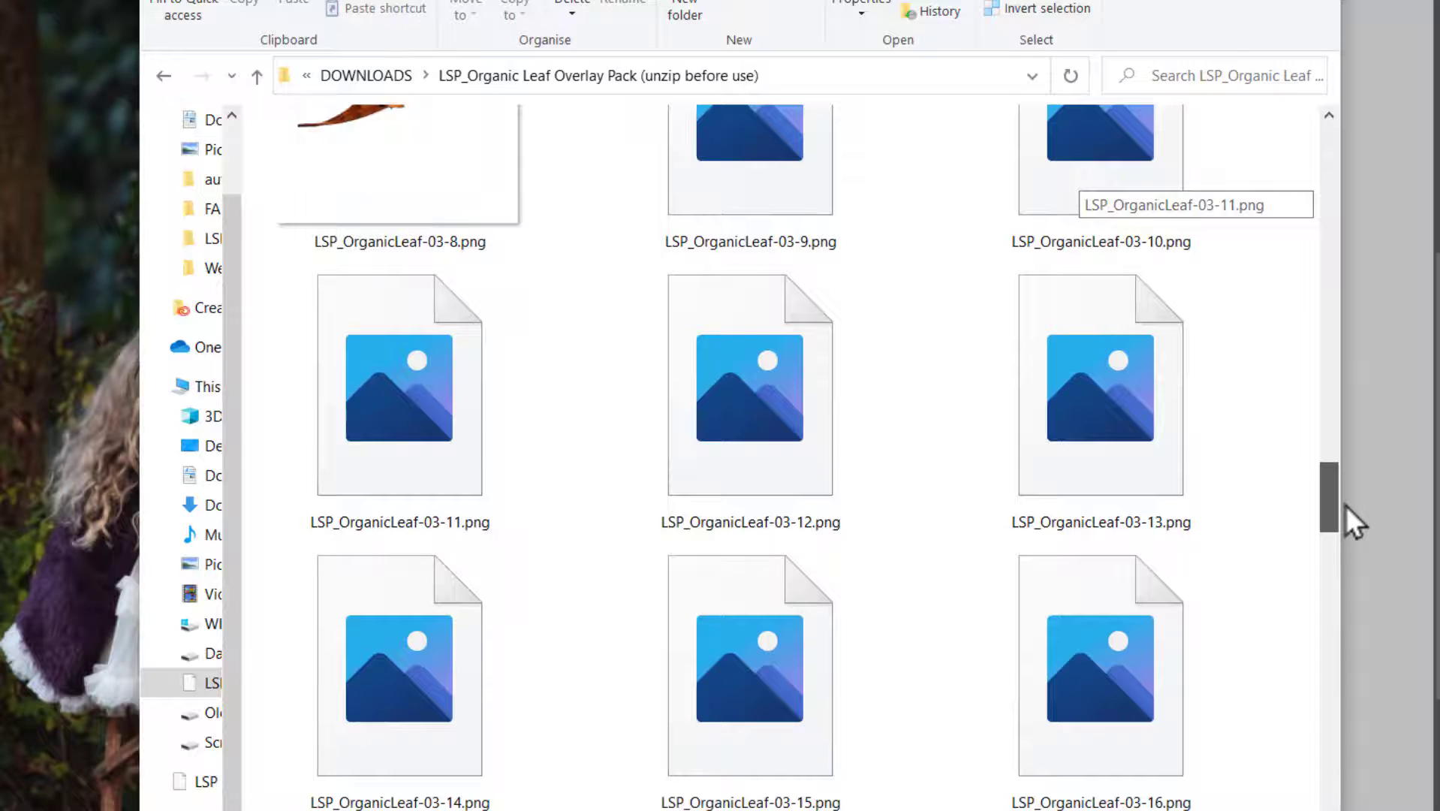
pyautogui.scroll(-3)
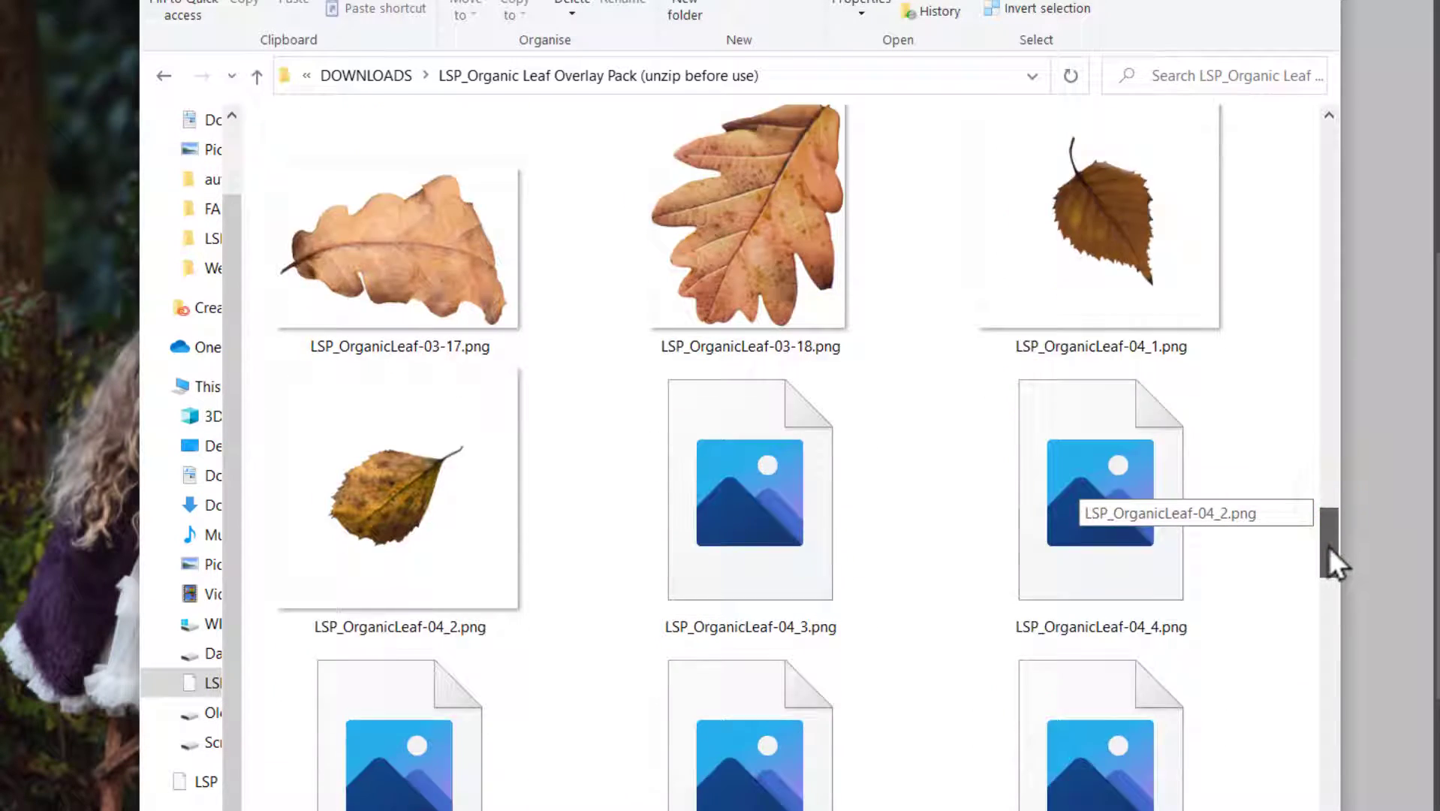
pyautogui.scroll(-3)
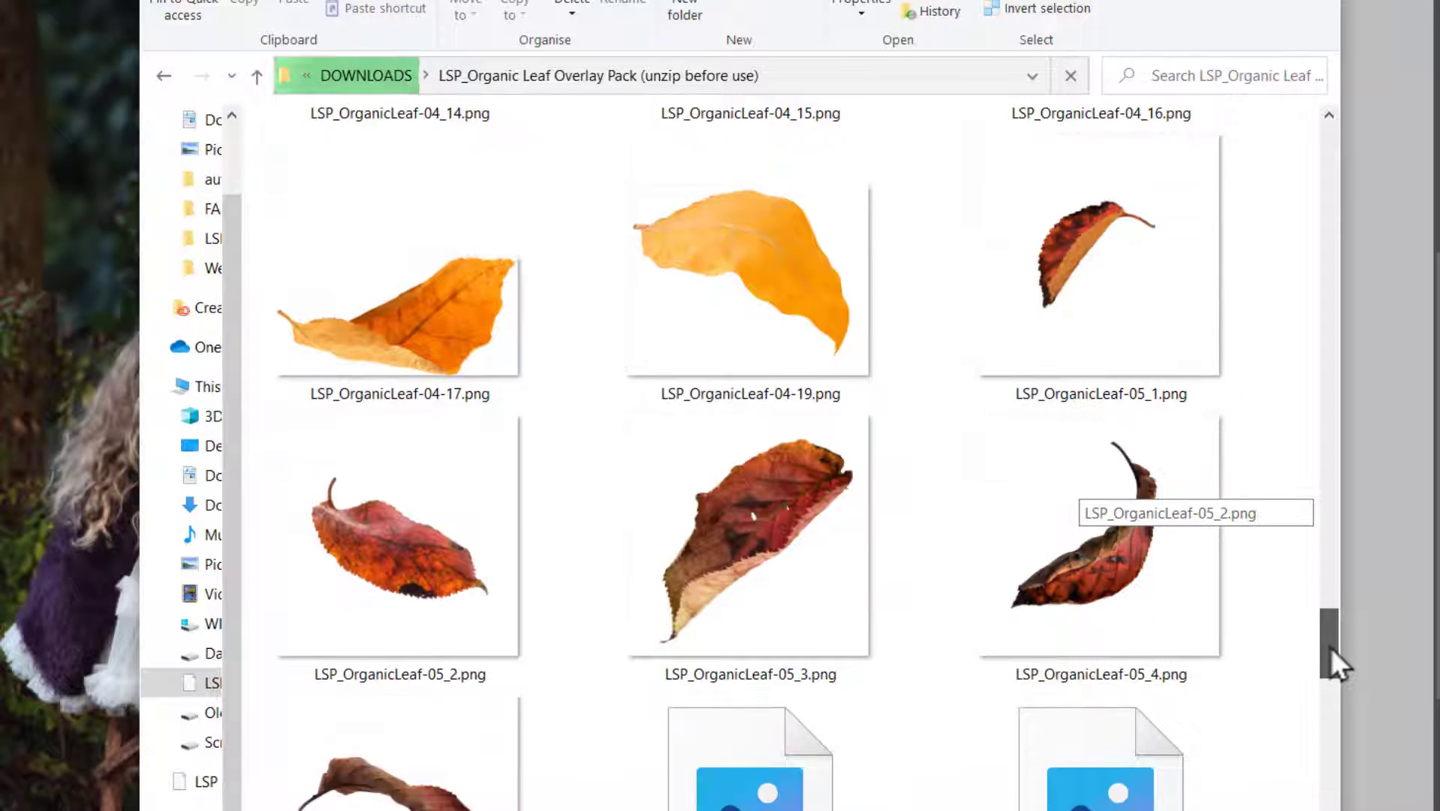
pyautogui.scroll(-3)
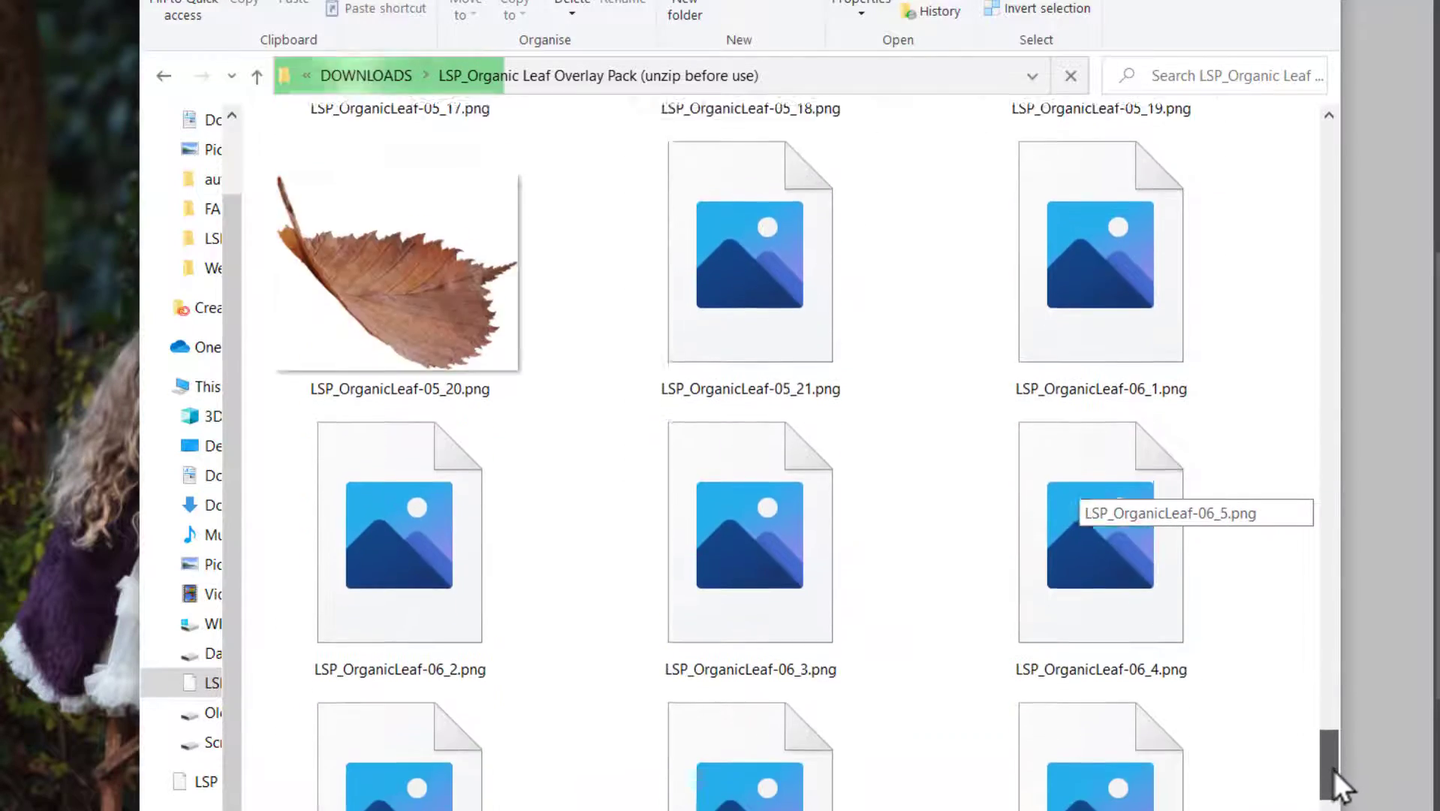
pyautogui.scroll(-3)
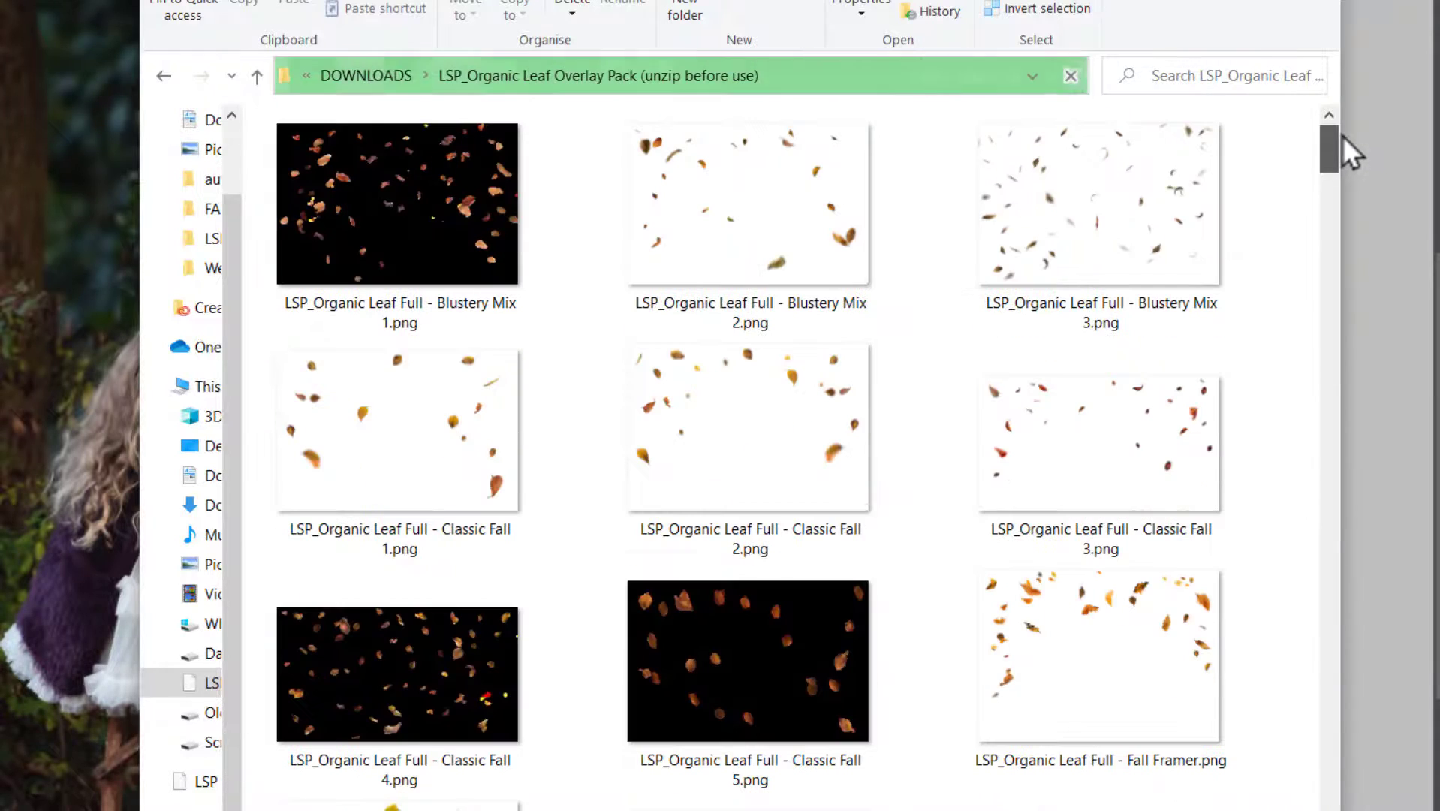
pyautogui.click(1071, 77)
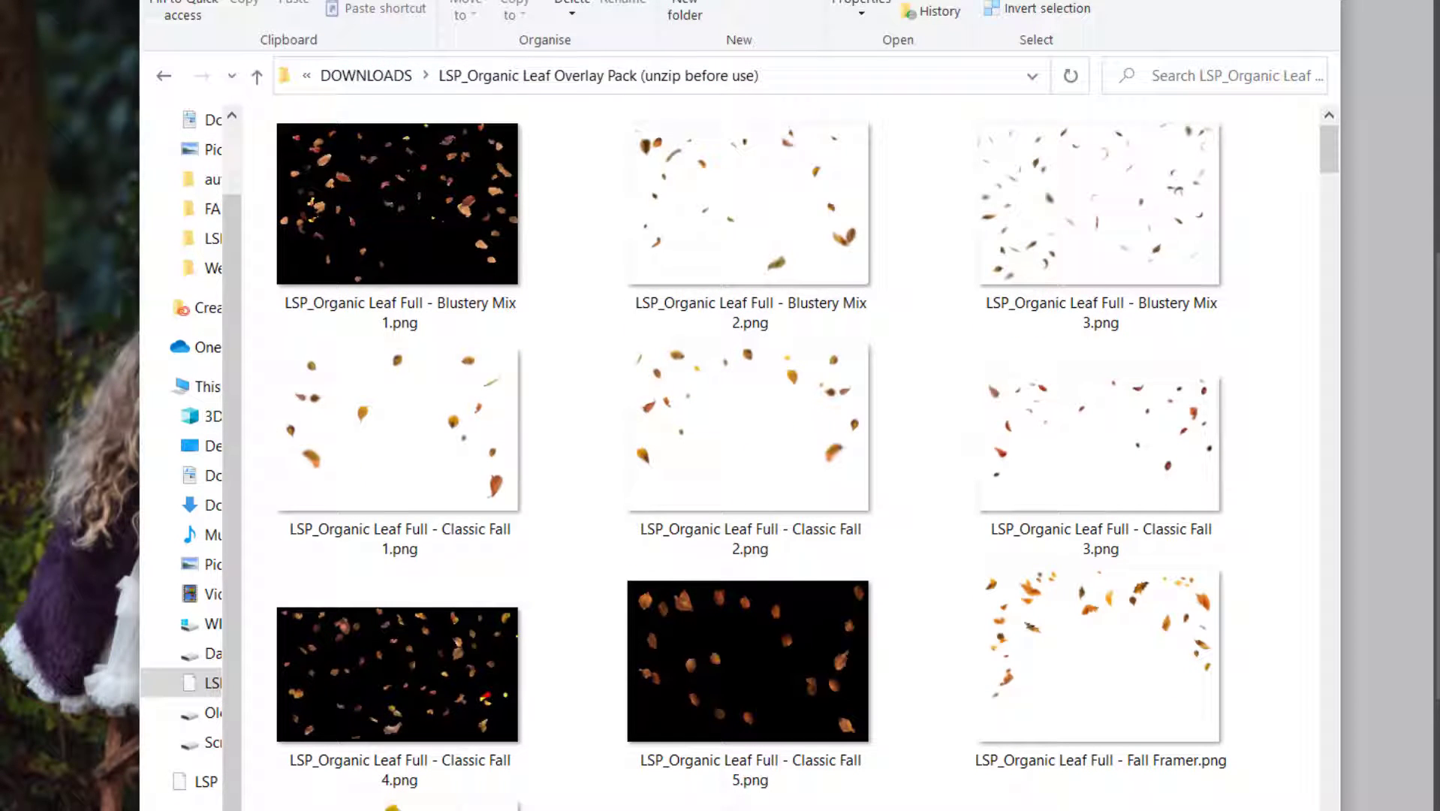
# Place the Classic Fall 4 overlay above the portrait, add a blank white mask and target it for editing.
pyautogui.click(397, 672)
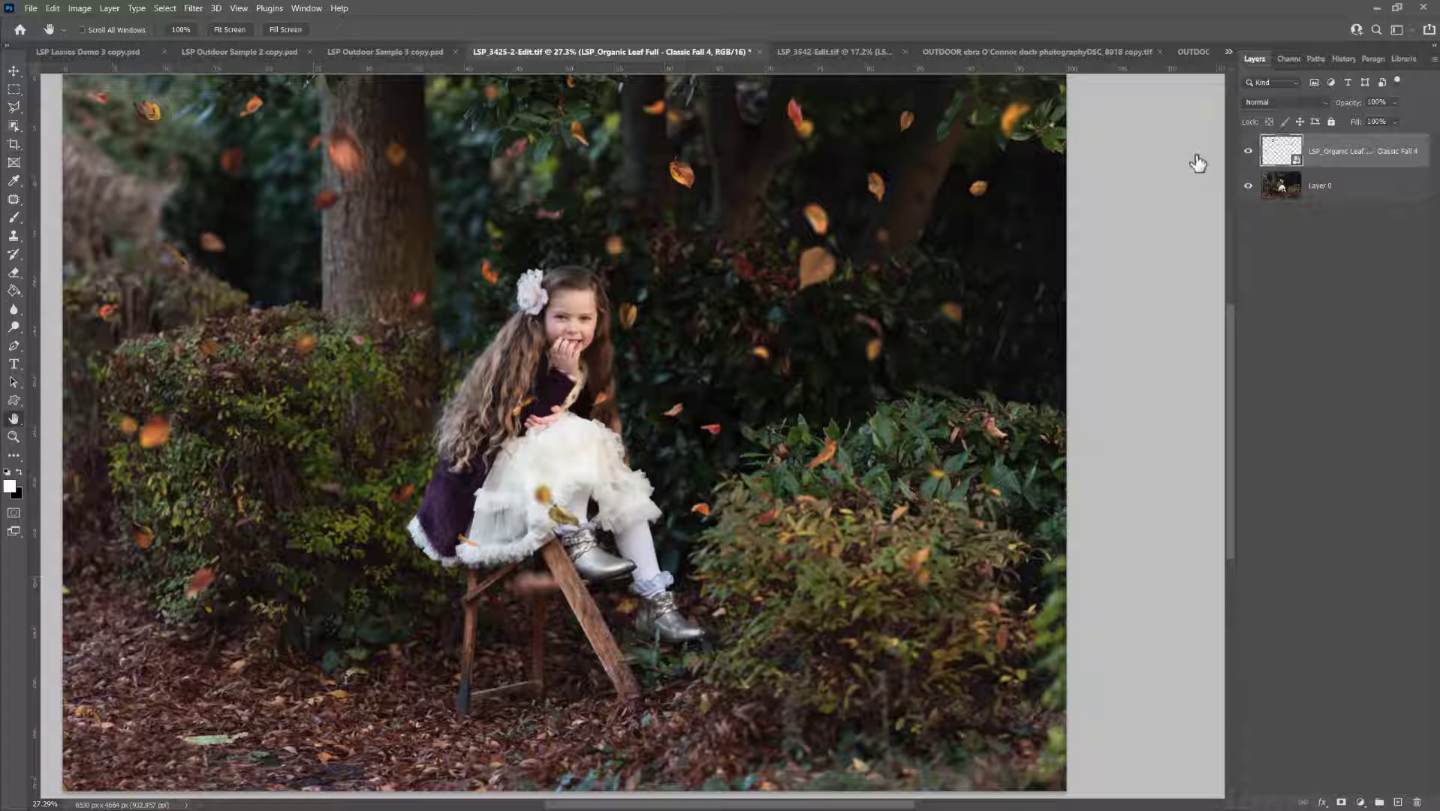
pyautogui.click(1247, 150)
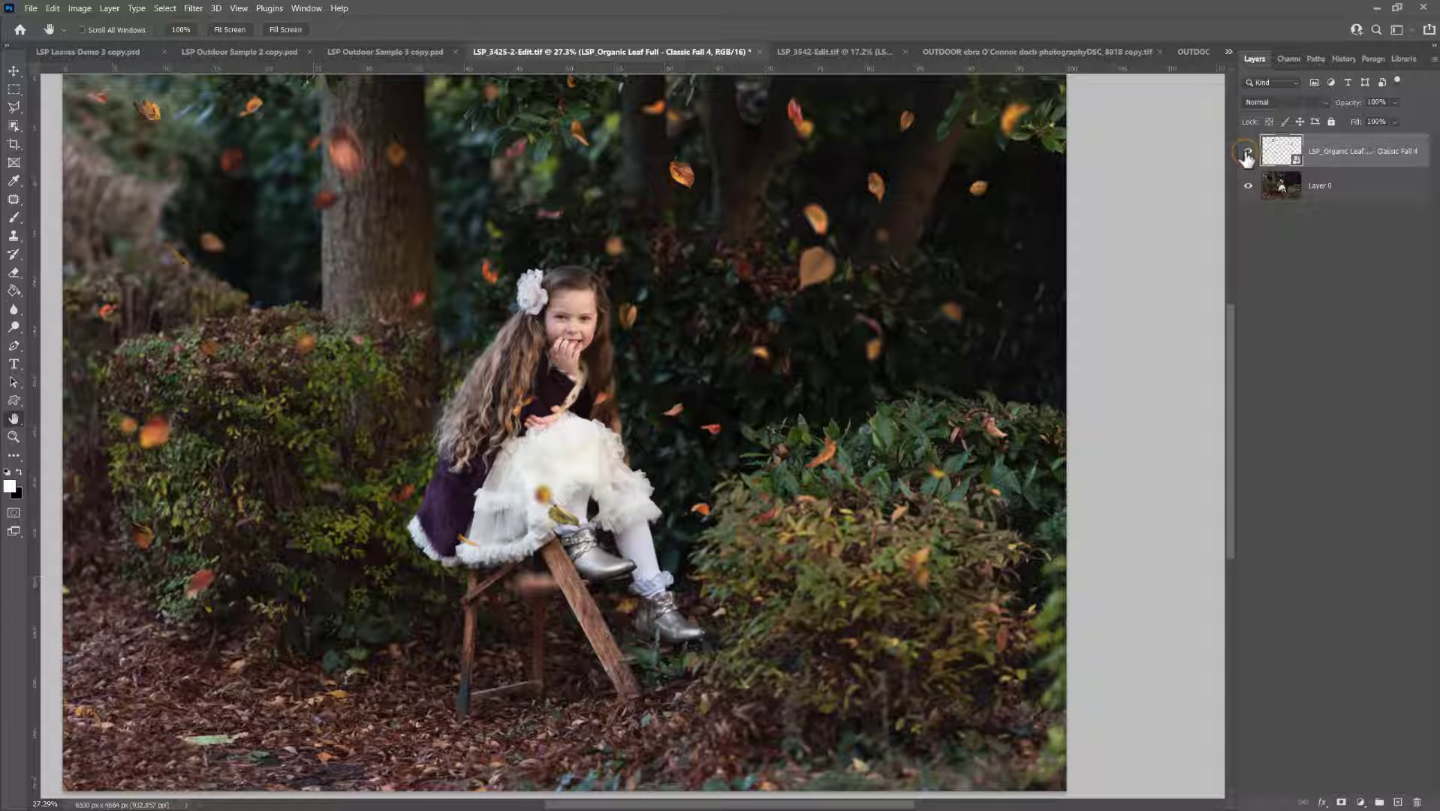
pyautogui.click(1247, 151)
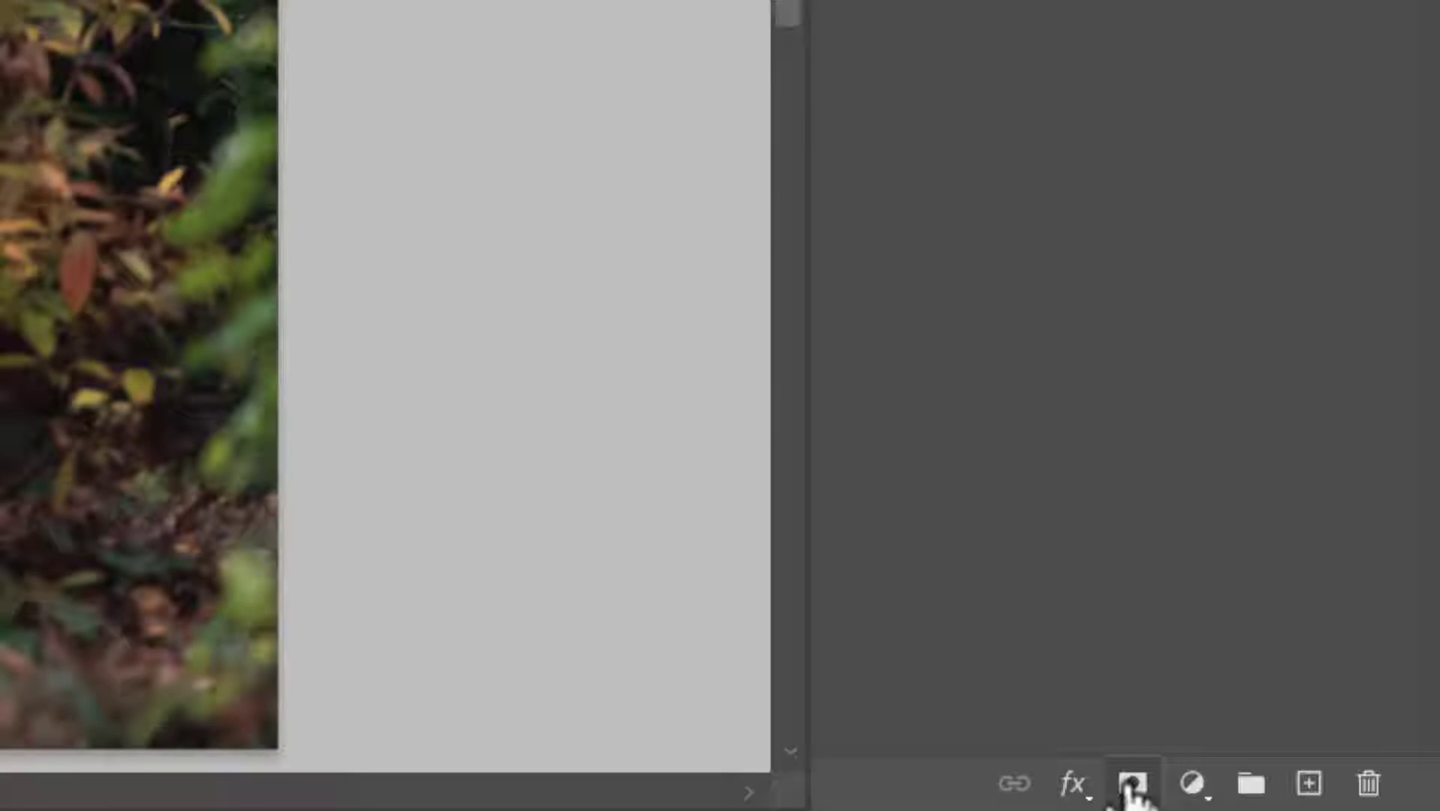
pyautogui.click(1130, 782)
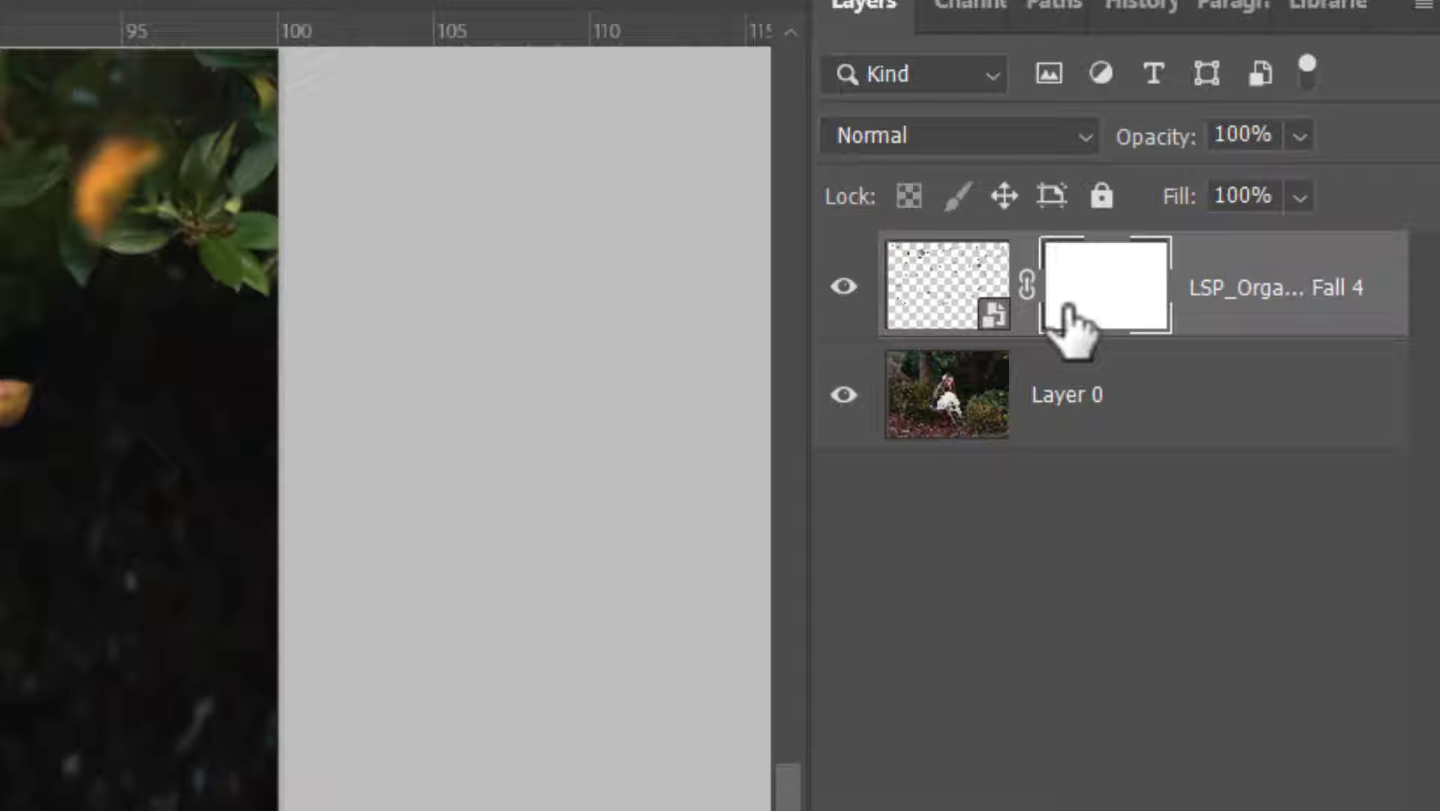
pyautogui.moveTo(1089, 312)
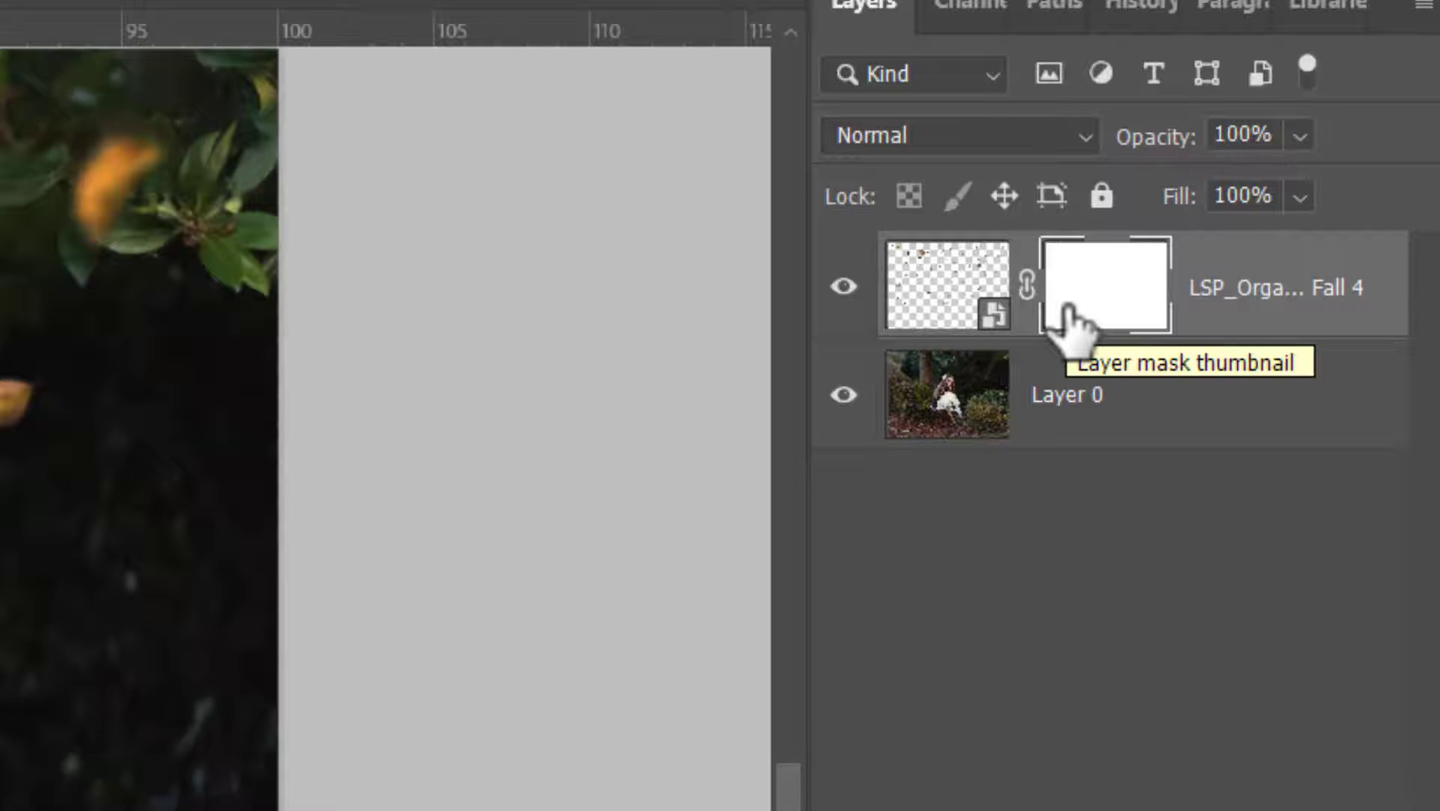
pyautogui.click(1105, 286)
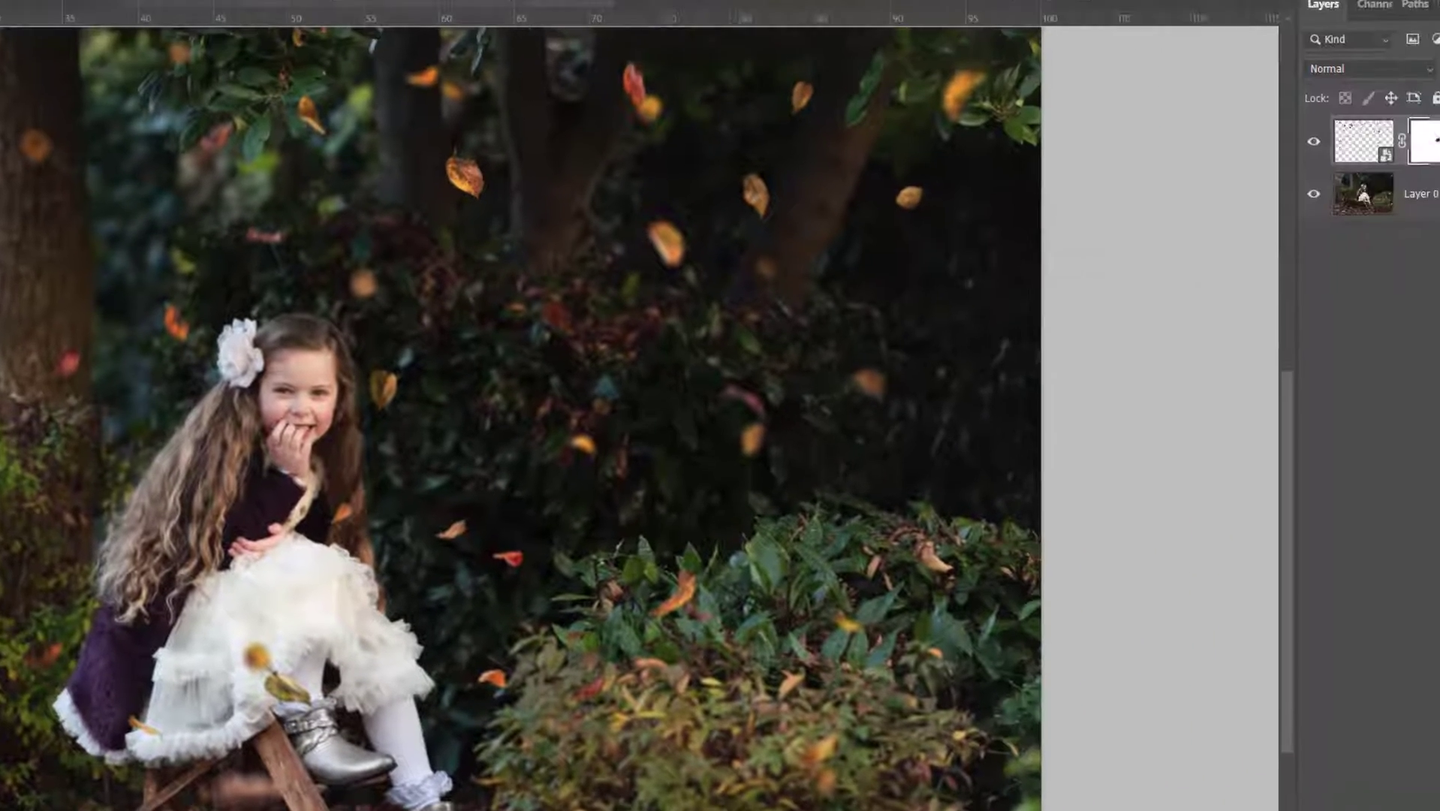
# Create a new library named 'LSP REAL LEAF OVERLAYS' and start adding the overlay PNGs to it.
pyautogui.click(1376, 34)
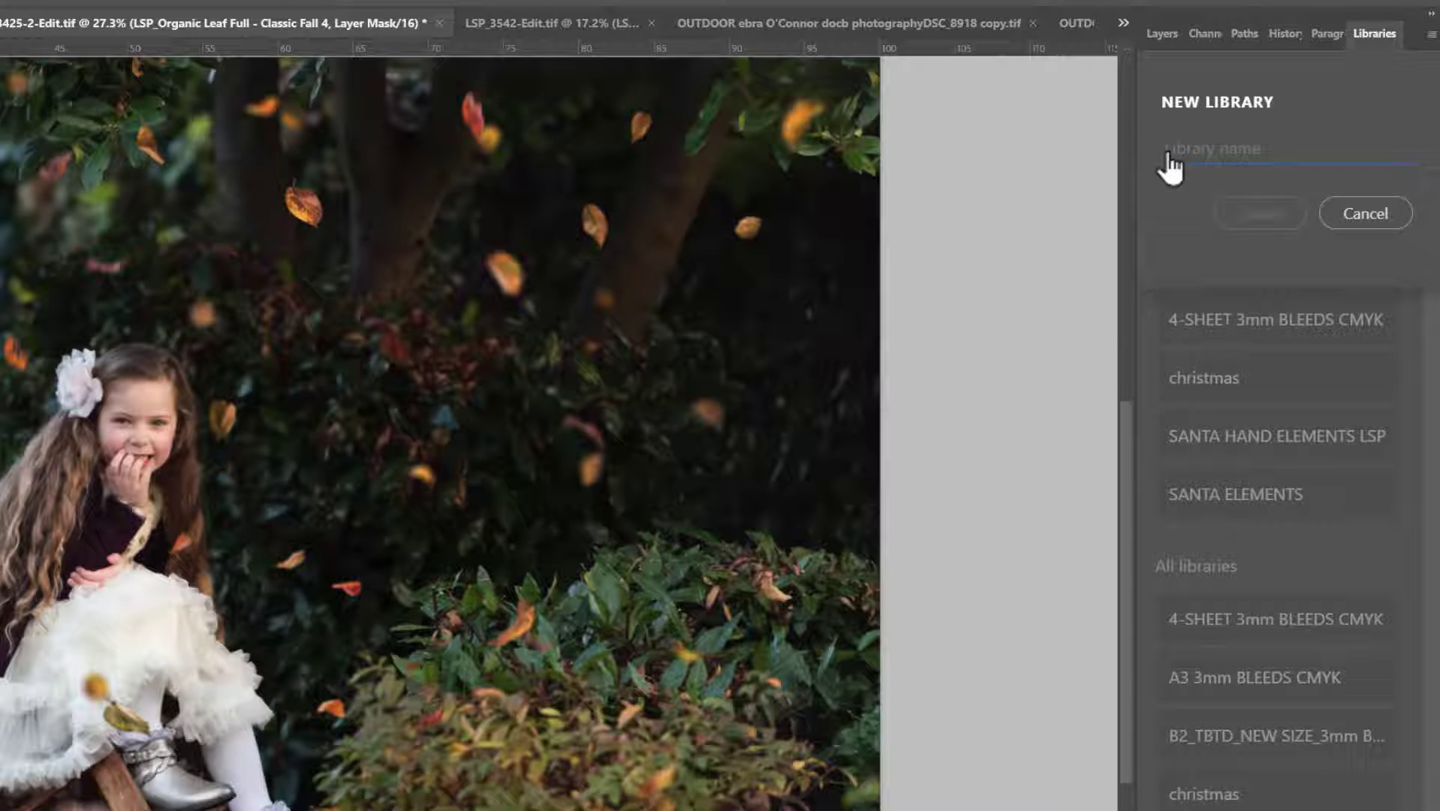
pyautogui.write('LSP REAL LEAV')
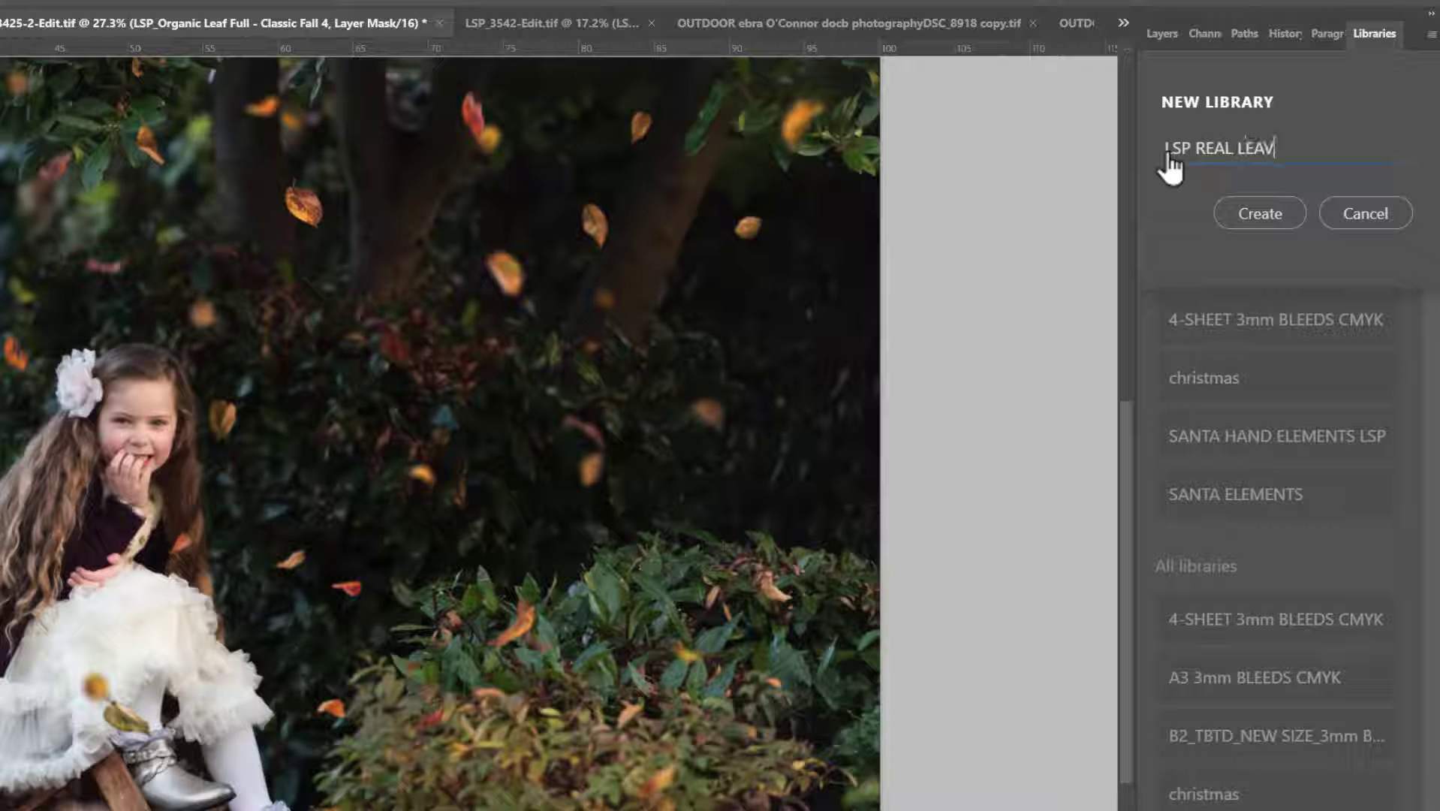
pyautogui.write('F OVERLAYS')
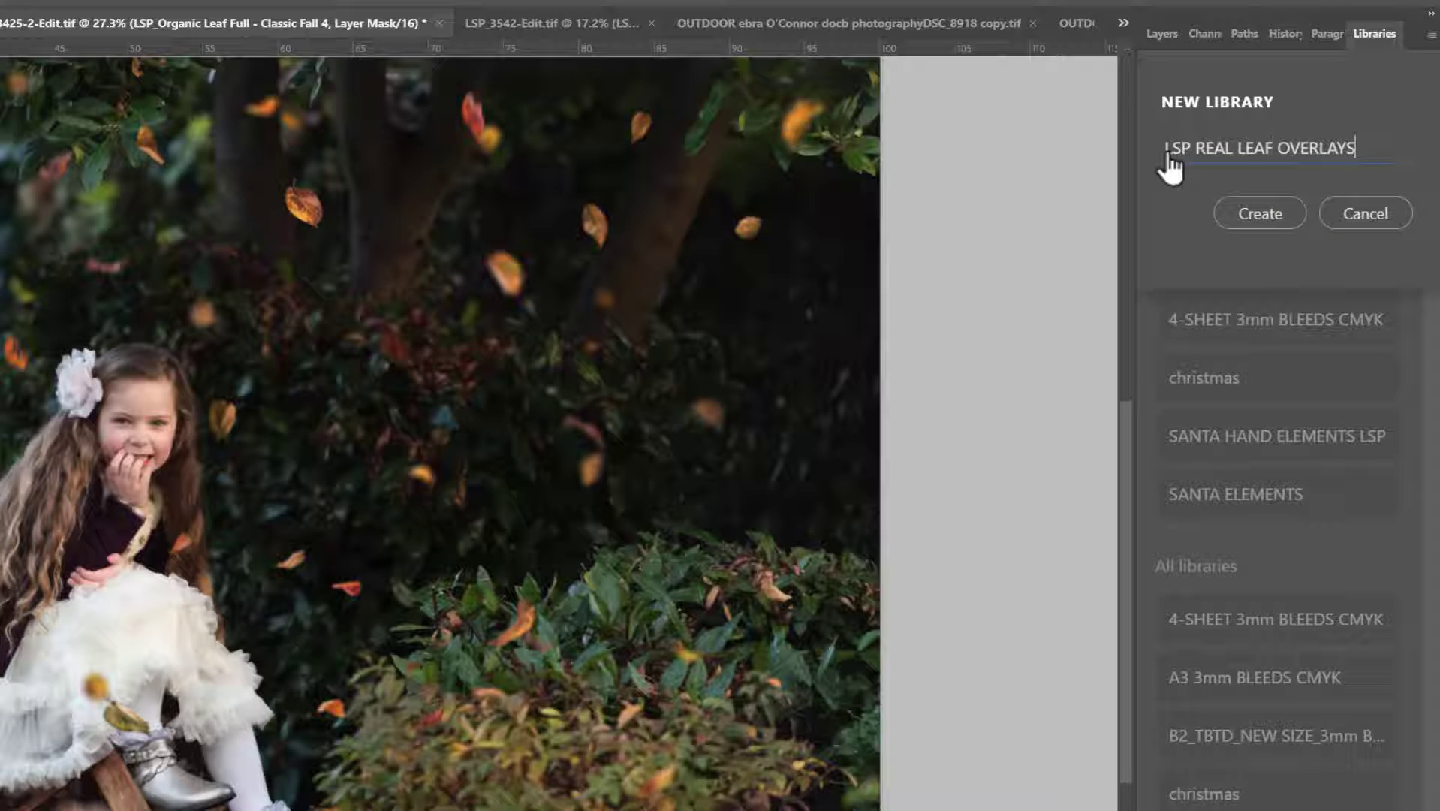
pyautogui.click(1259, 211)
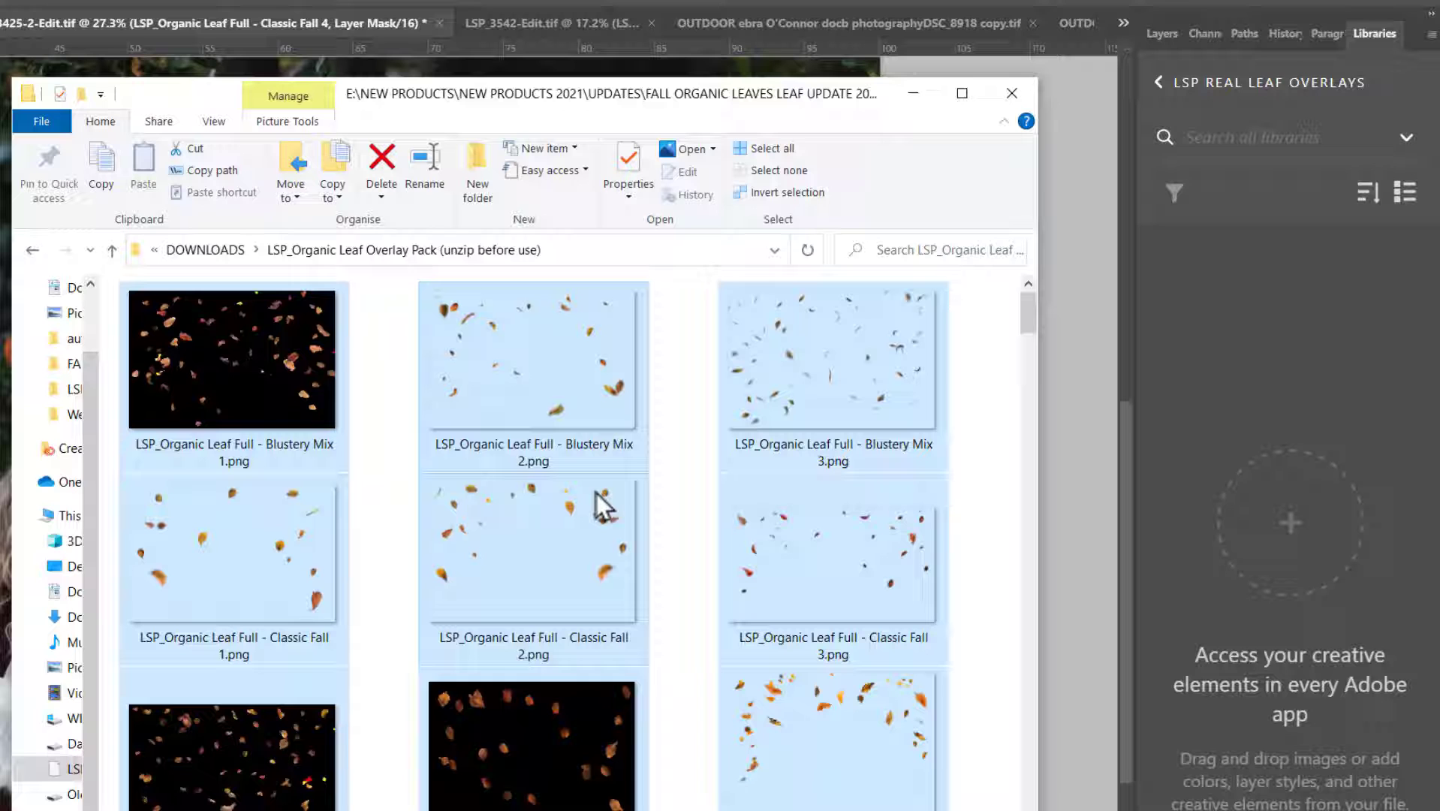
pyautogui.moveTo(573, 377)
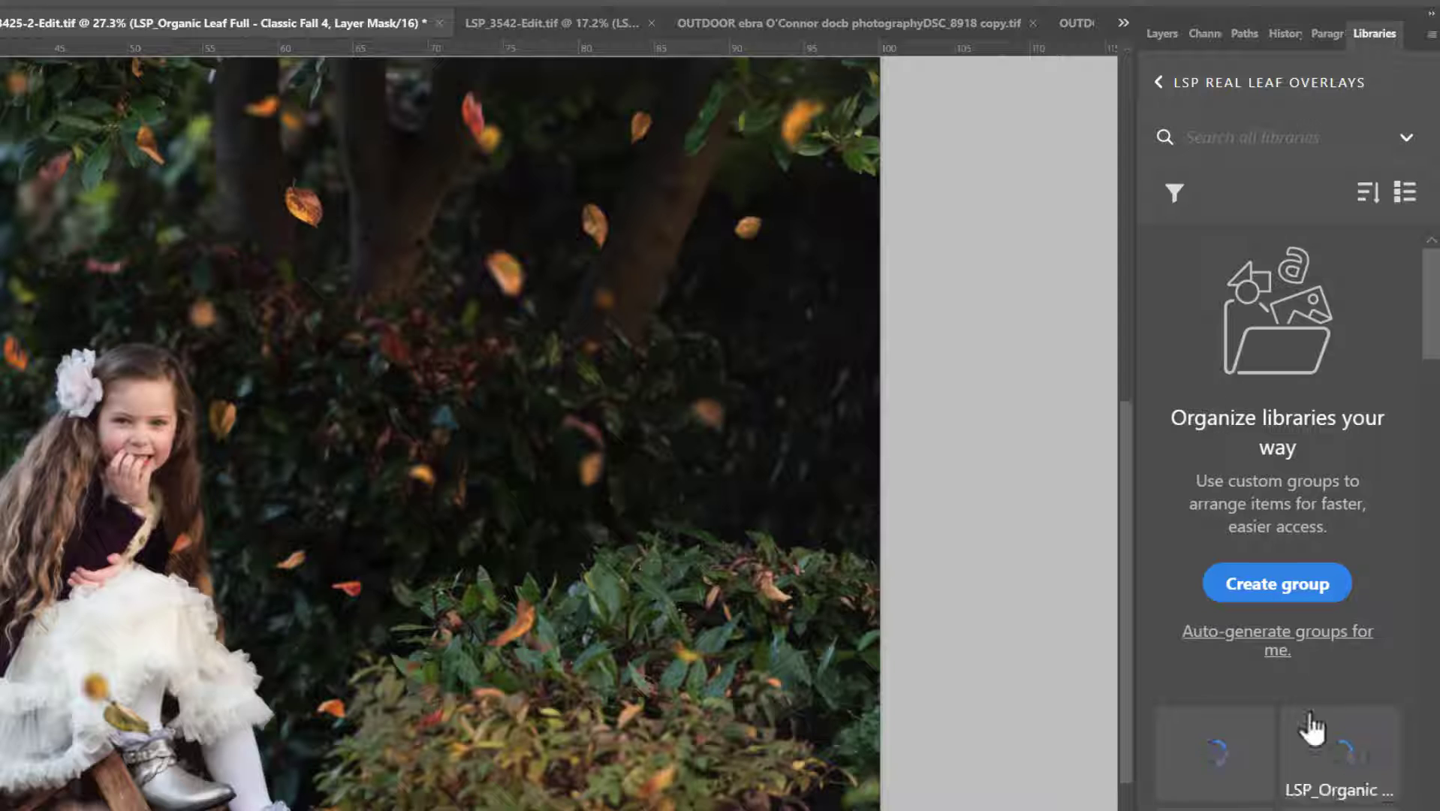
pyautogui.scroll(-3)
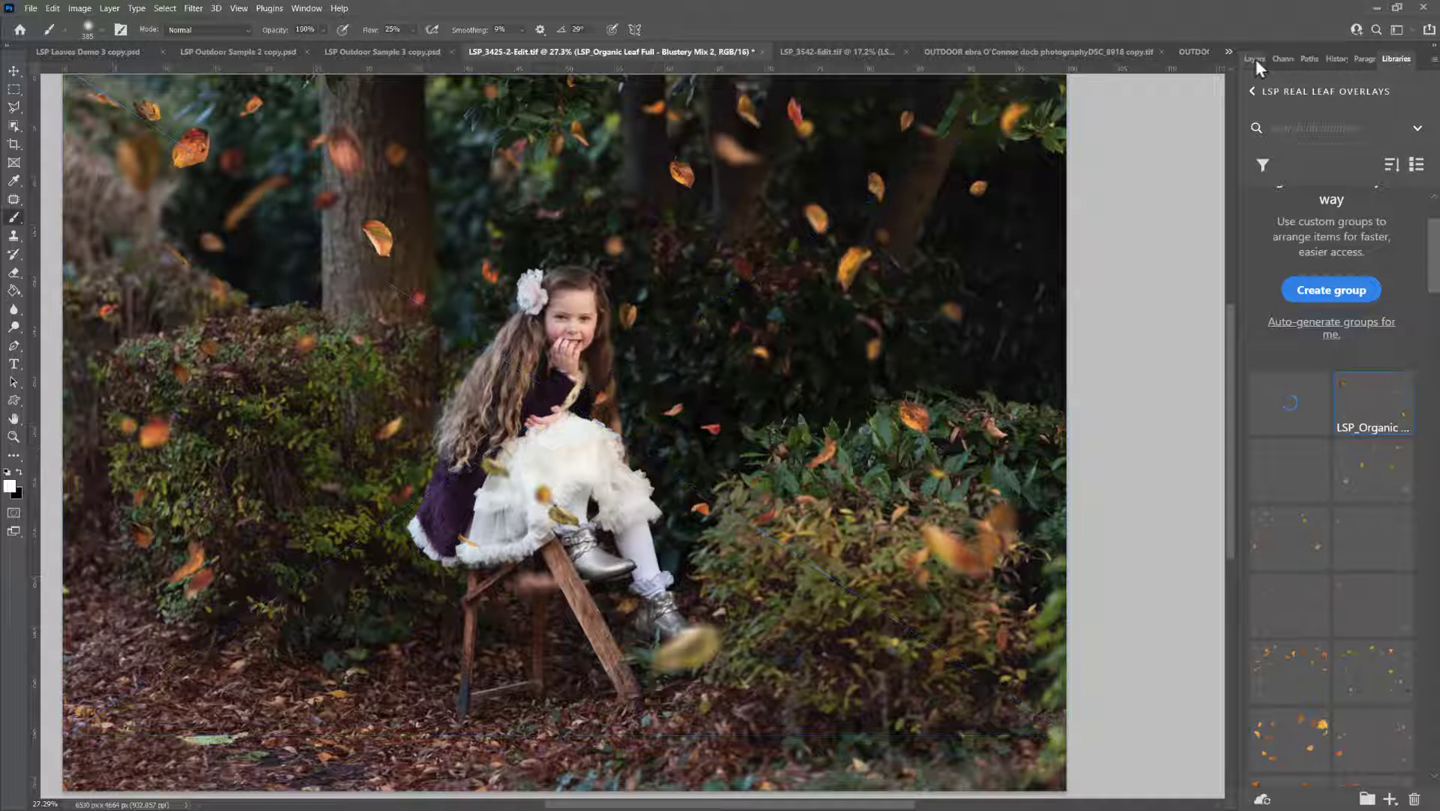
# Mask the stray leaf off the girl's skirt on the Blustery Mix layer.
pyautogui.click(1254, 58)
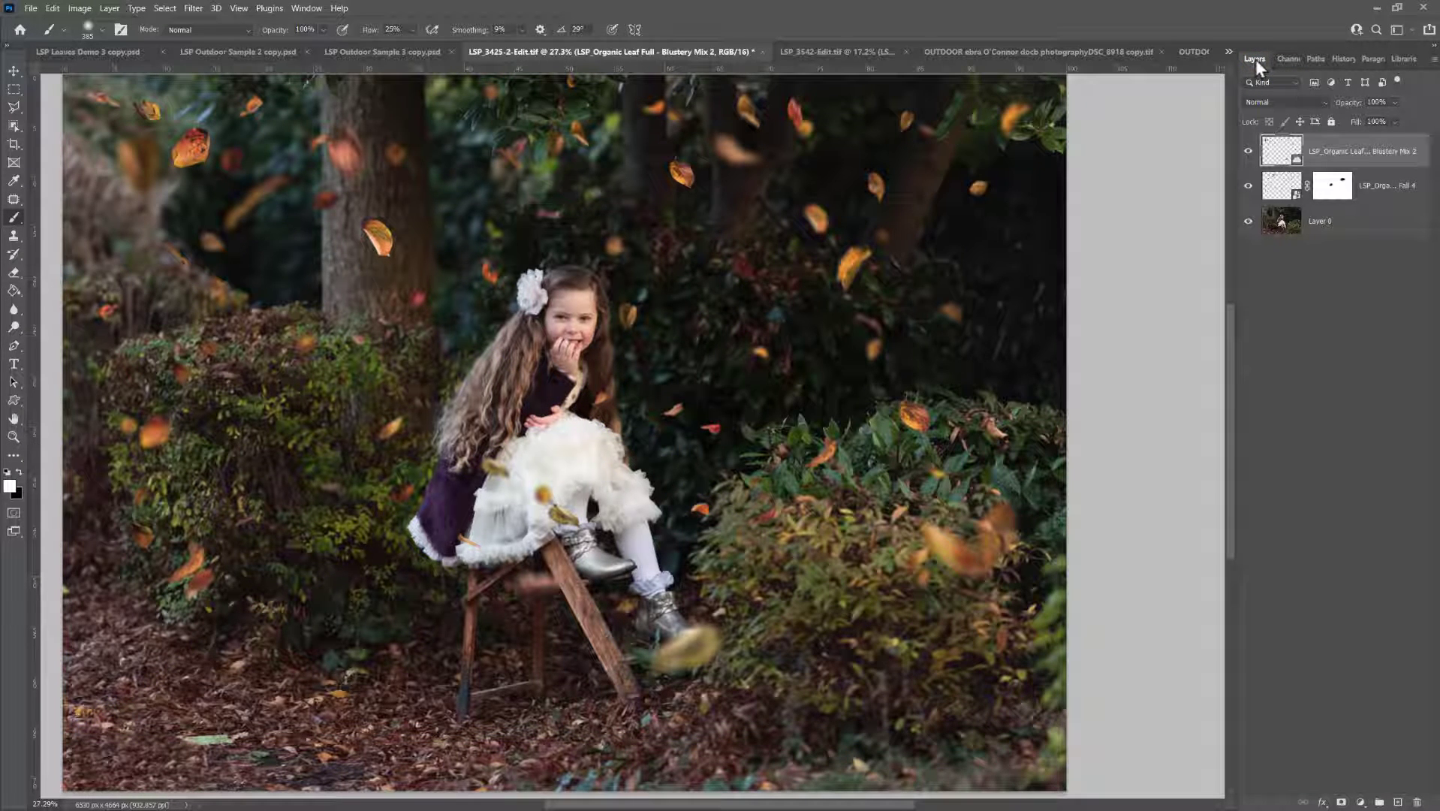
pyautogui.click(306, 7)
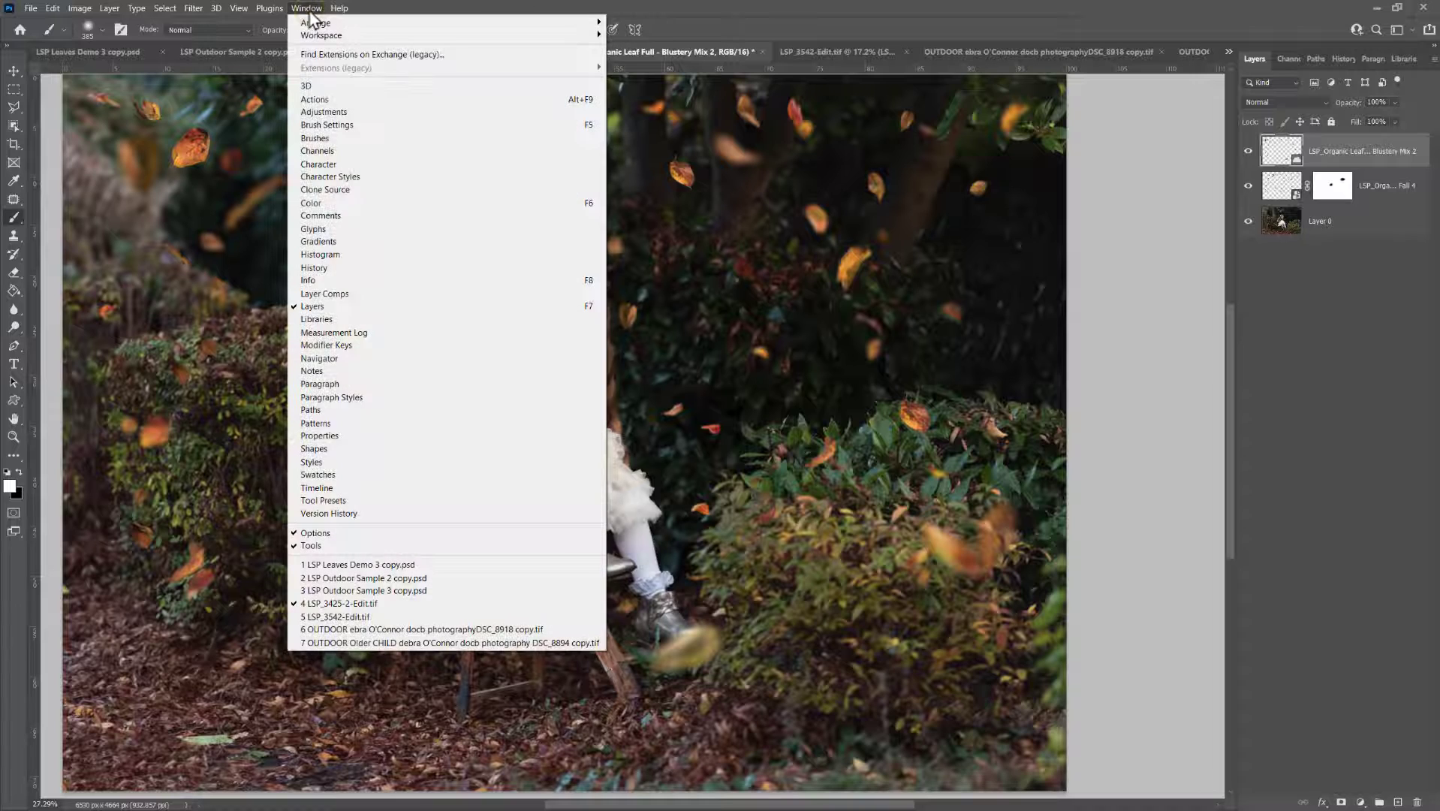
pyautogui.moveTo(359, 306)
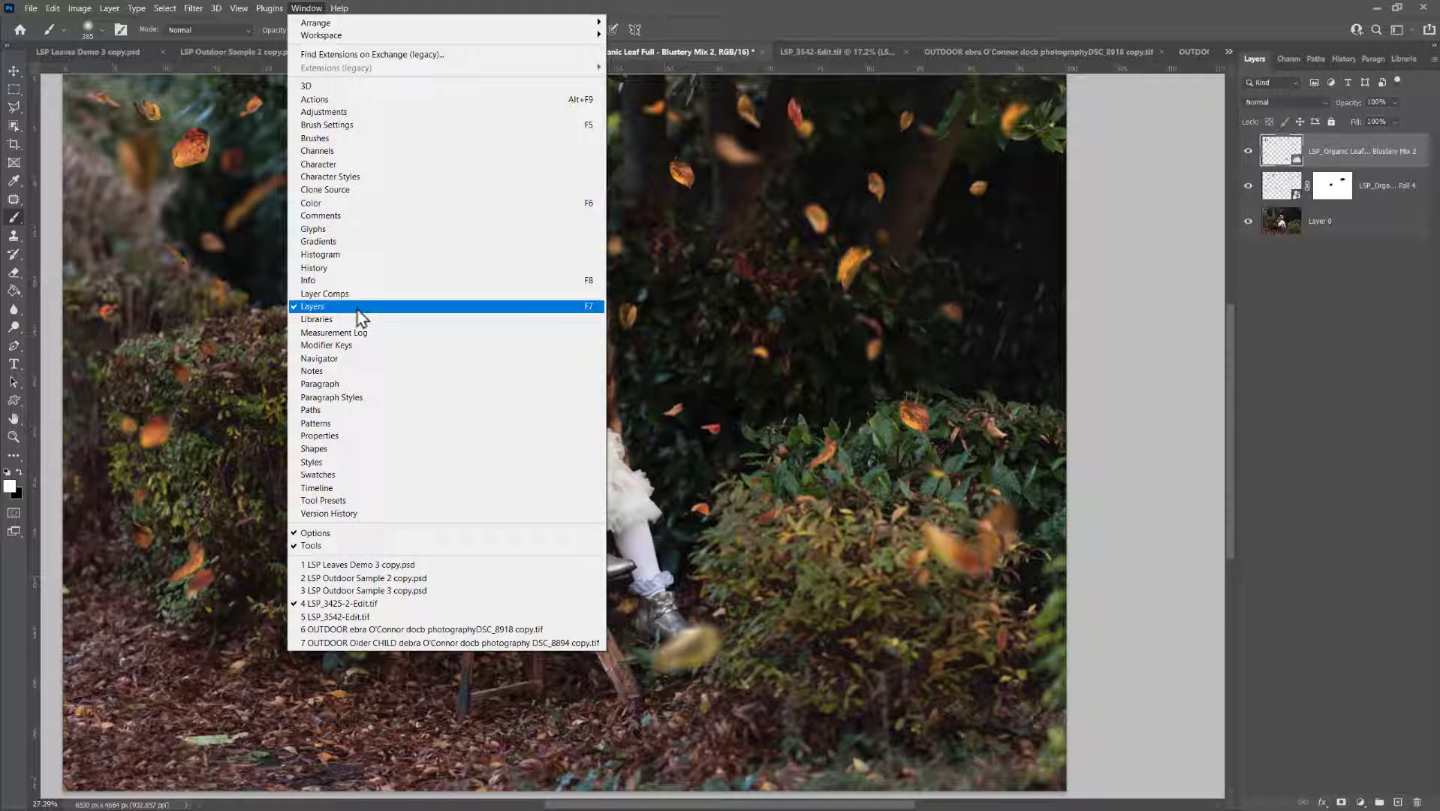
pyautogui.moveTo(360, 297)
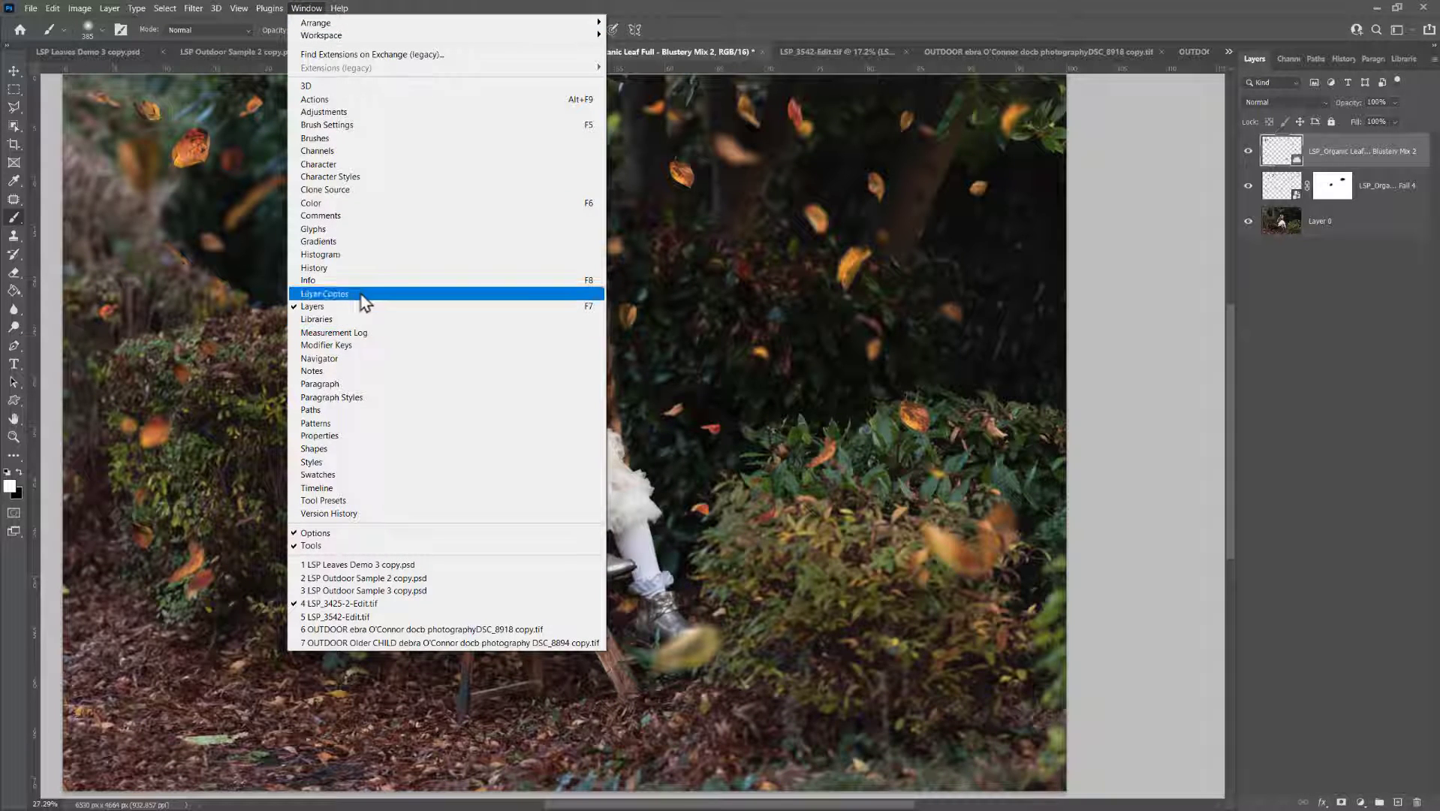
pyautogui.moveTo(368, 202)
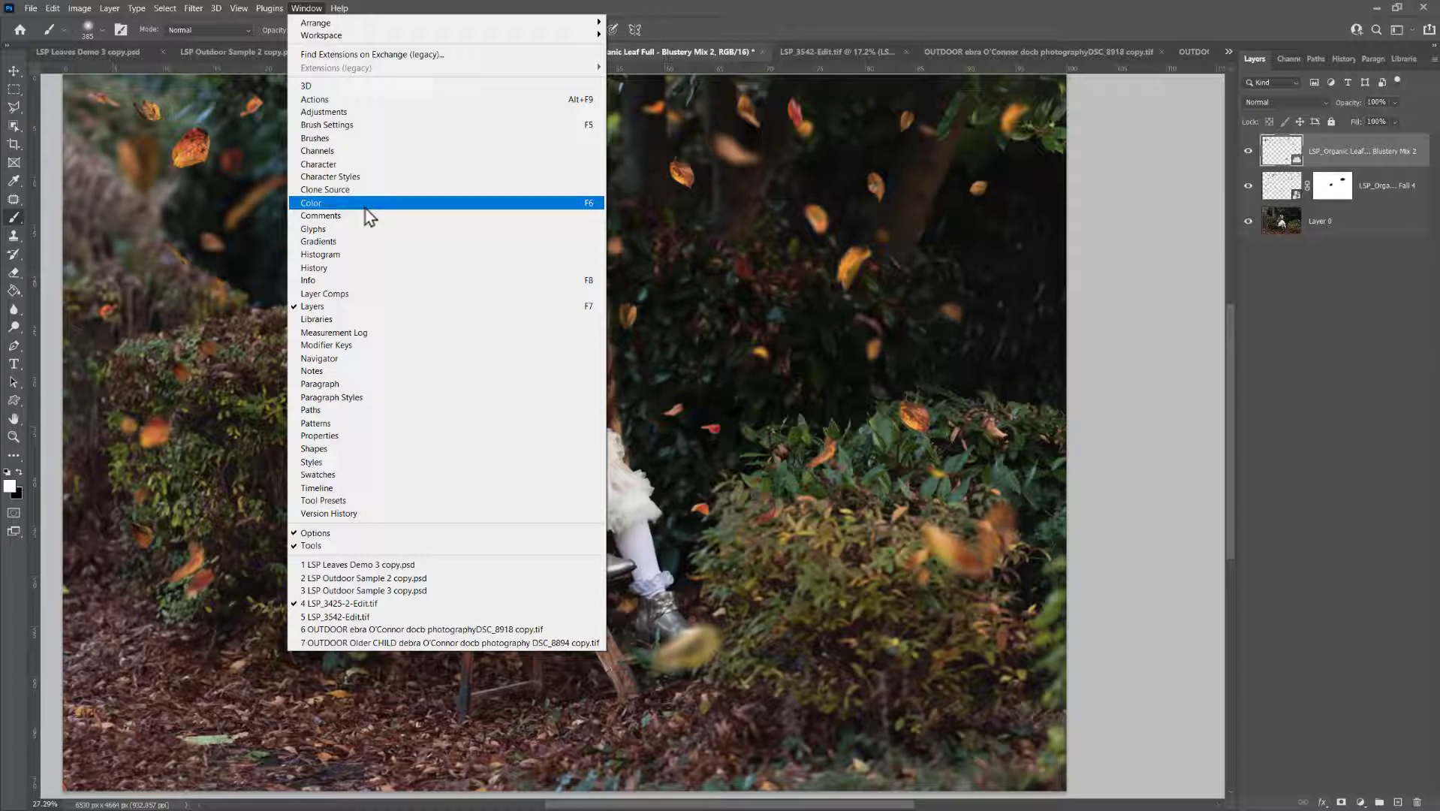
pyautogui.moveTo(372, 54)
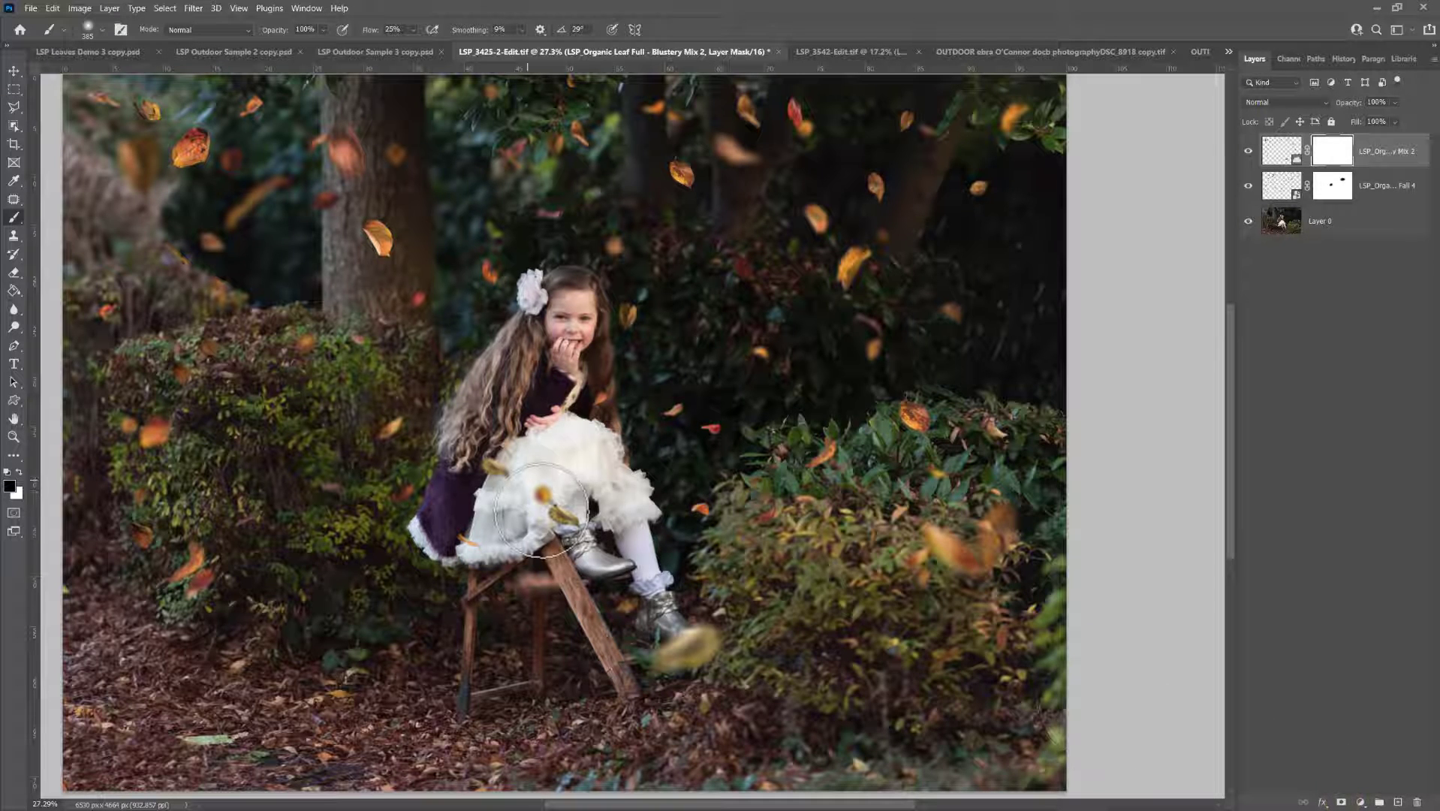
pyautogui.click(538, 509)
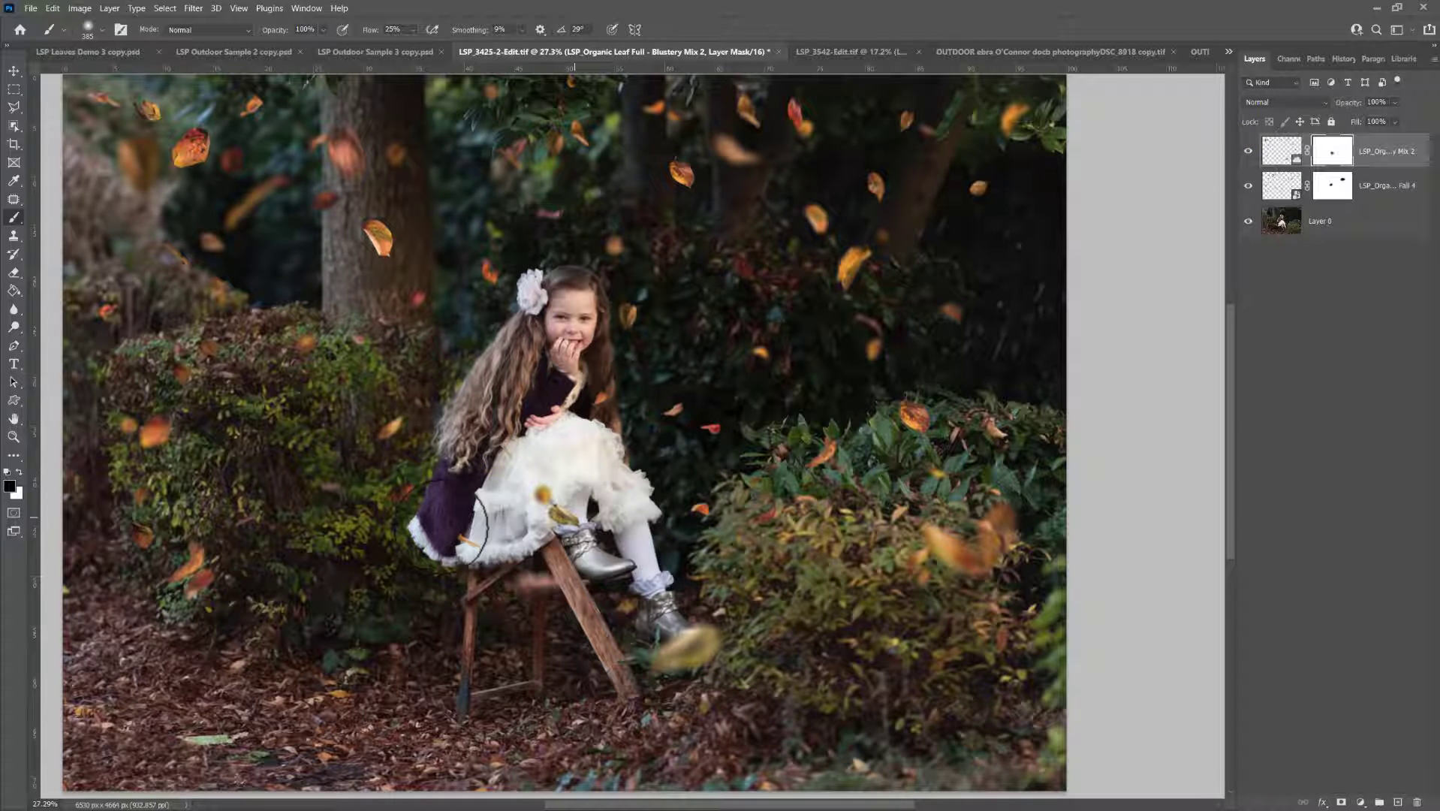
# Hide both leaf overlay layers so the bare portrait shows.
pyautogui.click(1247, 150)
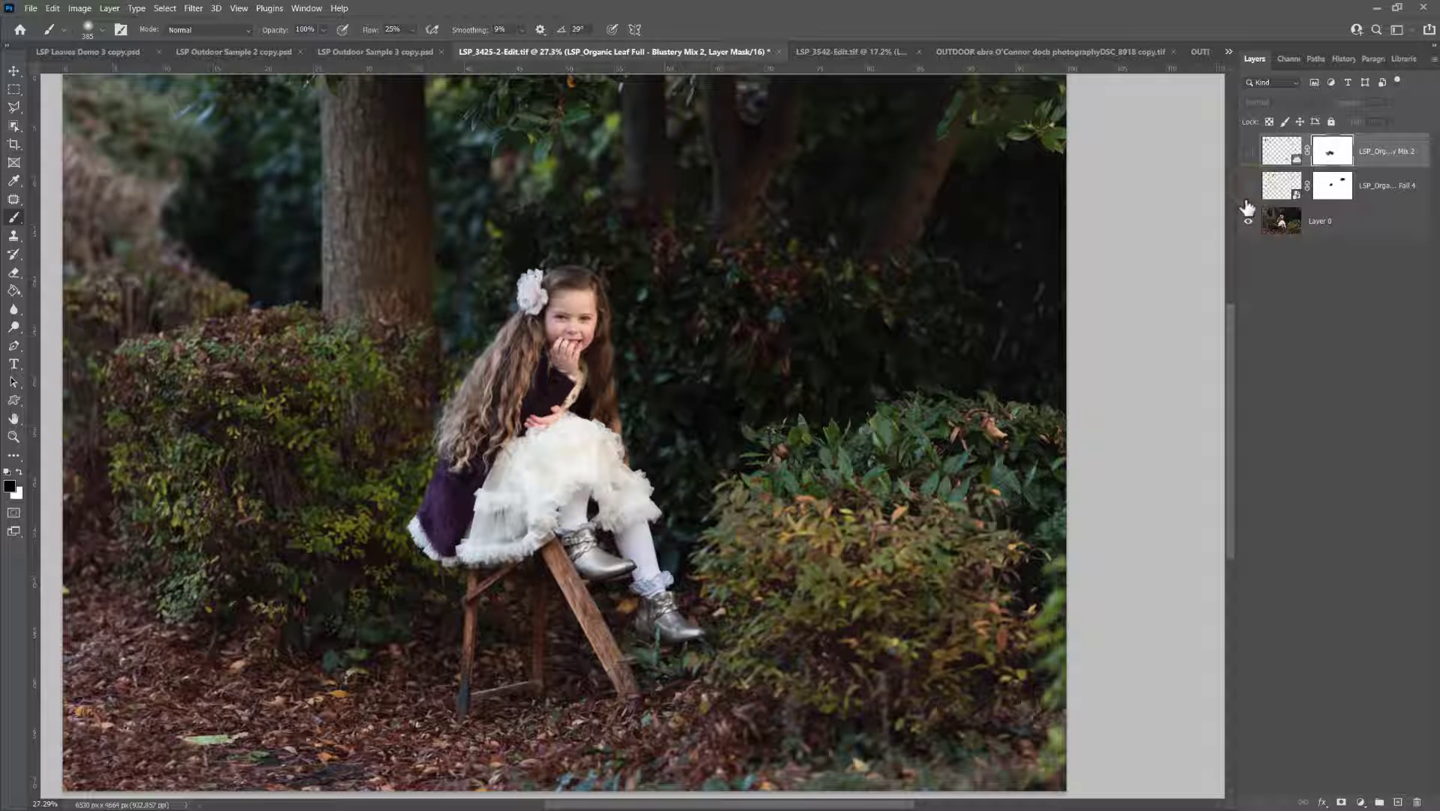
pyautogui.click(1248, 208)
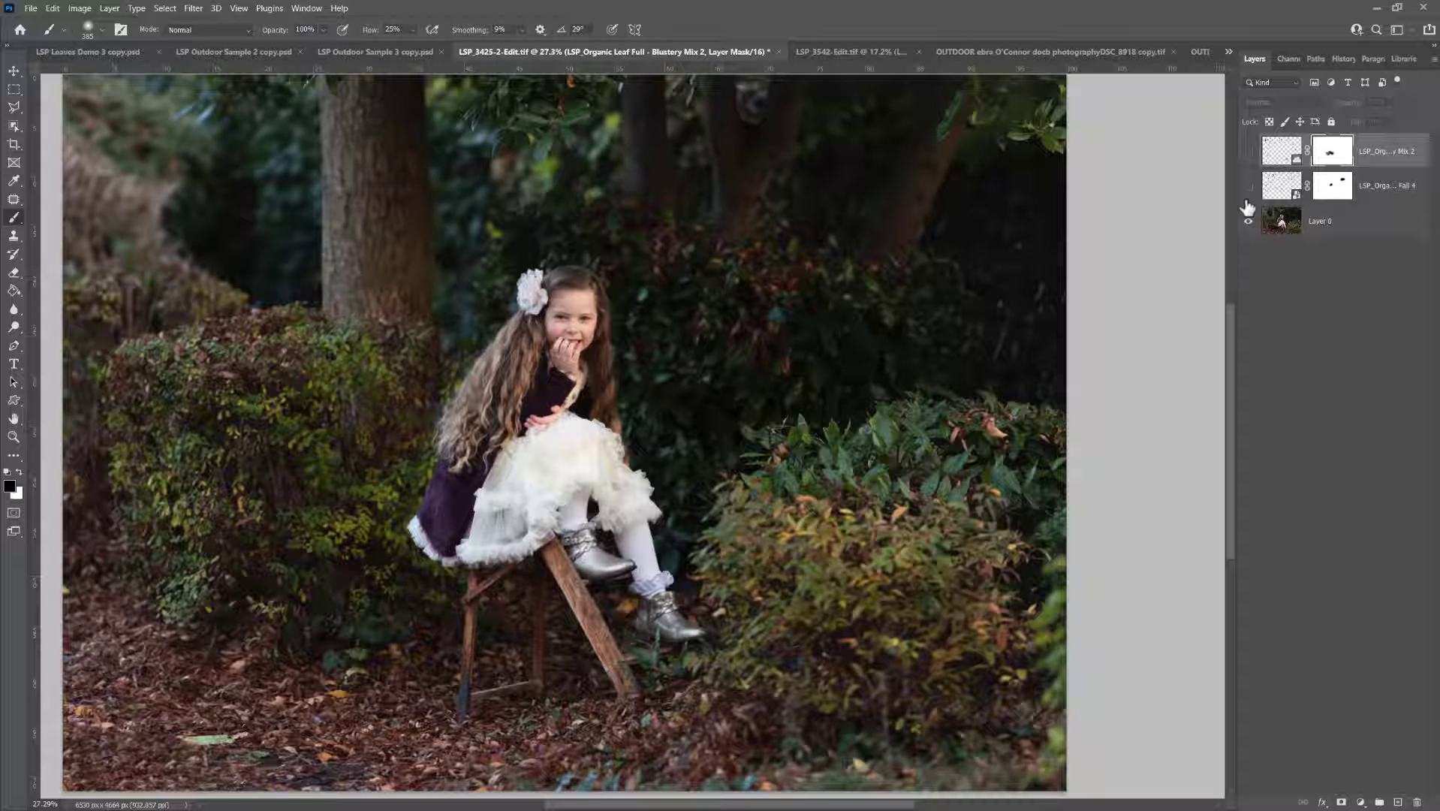
pyautogui.click(1247, 221)
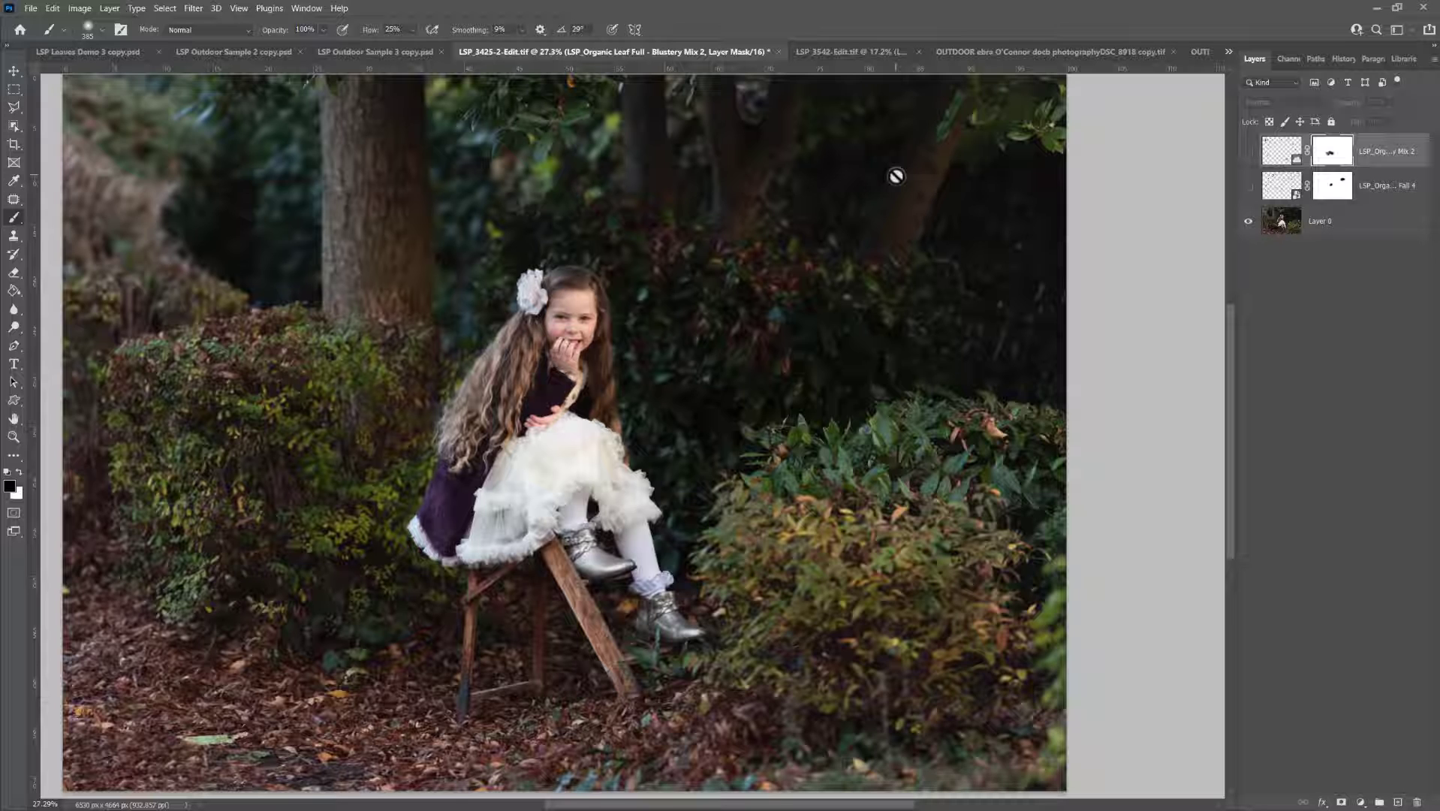
# Load the 'LSP - Blustery Day Leaf Applicator Action' .atn file from DOWNLOADS into Photoshop.
pyautogui.click(87, 51)
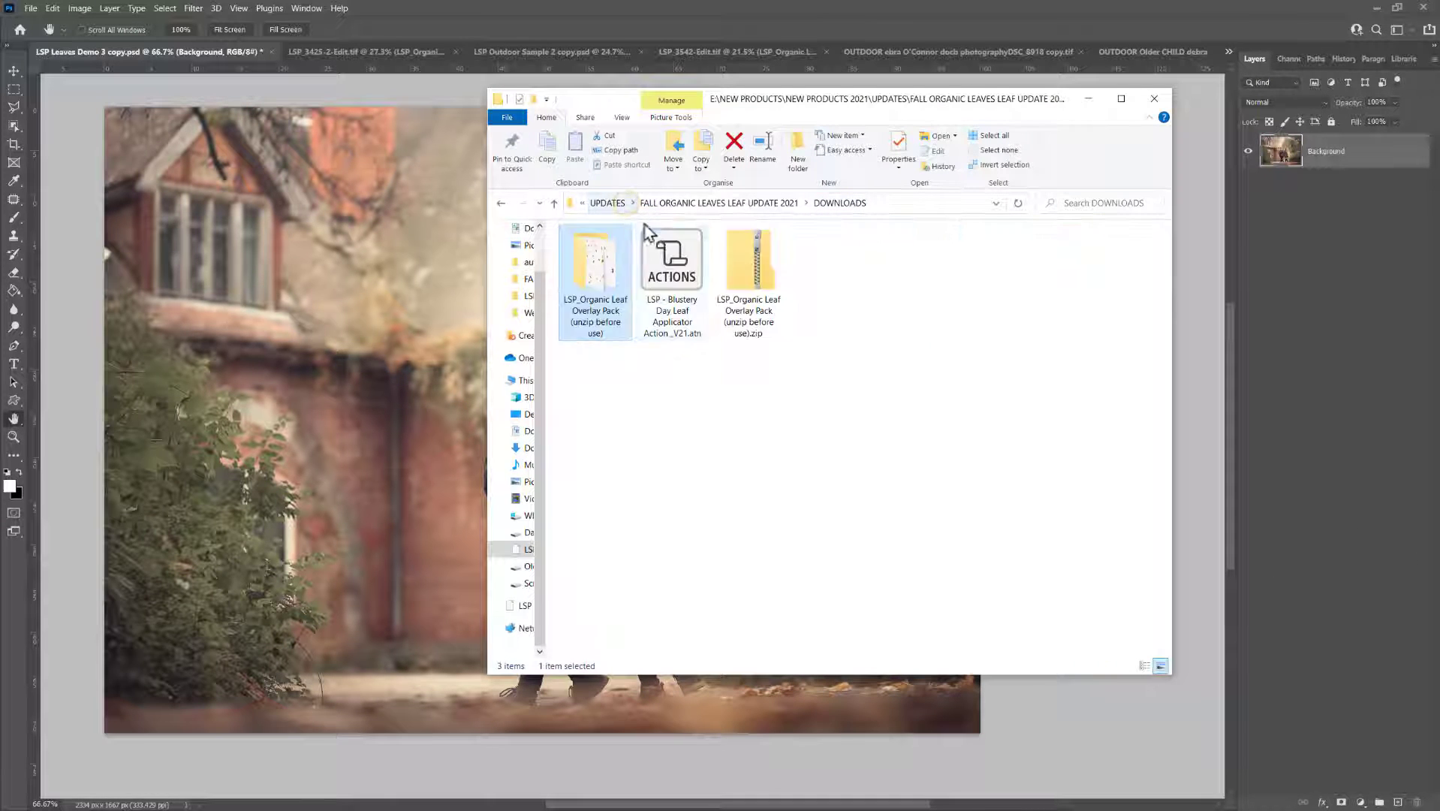
pyautogui.click(671, 259)
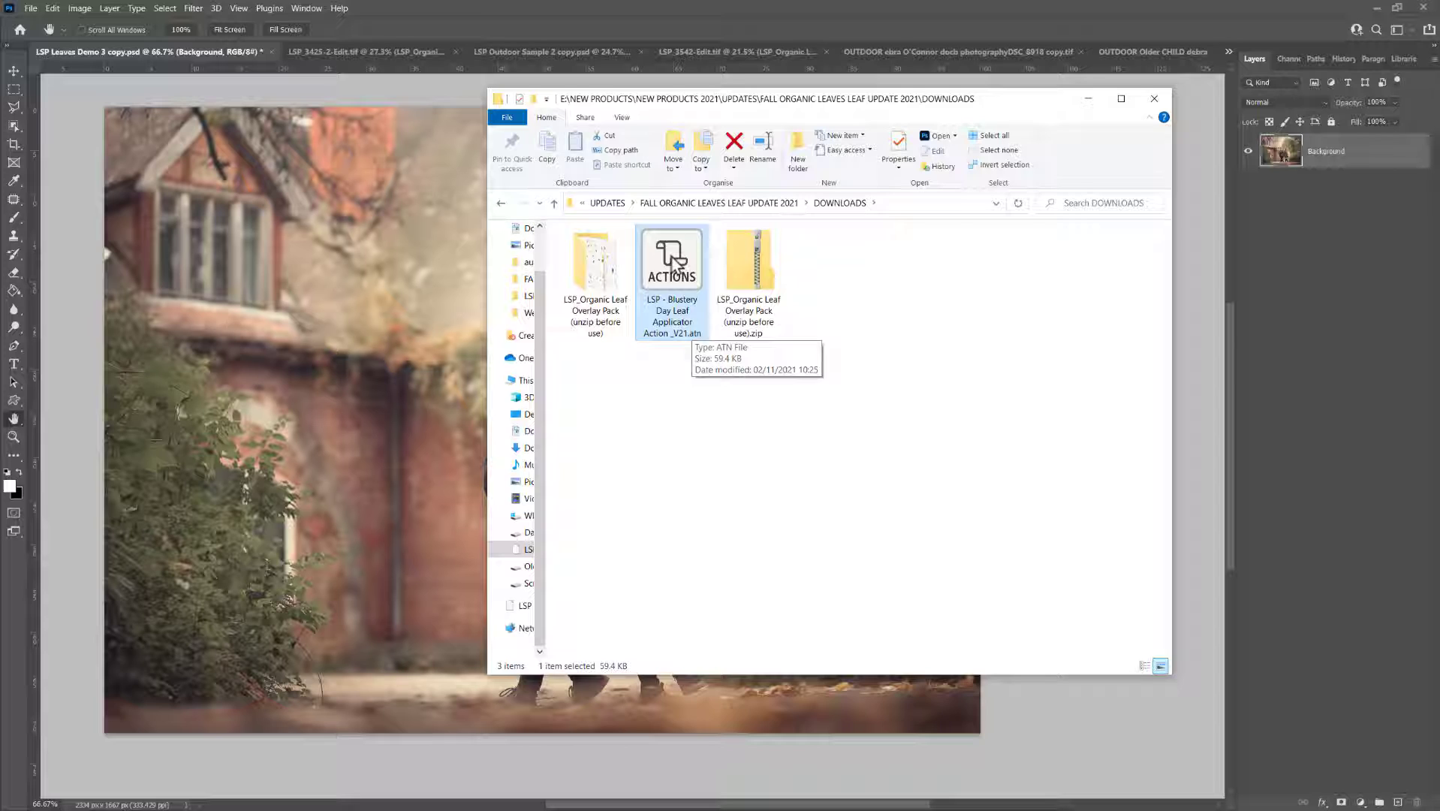
pyautogui.moveTo(670, 261)
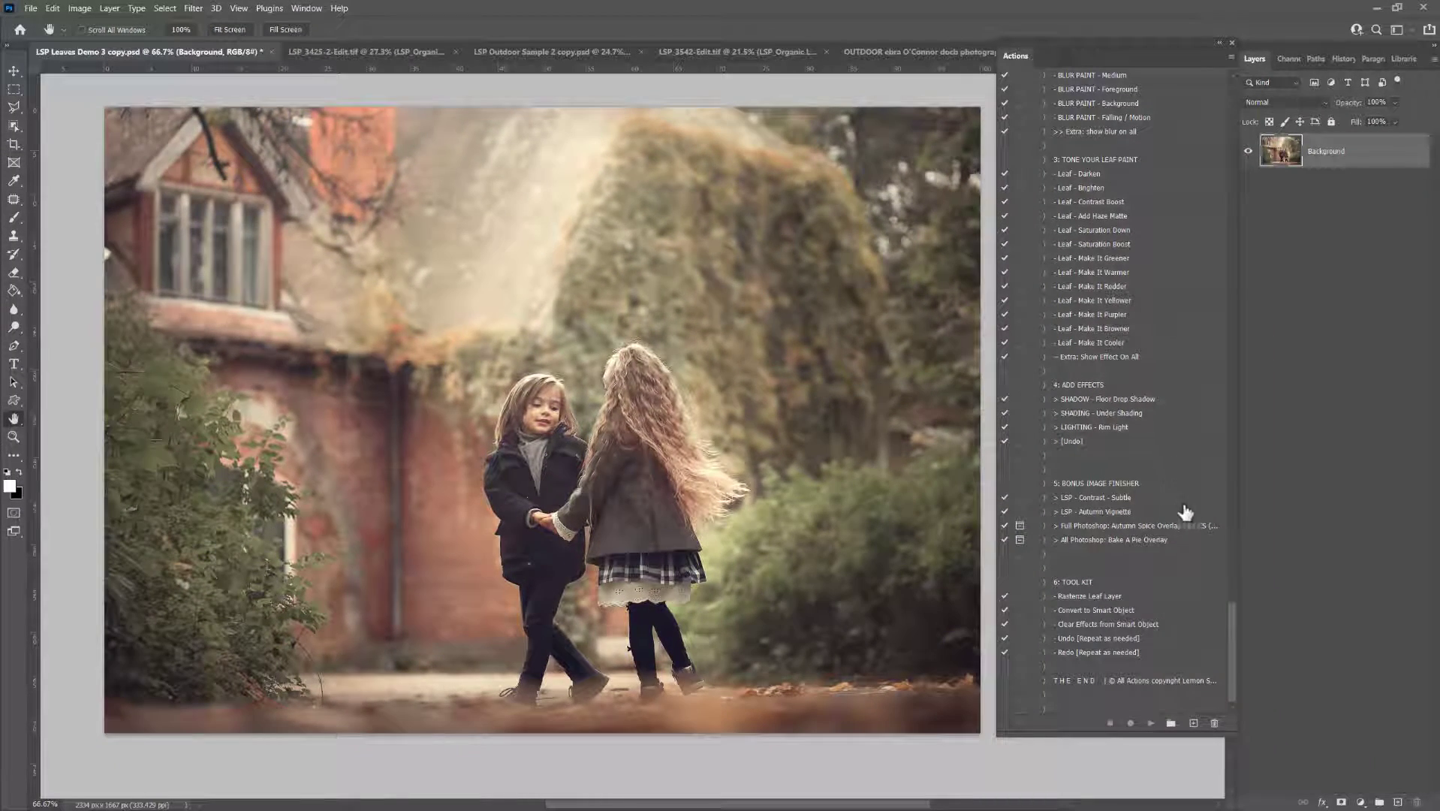
# Locate and expand the LSP Organic Leaf Actions – Blustery Day set in the Actions panel.
pyautogui.scroll(3)
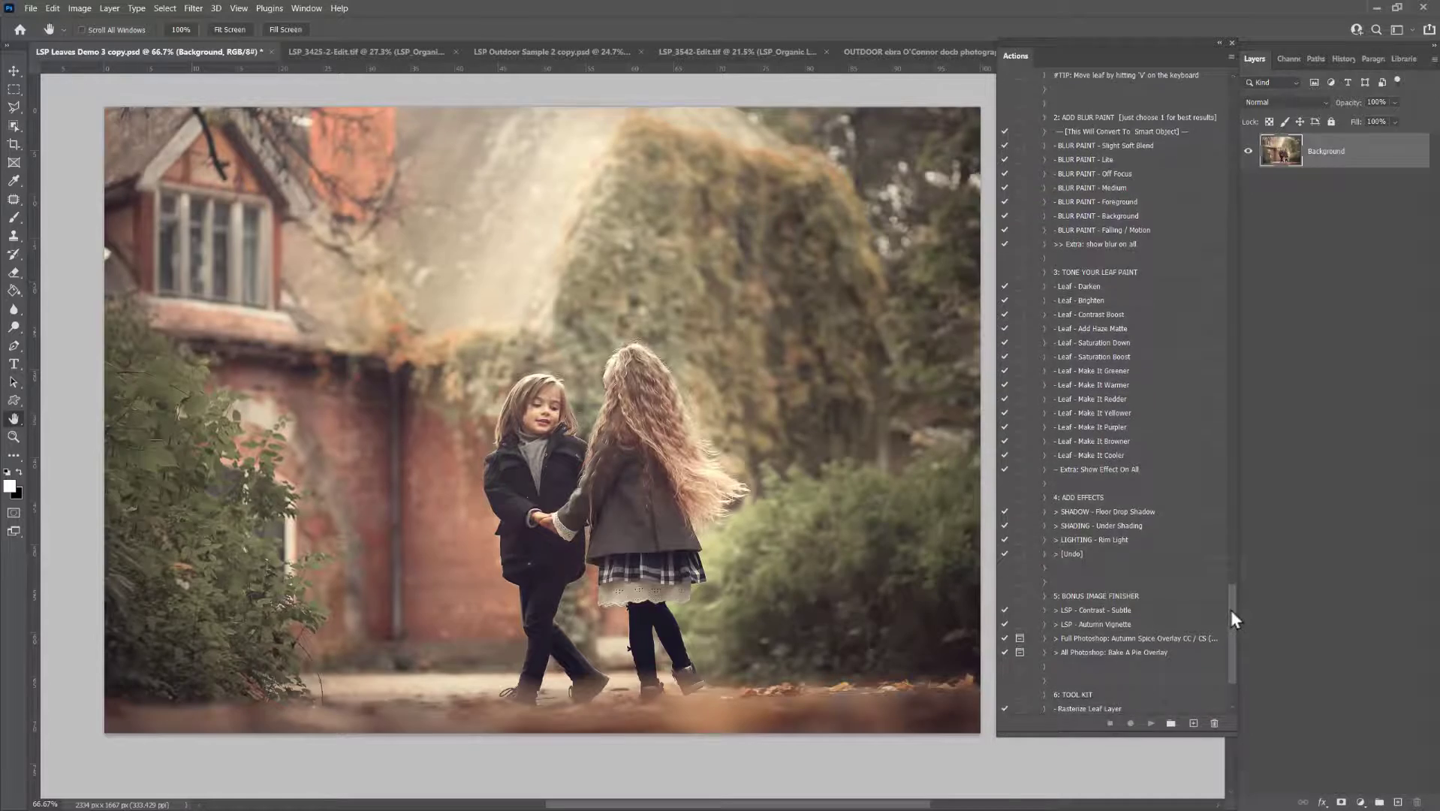
pyautogui.scroll(3)
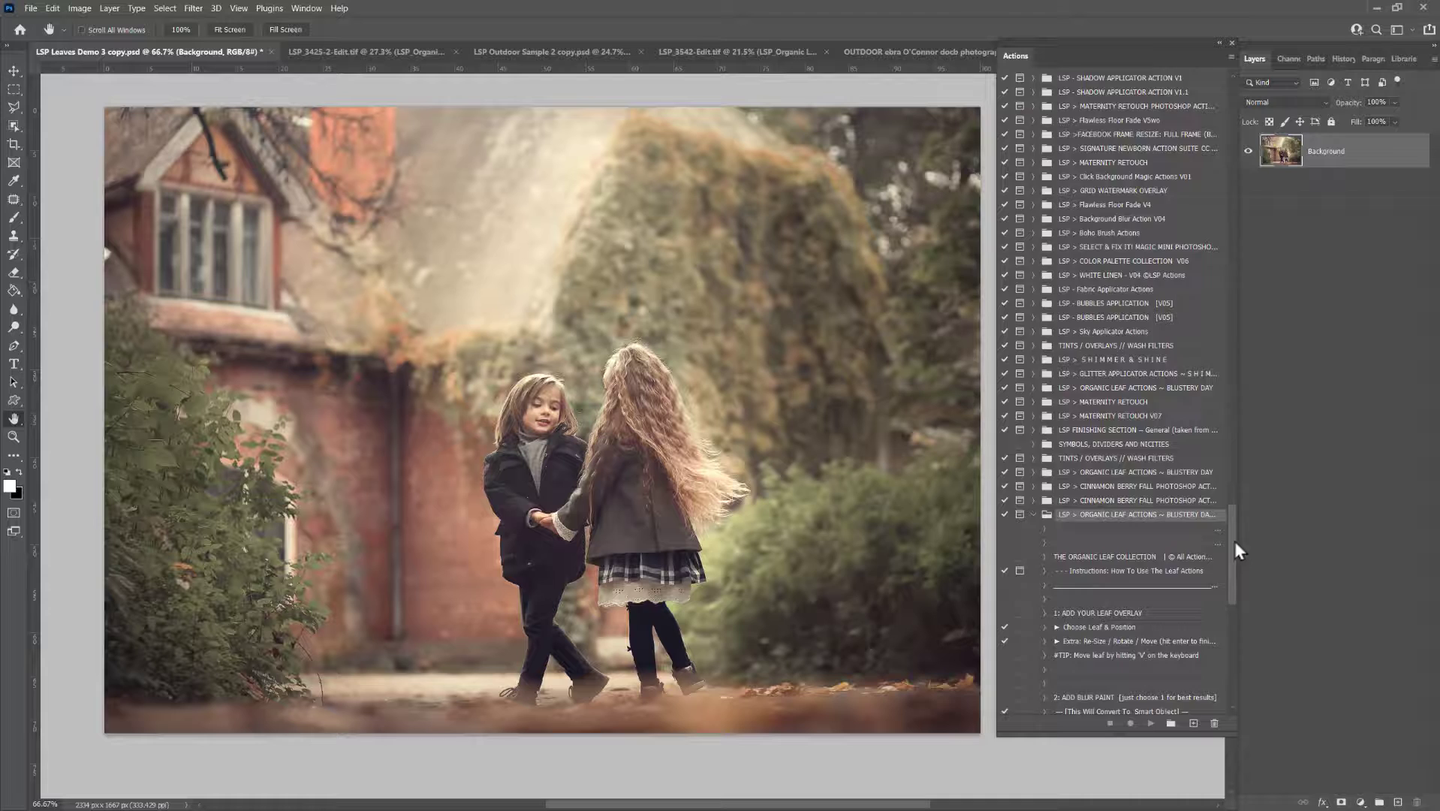
pyautogui.scroll(-3)
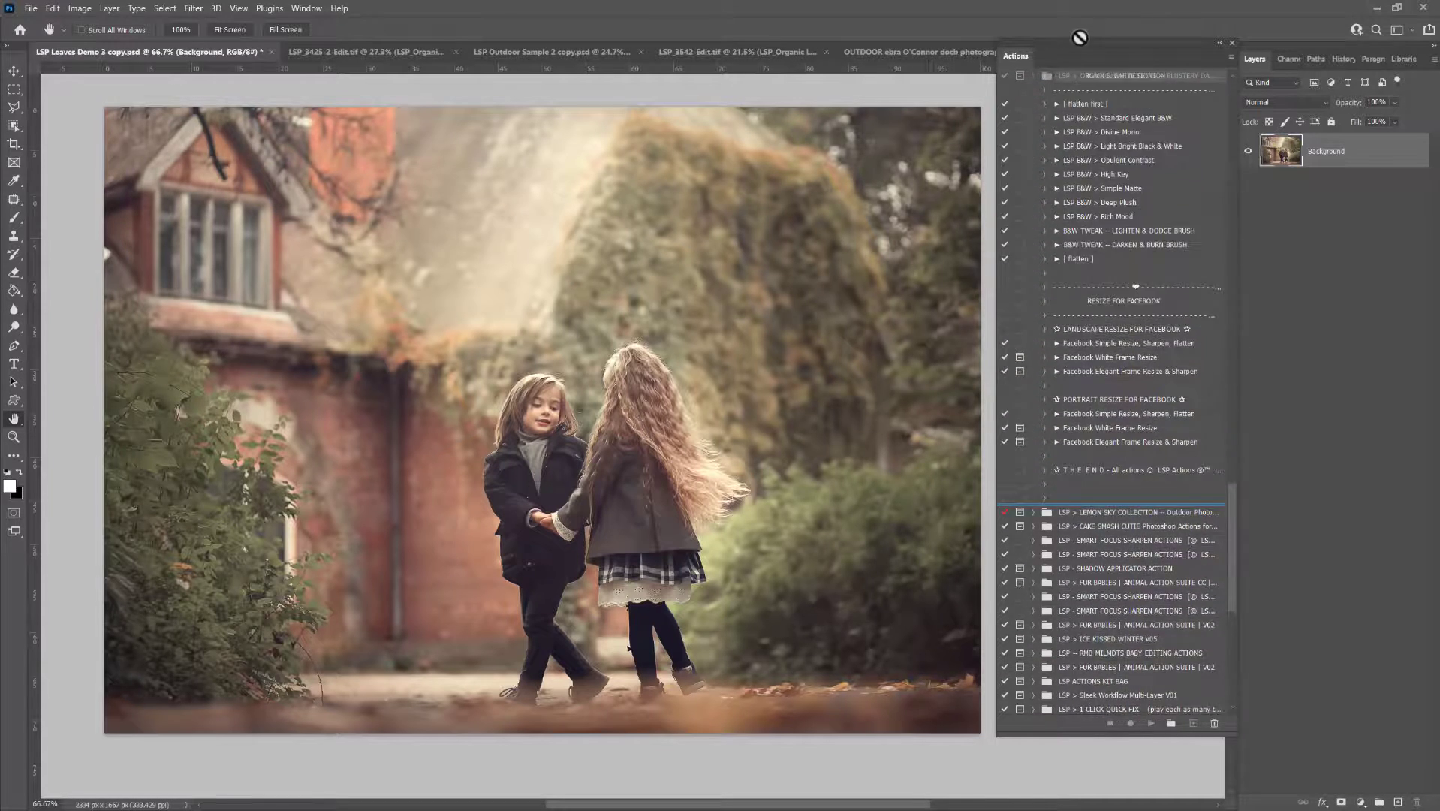
pyautogui.scroll(-3)
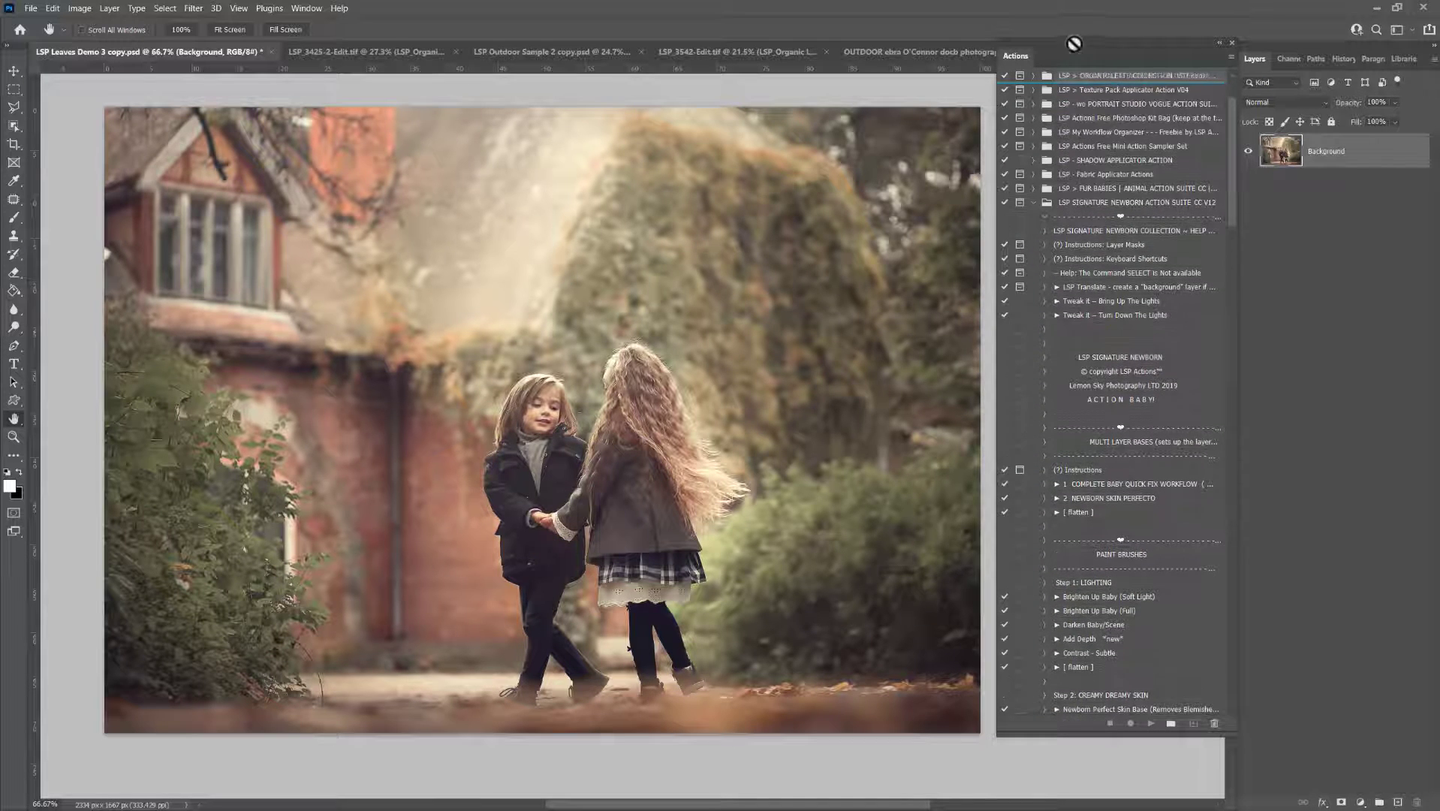
pyautogui.scroll(3)
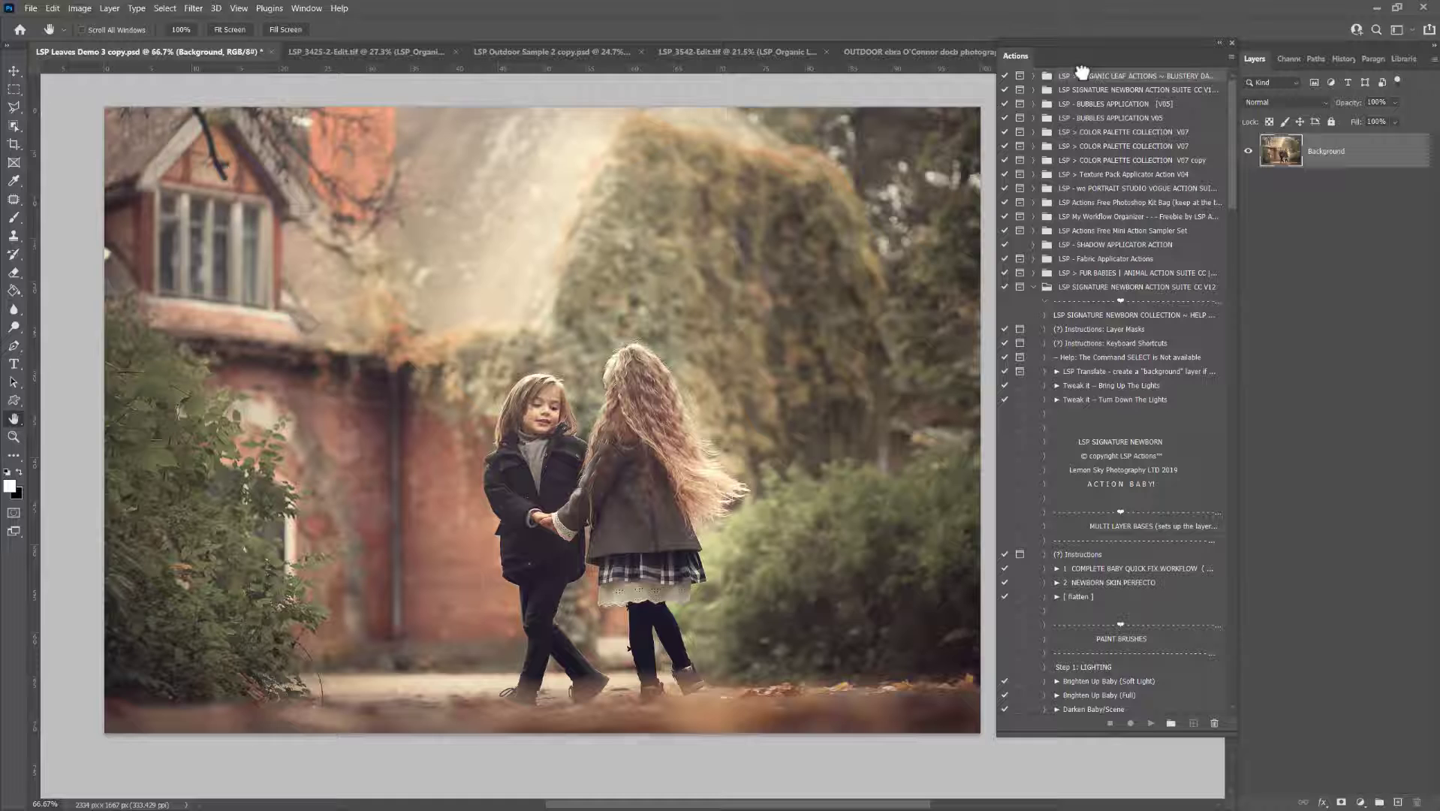
pyautogui.click(1046, 75)
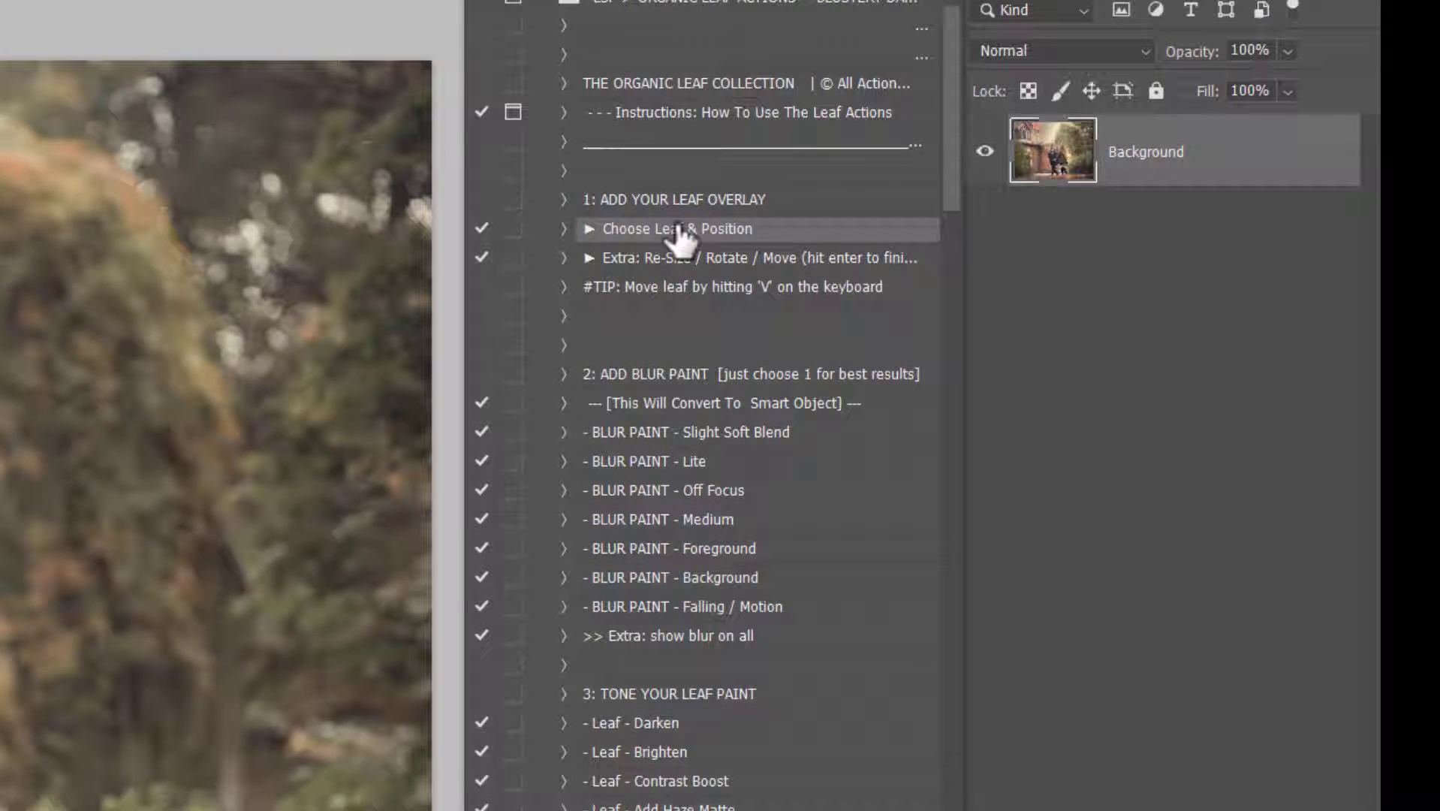
pyautogui.moveTo(633, 243)
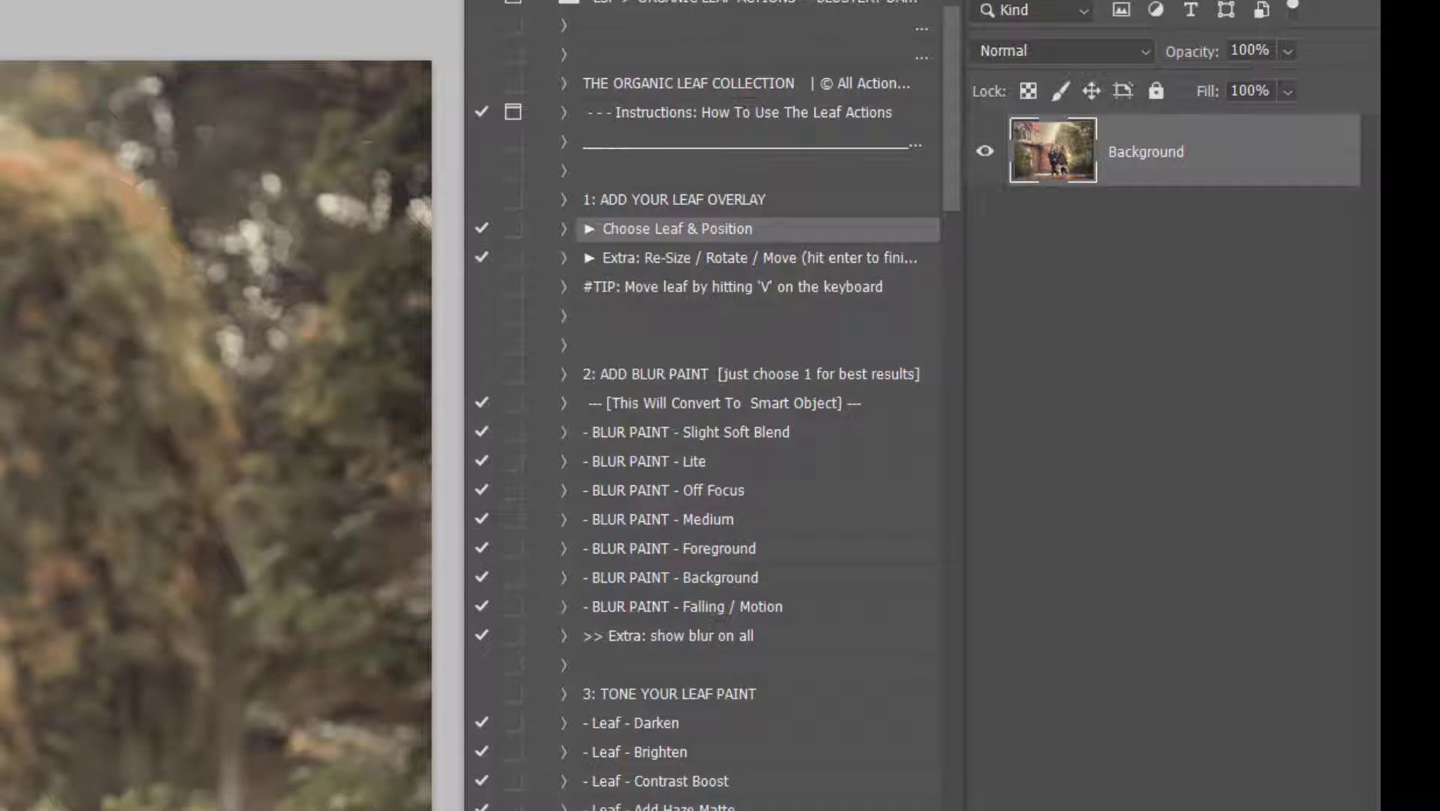
# Reveal the 'Choose Leaf & Position' step and the tone and effects steps of the leaf action set.
pyautogui.scroll(-3)
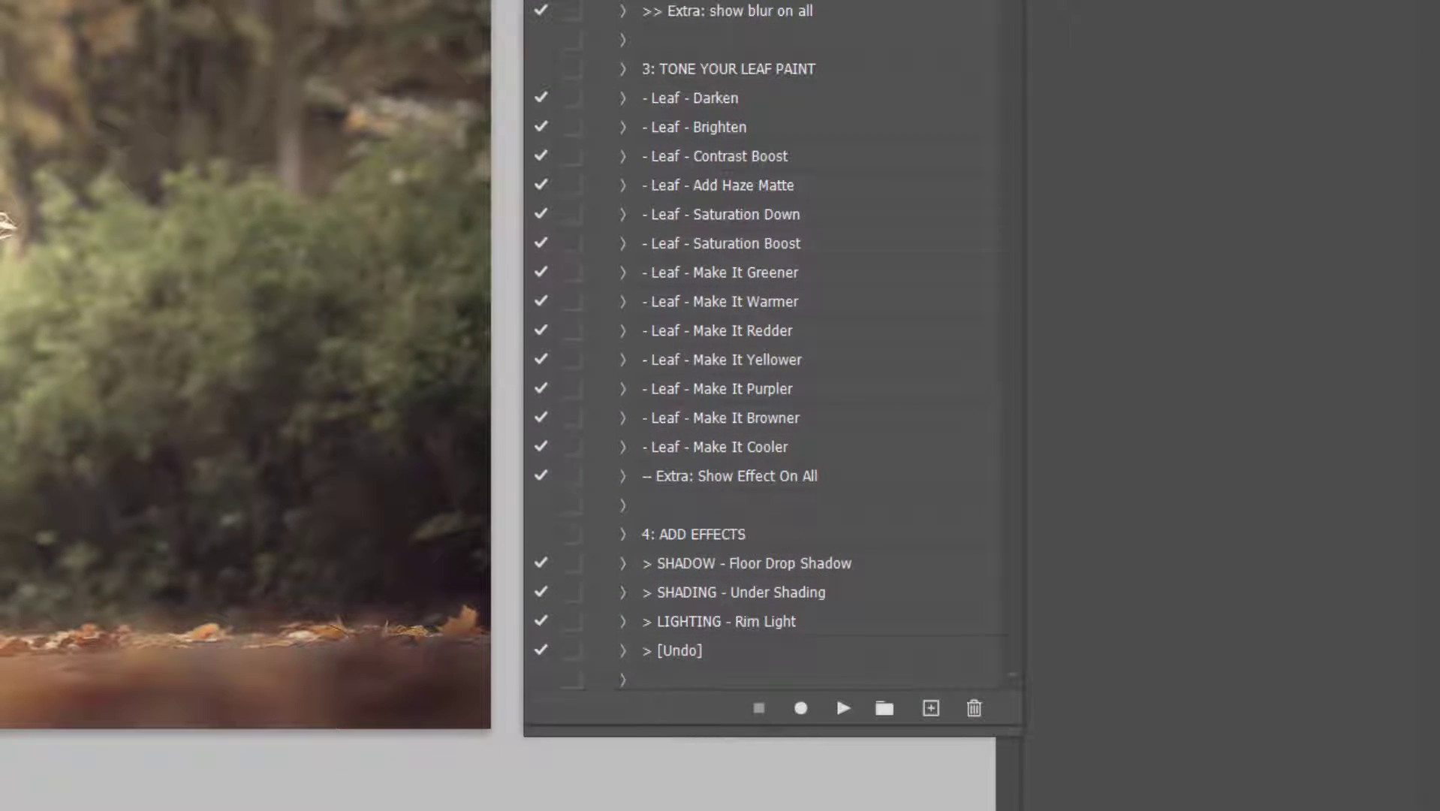
pyautogui.moveTo(841, 709)
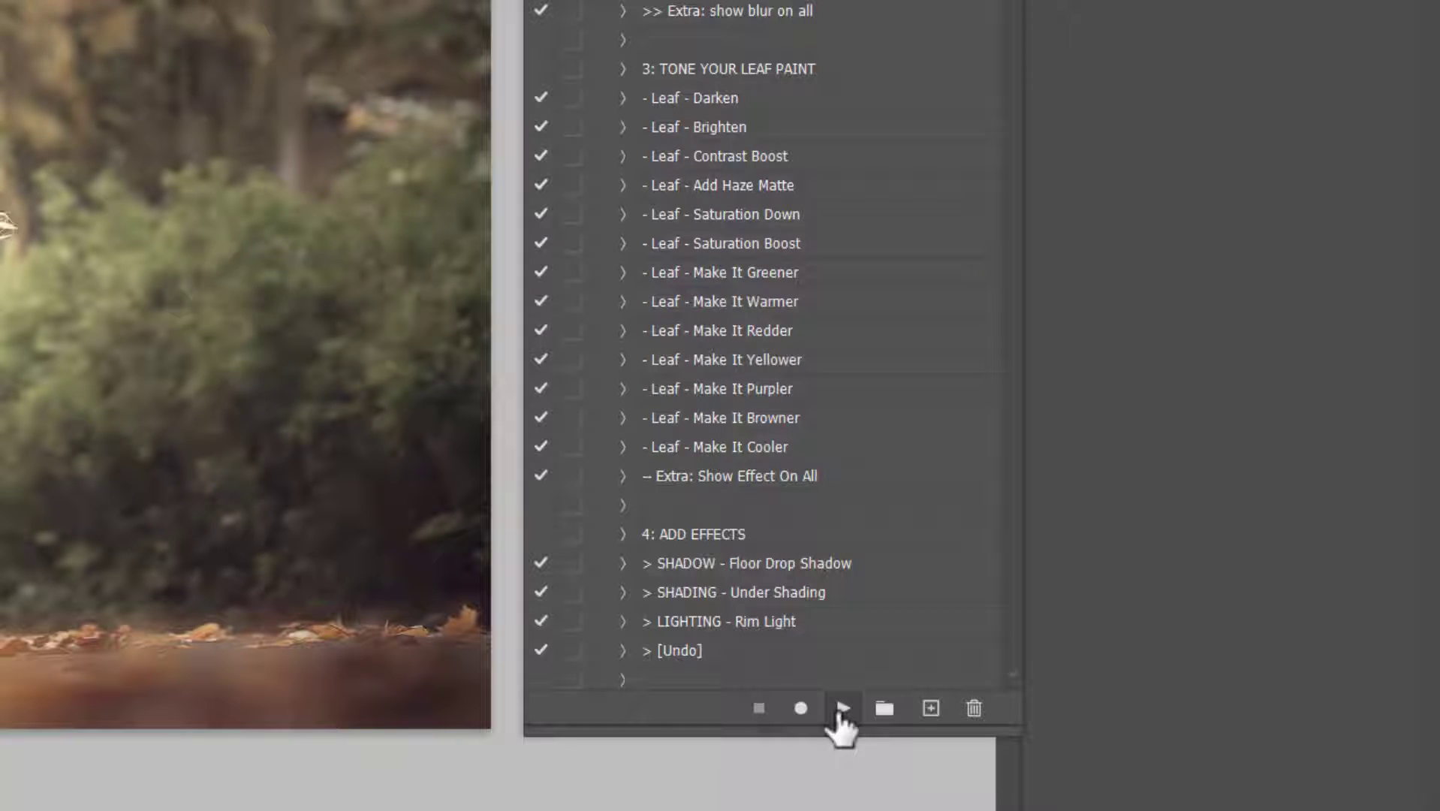
pyautogui.moveTo(840, 707)
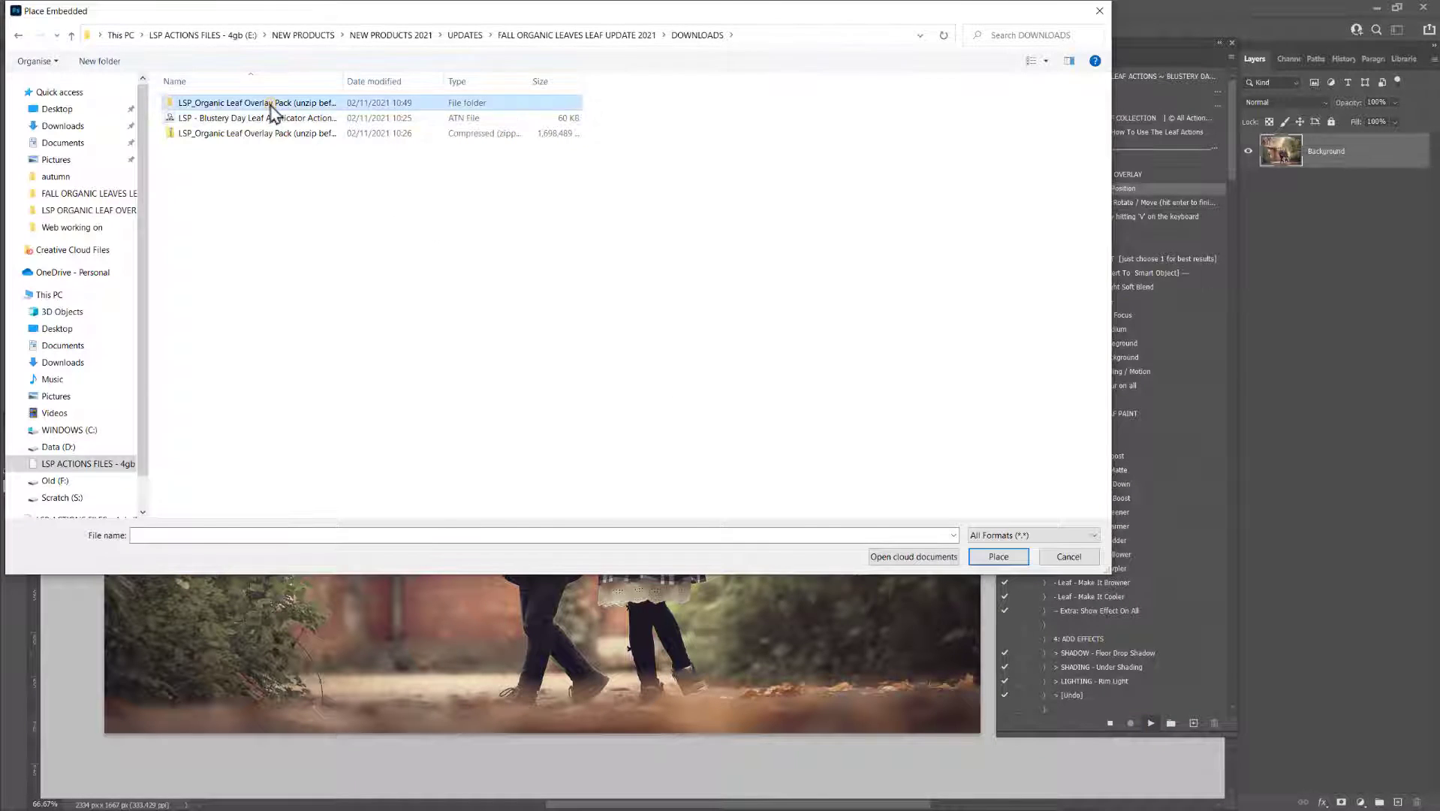
# Place the Green Maple falling-leaf overlay from the pack folder onto the portrait as a masked layer.
pyautogui.doubleClick(248, 102)
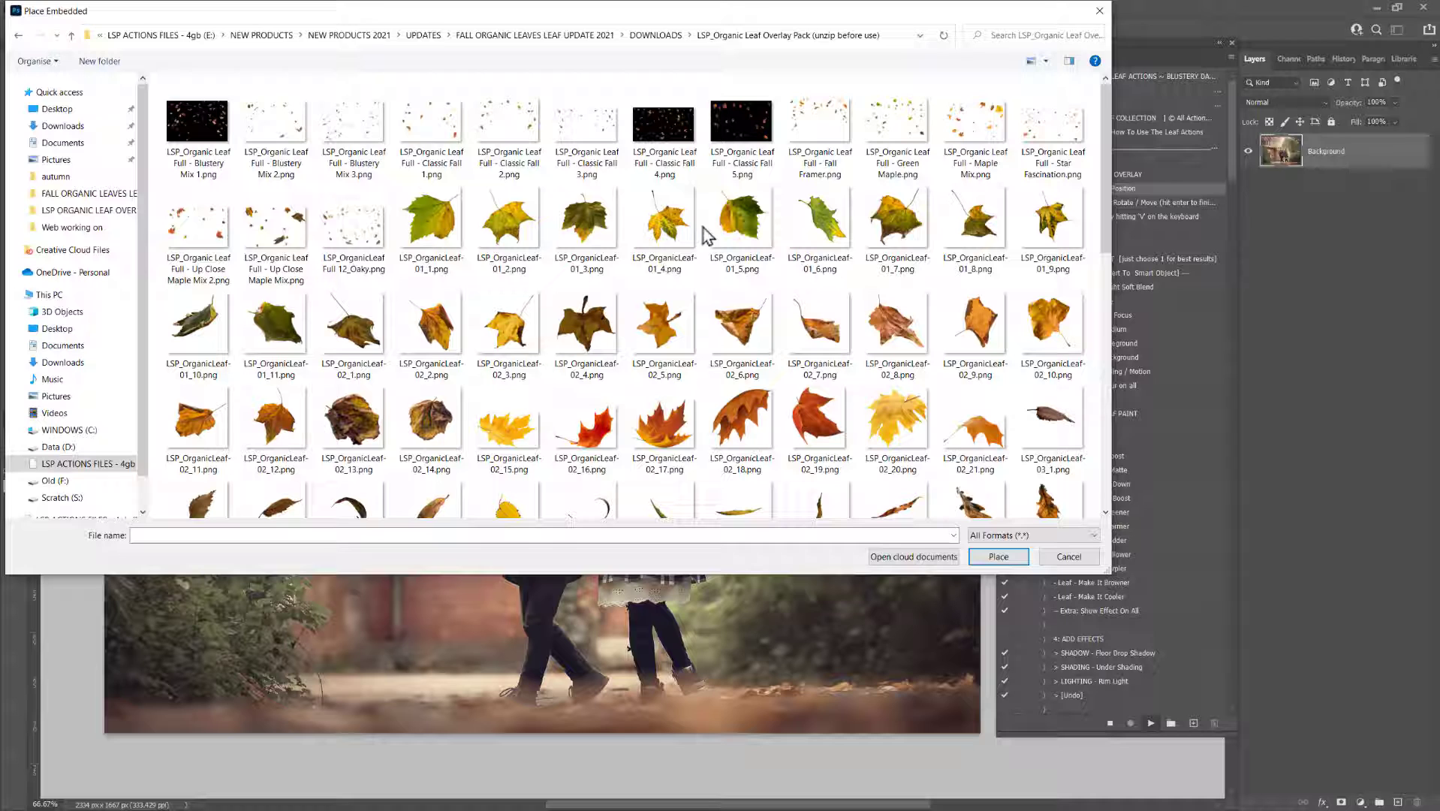
pyautogui.click(353, 225)
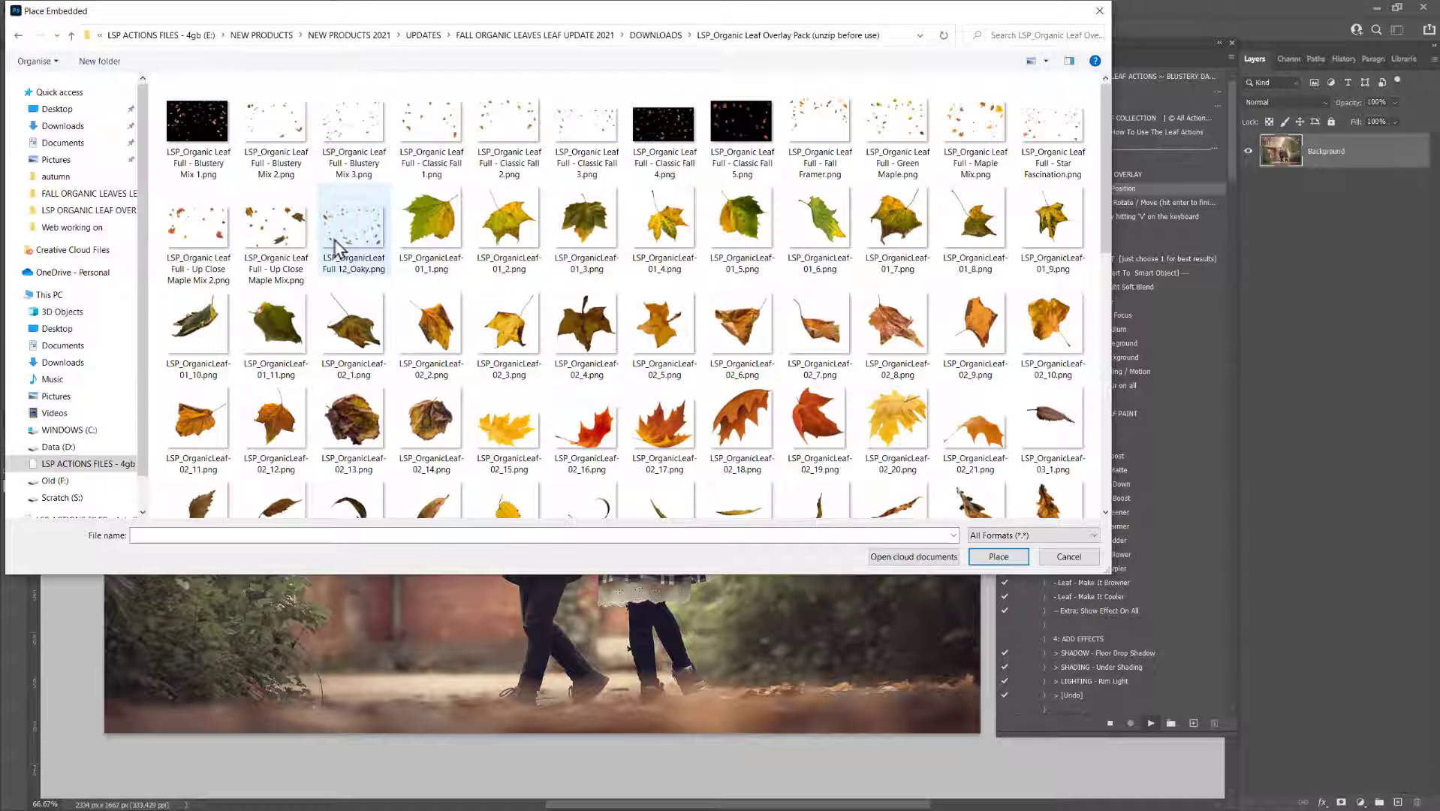
pyautogui.click(429, 218)
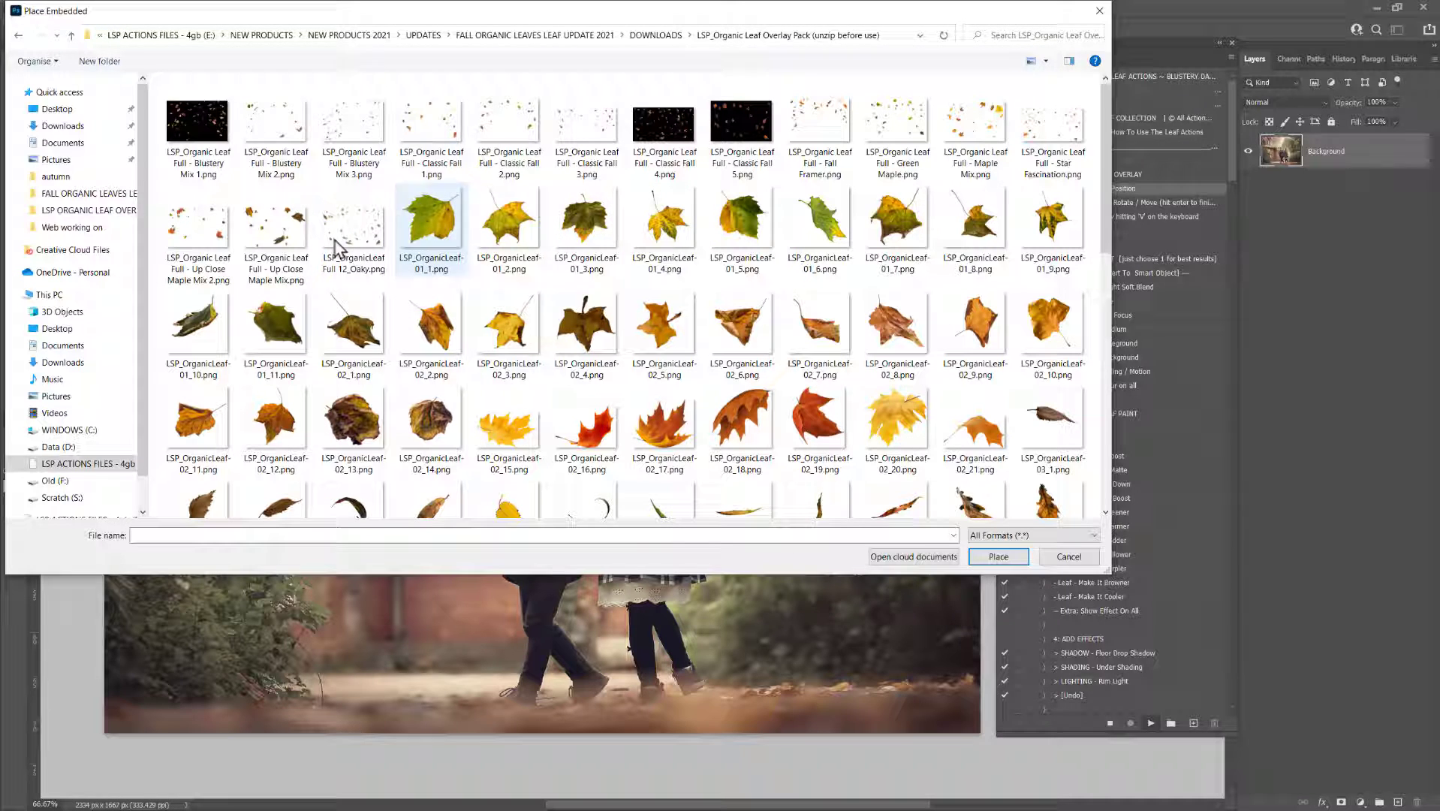
pyautogui.click(996, 557)
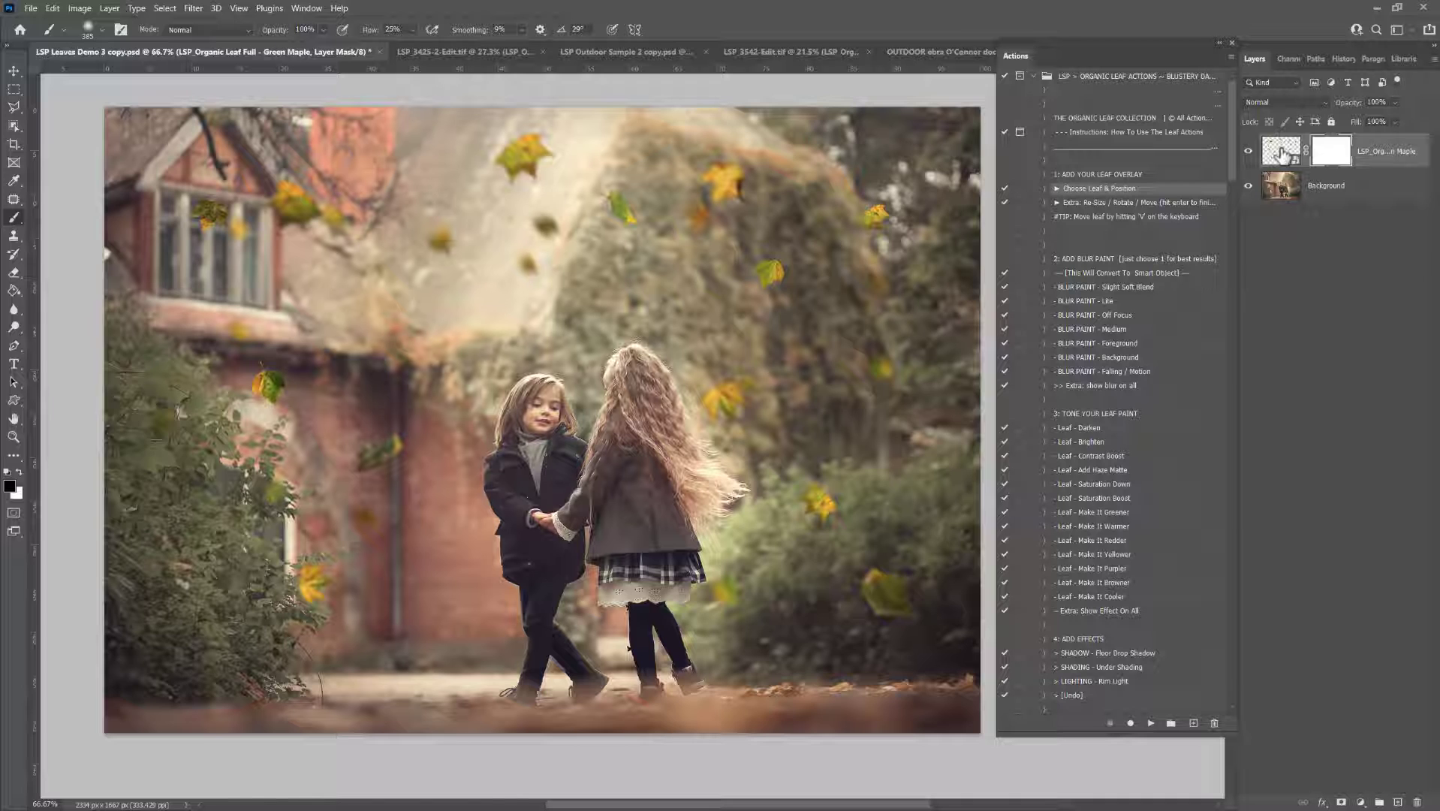
# Hide the Green Maple overlay to compare the bare portrait, then show it again.
pyautogui.click(1247, 151)
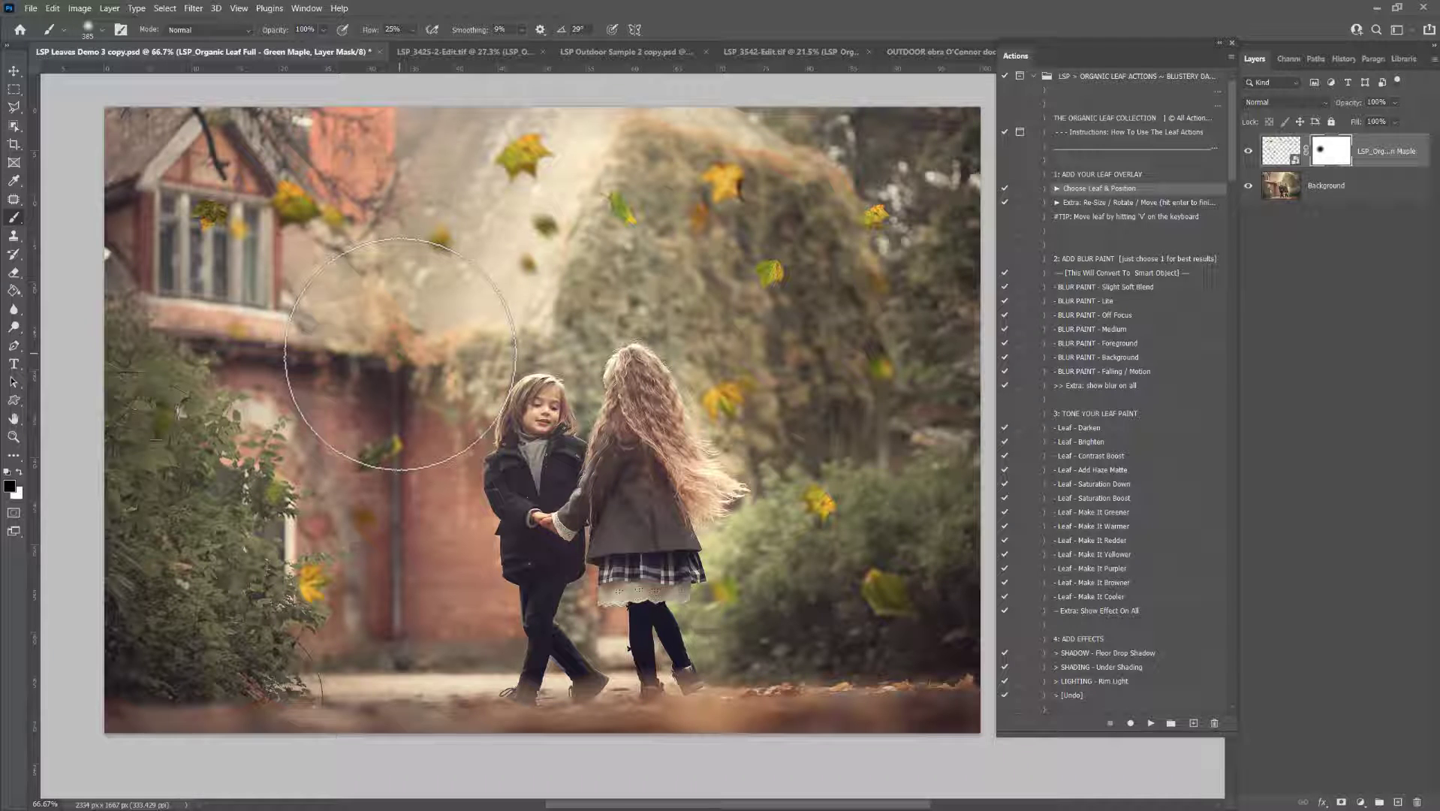
pyautogui.click(1247, 150)
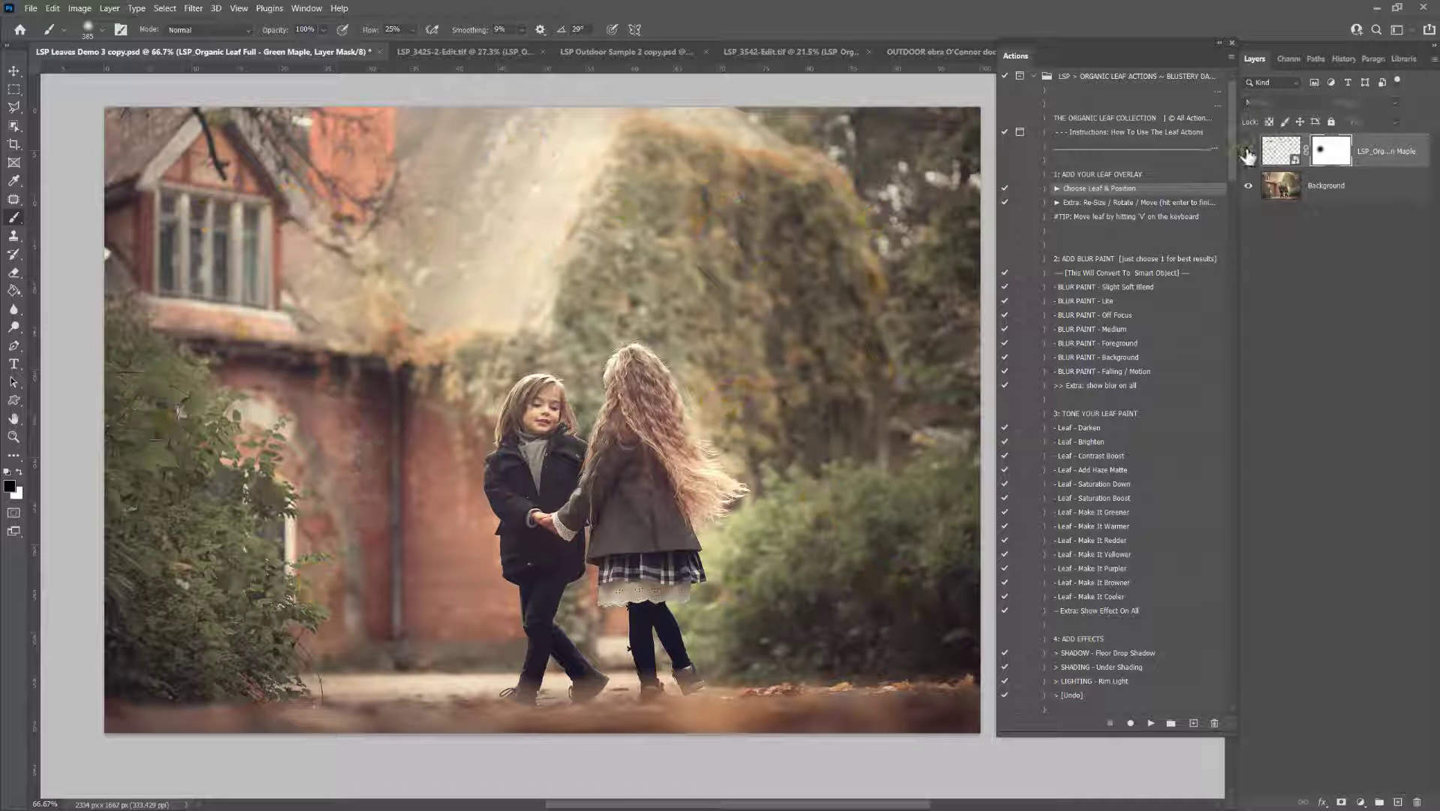
pyautogui.click(1096, 188)
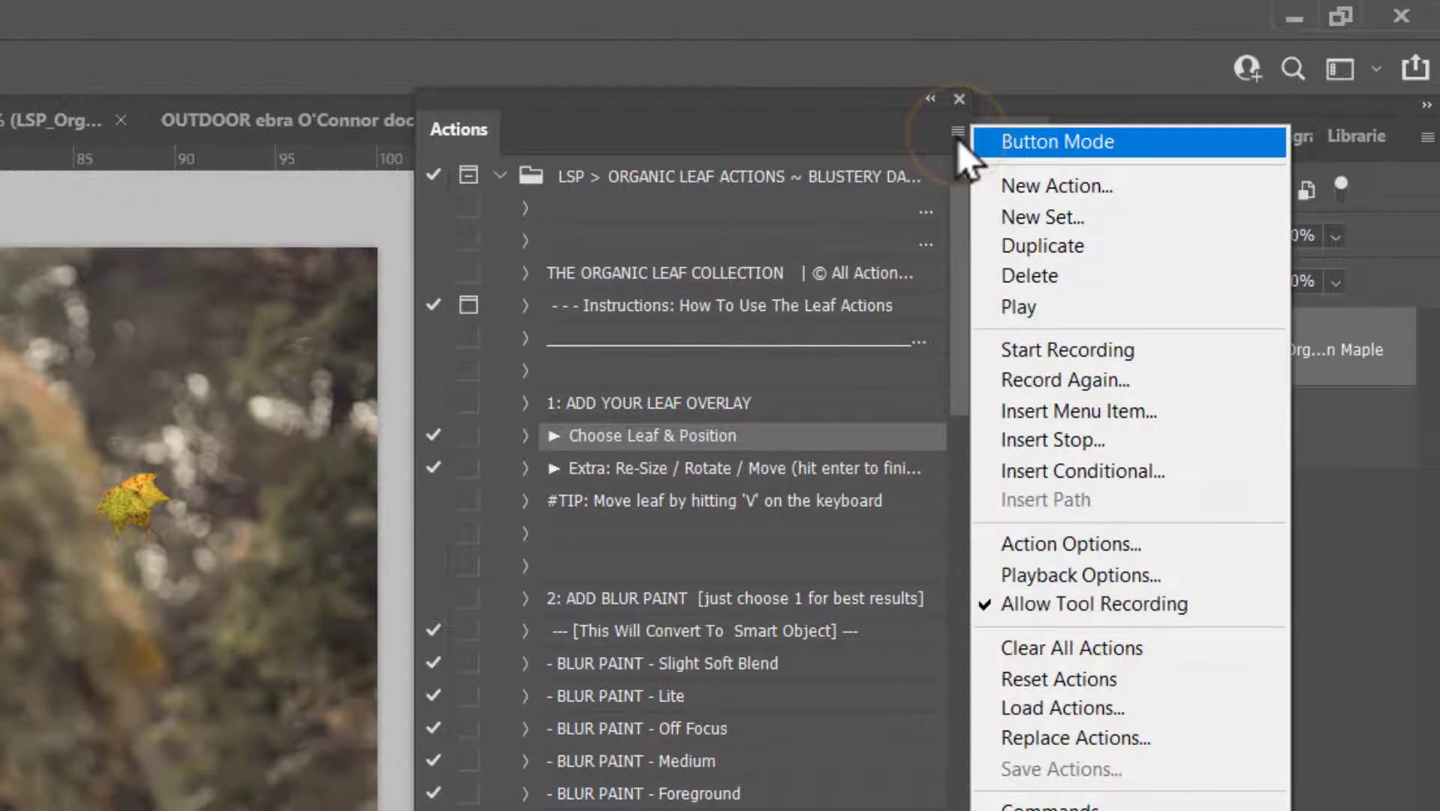
# Show the leaf actions in Button Mode and narrow the Actions panel beside the image.
pyautogui.click(1058, 141)
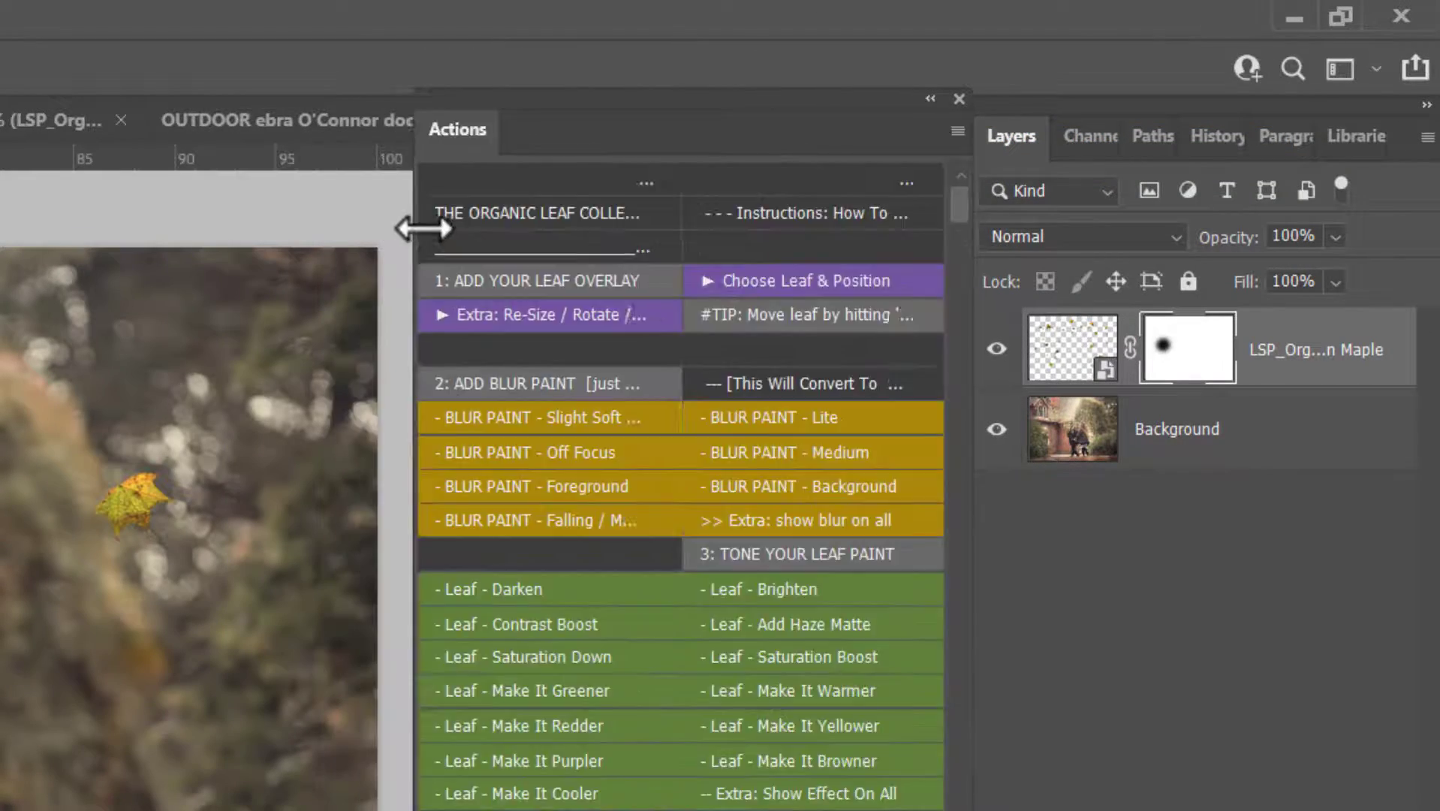
pyautogui.moveTo(417, 228); pyautogui.dragTo(551, 216)
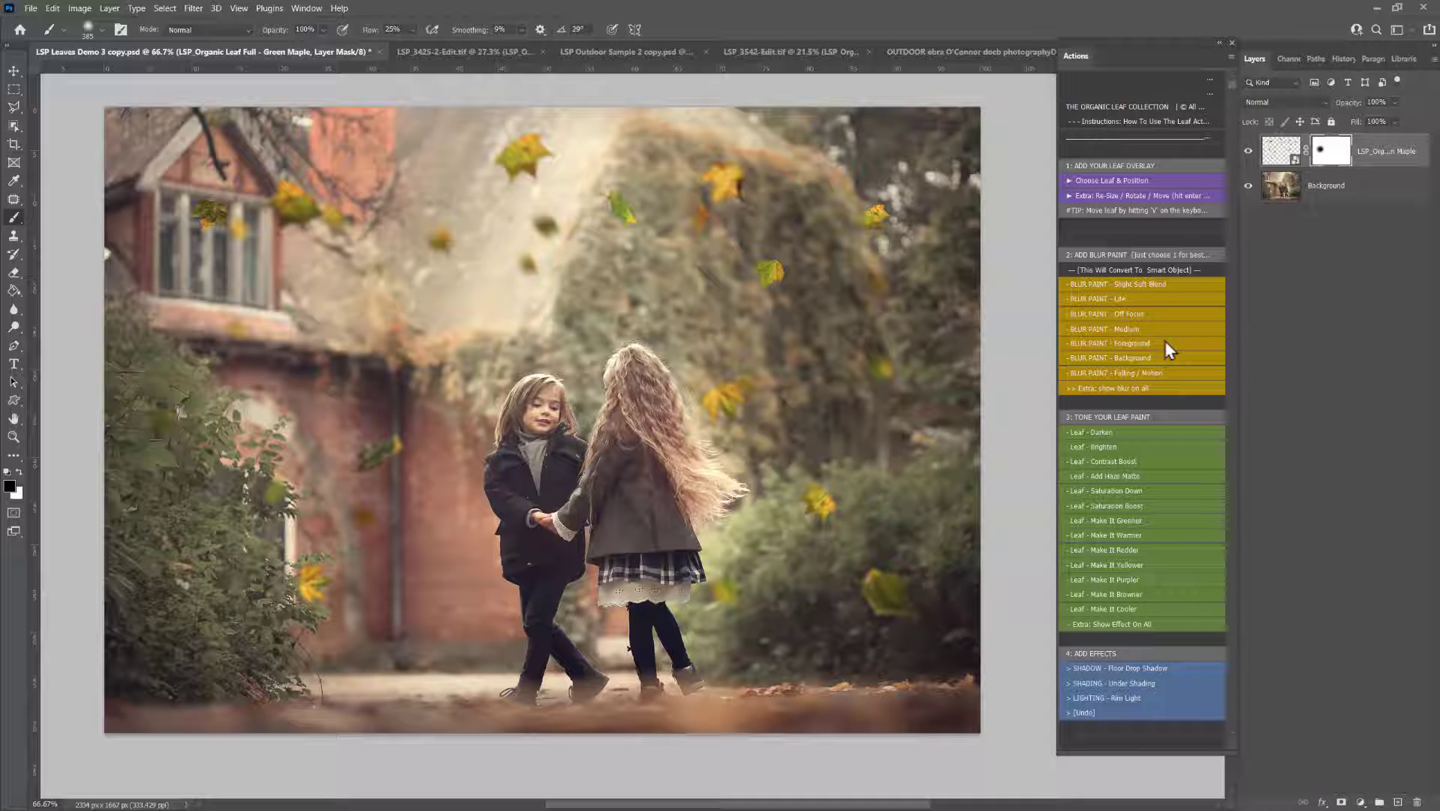
pyautogui.moveTo(1189, 65)
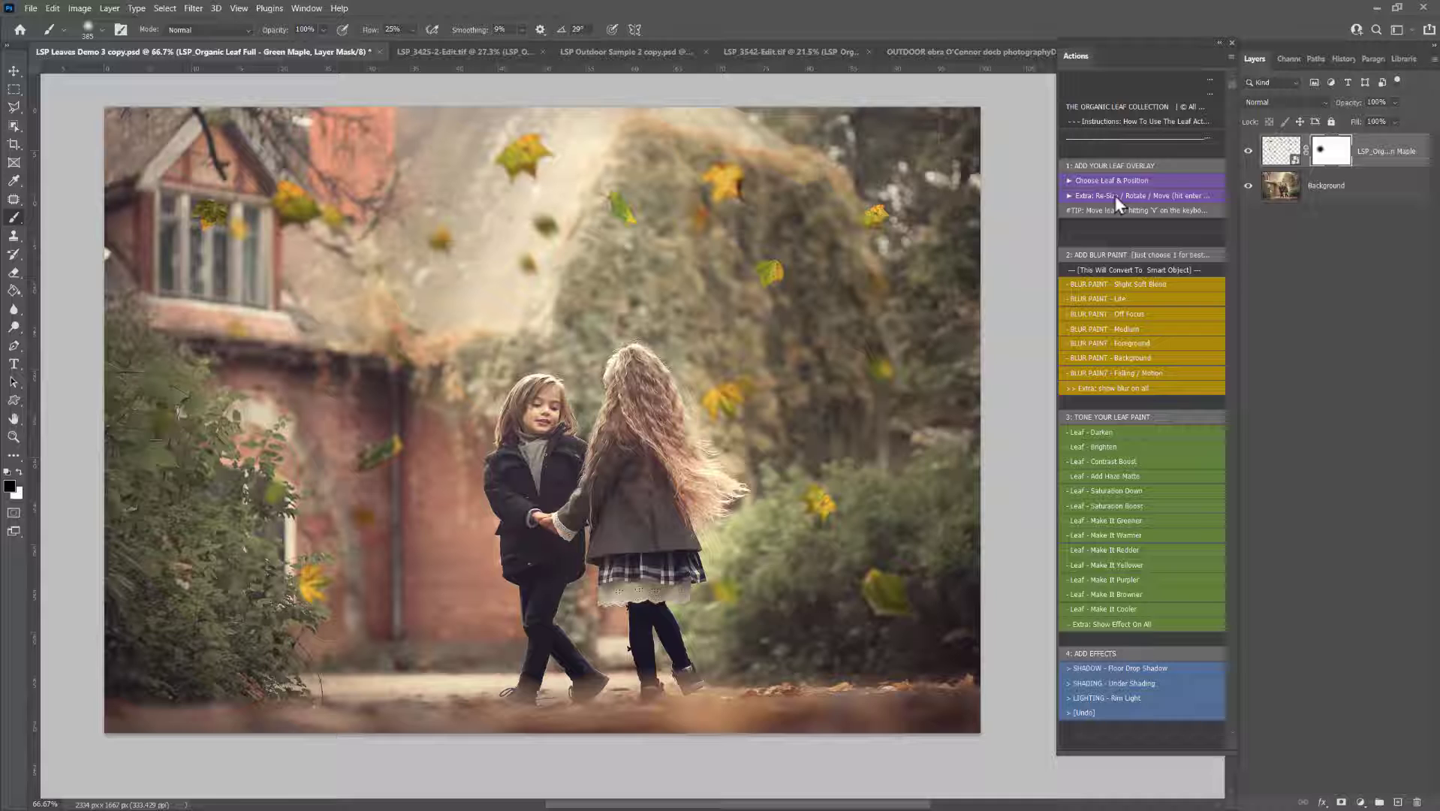
# Apply the Blur Paint motion blur to the Green Maple overlay and confirm its smart filter at 60° / 46 px.
pyautogui.click(1138, 195)
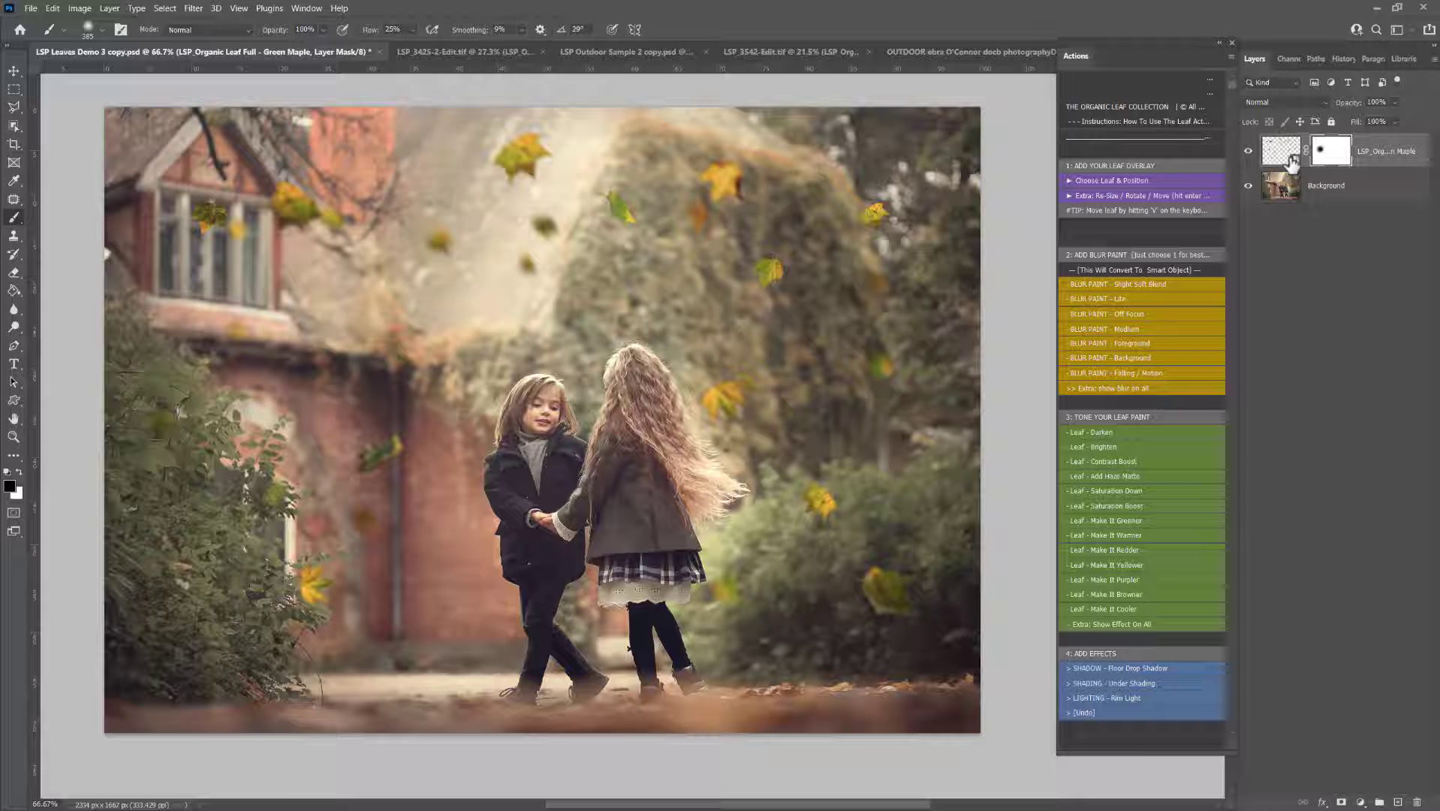
pyautogui.moveTo(1281, 150)
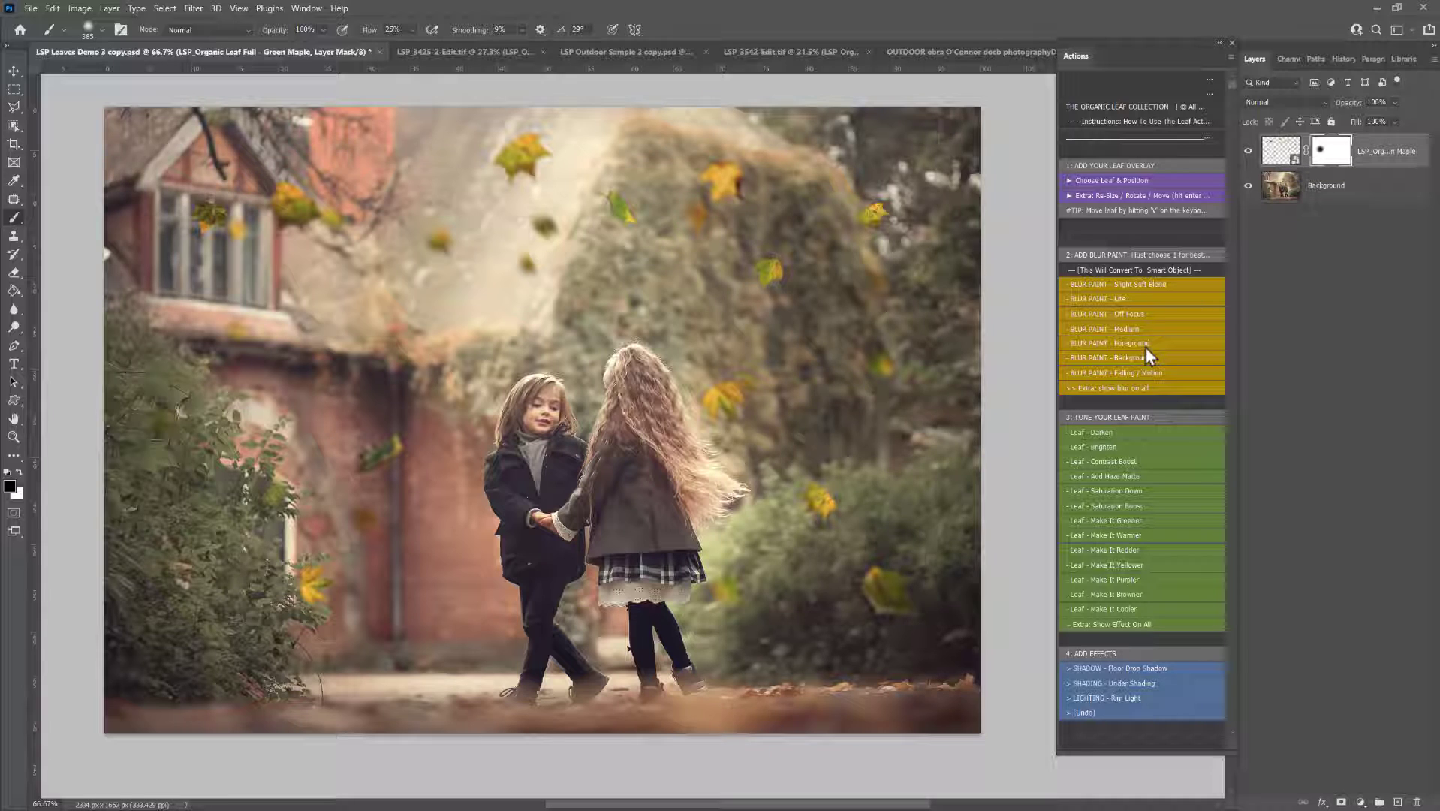
pyautogui.click(1115, 372)
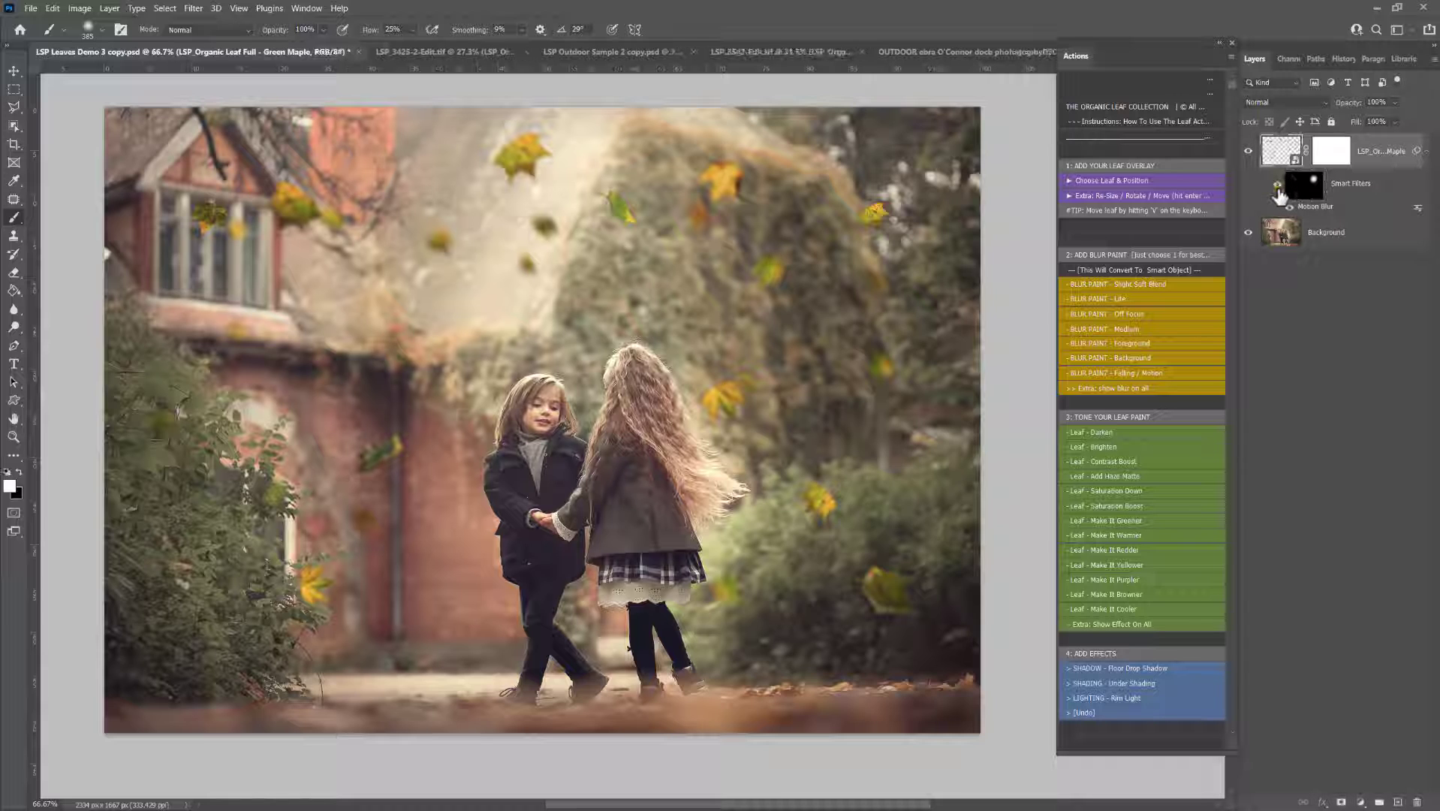
pyautogui.click(1249, 205)
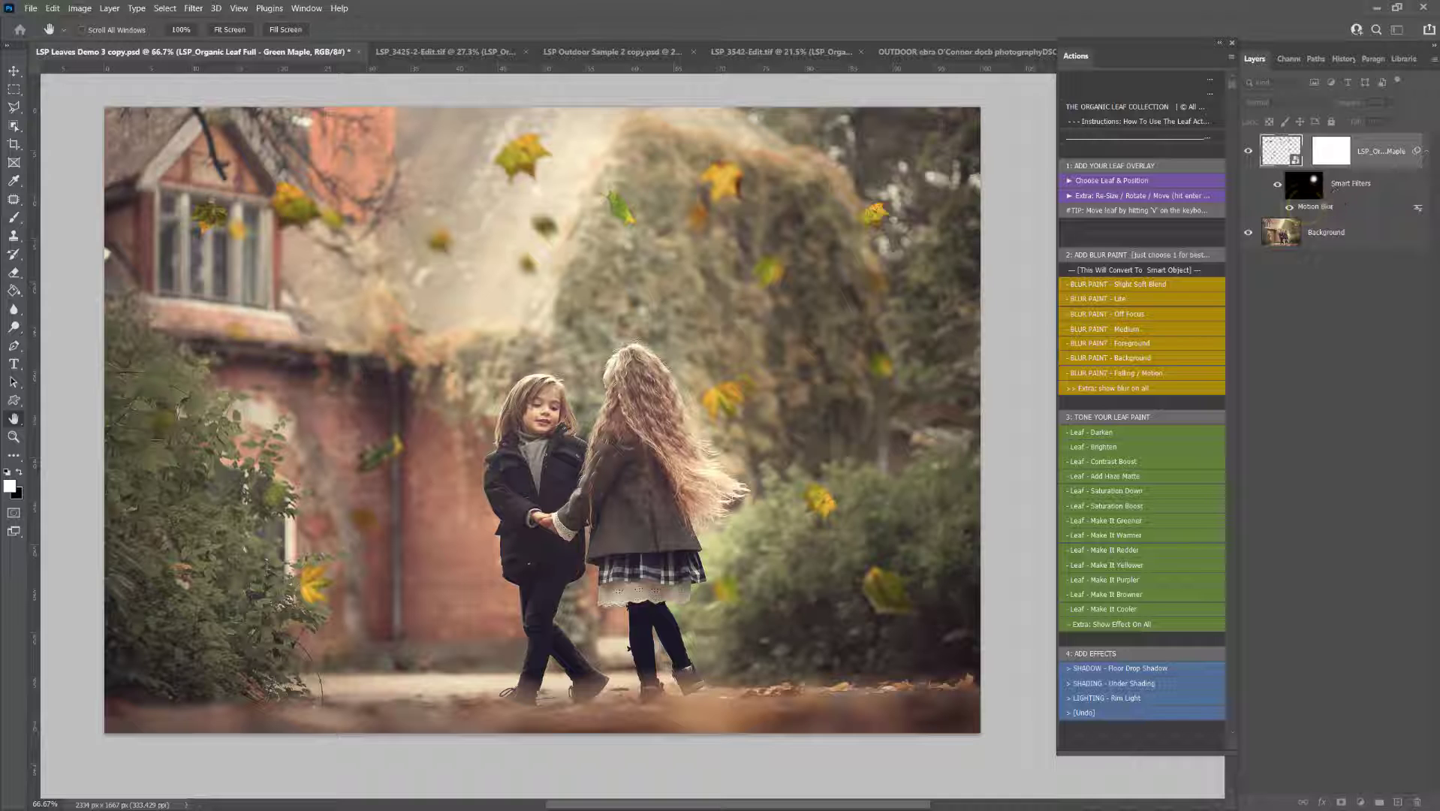
pyautogui.doubleClick(1315, 207)
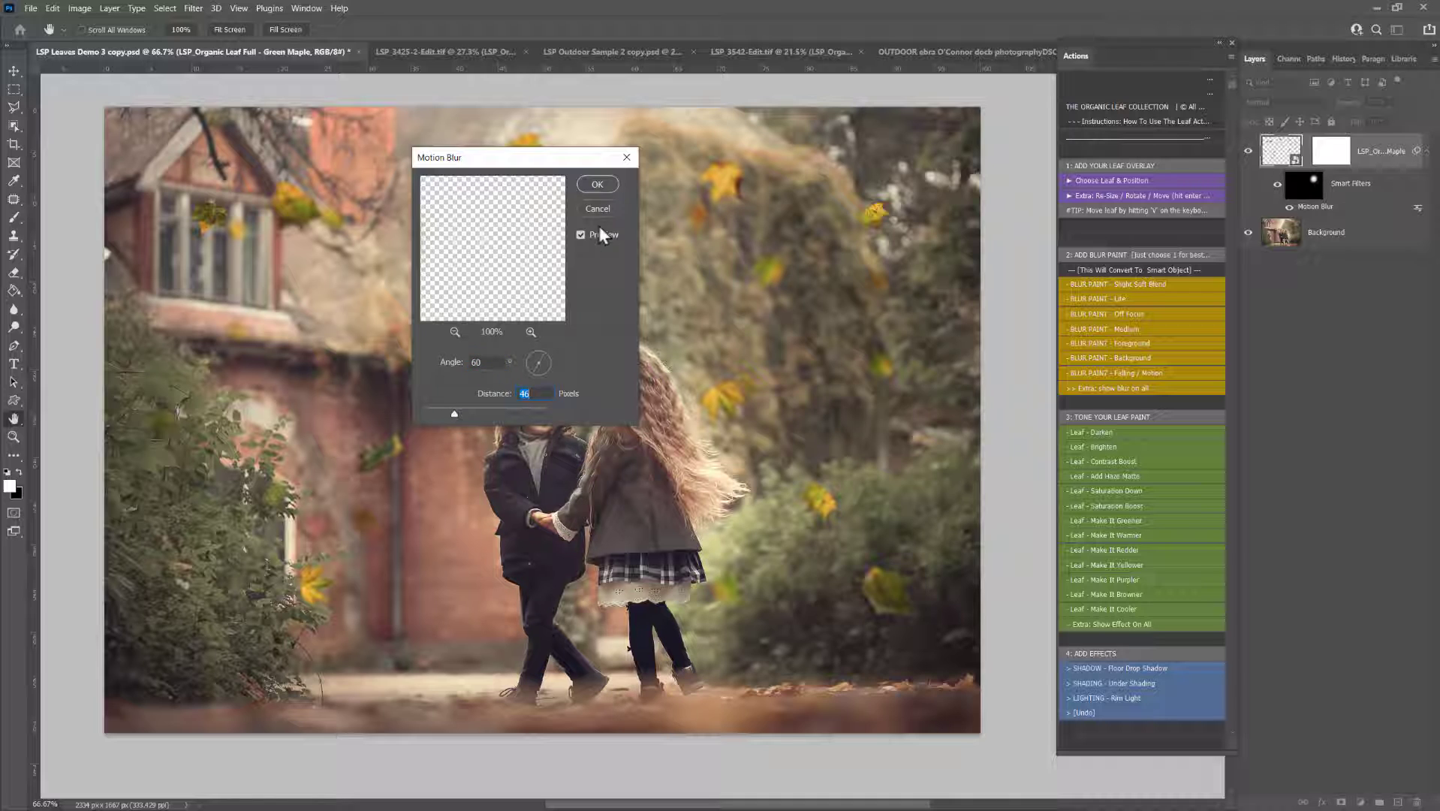
pyautogui.click(598, 183)
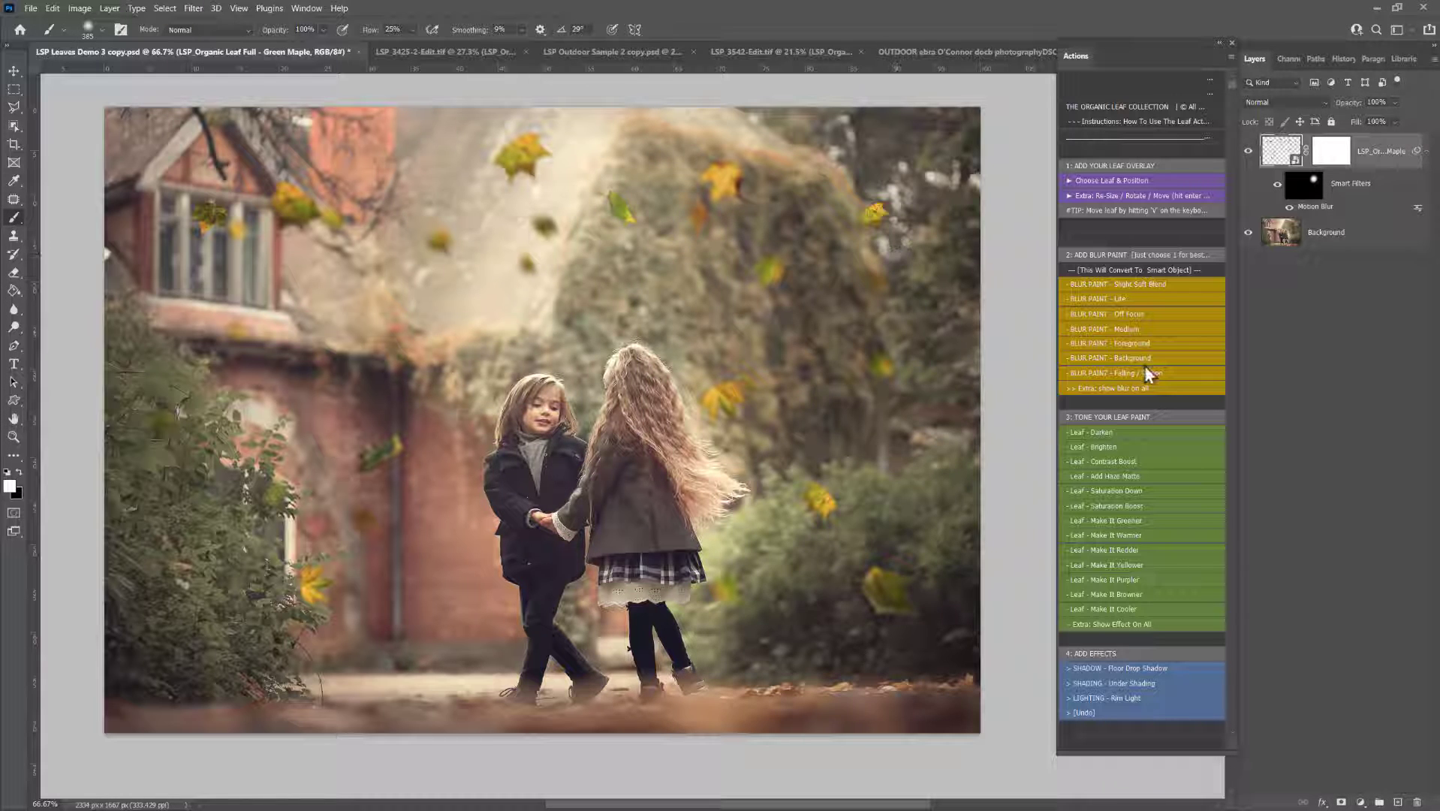
pyautogui.moveTo(1138, 282)
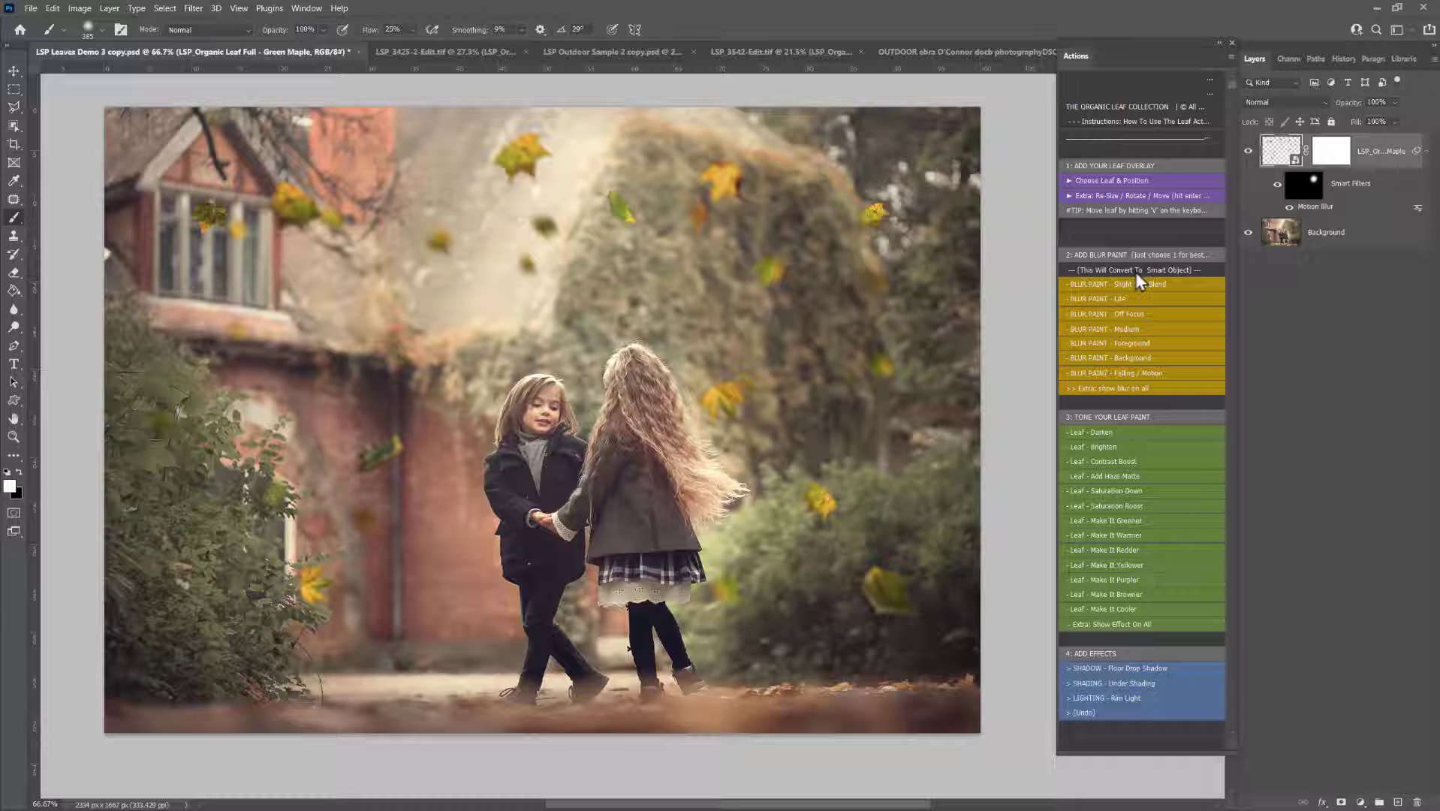
pyautogui.moveTo(1165, 278)
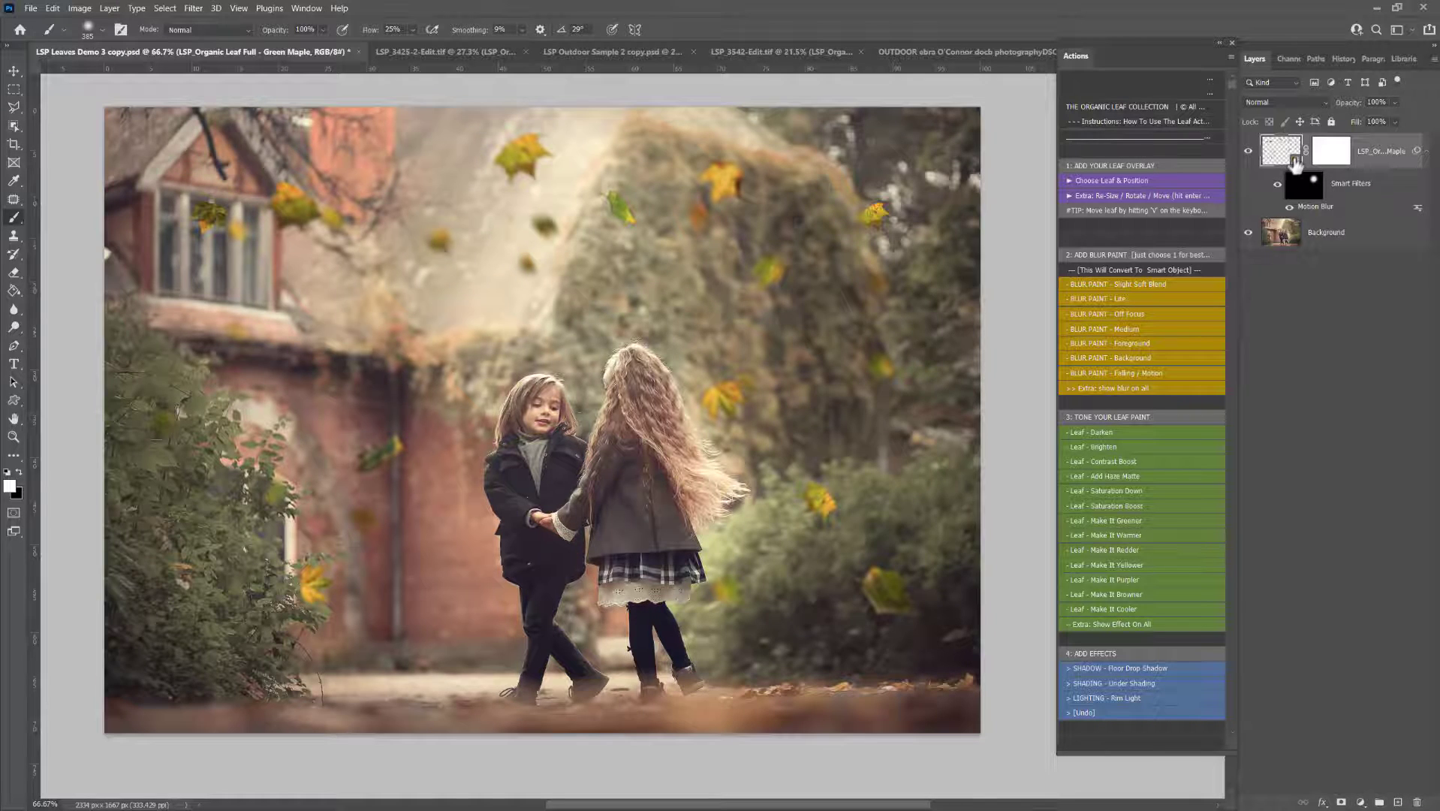
pyautogui.click(955, 51)
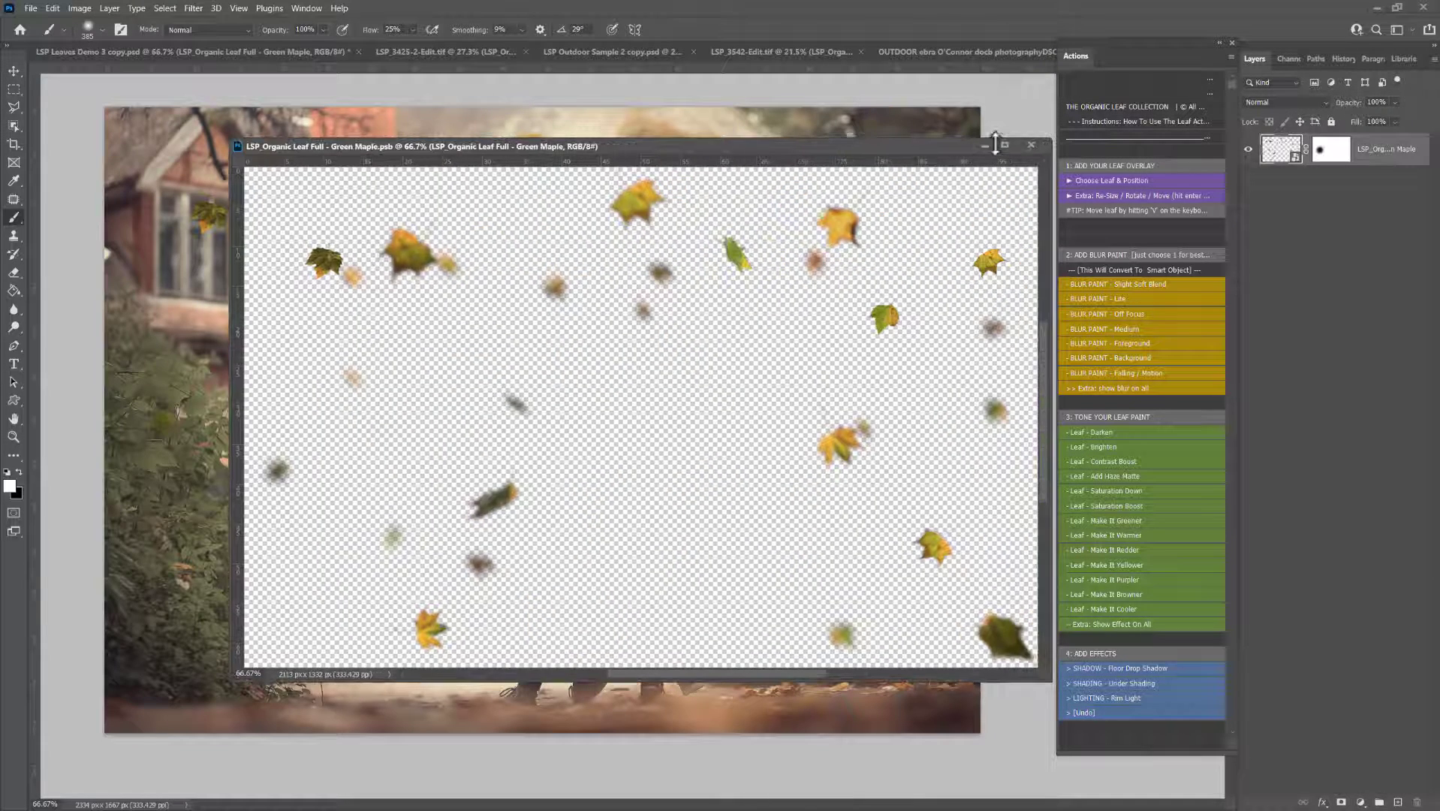
pyautogui.click(1030, 146)
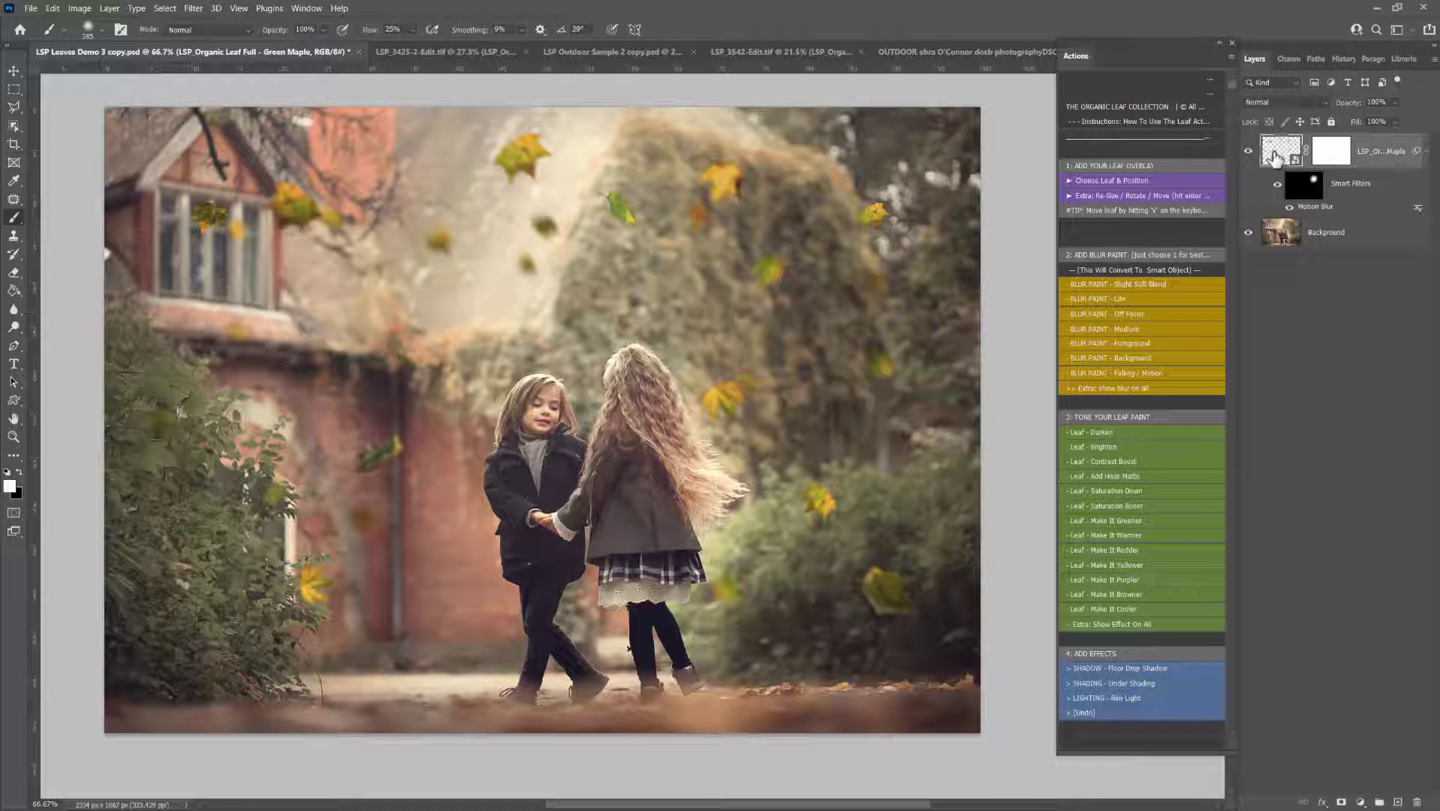
pyautogui.moveTo(1279, 151)
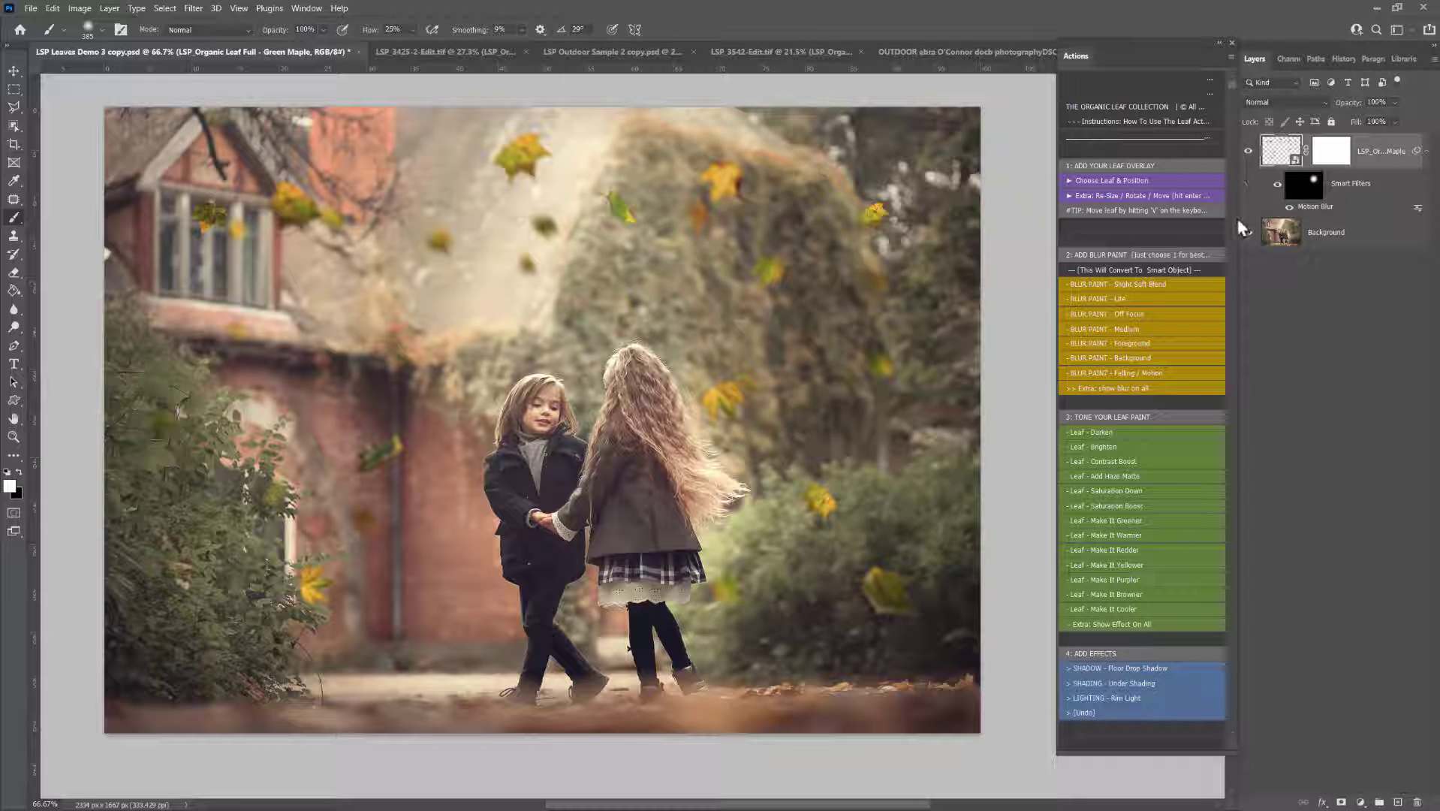
pyautogui.click(1248, 233)
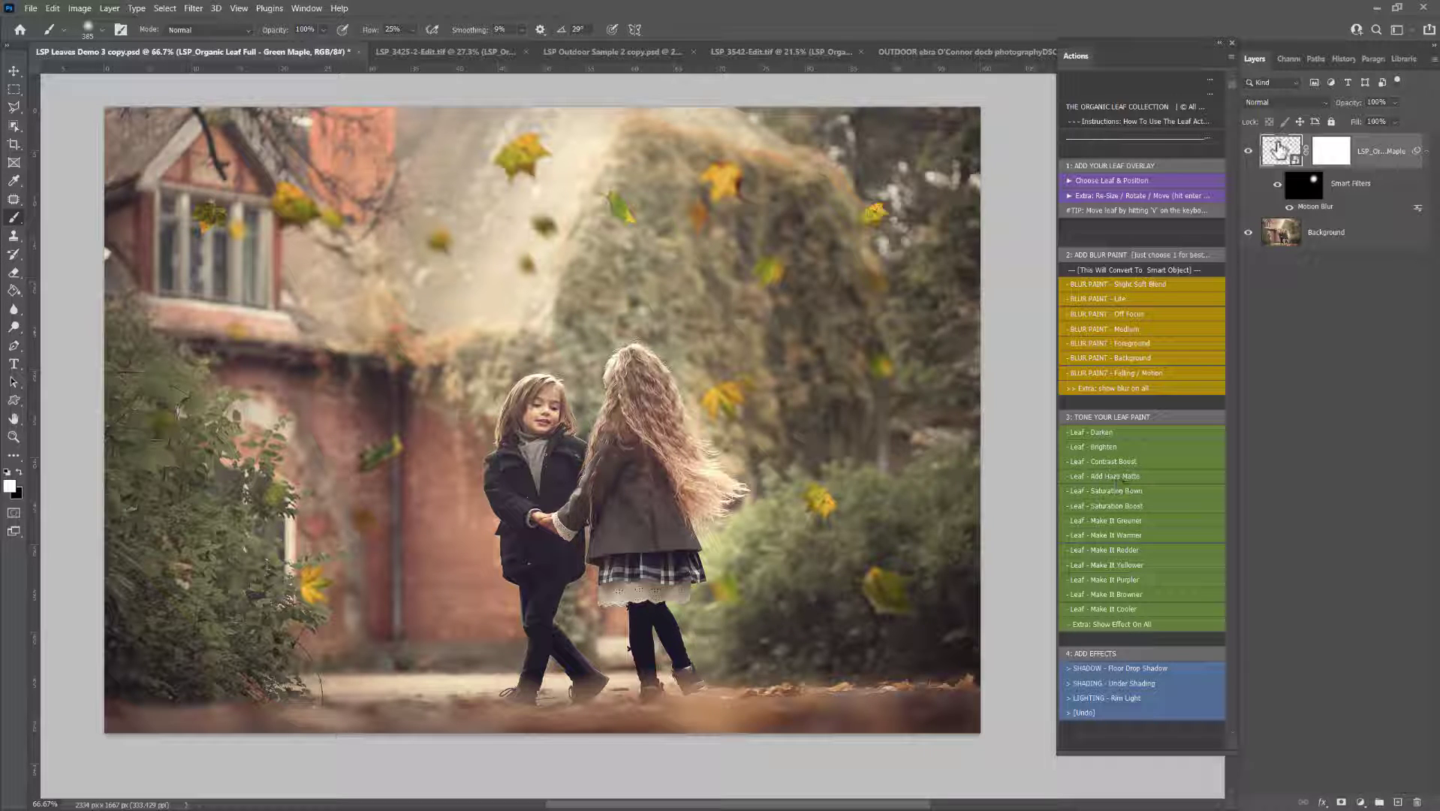
# Add paint-on haze matte toning layers above the leaf layer and turn the leaves browner.
pyautogui.click(1247, 150)
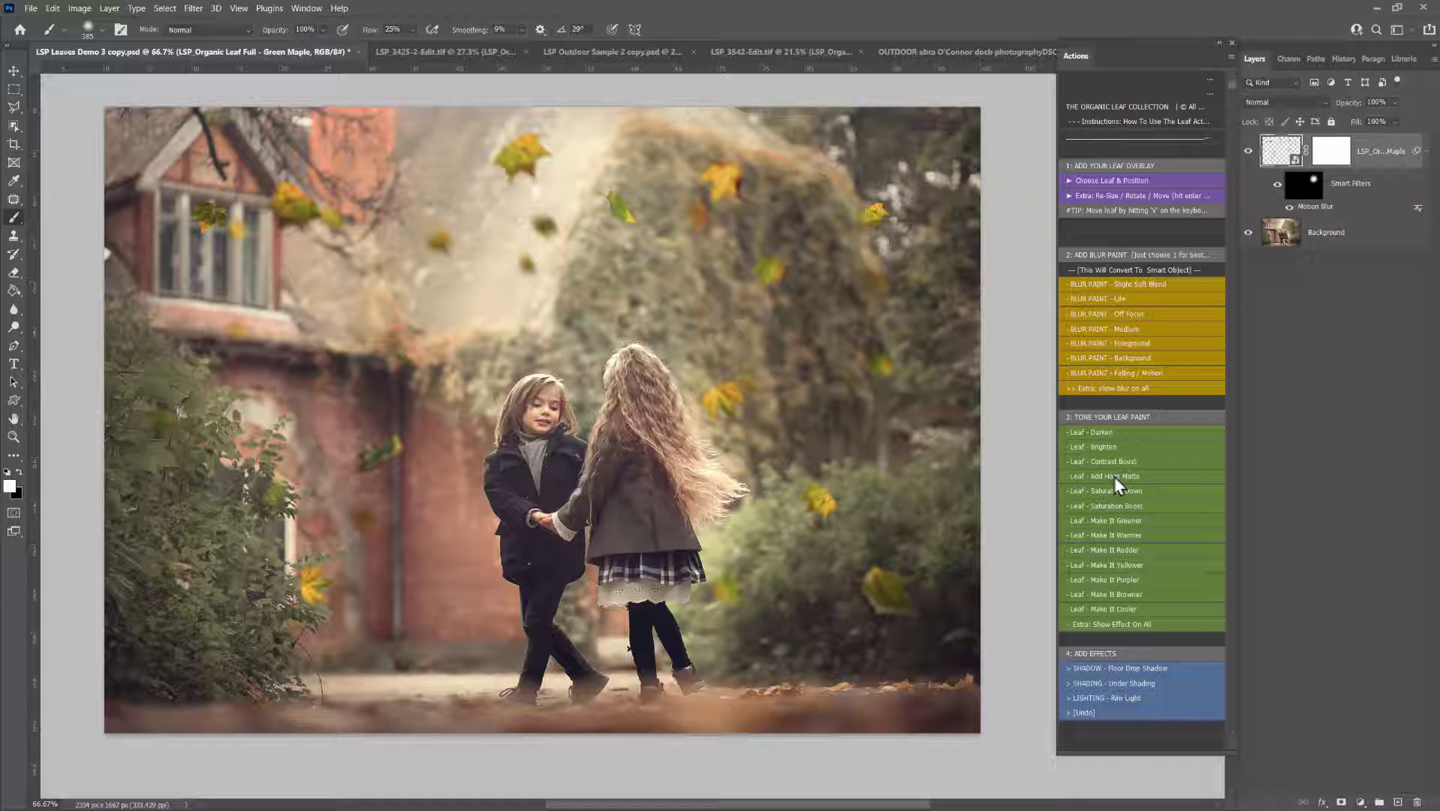
pyautogui.click(1104, 476)
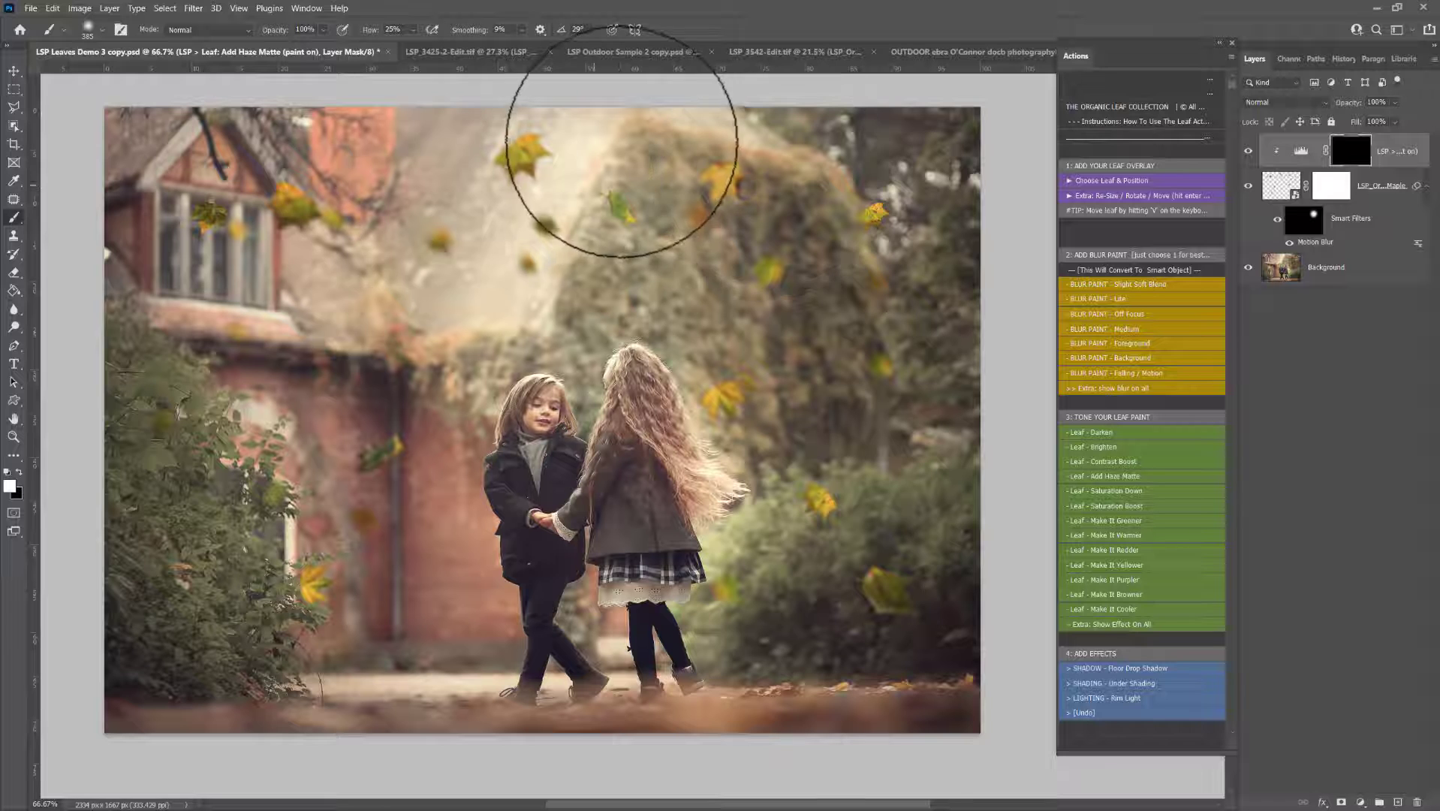
pyautogui.moveTo(188, 482)
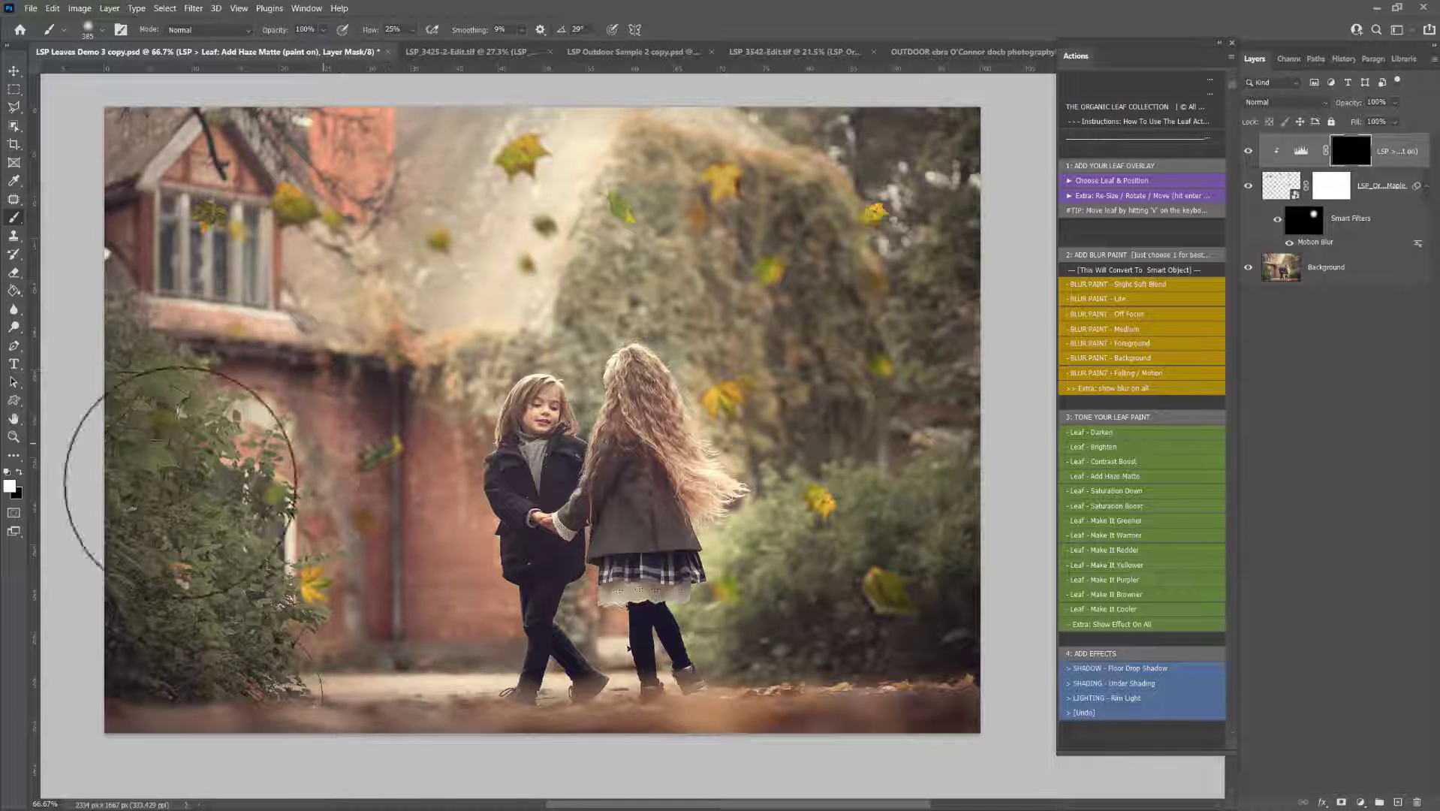
pyautogui.moveTo(790, 381)
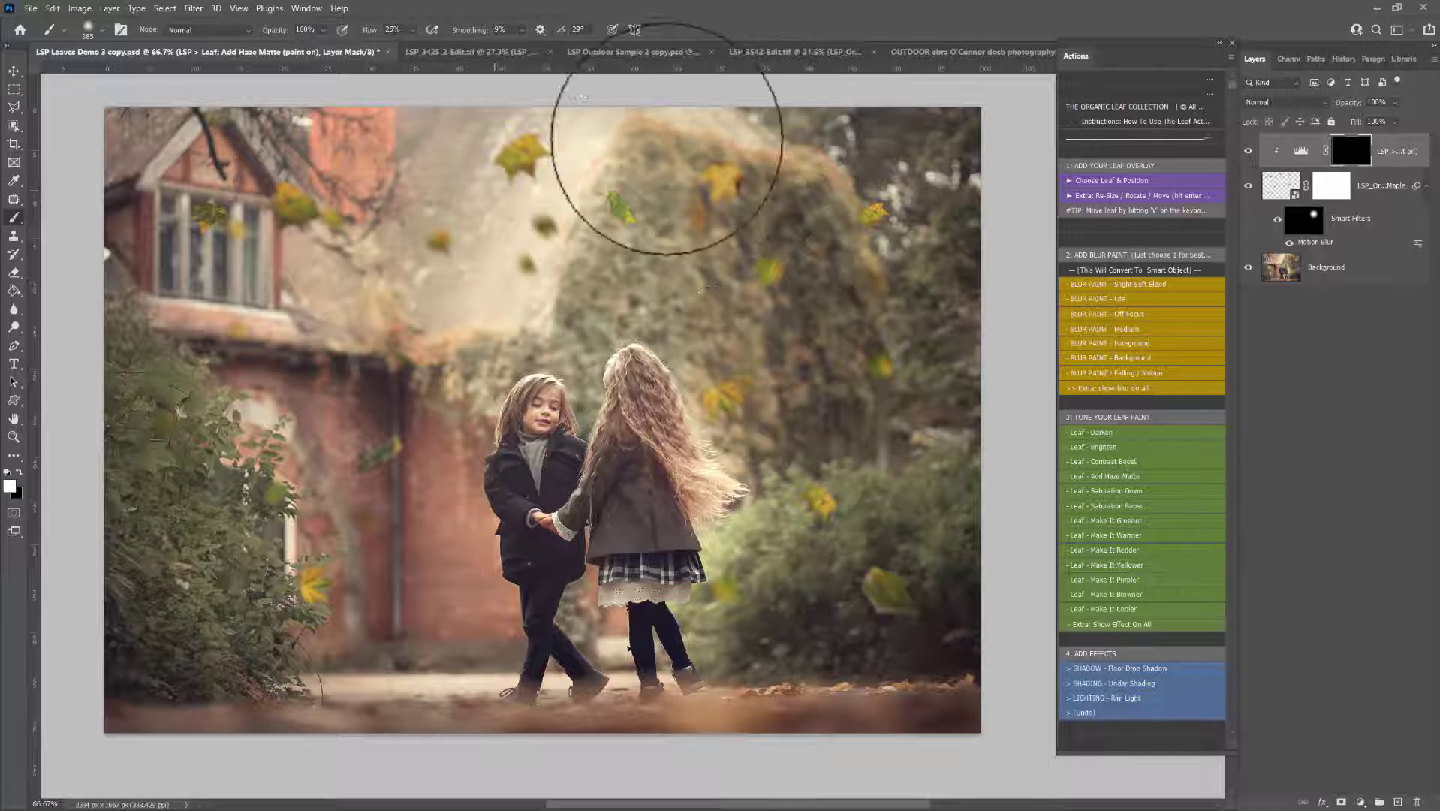
pyautogui.moveTo(734, 391)
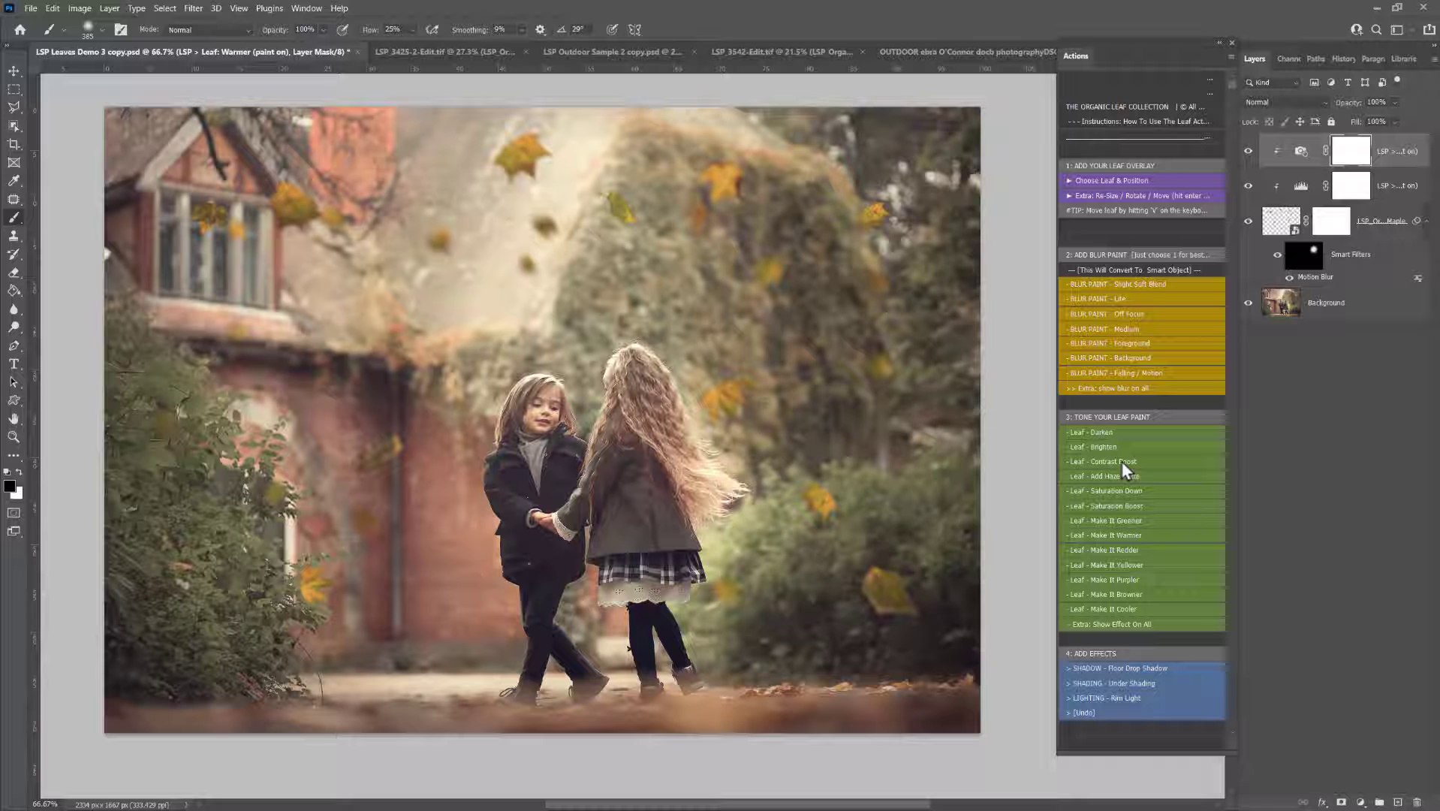
pyautogui.moveTo(1126, 484)
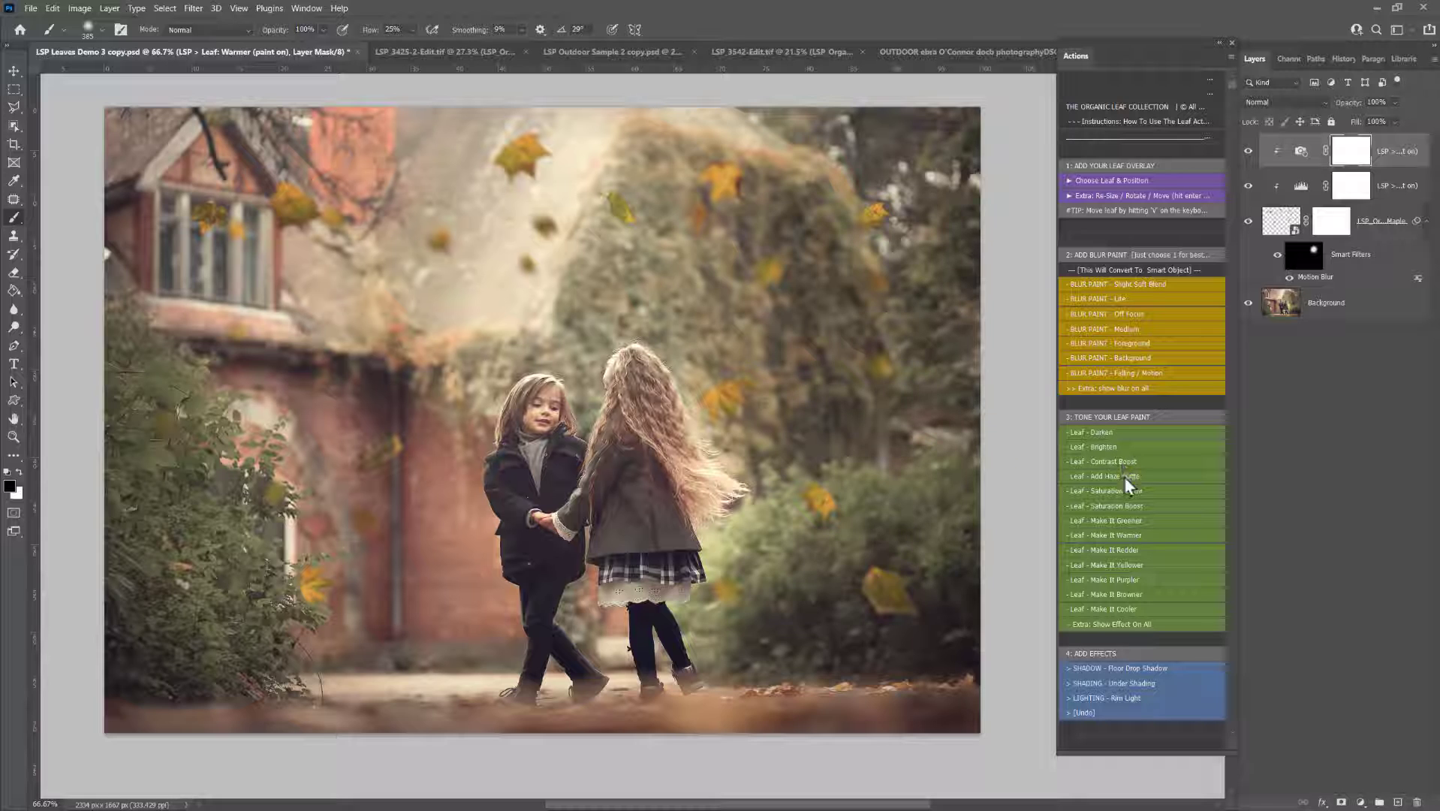
pyautogui.click(1104, 521)
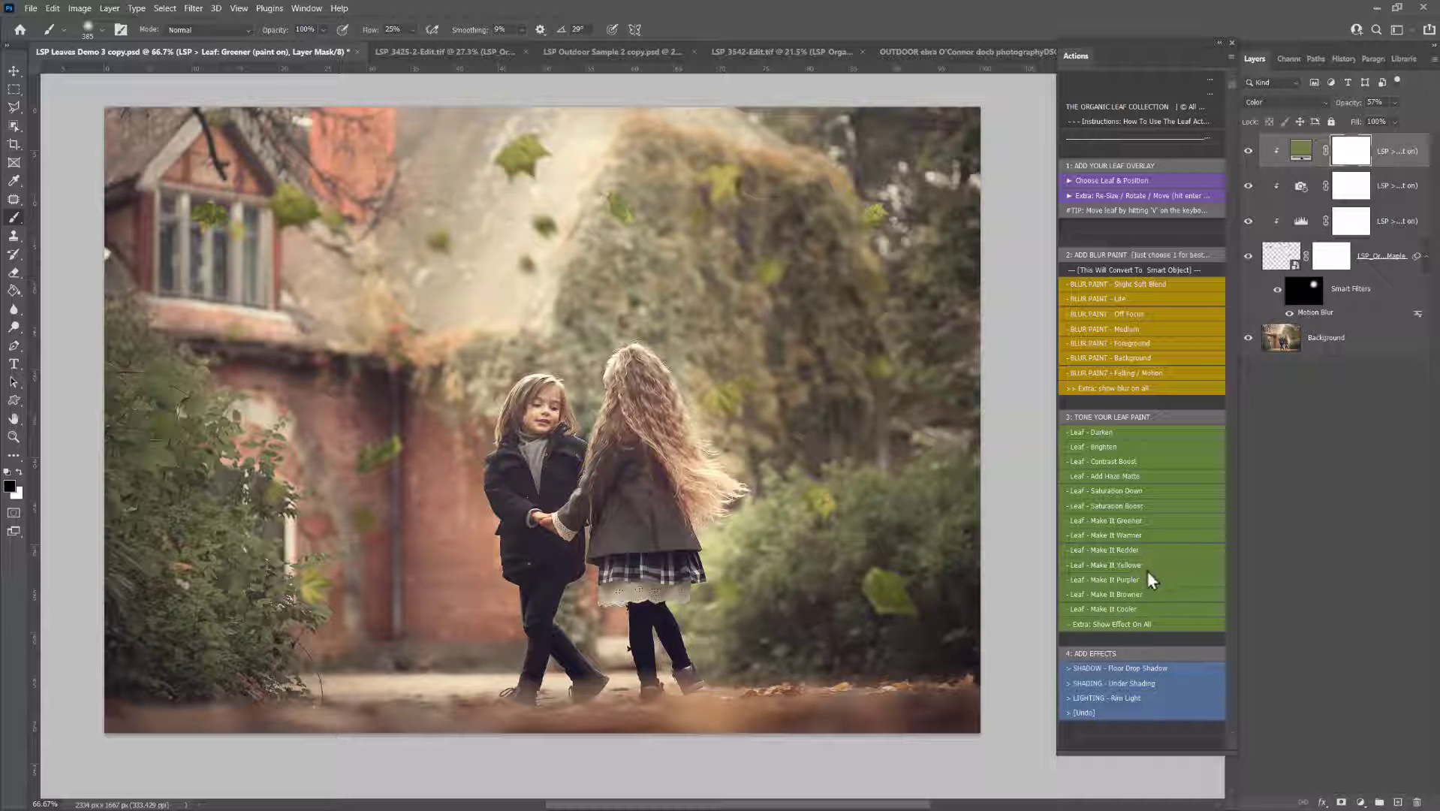
pyautogui.click(1105, 595)
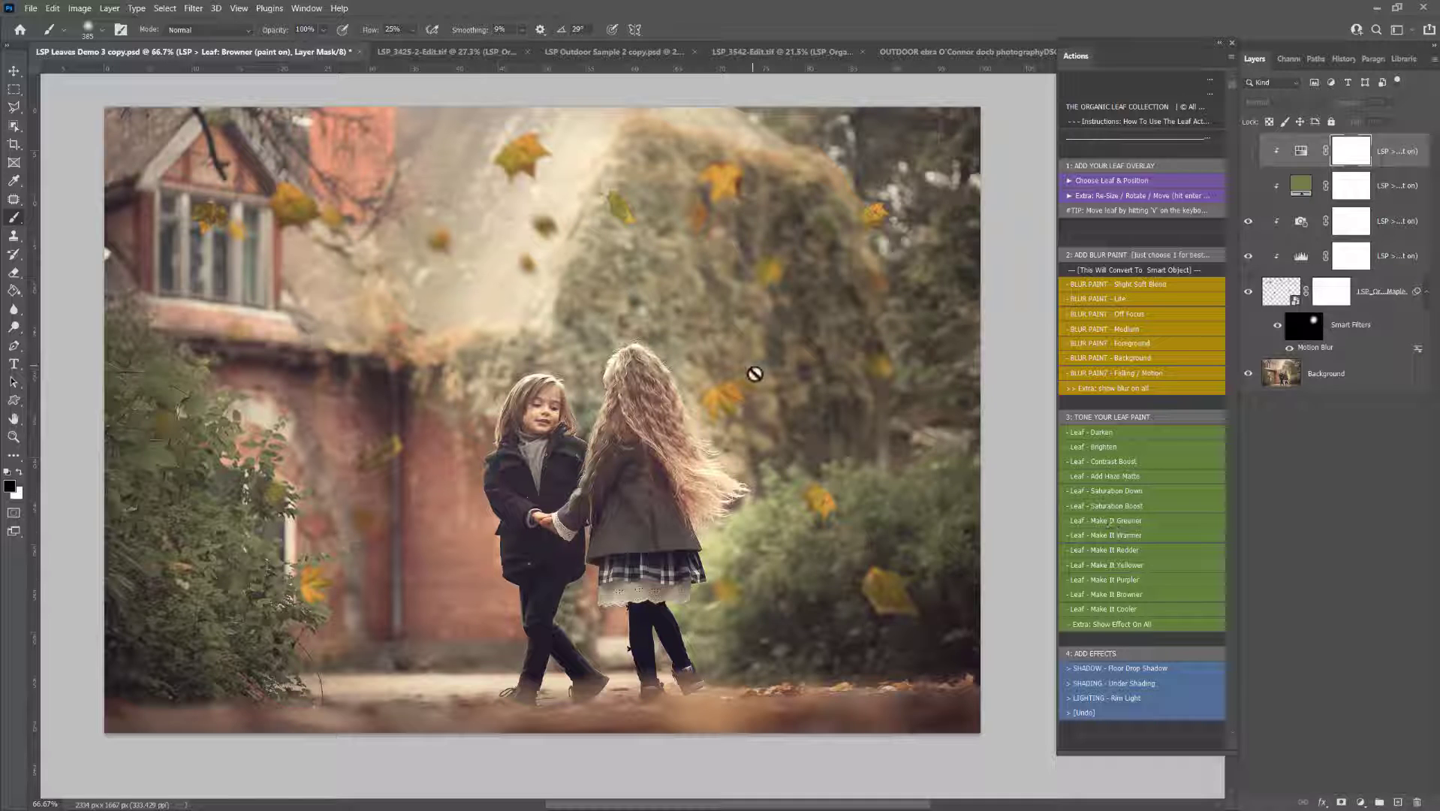
pyautogui.moveTo(791, 502)
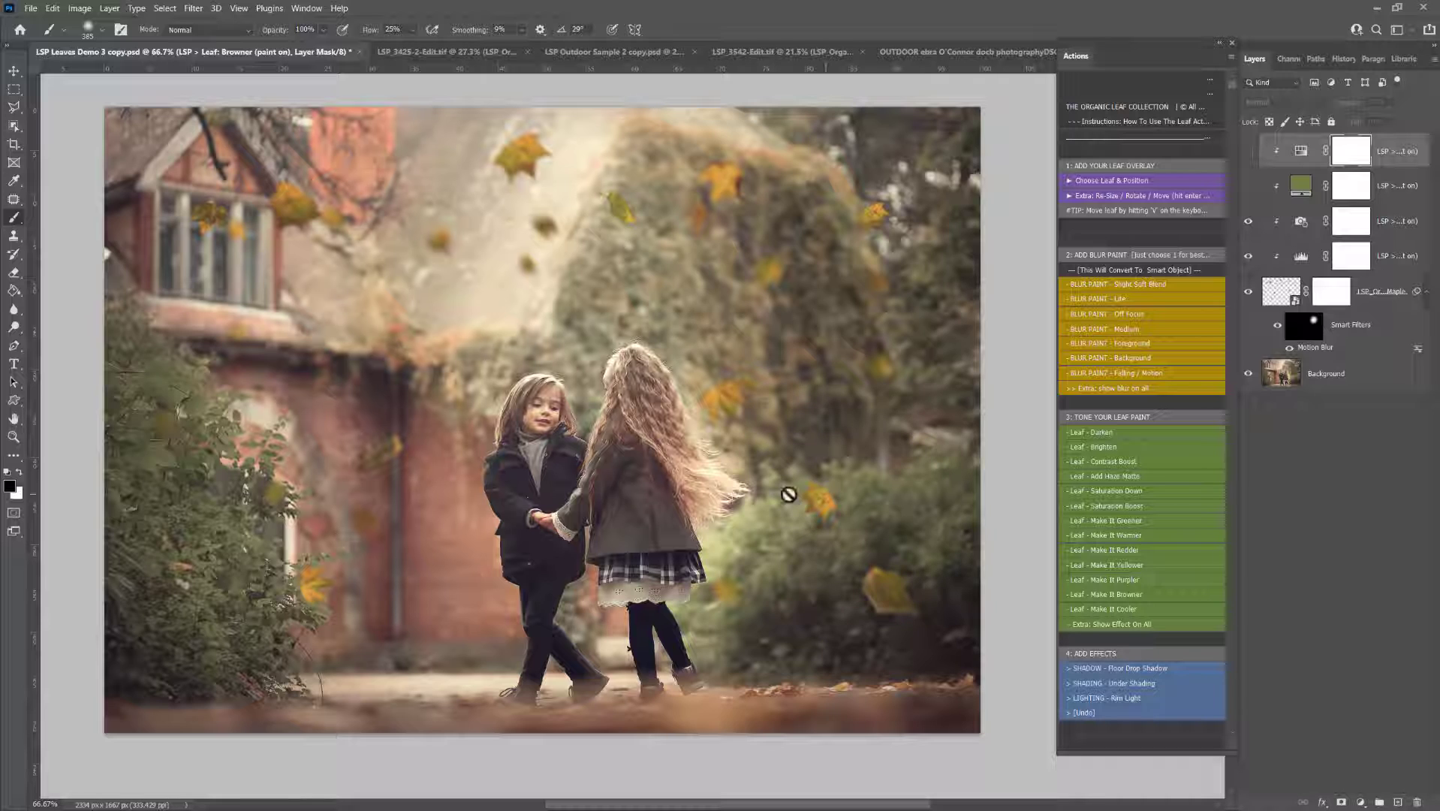
pyautogui.moveTo(888, 410)
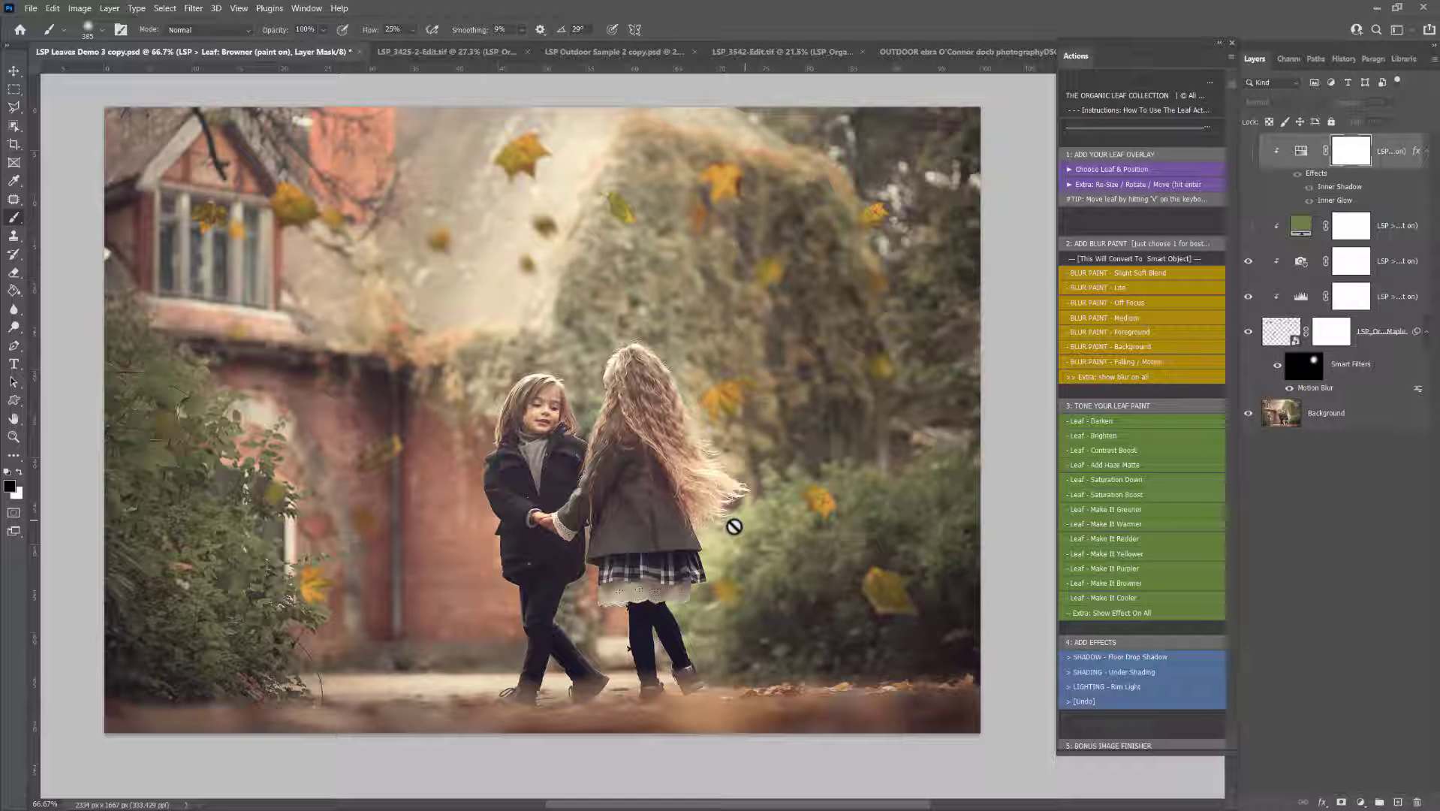
pyautogui.moveTo(994, 390)
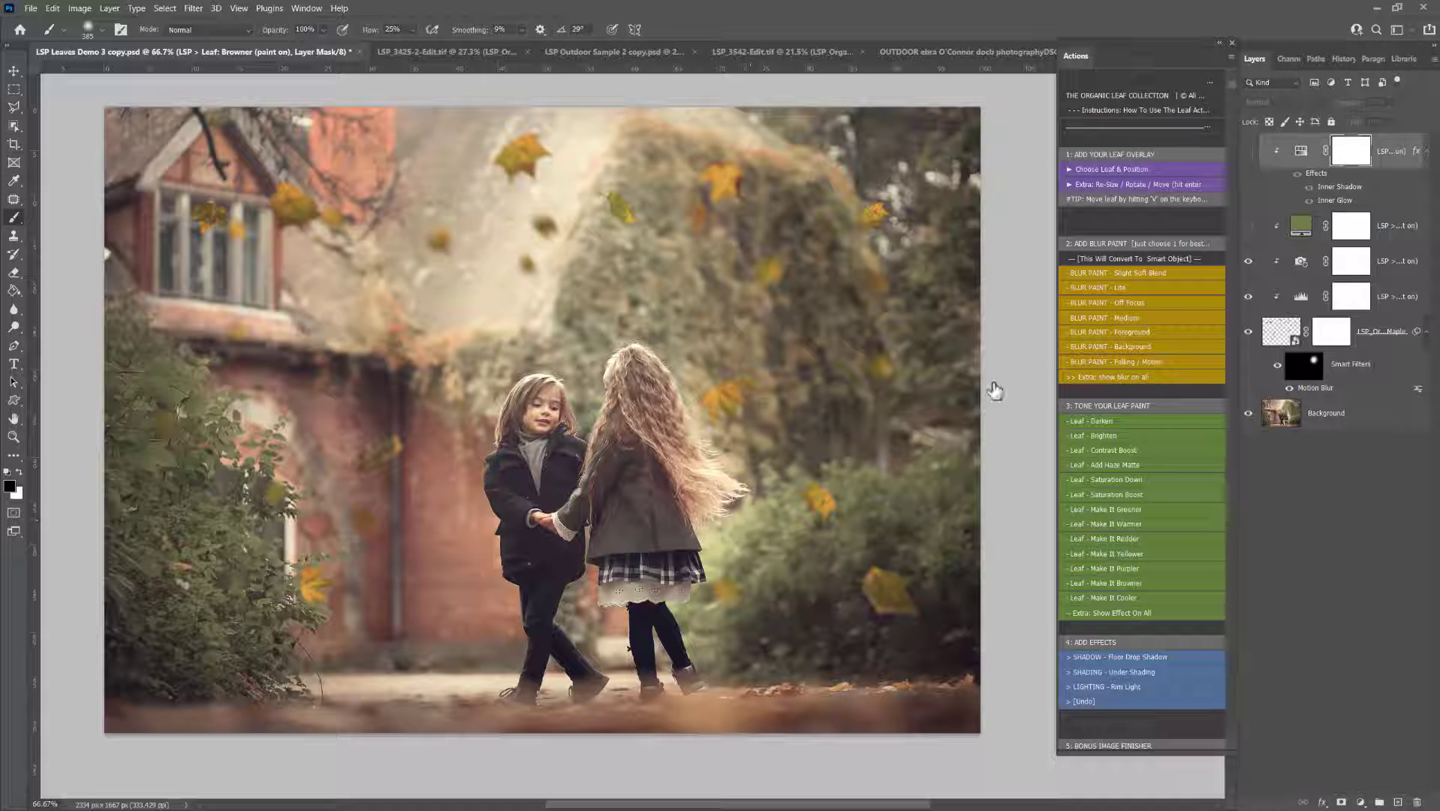
# Play the Autumn Spice and Bake A Pie colour overlays from the Bonus Image Finisher set, stopping each message.
pyautogui.click(1388, 226)
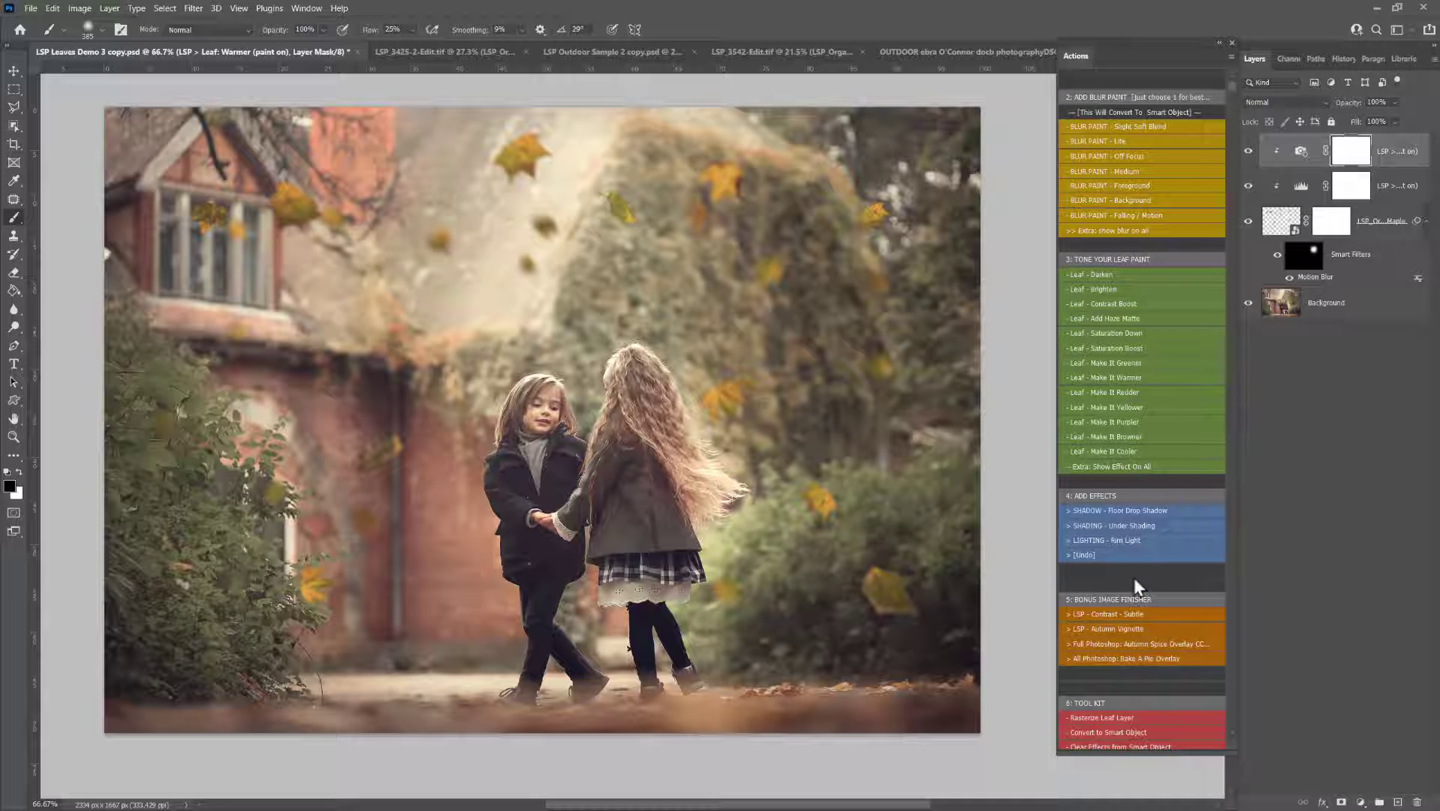
pyautogui.scroll(3)
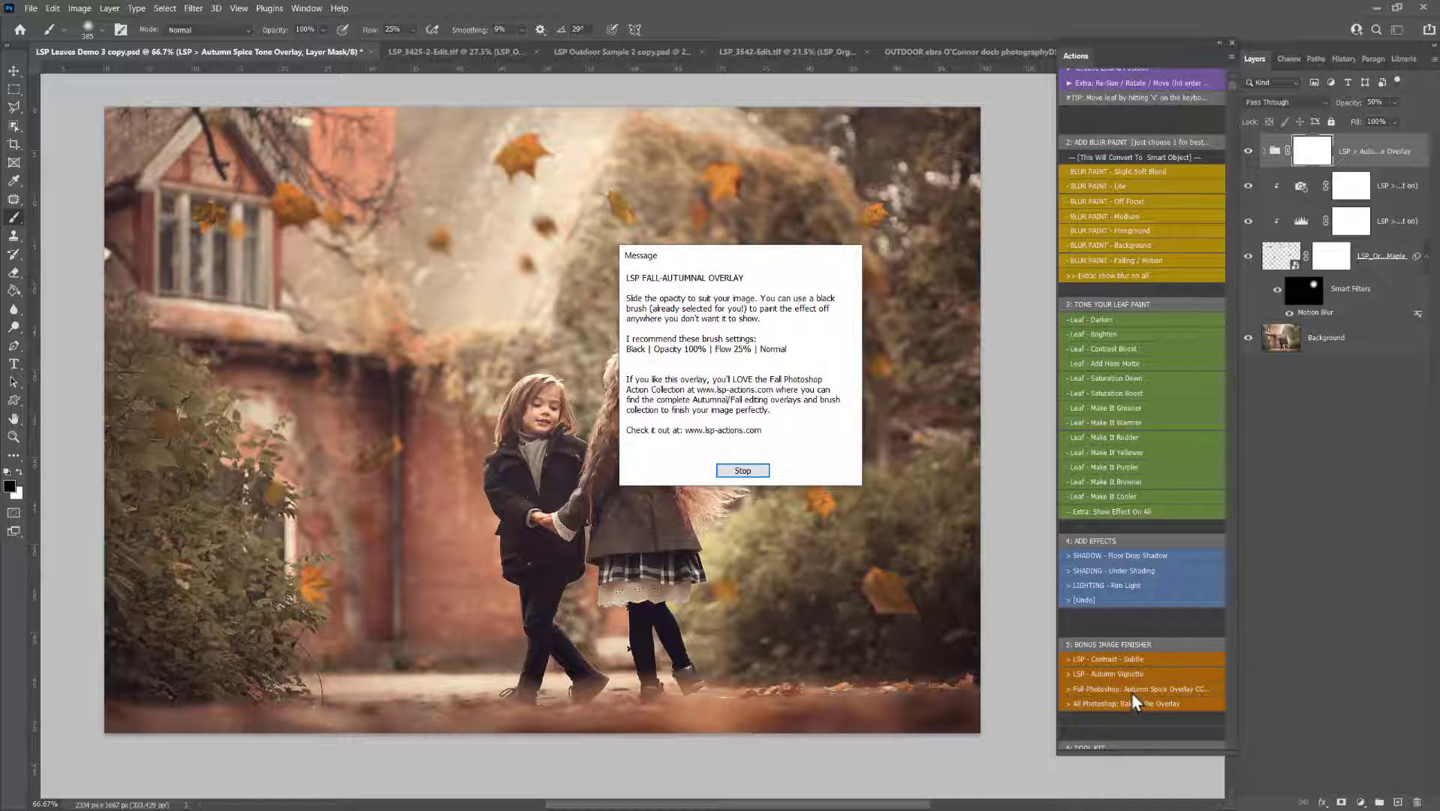
pyautogui.moveTo(1009, 629)
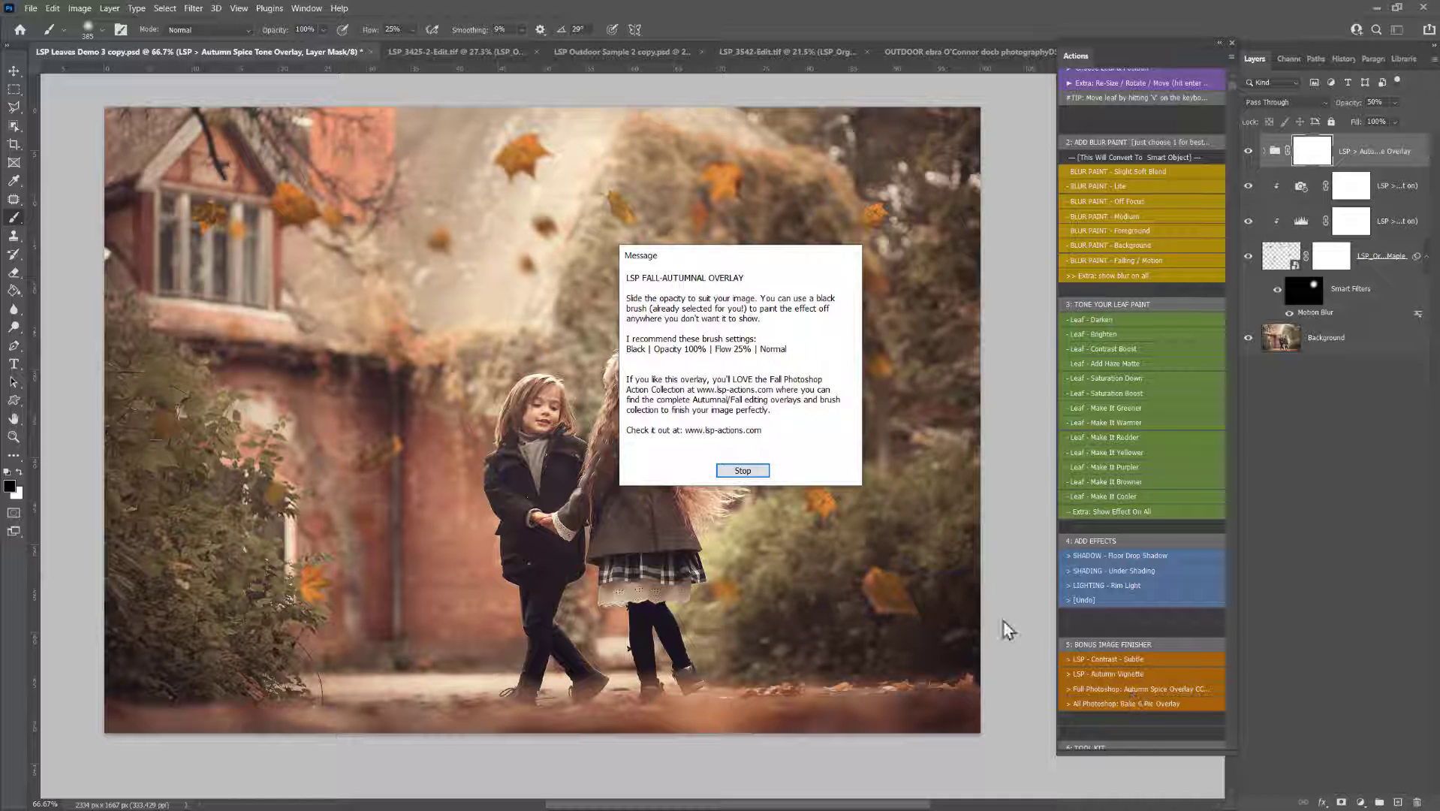
pyautogui.click(741, 470)
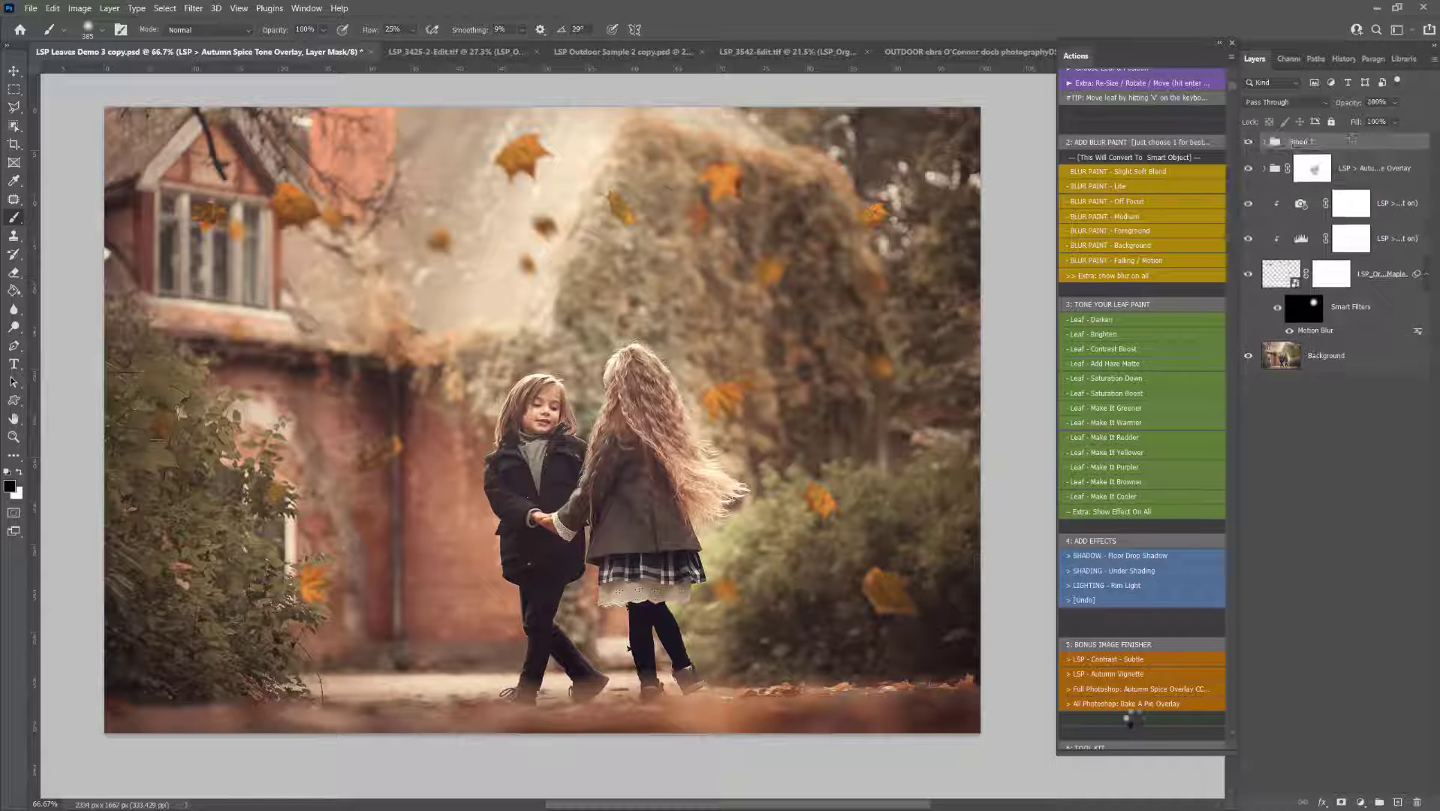
pyautogui.click(1142, 704)
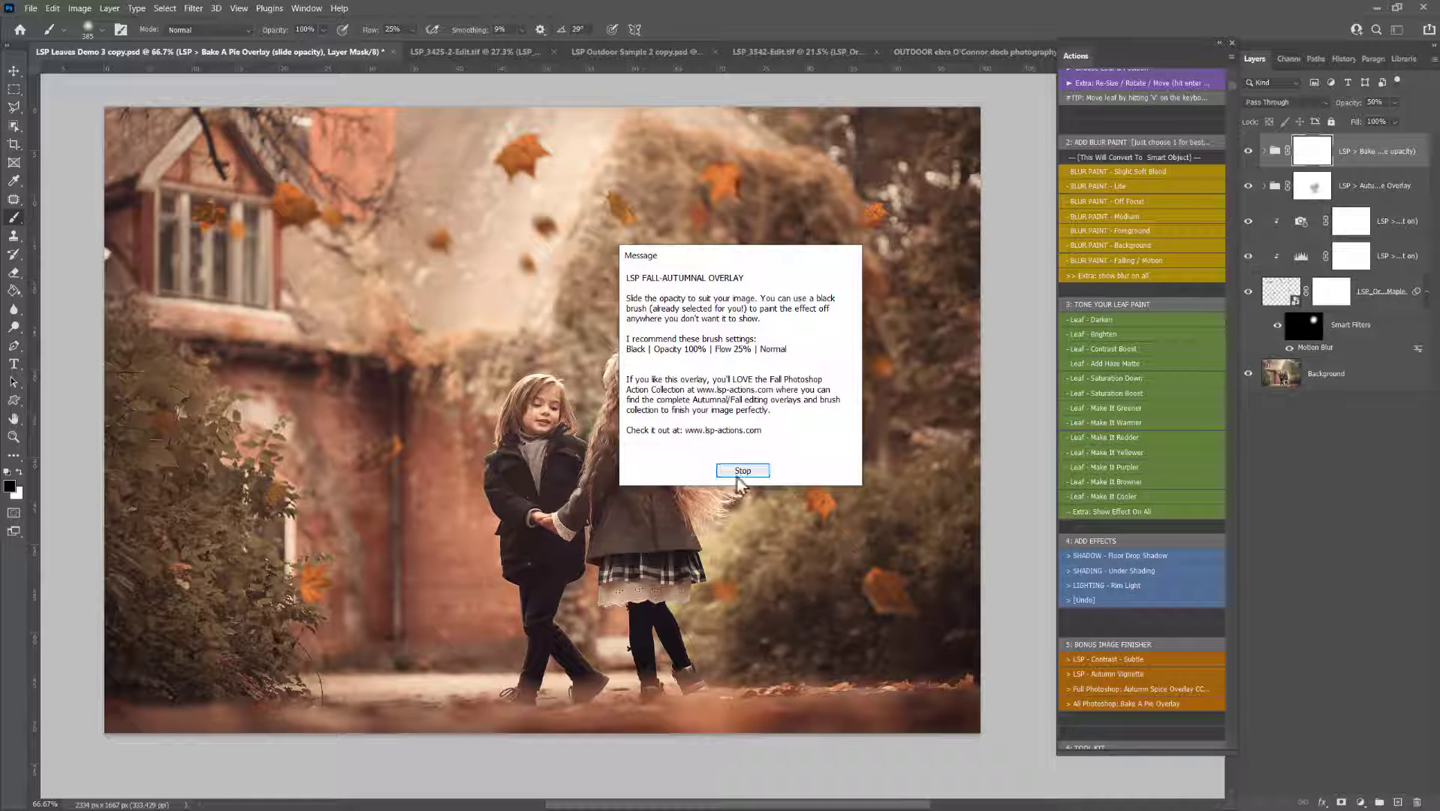
pyautogui.click(741, 469)
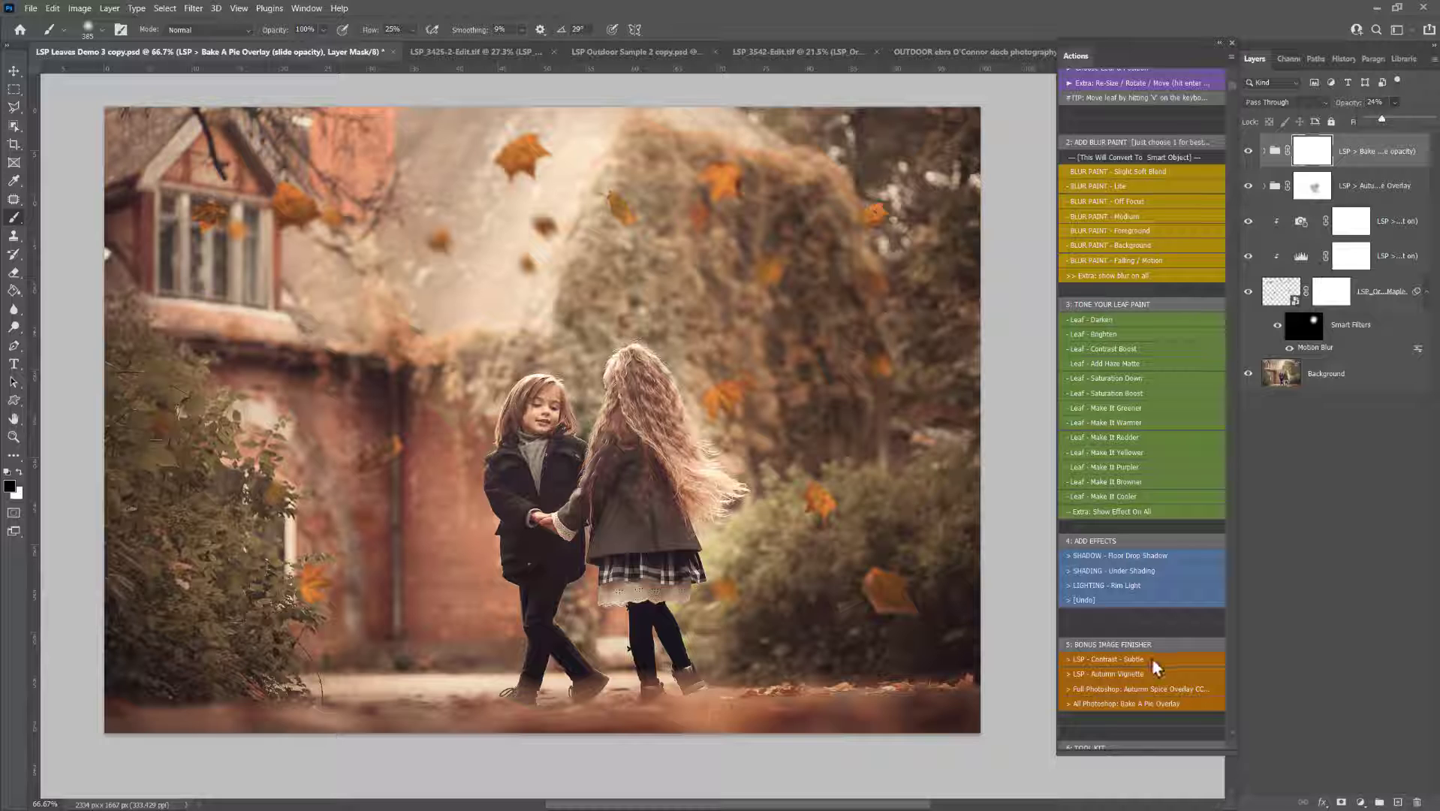
# Add the Contrast - Subtle finish and the Autumn Vignette to the two-girls image.
pyautogui.click(1105, 659)
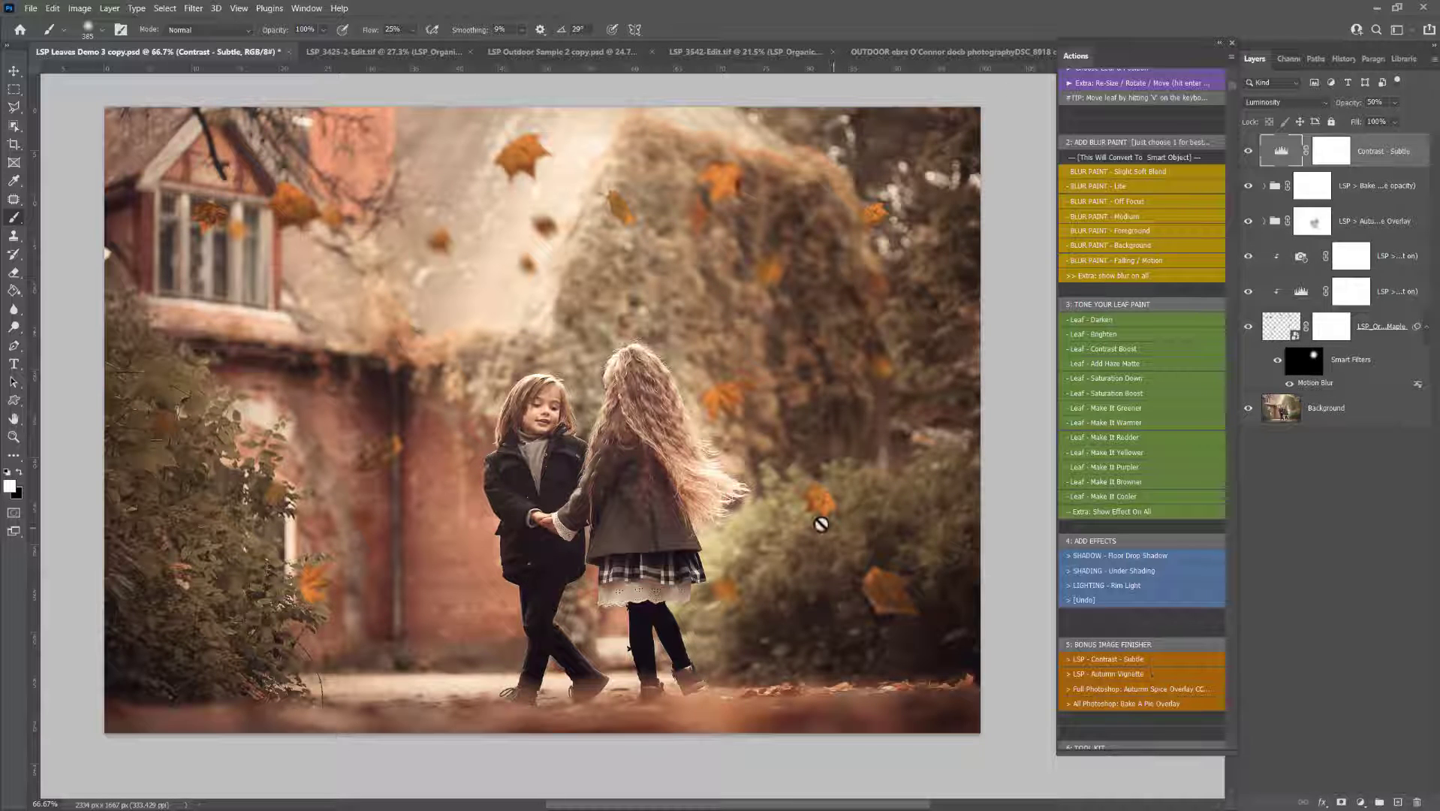
pyautogui.click(1282, 102)
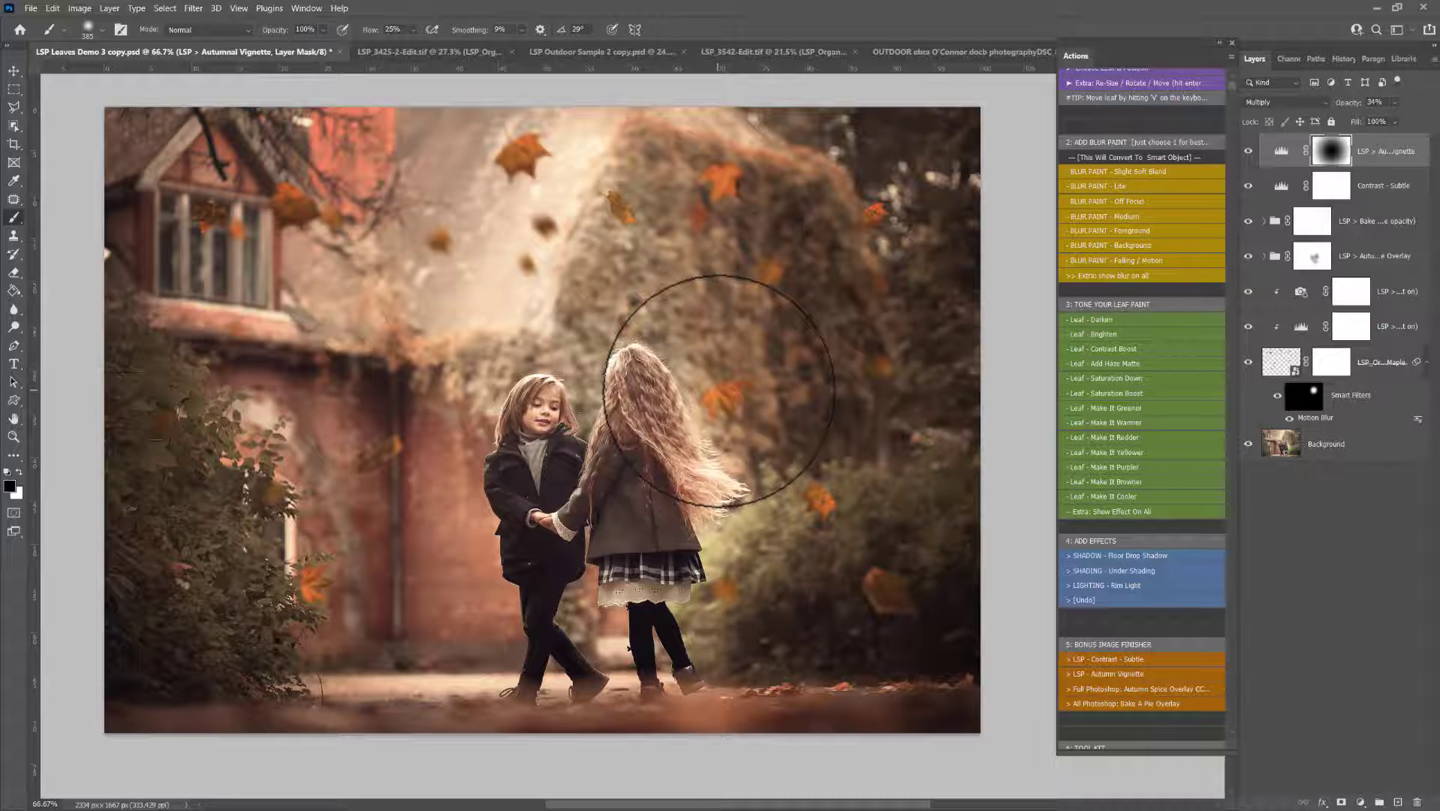
# Switch to the LSP_3542-Edit portrait and place the Classic Fall 4 leaf overlay via Choose Leaf & Position.
pyautogui.click(724, 51)
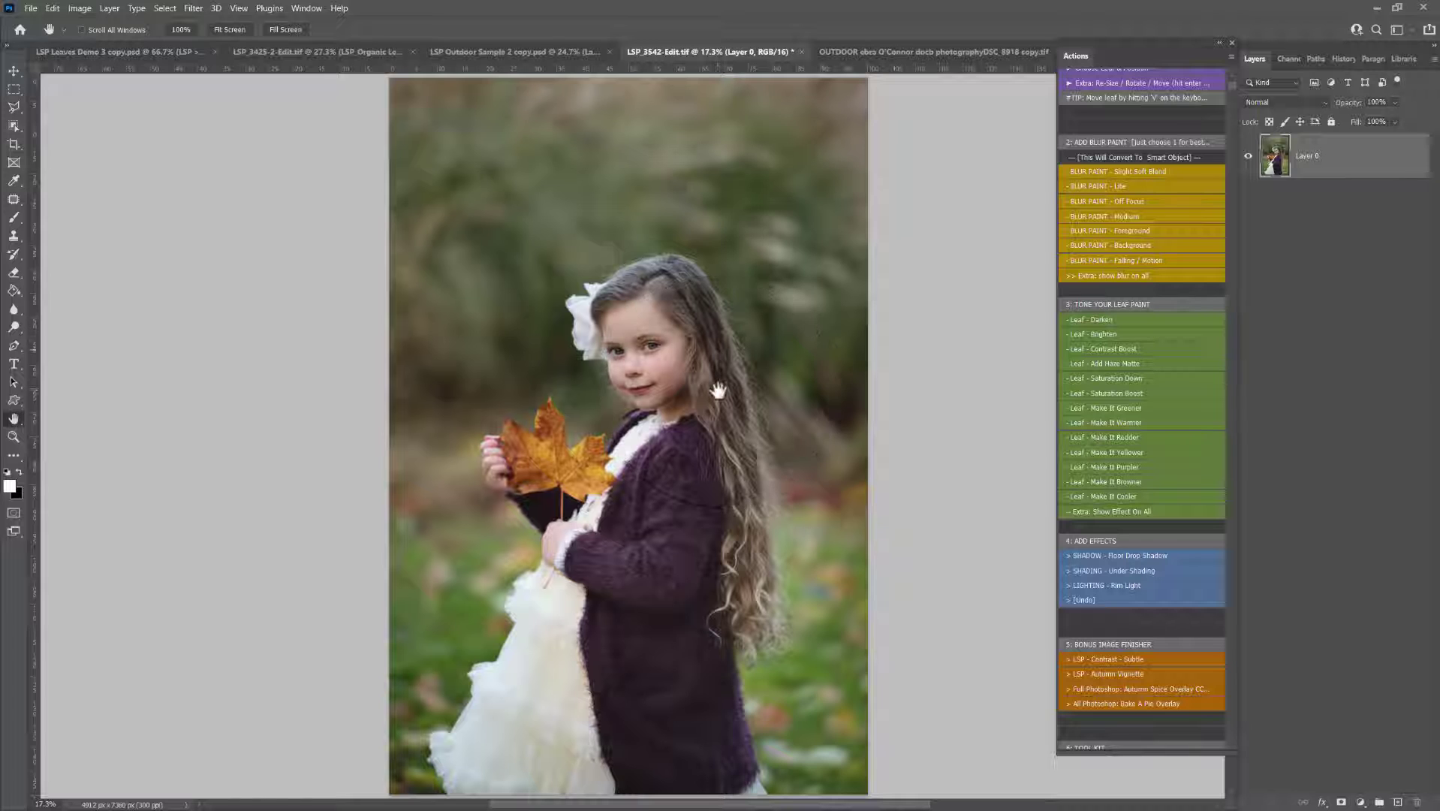
pyautogui.scroll(3)
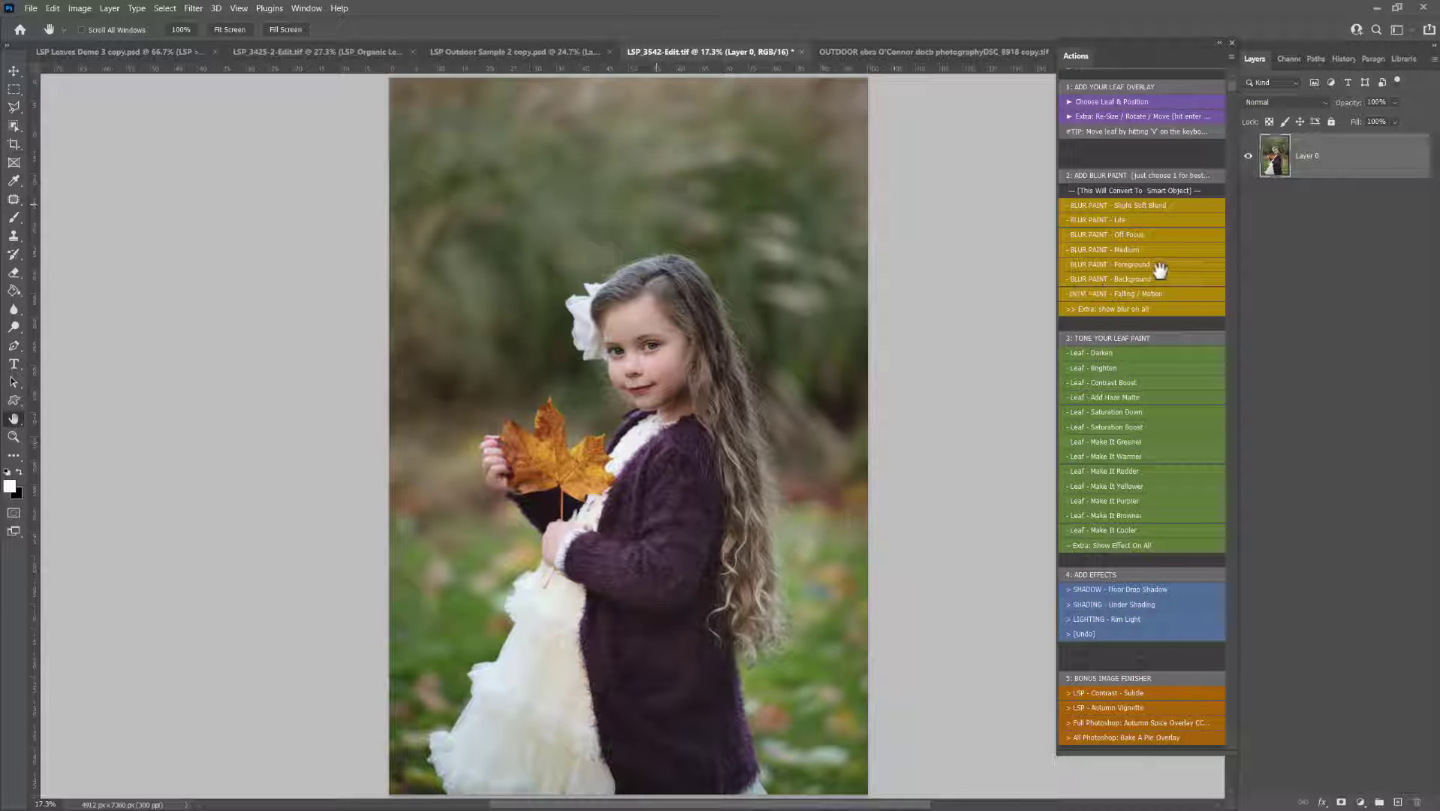
pyautogui.scroll(3)
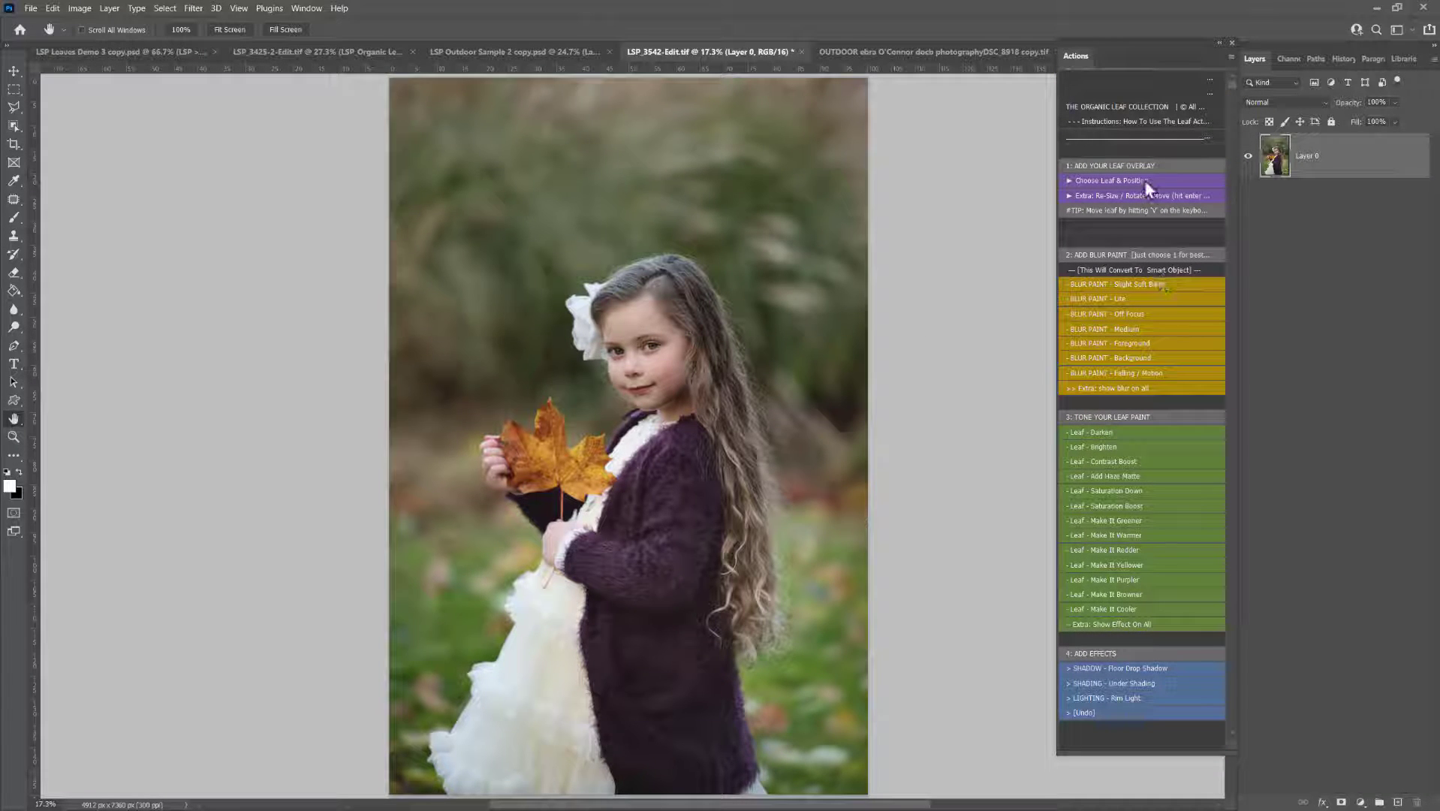
pyautogui.click(1110, 180)
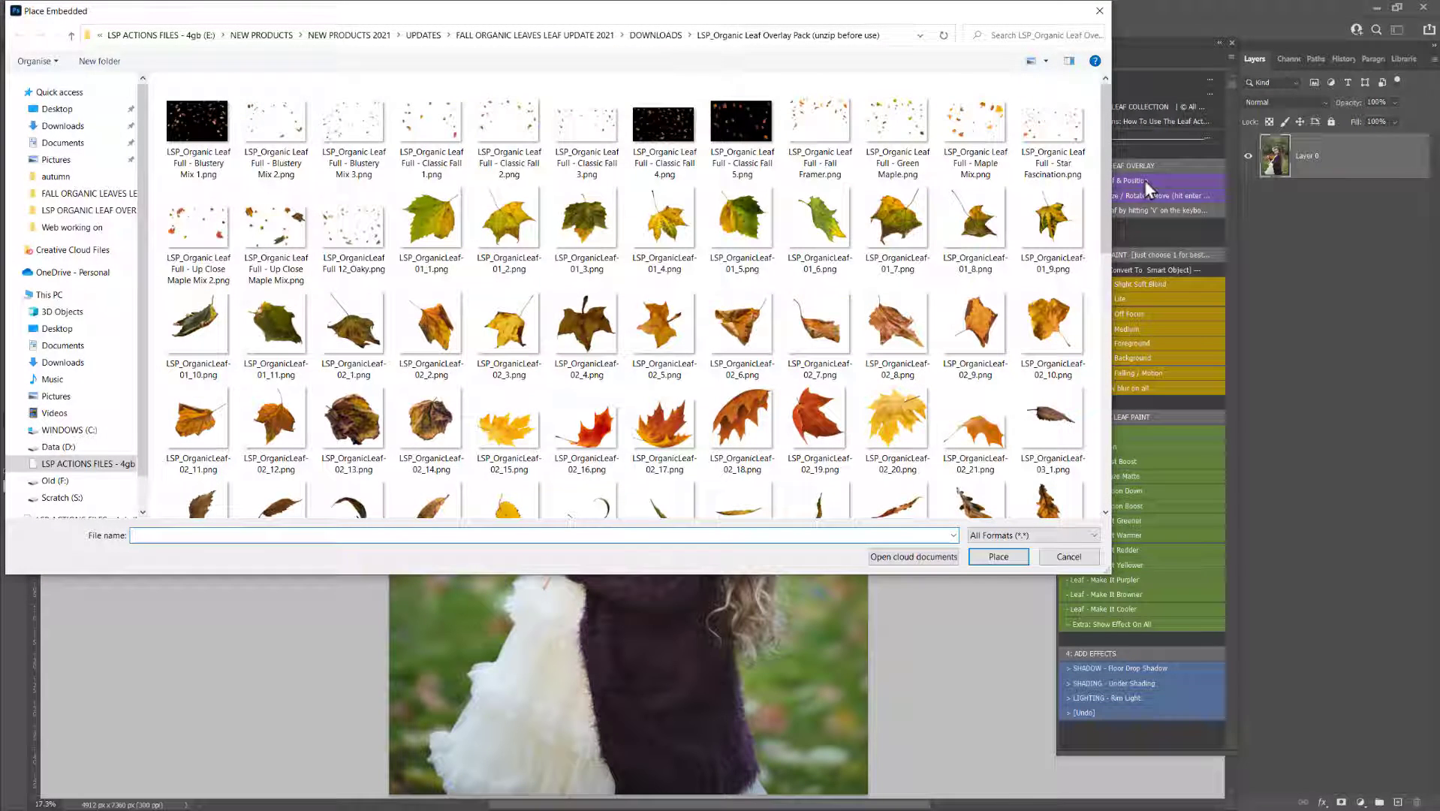
pyautogui.click(585, 122)
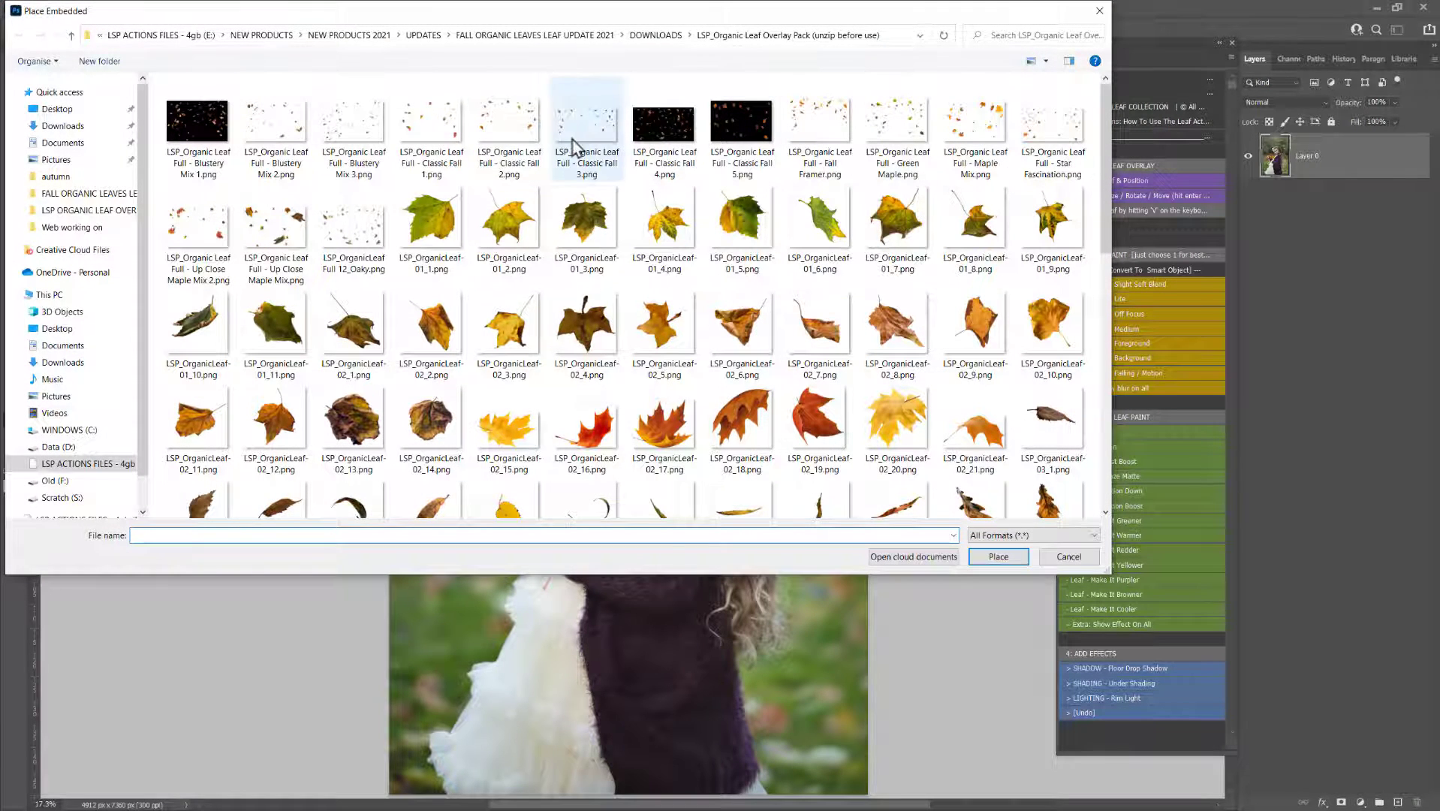
pyautogui.click(996, 556)
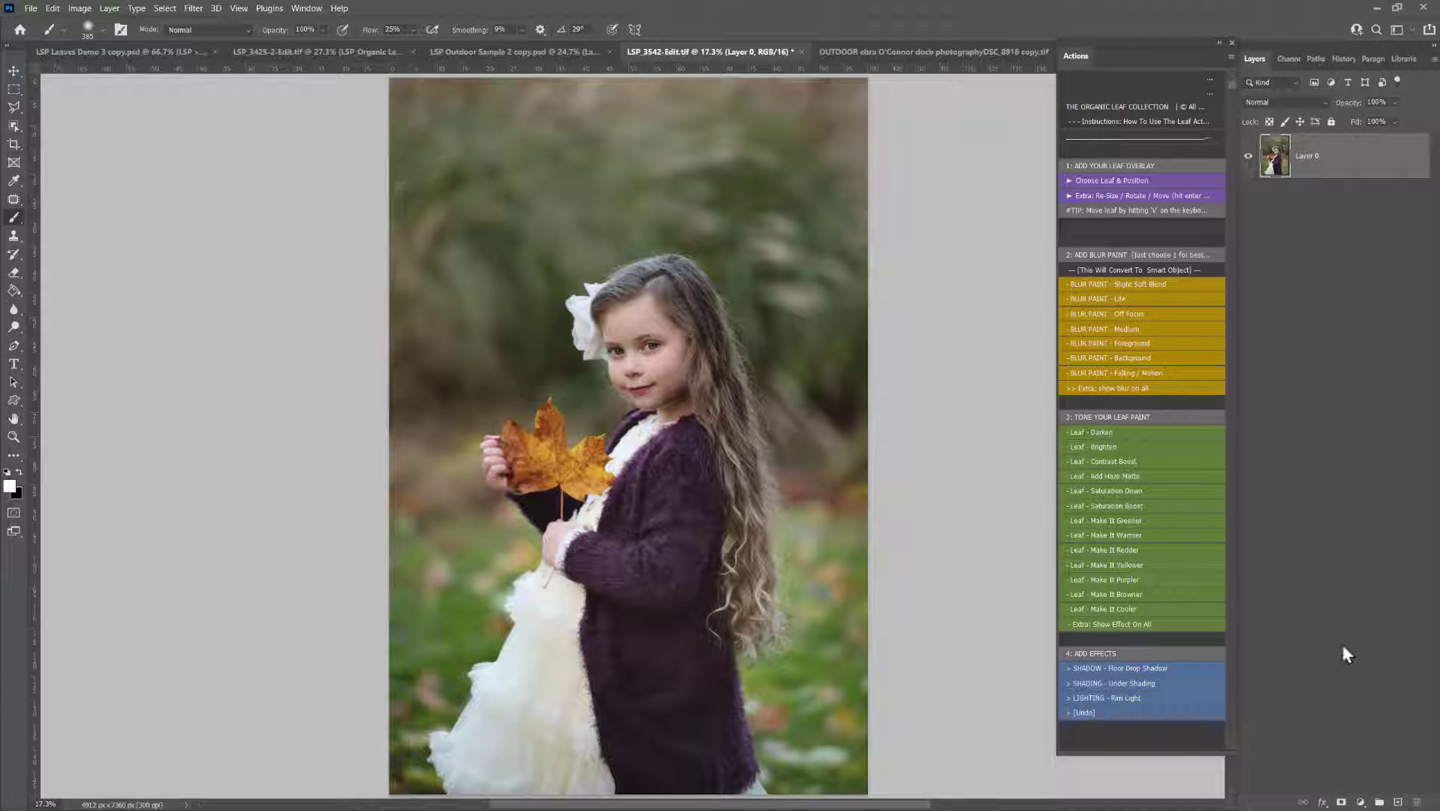
# Run Choose Leaf & Position again to place further leaf scatter on the portrait.
pyautogui.click(1108, 180)
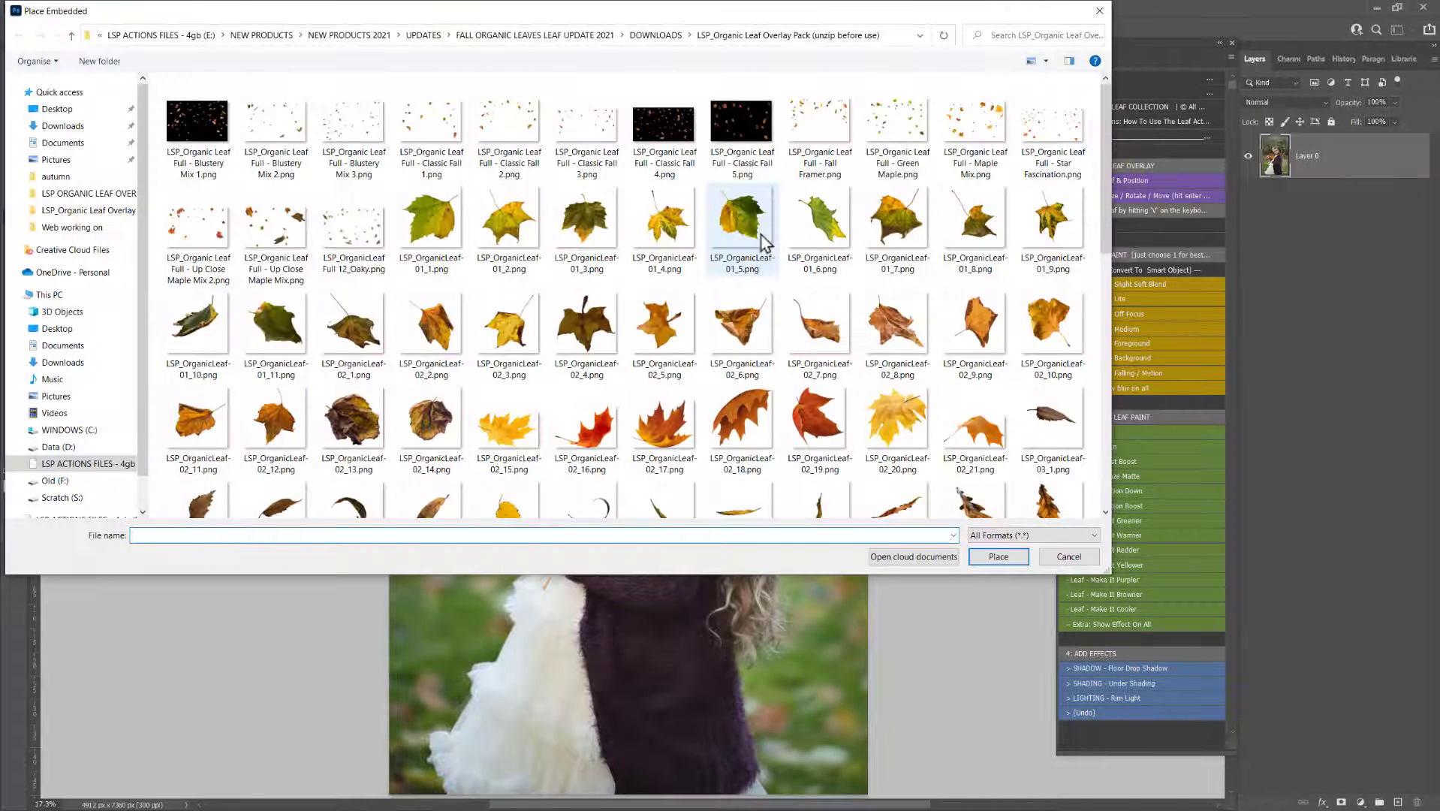
pyautogui.click(996, 557)
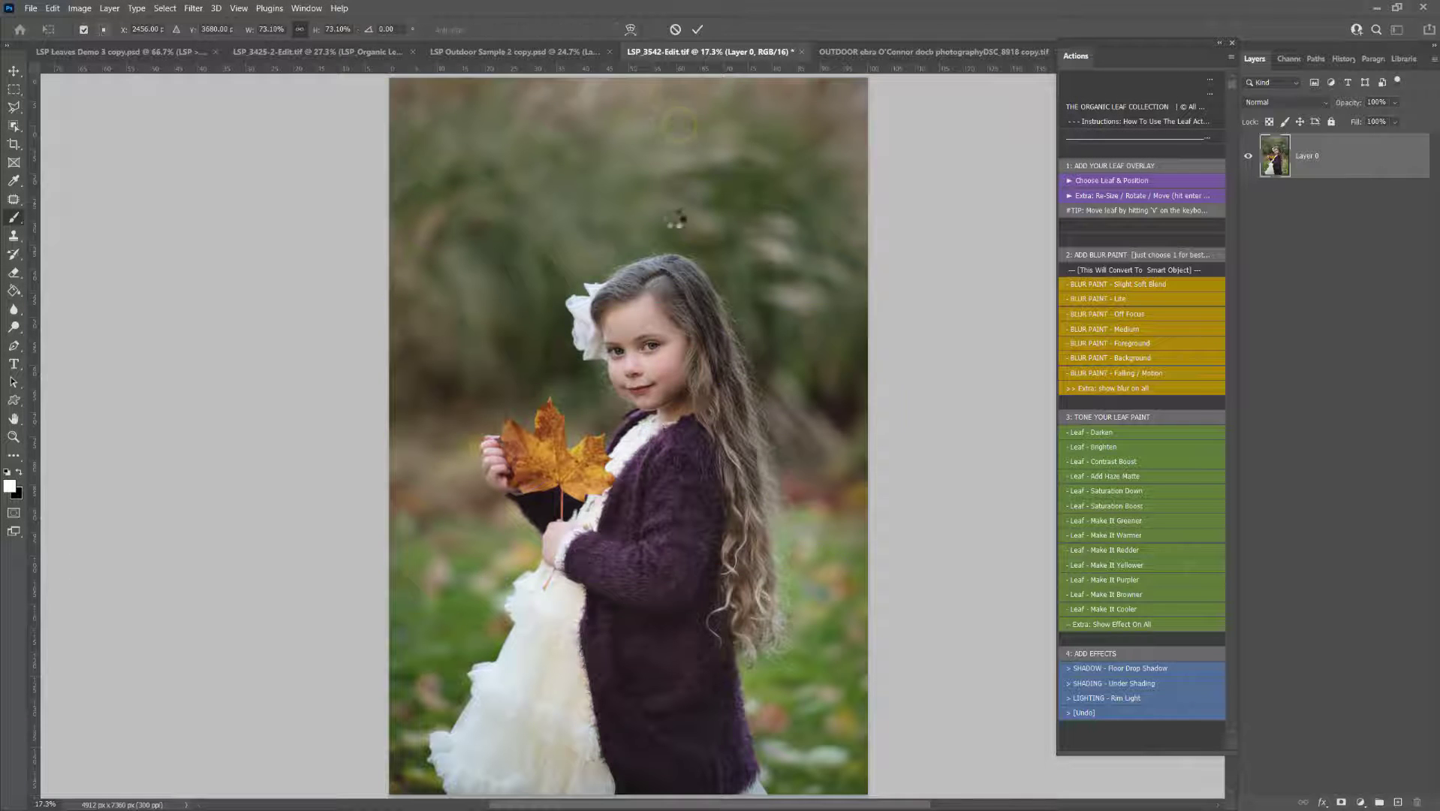
pyautogui.click(1111, 180)
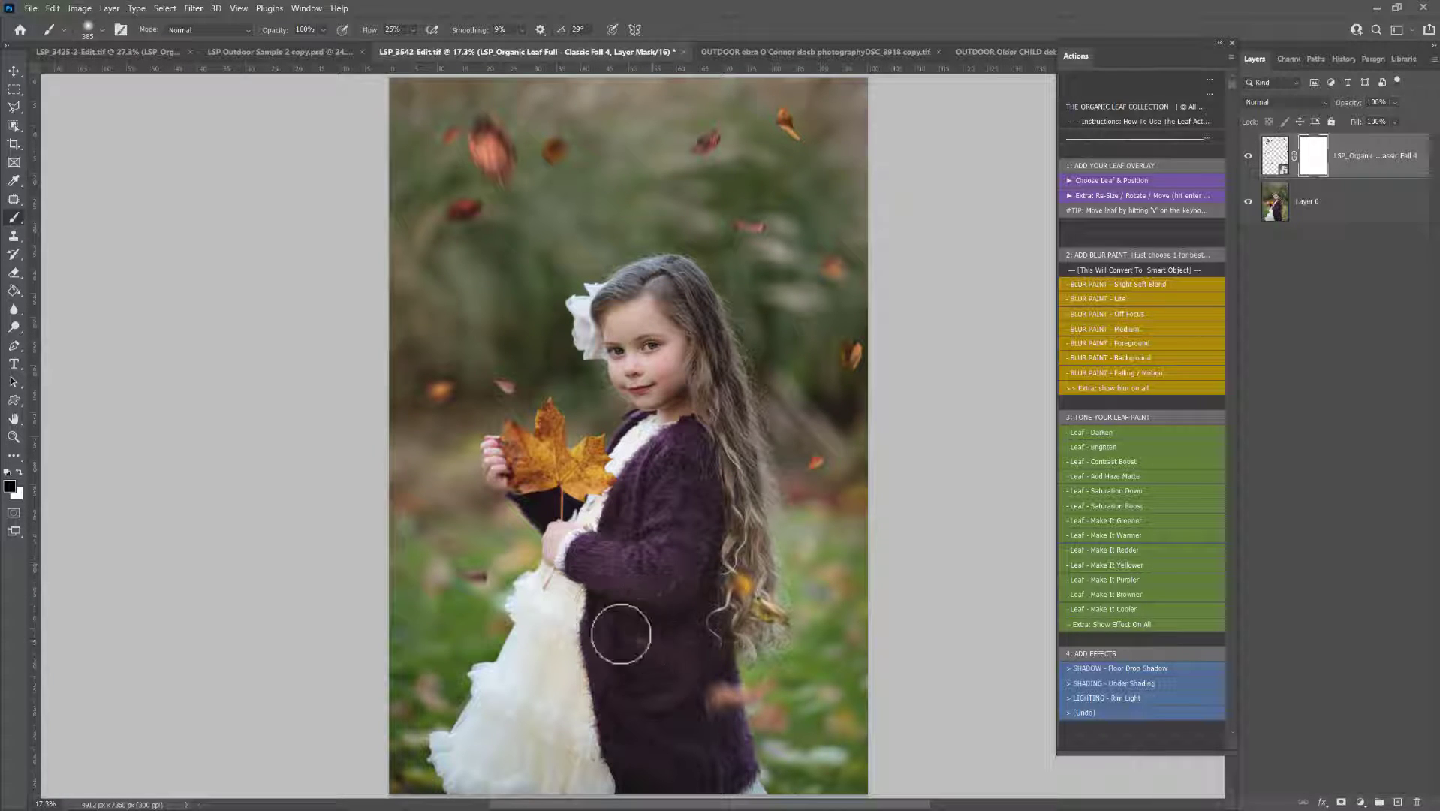
pyautogui.moveTo(730, 566)
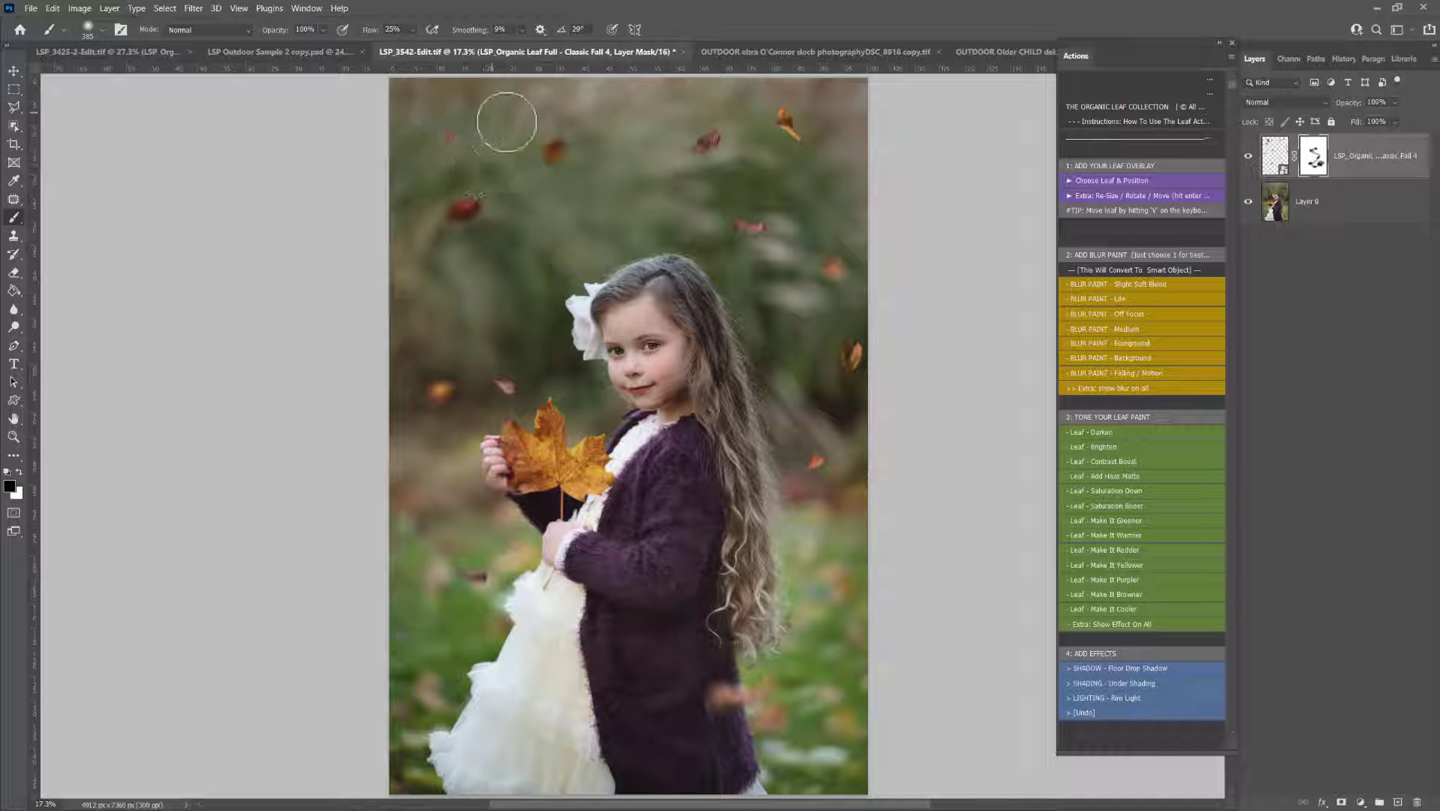
# Place the single yellow leaf LSP_OrganicLeaf-01_7.png and drag it near the portrait's top left.
pyautogui.click(1110, 180)
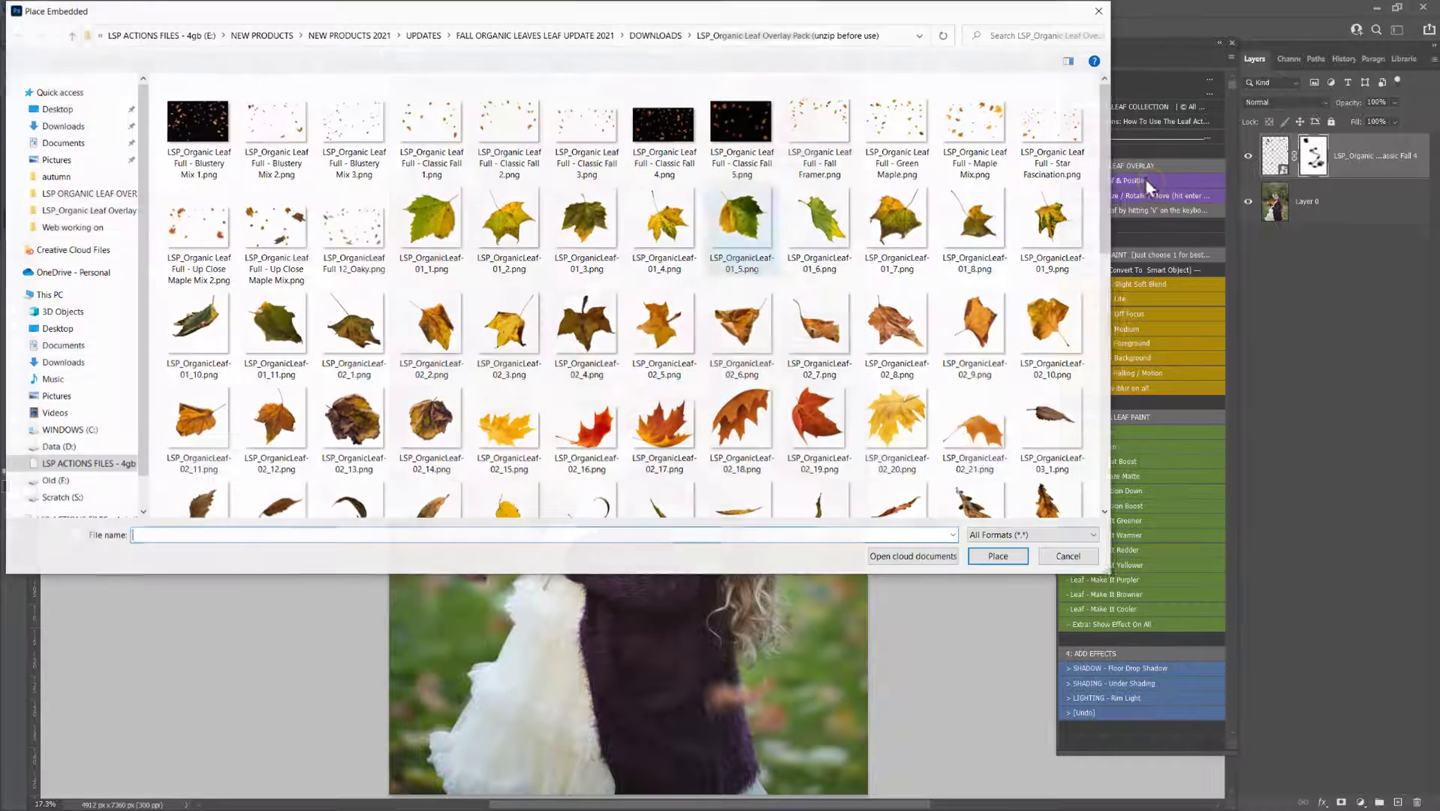
pyautogui.scroll(-3)
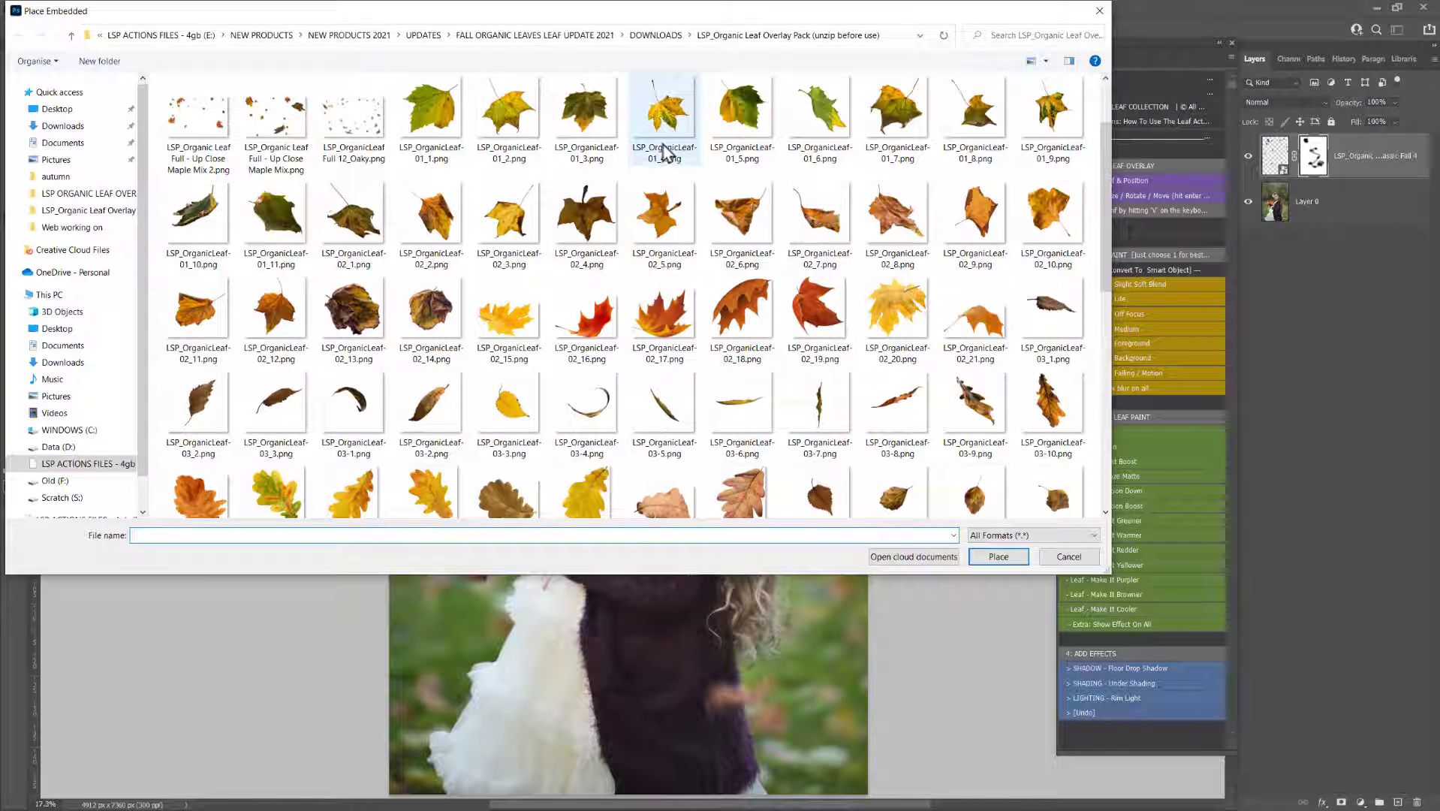
pyautogui.moveTo(664, 114)
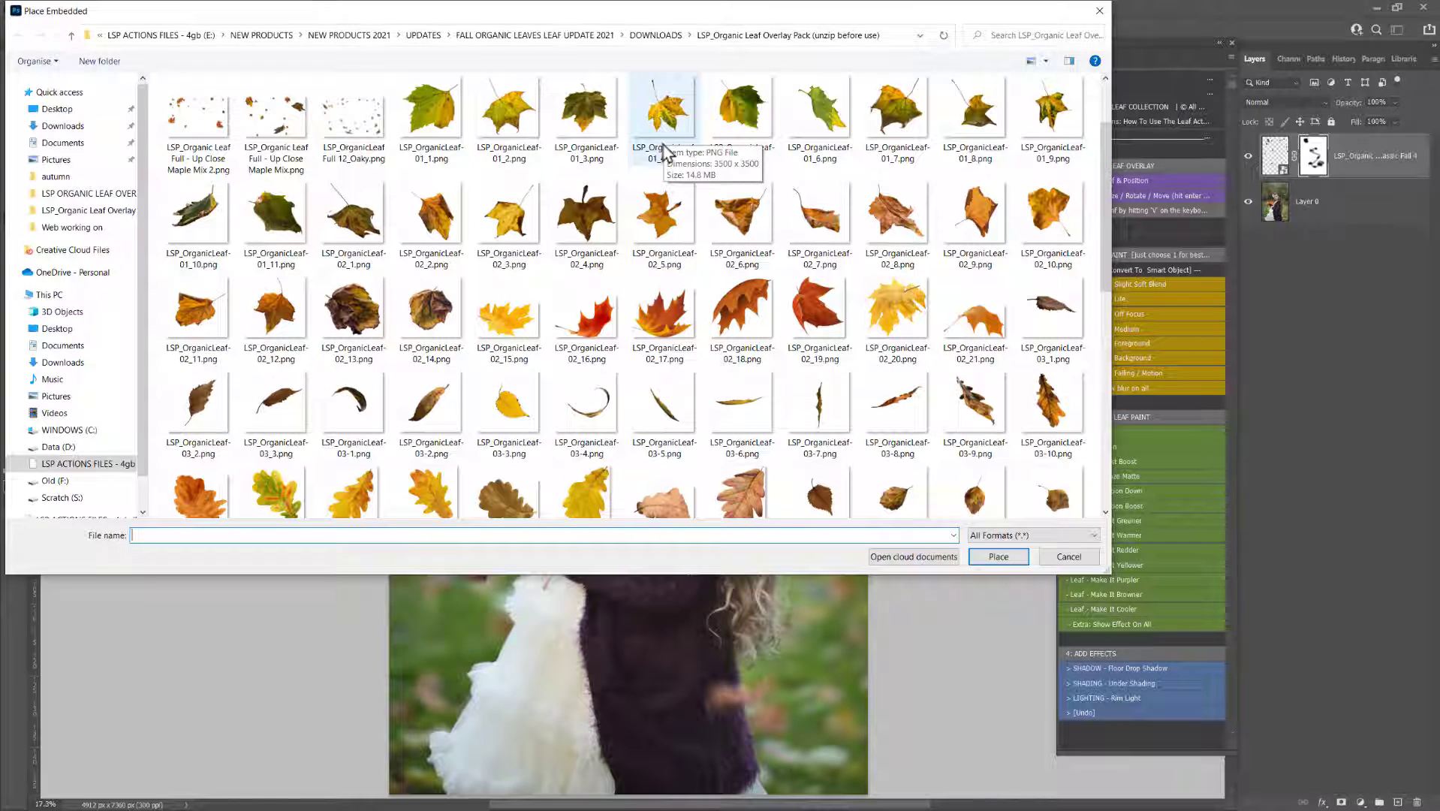
pyautogui.scroll(3)
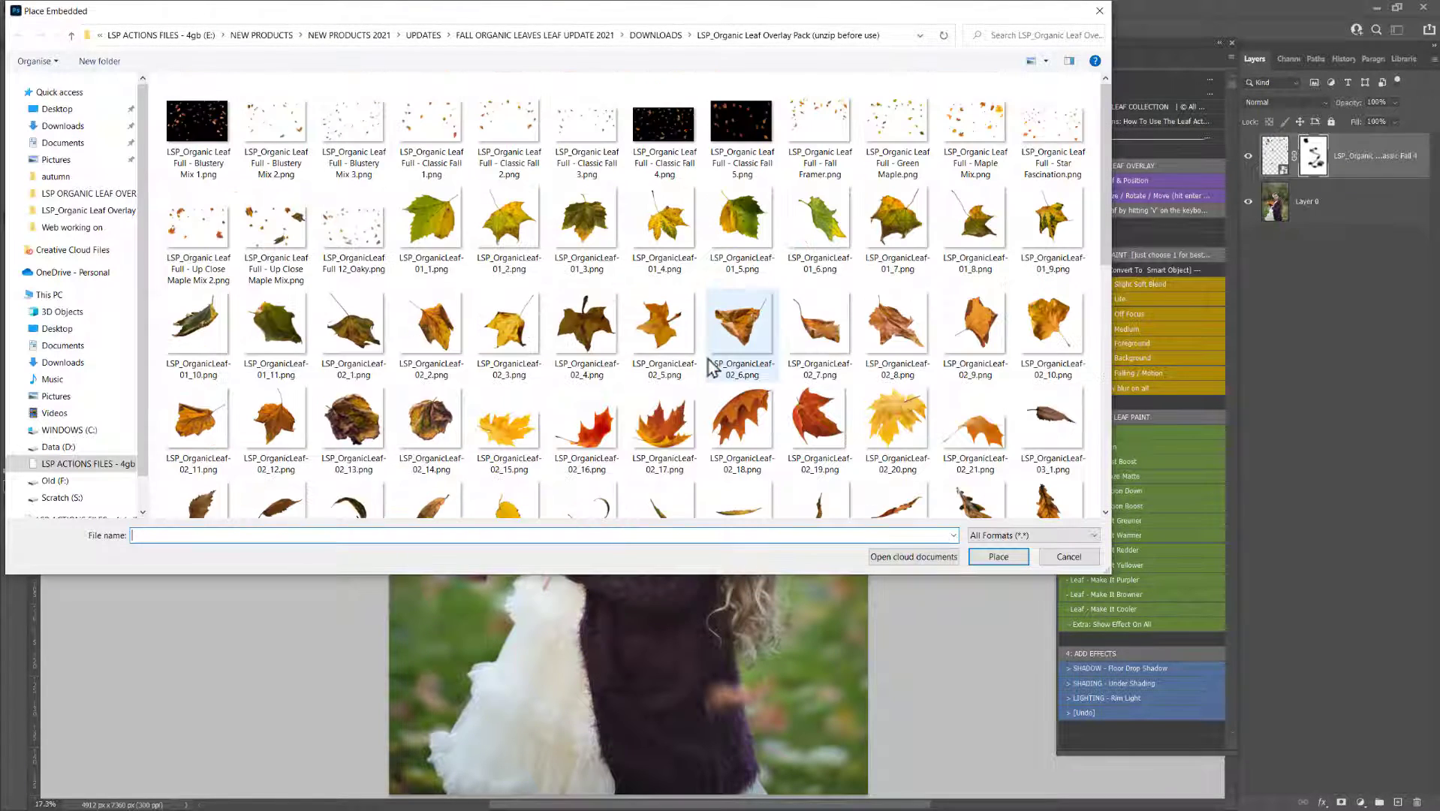
pyautogui.click(898, 221)
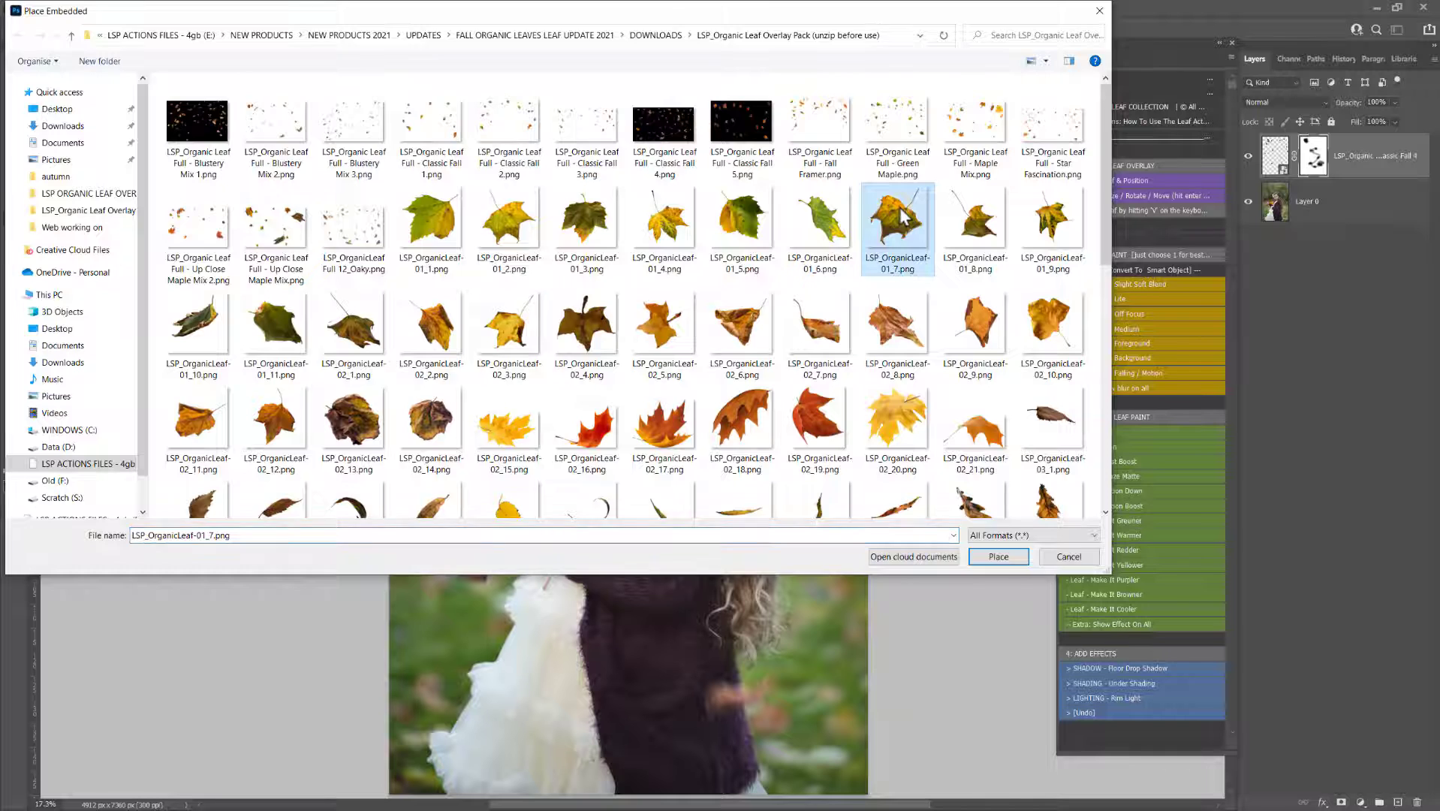
pyautogui.click(996, 557)
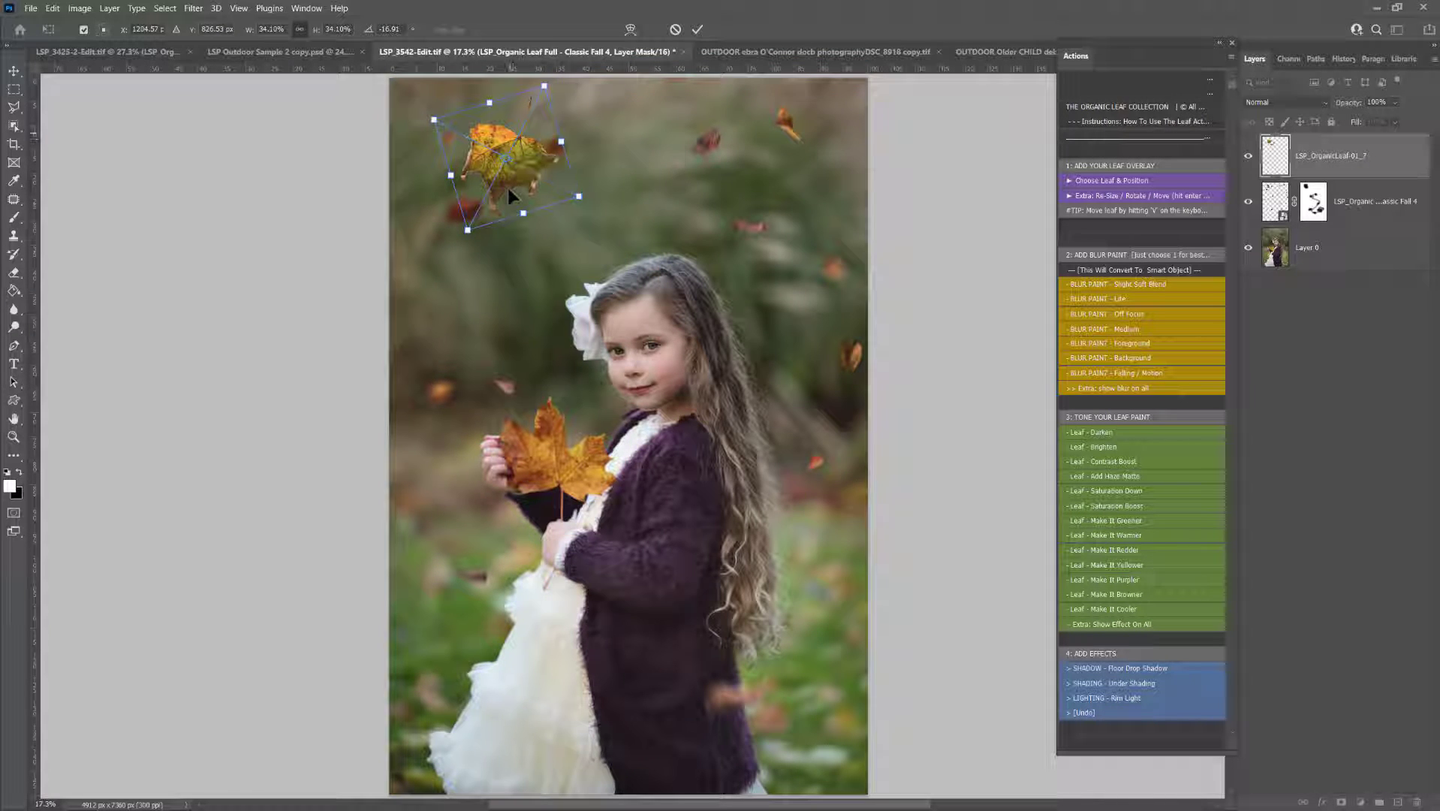
pyautogui.moveTo(512, 161); pyautogui.dragTo(514, 308)
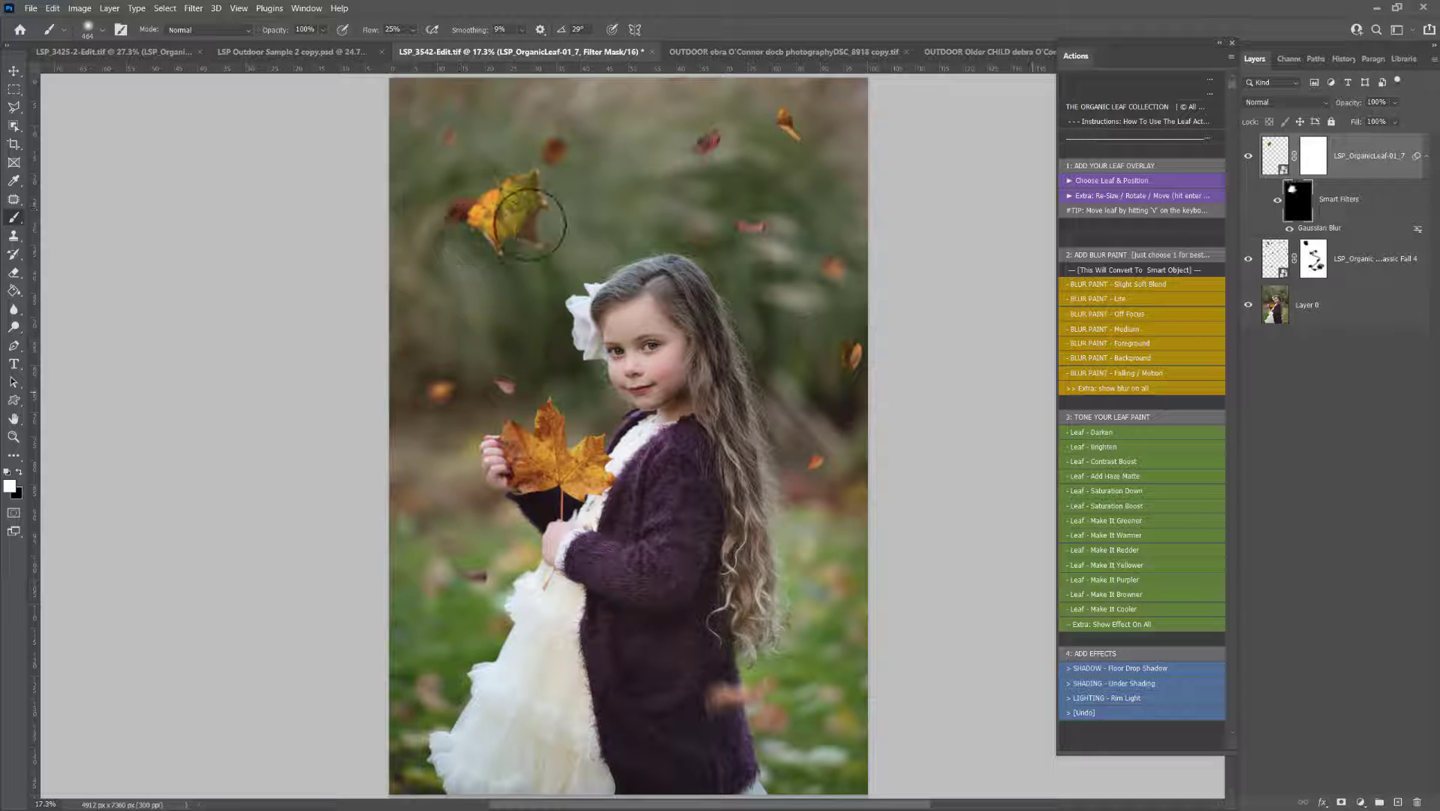
pyautogui.moveTo(551, 303)
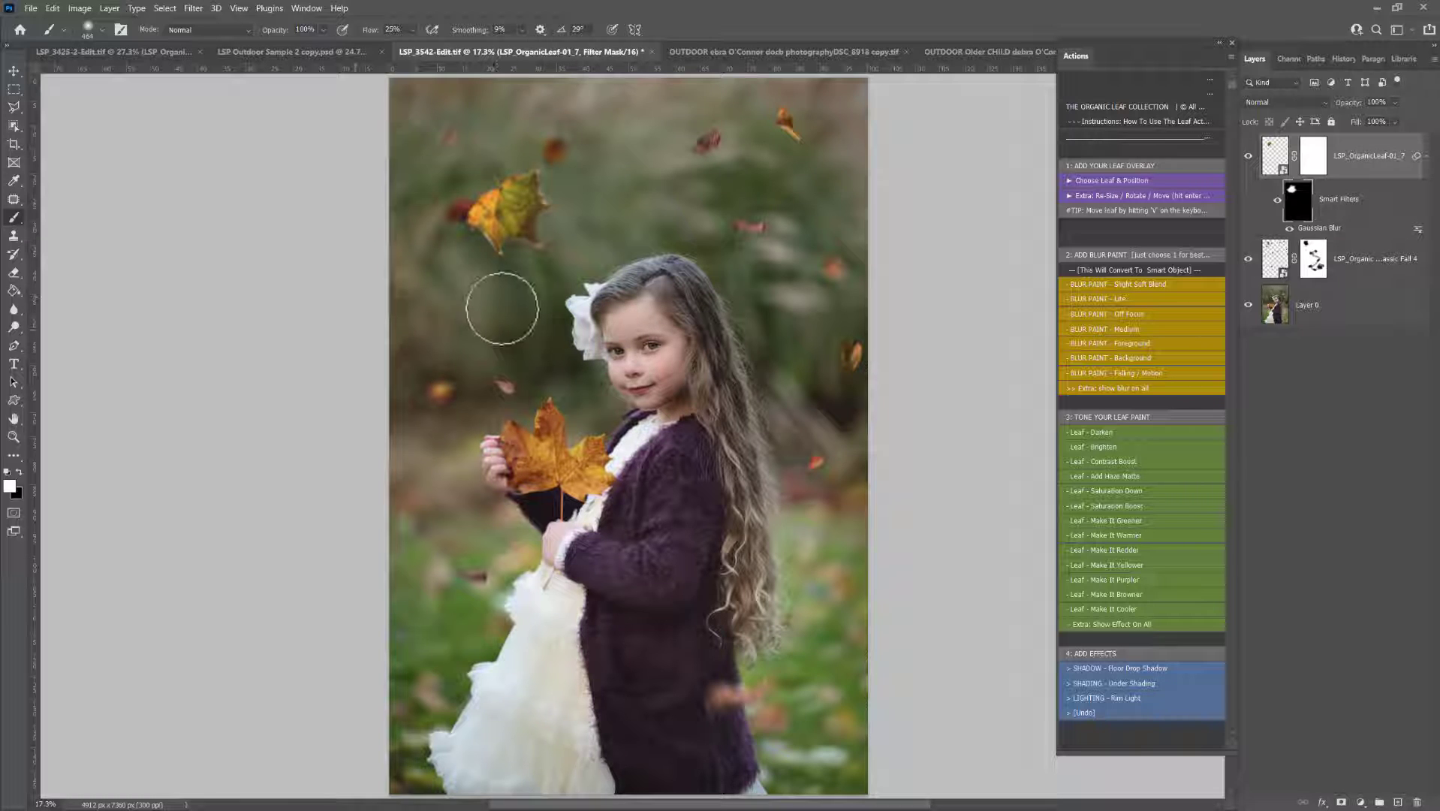
# Adjust the brush over the yellow leaf to paint black on the Gaussian Blur smart filter mask.
pyautogui.rightClick(500, 307)
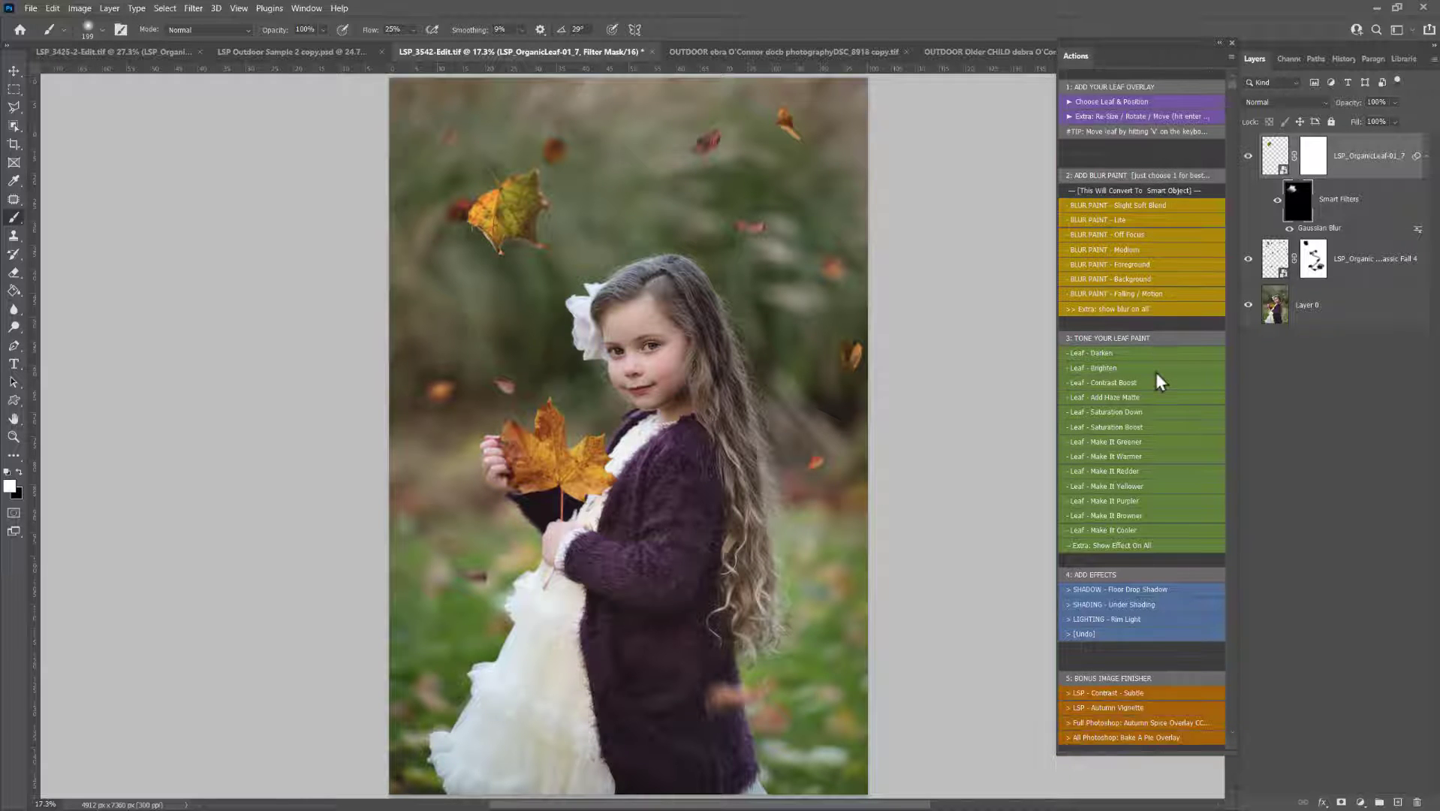
# Play Leaf - Make It Warmer to add a masked warming tone layer above the leaves.
pyautogui.scroll(3)
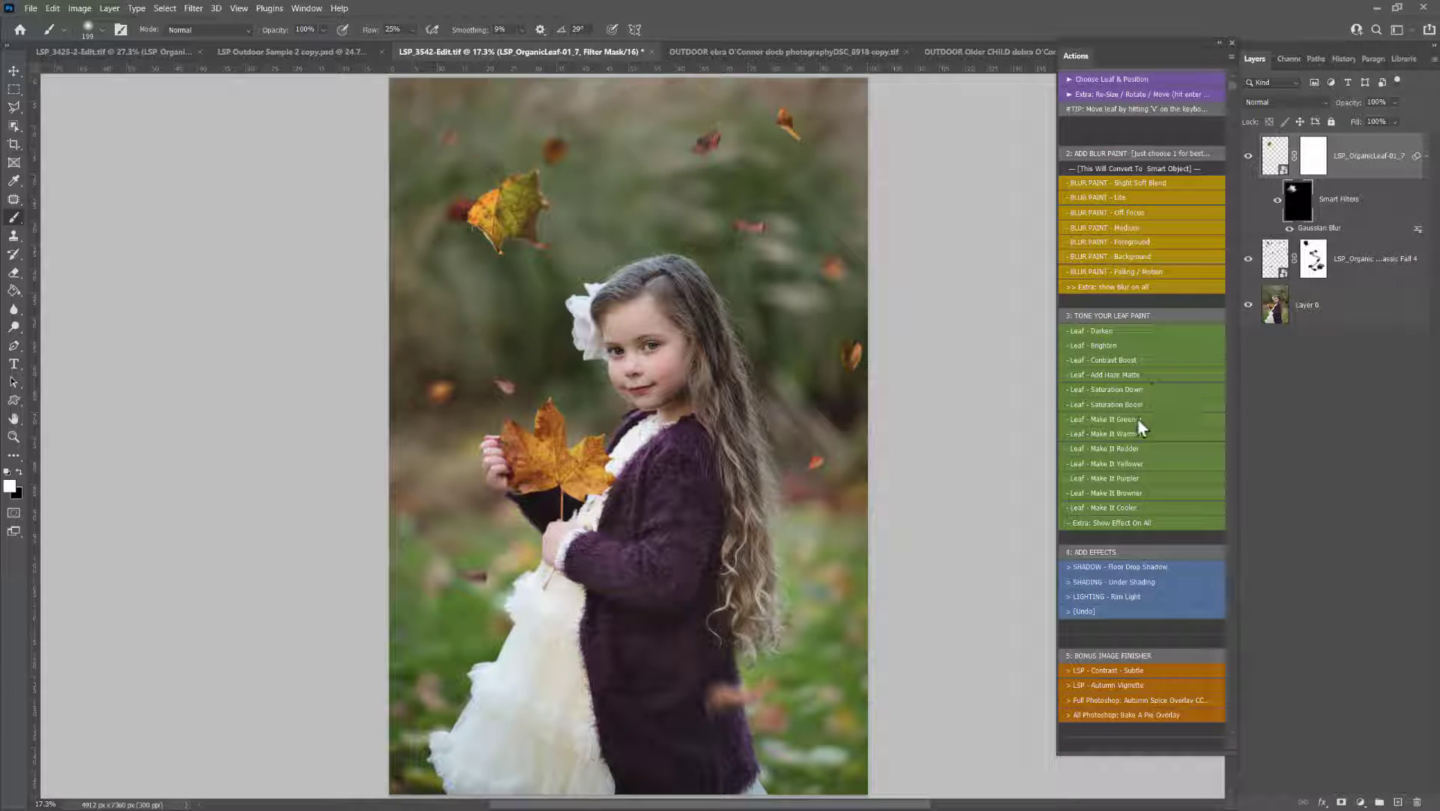
pyautogui.click(1104, 434)
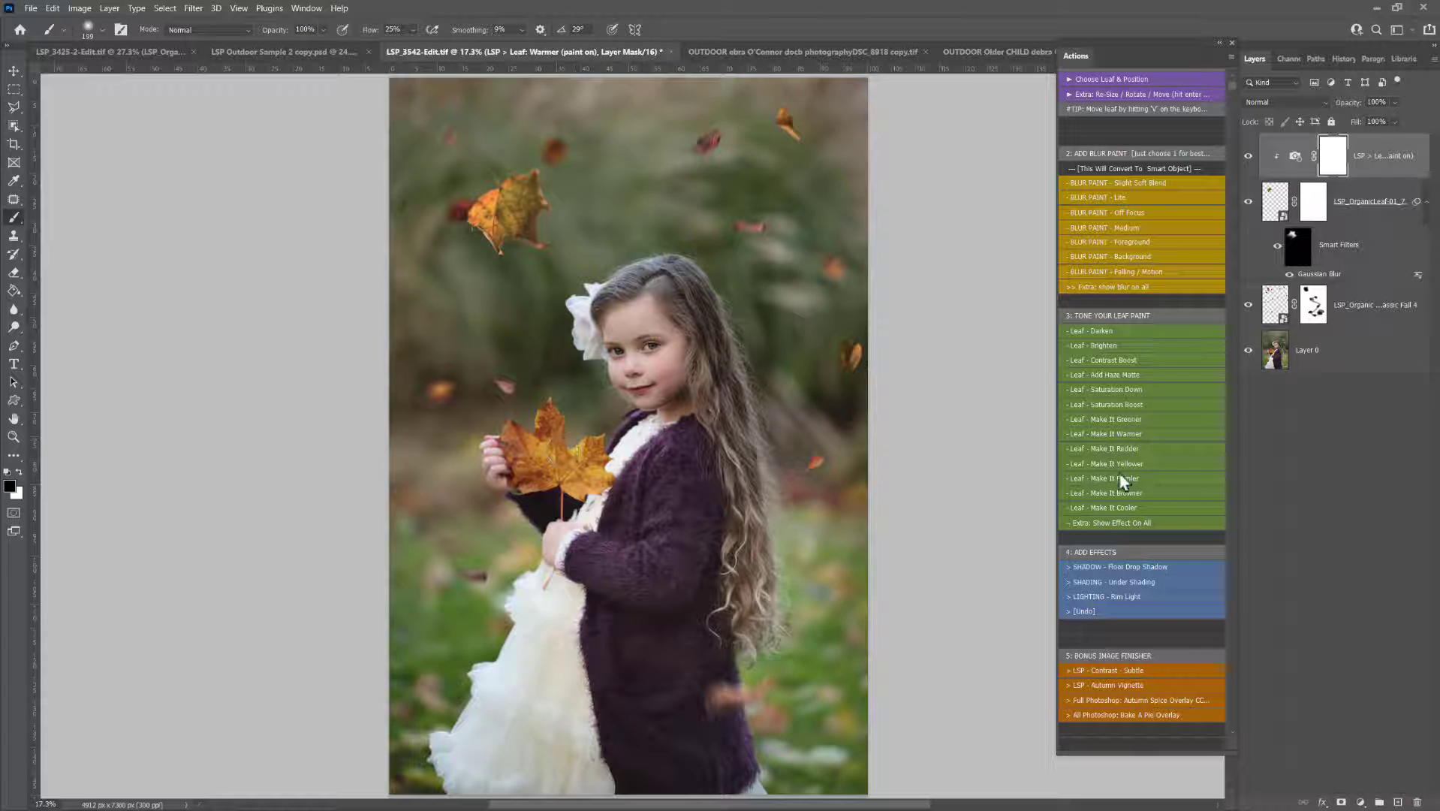
pyautogui.scroll(-3)
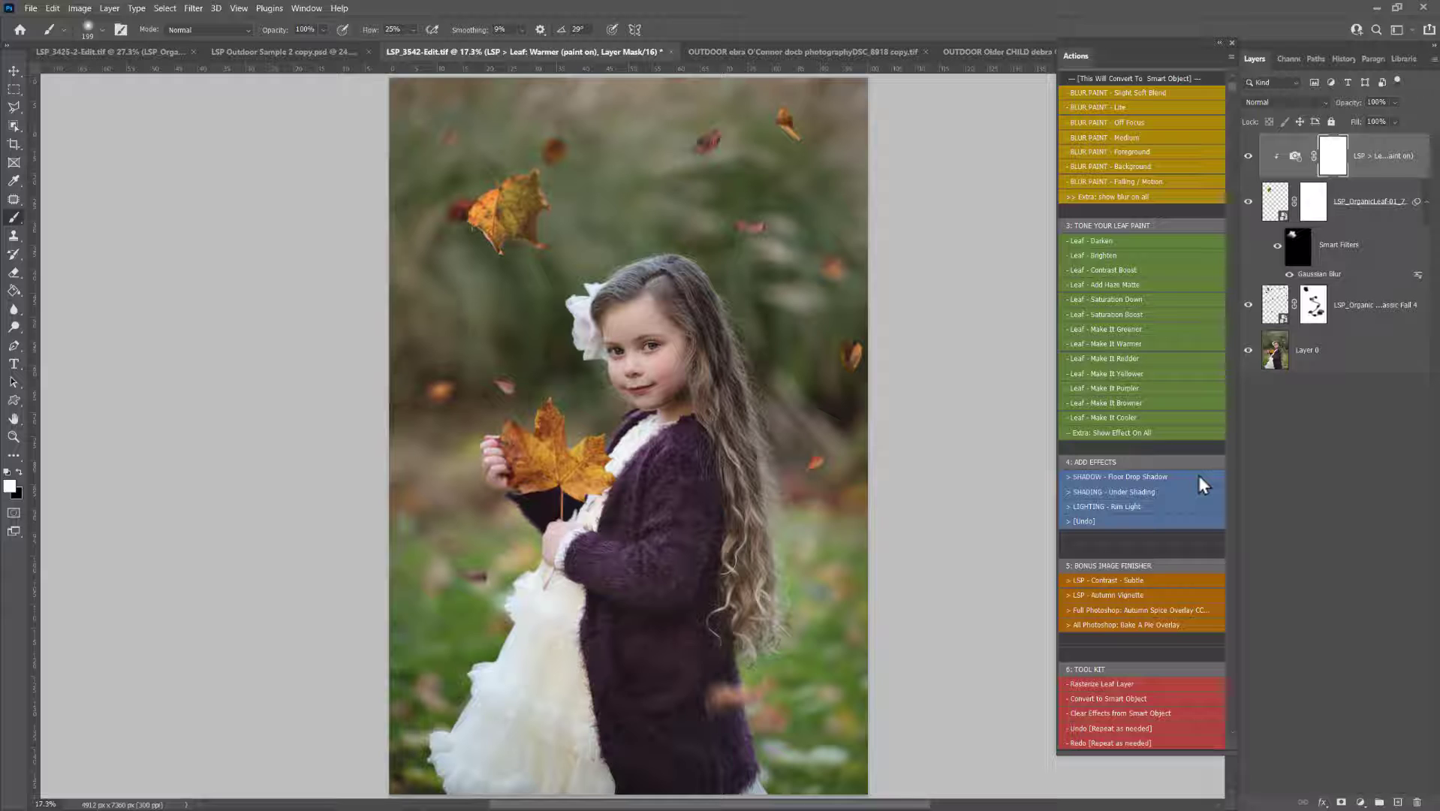
pyautogui.moveTo(1161, 536)
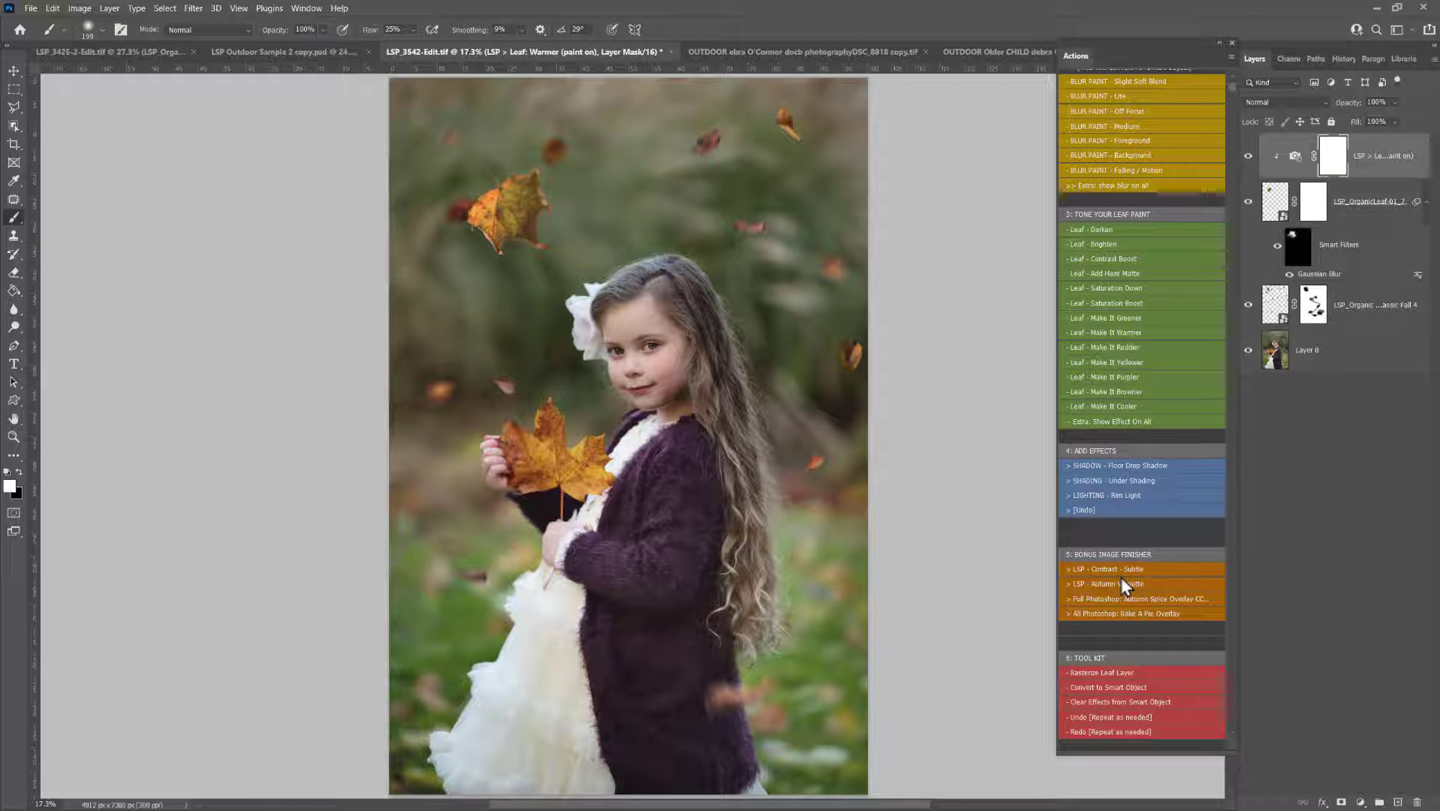
pyautogui.scroll(3)
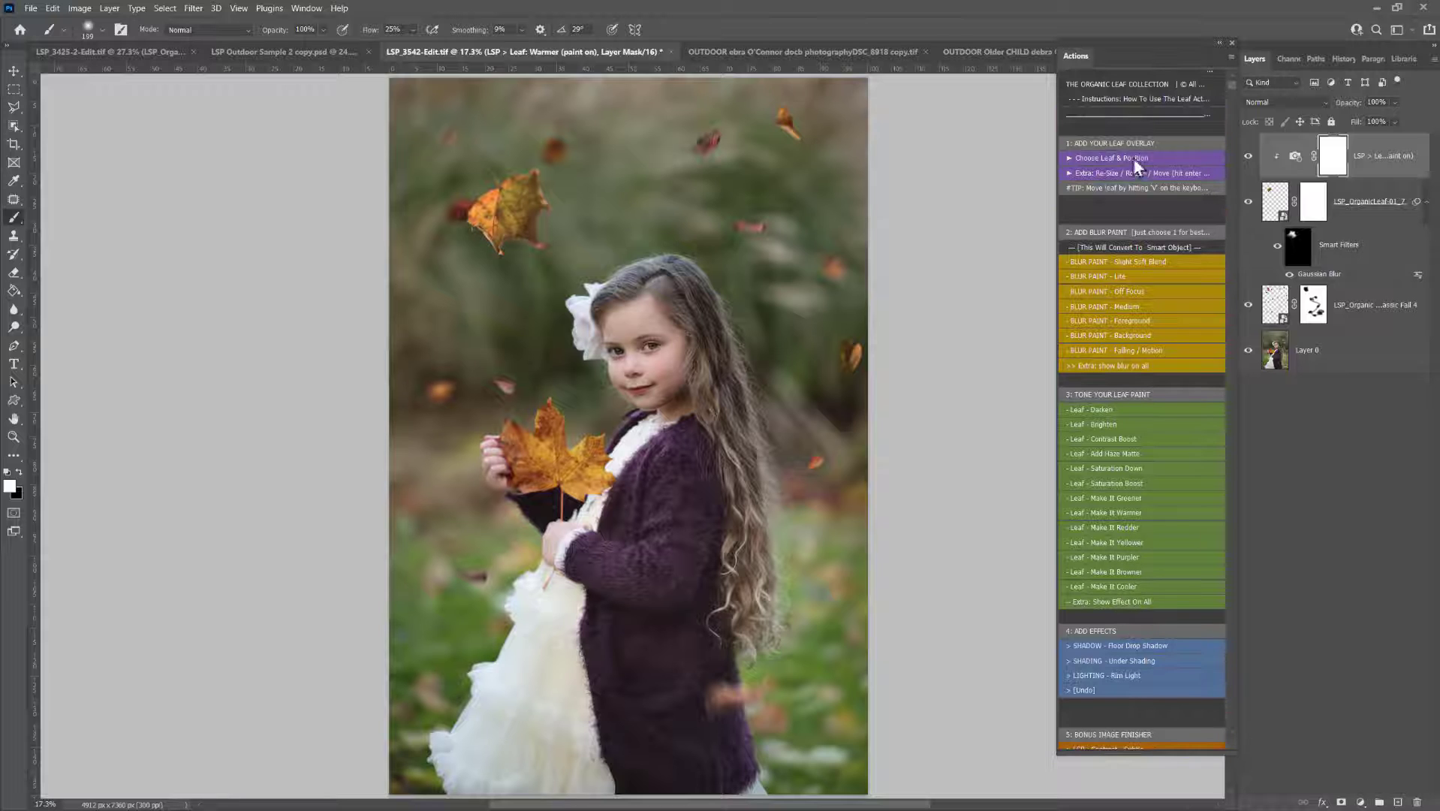
# Place the Star Fascination leaf overlay, then add a Leaf - Saturation Down adjustment.
pyautogui.click(1111, 158)
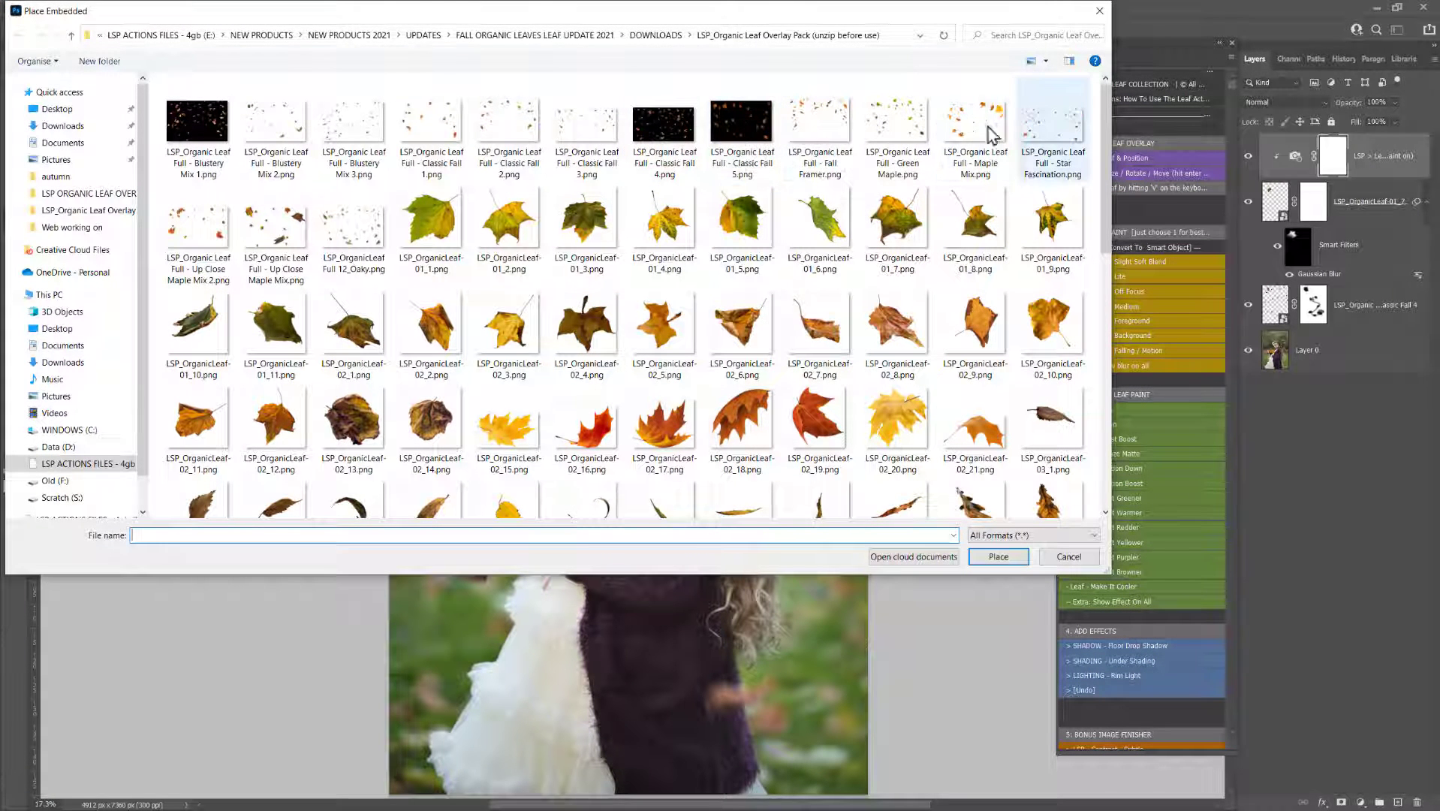
pyautogui.click(1052, 120)
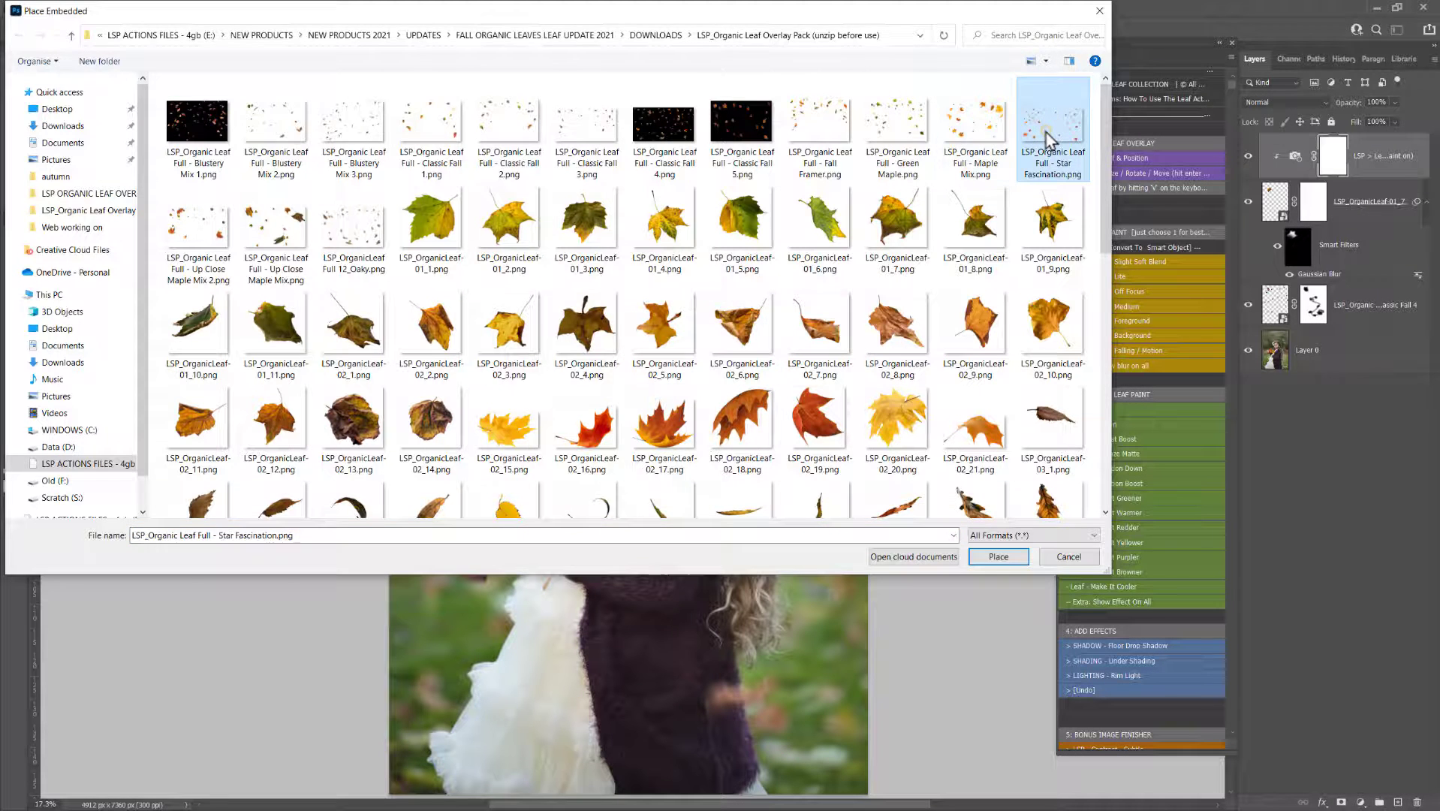
pyautogui.click(997, 557)
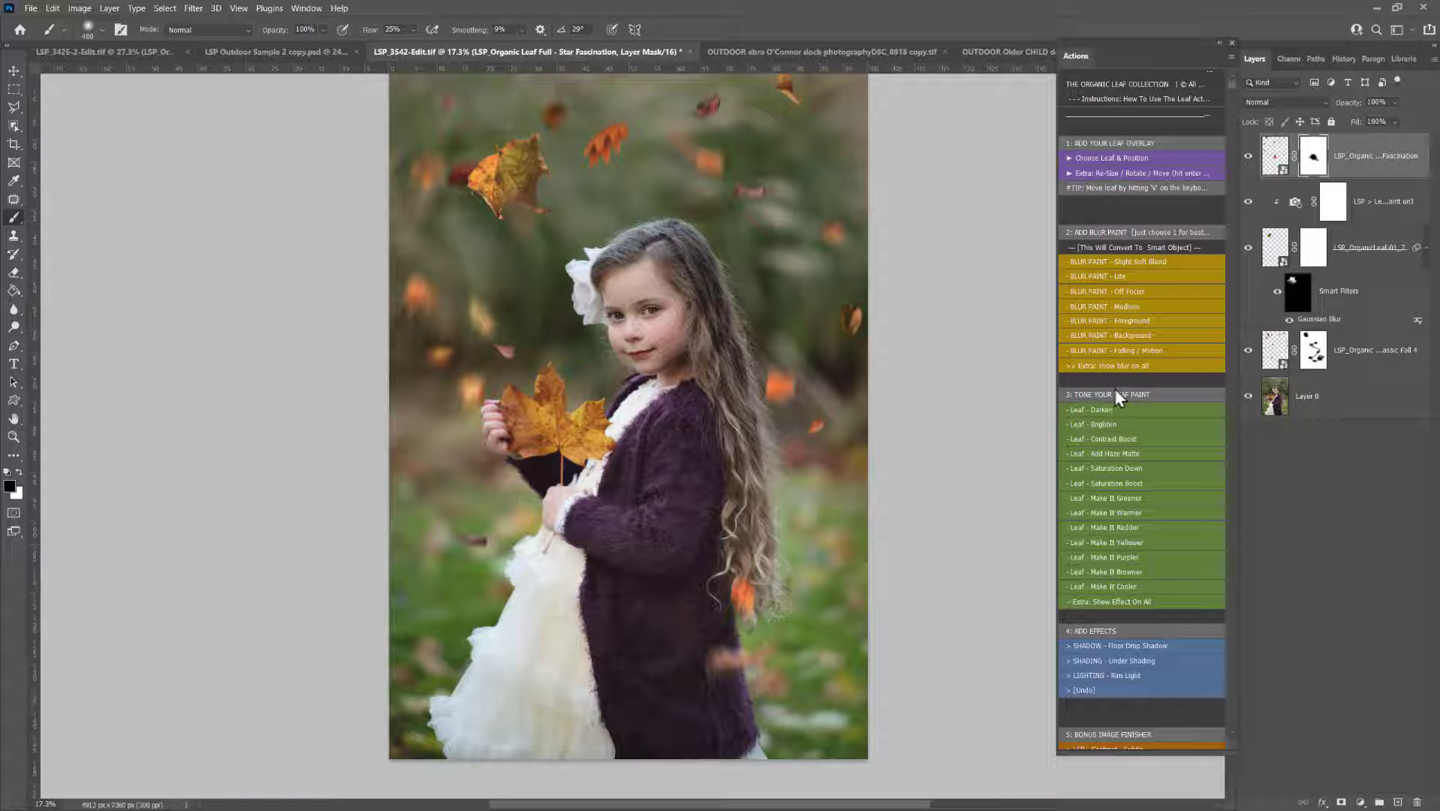
pyautogui.click(1103, 468)
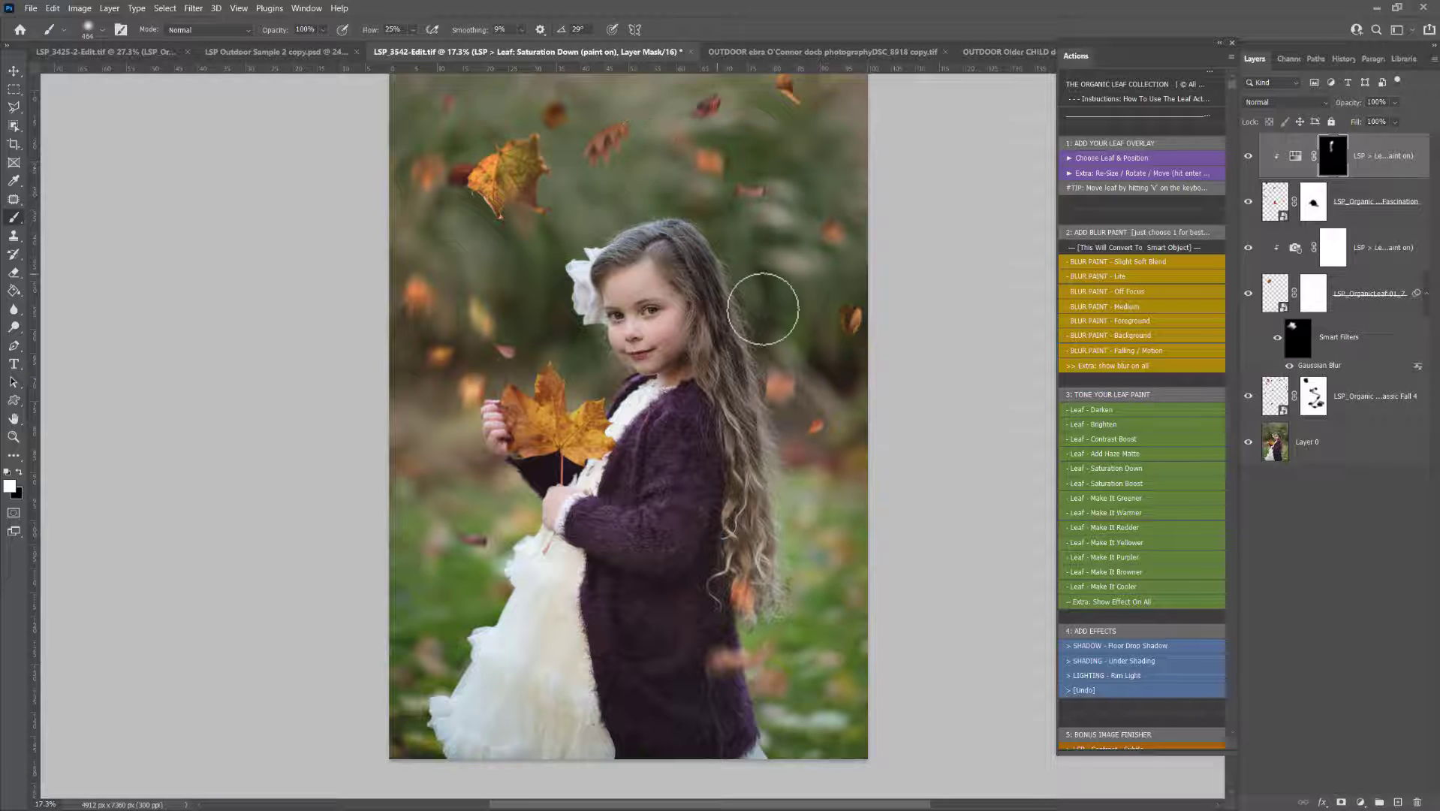
pyautogui.scroll(-3)
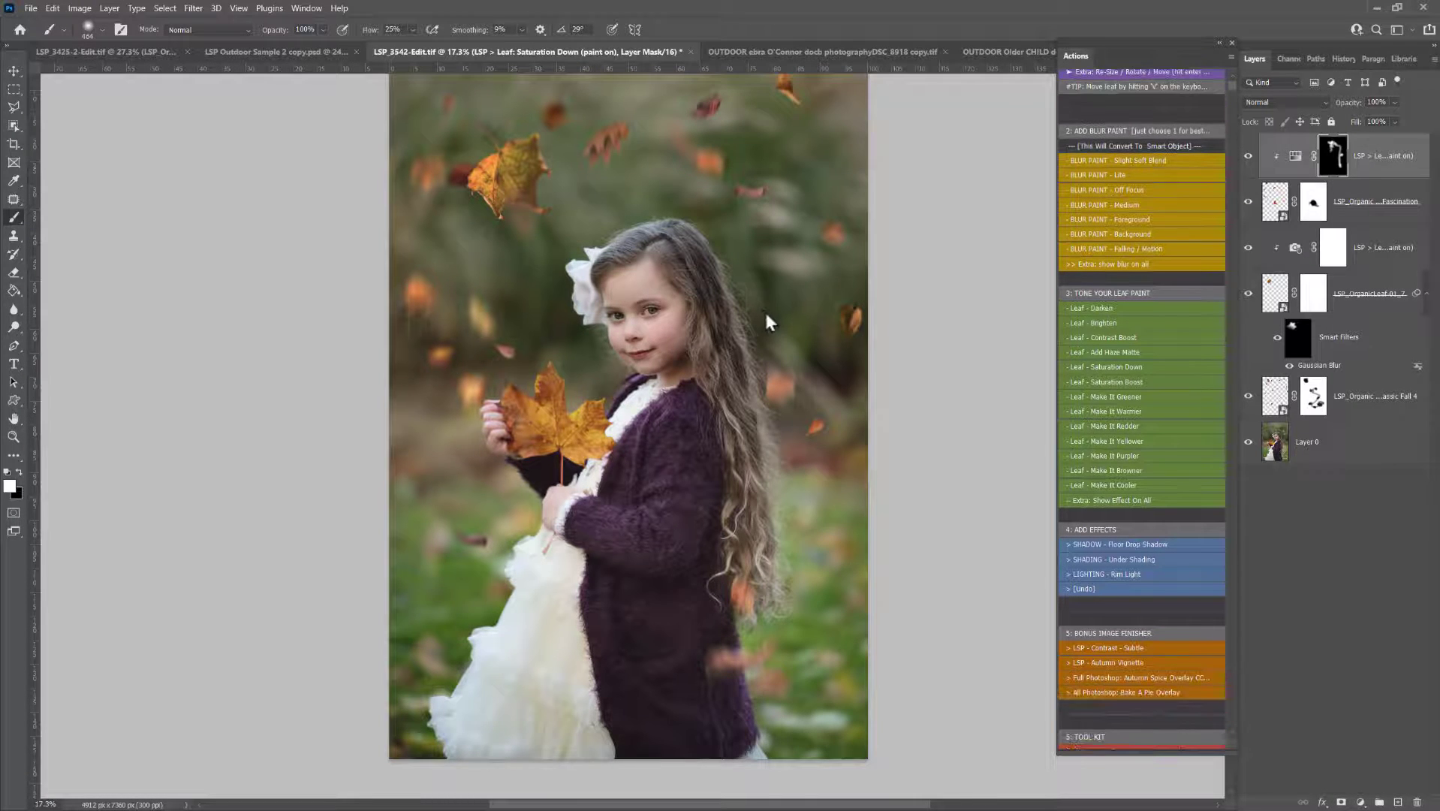
# Add Contrast - Subtle, Autumn Vignette and the Autumn Spice Overlay, stopping its message.
pyautogui.click(1106, 647)
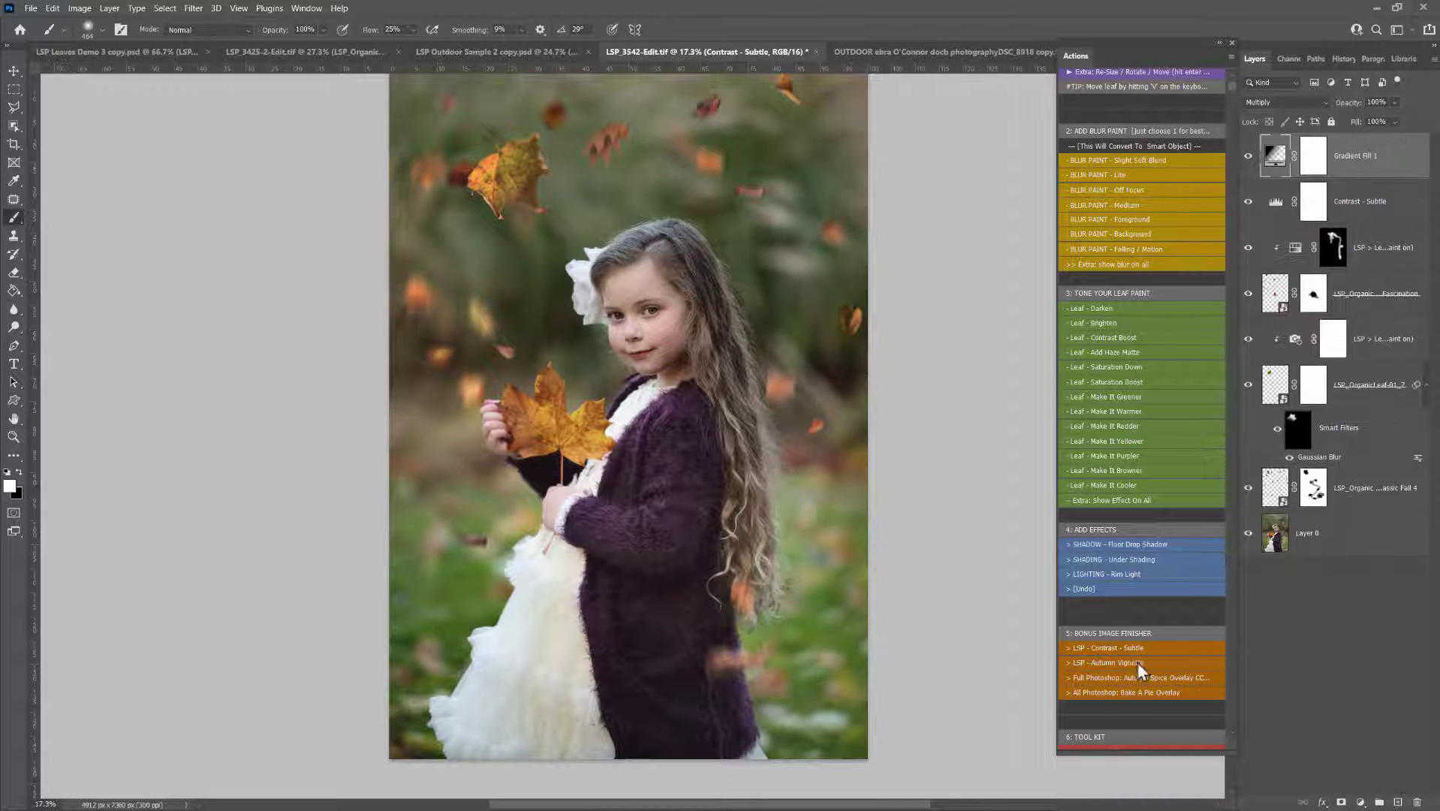
pyautogui.click(1108, 662)
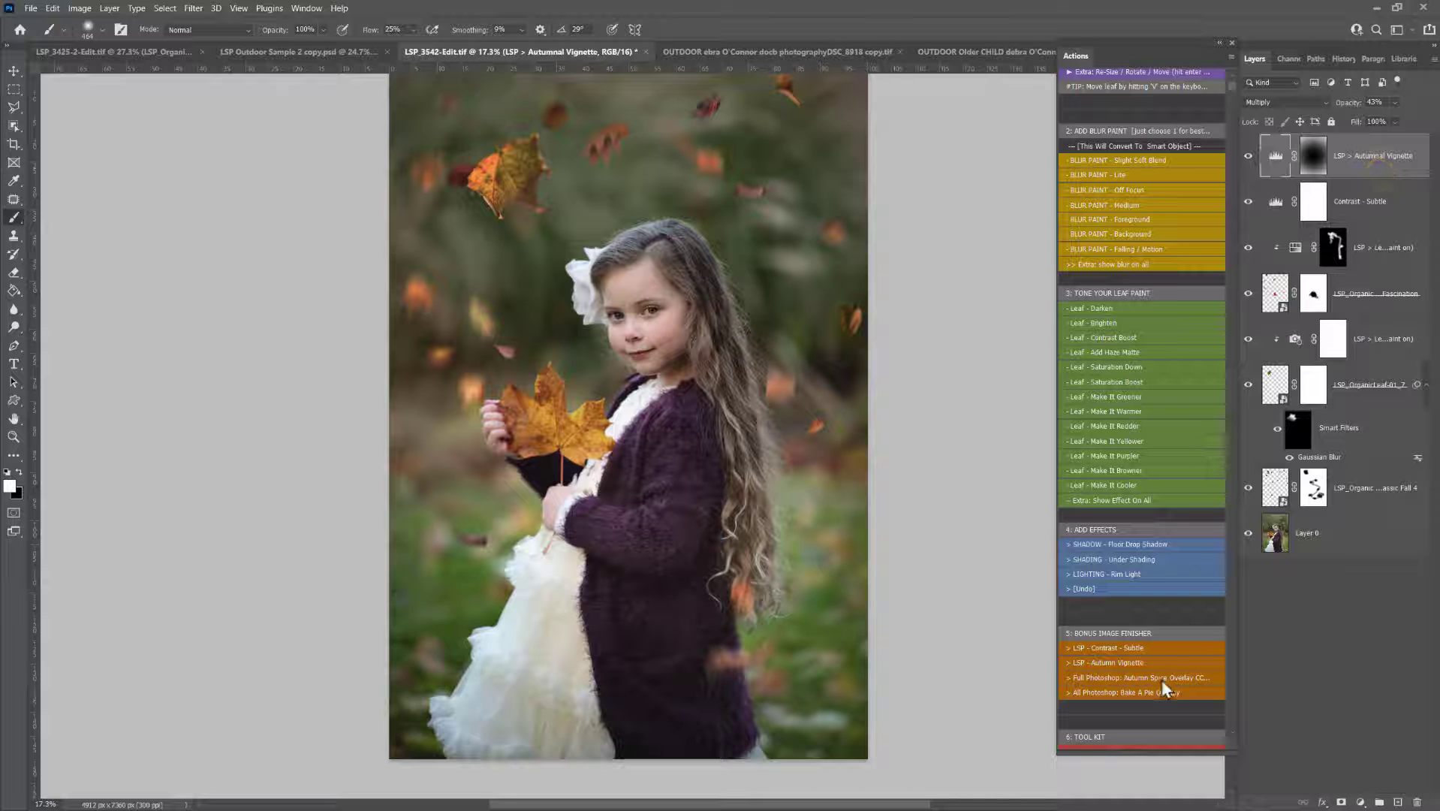
pyautogui.click(1141, 677)
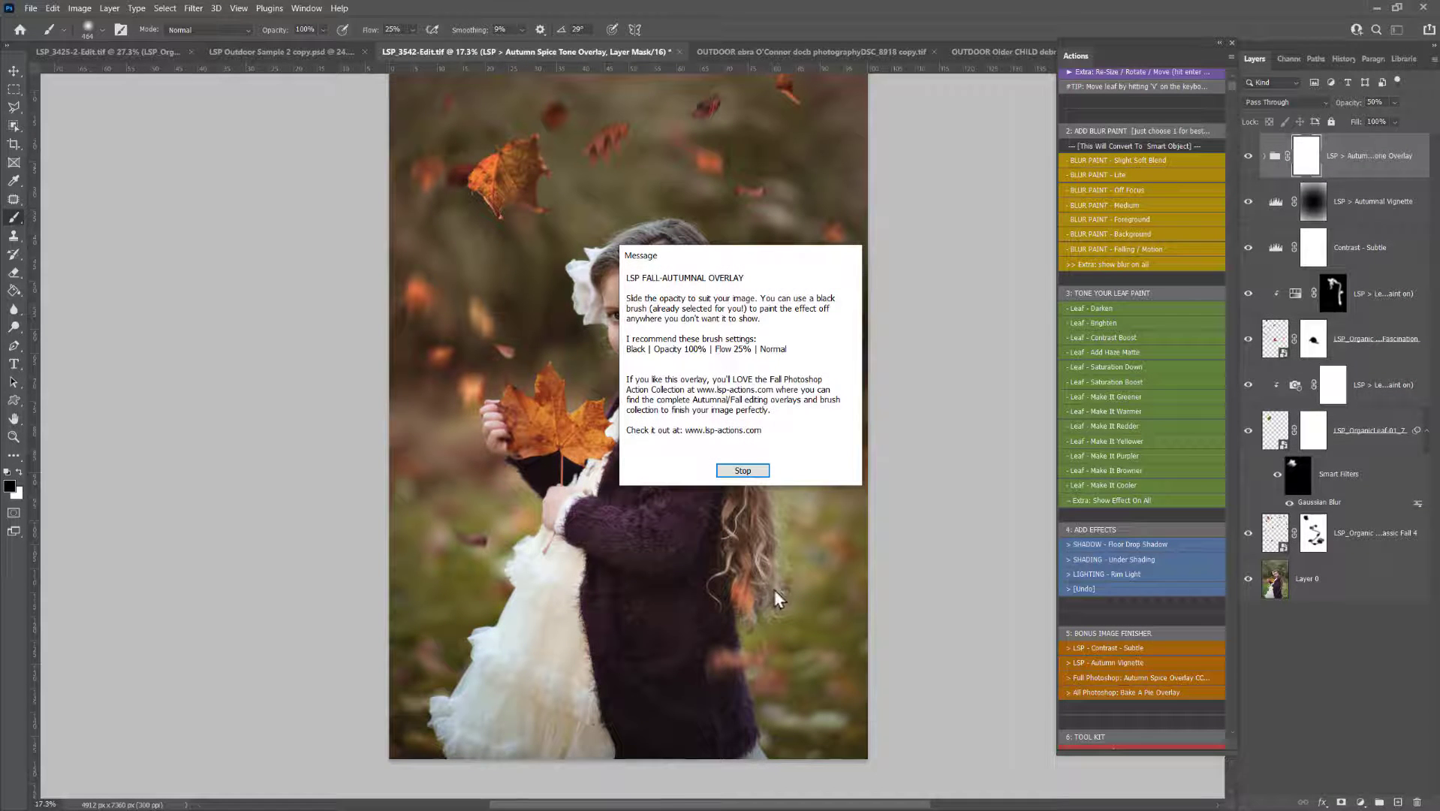
pyautogui.click(742, 470)
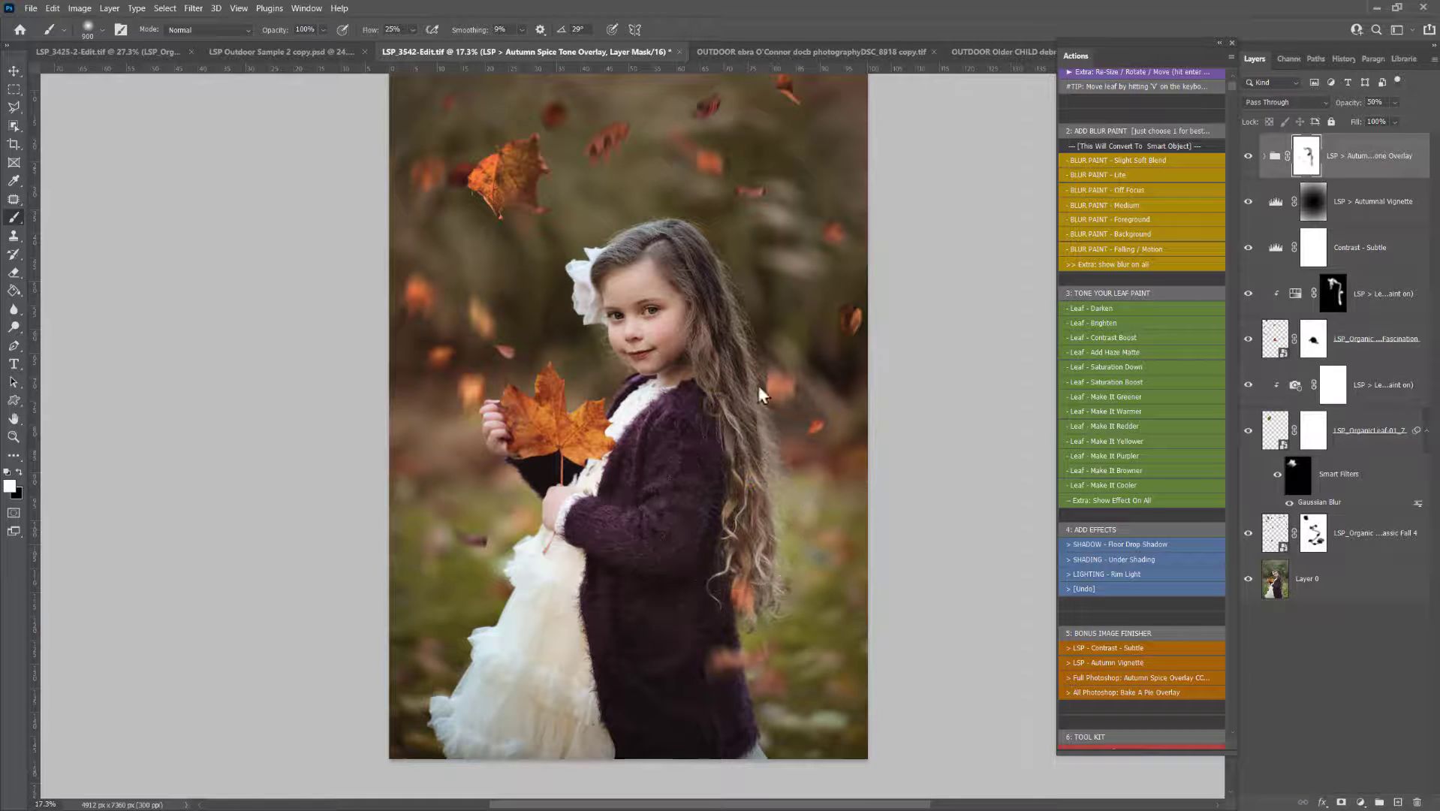
# Toggle the autumn spice grade's visibility to compare before and after.
pyautogui.click(1247, 156)
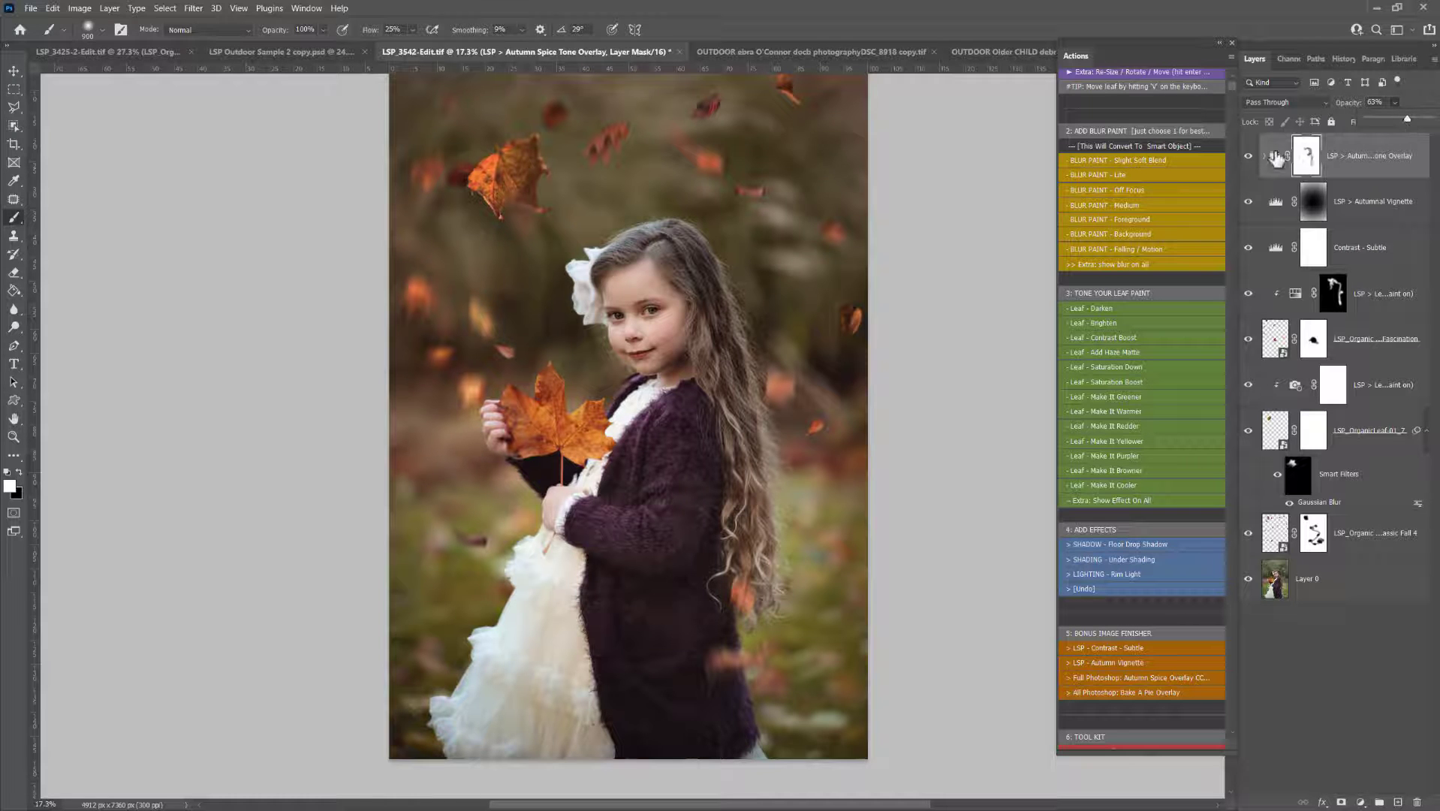
pyautogui.click(1247, 154)
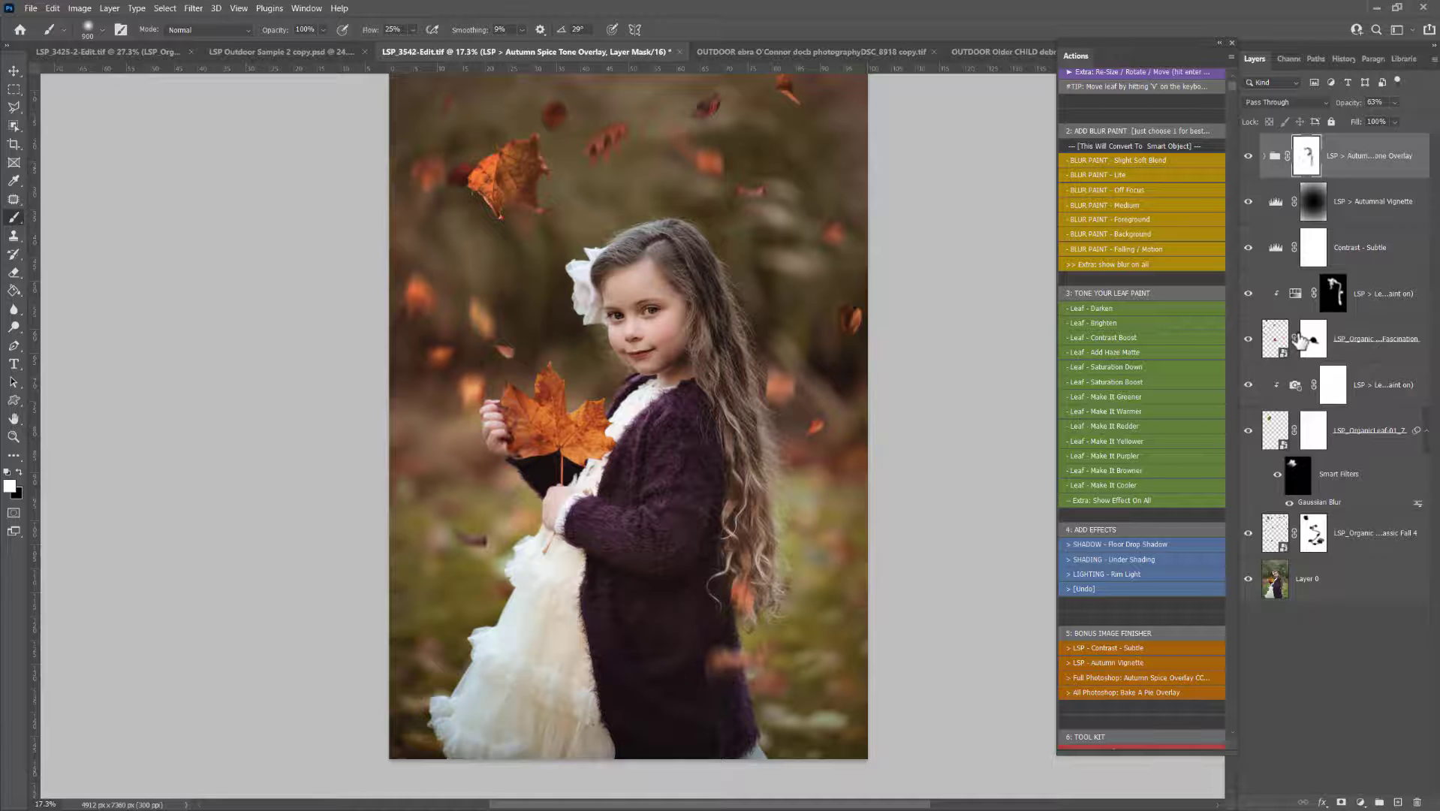
pyautogui.moveTo(1312, 338)
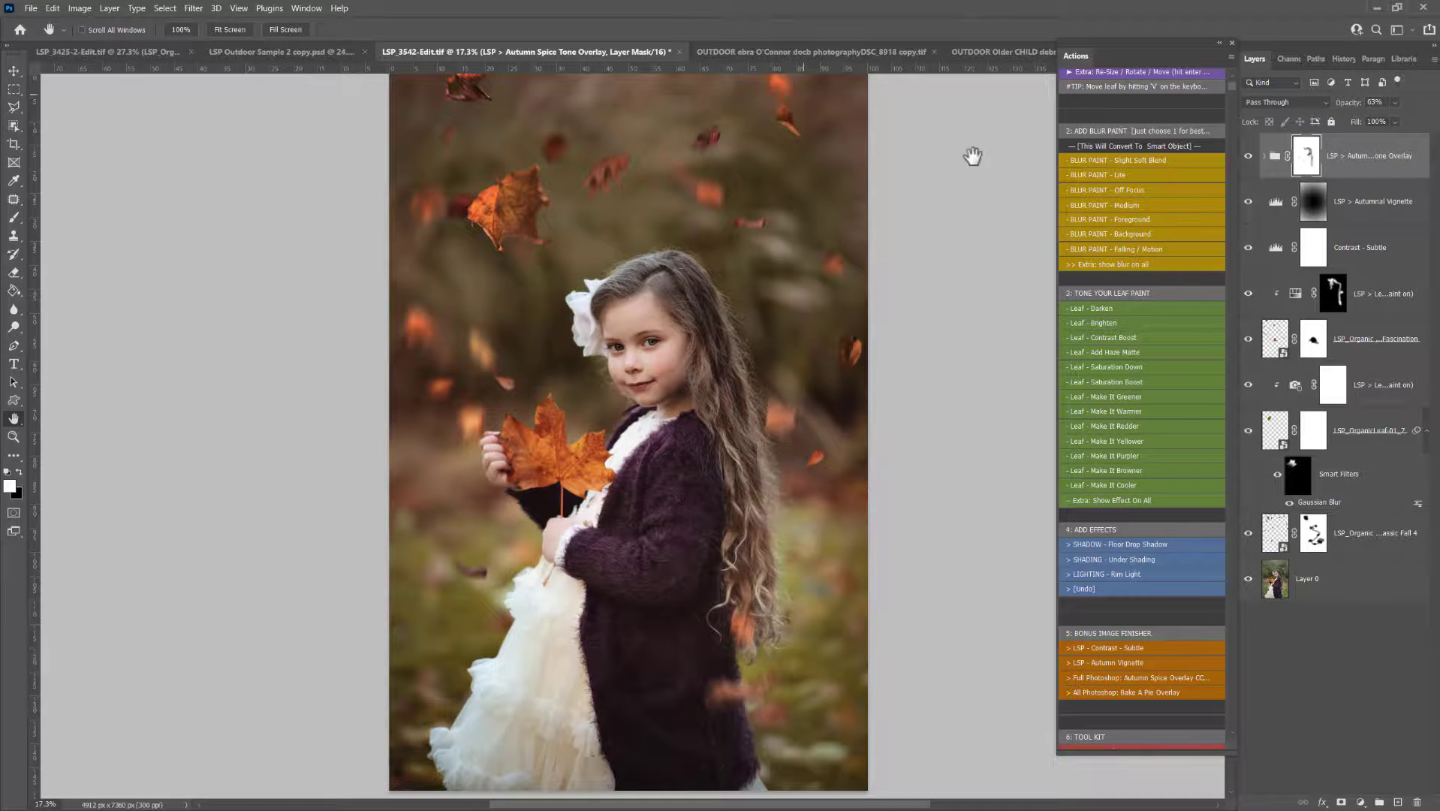
# Switch to the woodland mother-and-child photo and reveal its hidden falling-leaf layers.
pyautogui.click(812, 51)
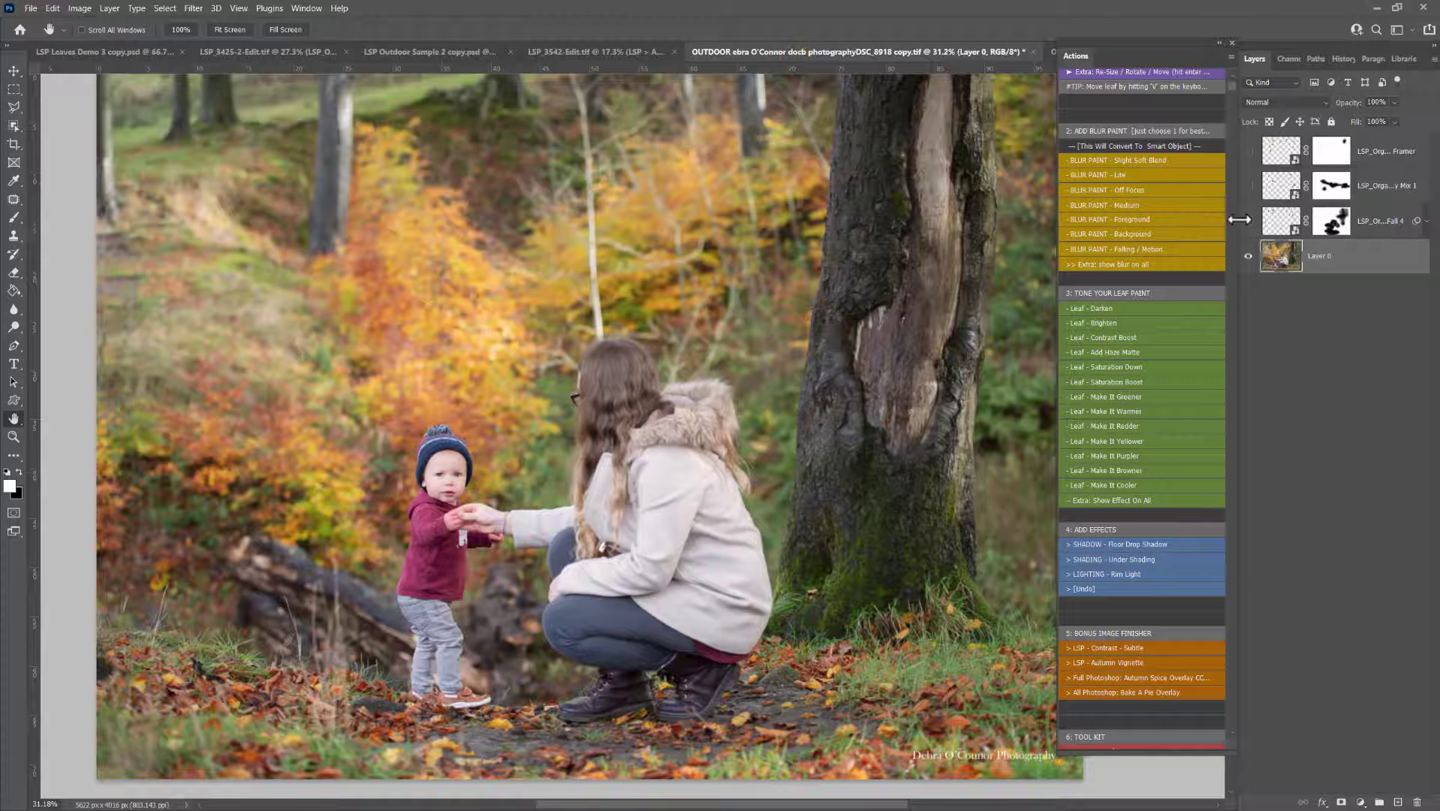
pyautogui.click(1247, 185)
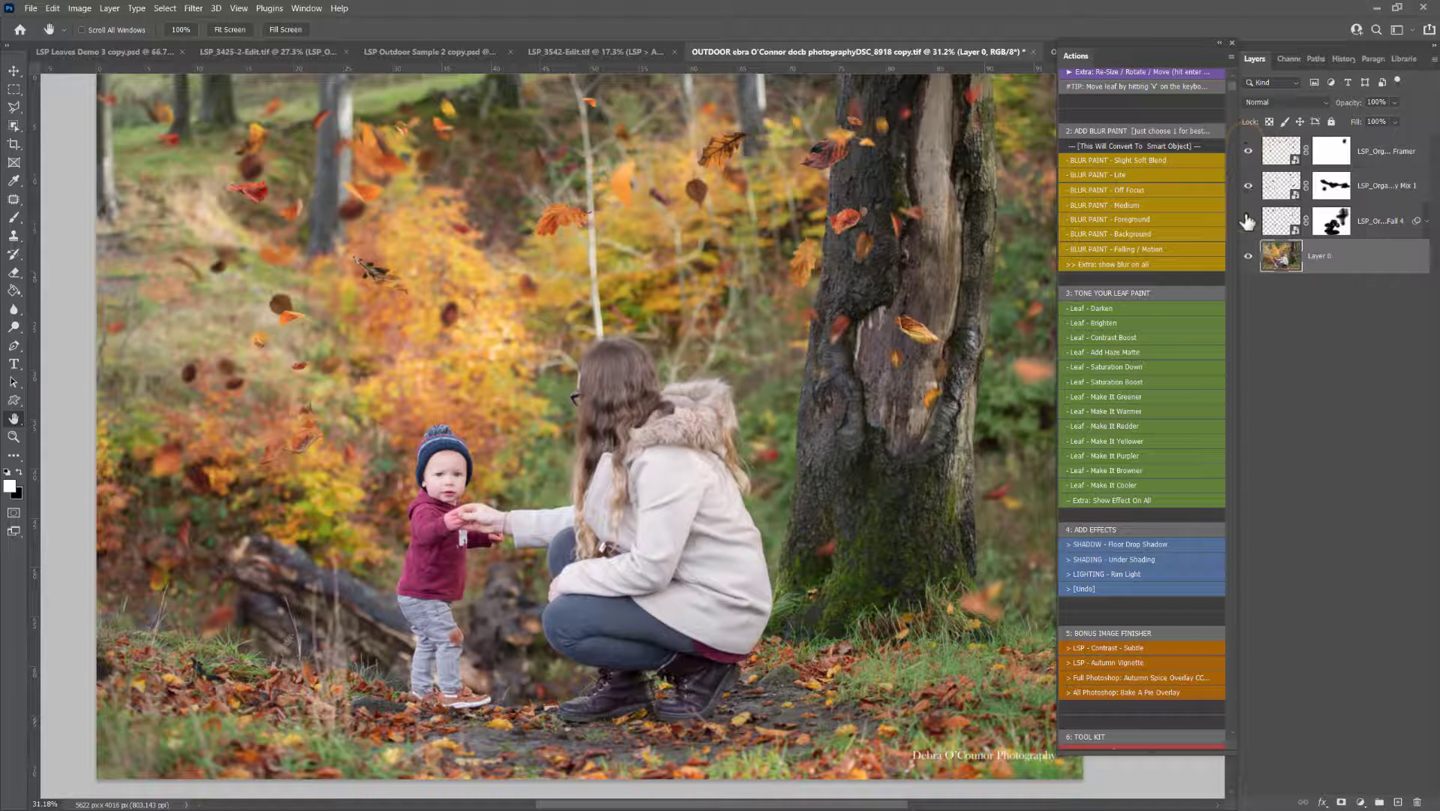
pyautogui.click(1248, 187)
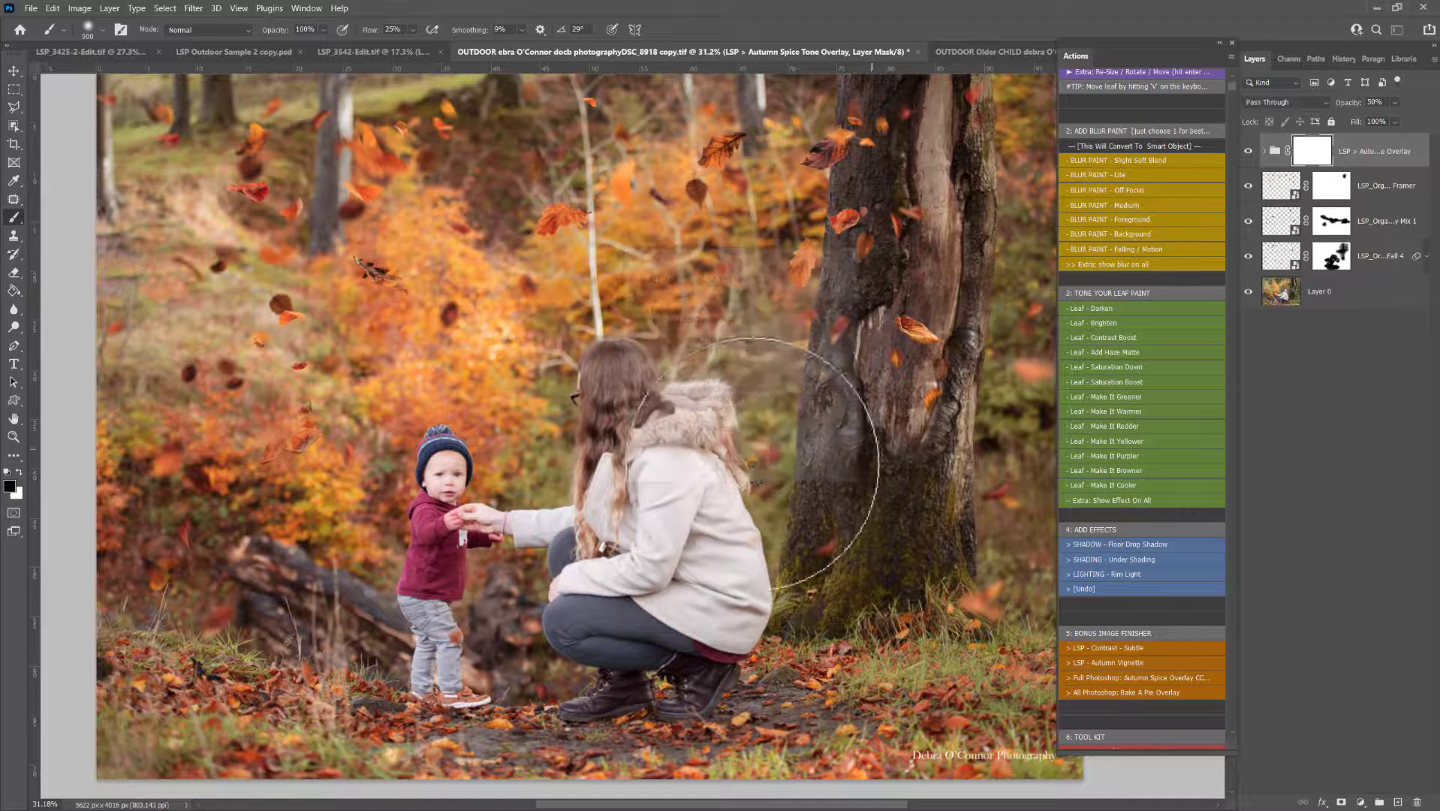
# Apply the Autumn Spice Overlay grade and LSP Autumn Vignette, toggling leaf layers to compare.
pyautogui.click(1375, 102)
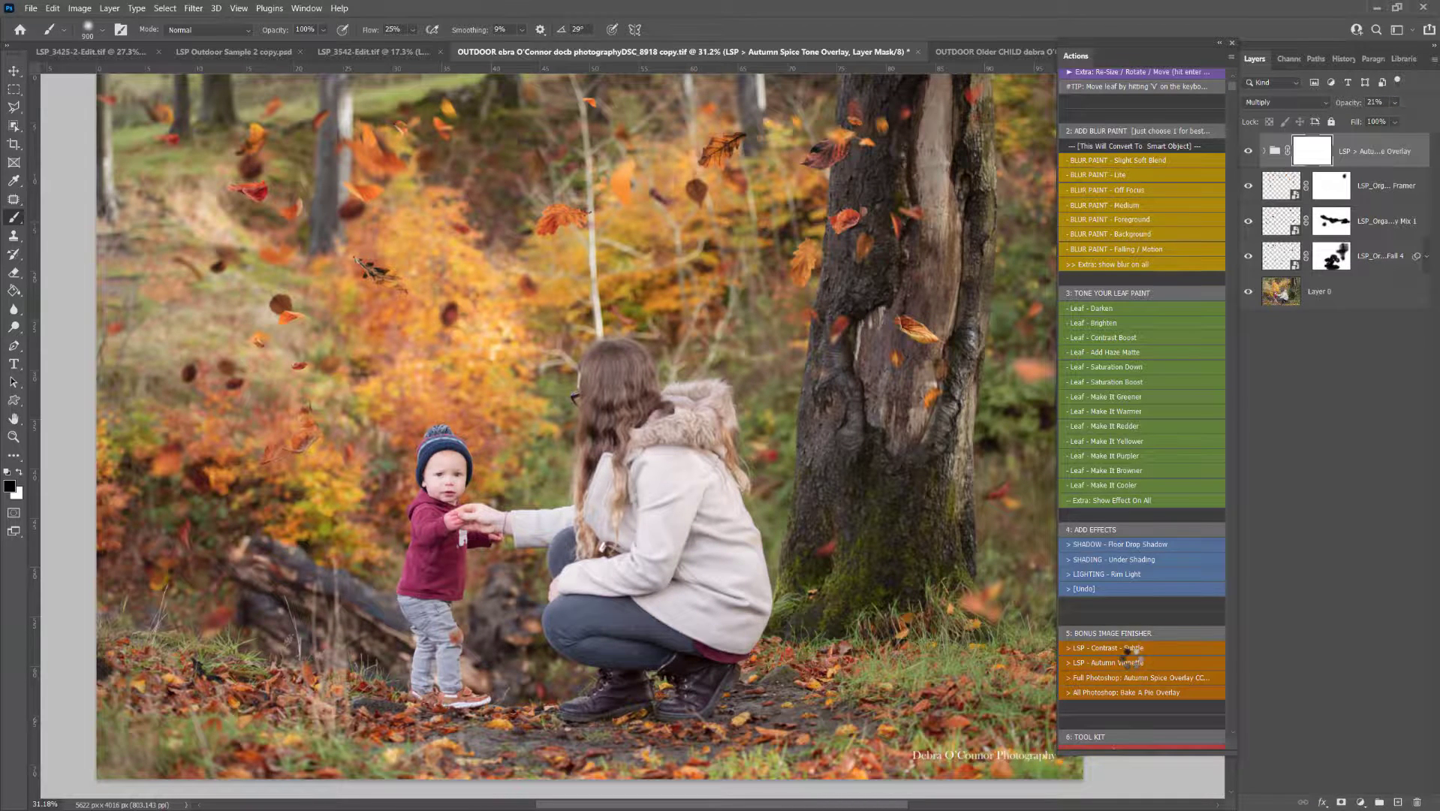
pyautogui.click(1106, 662)
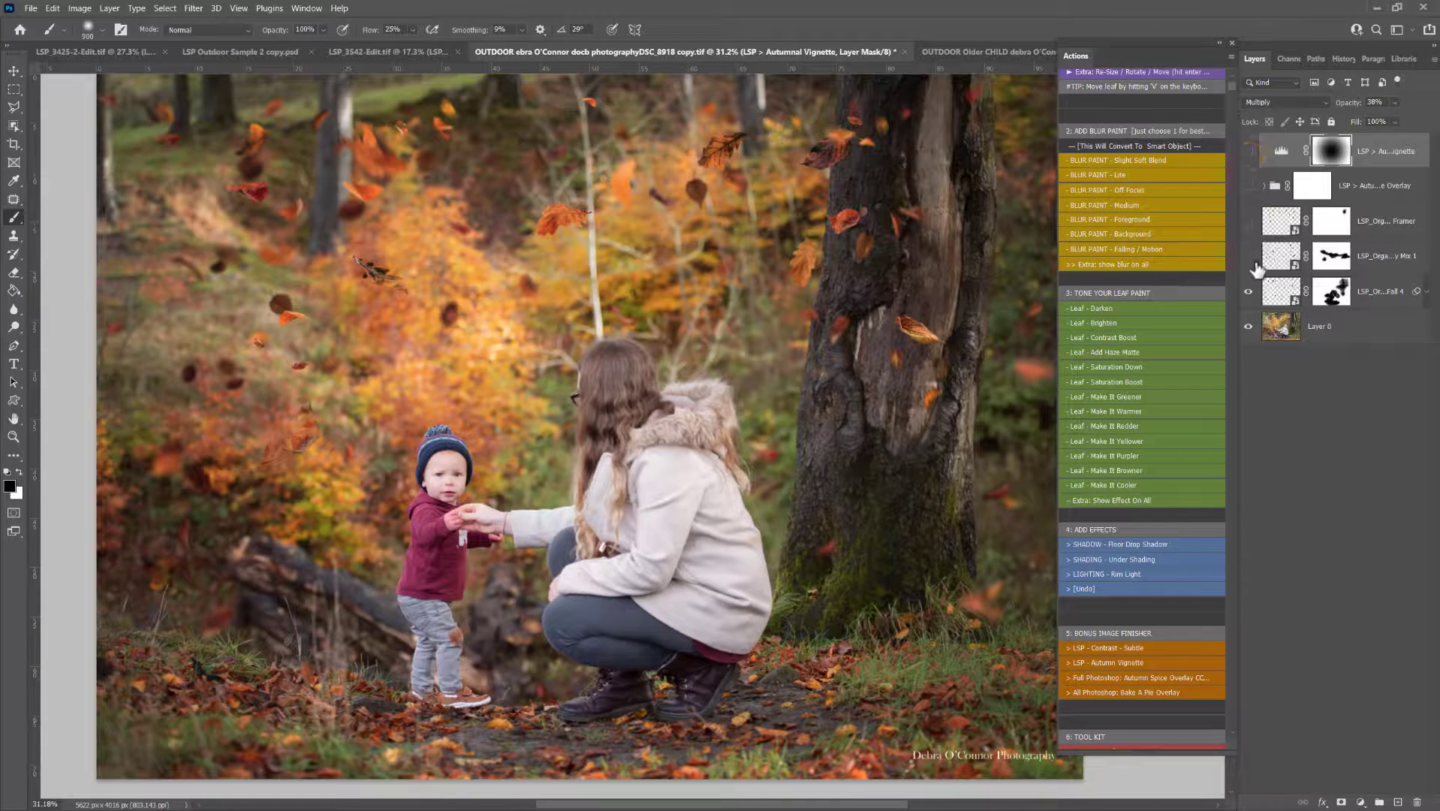
pyautogui.click(1247, 221)
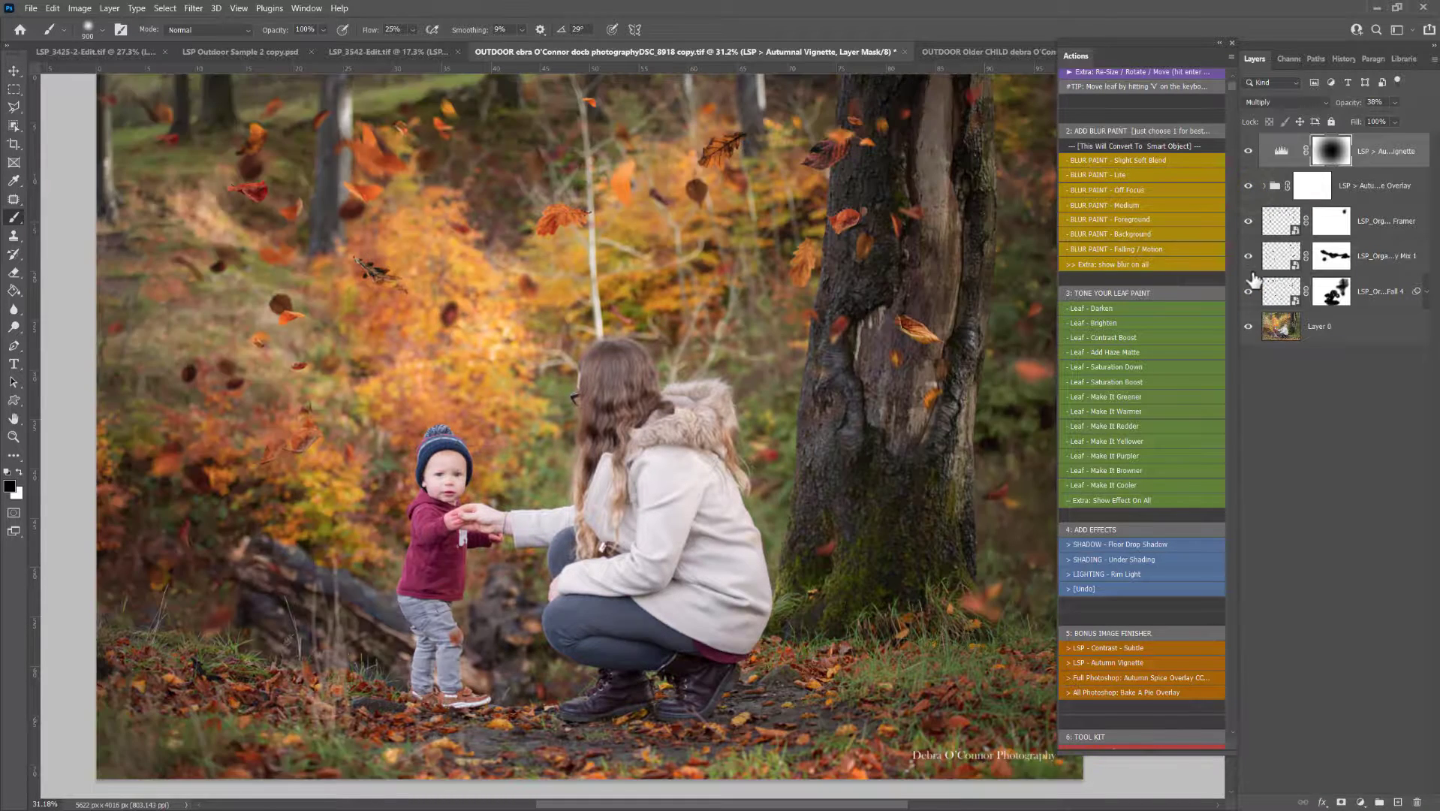
pyautogui.click(1248, 291)
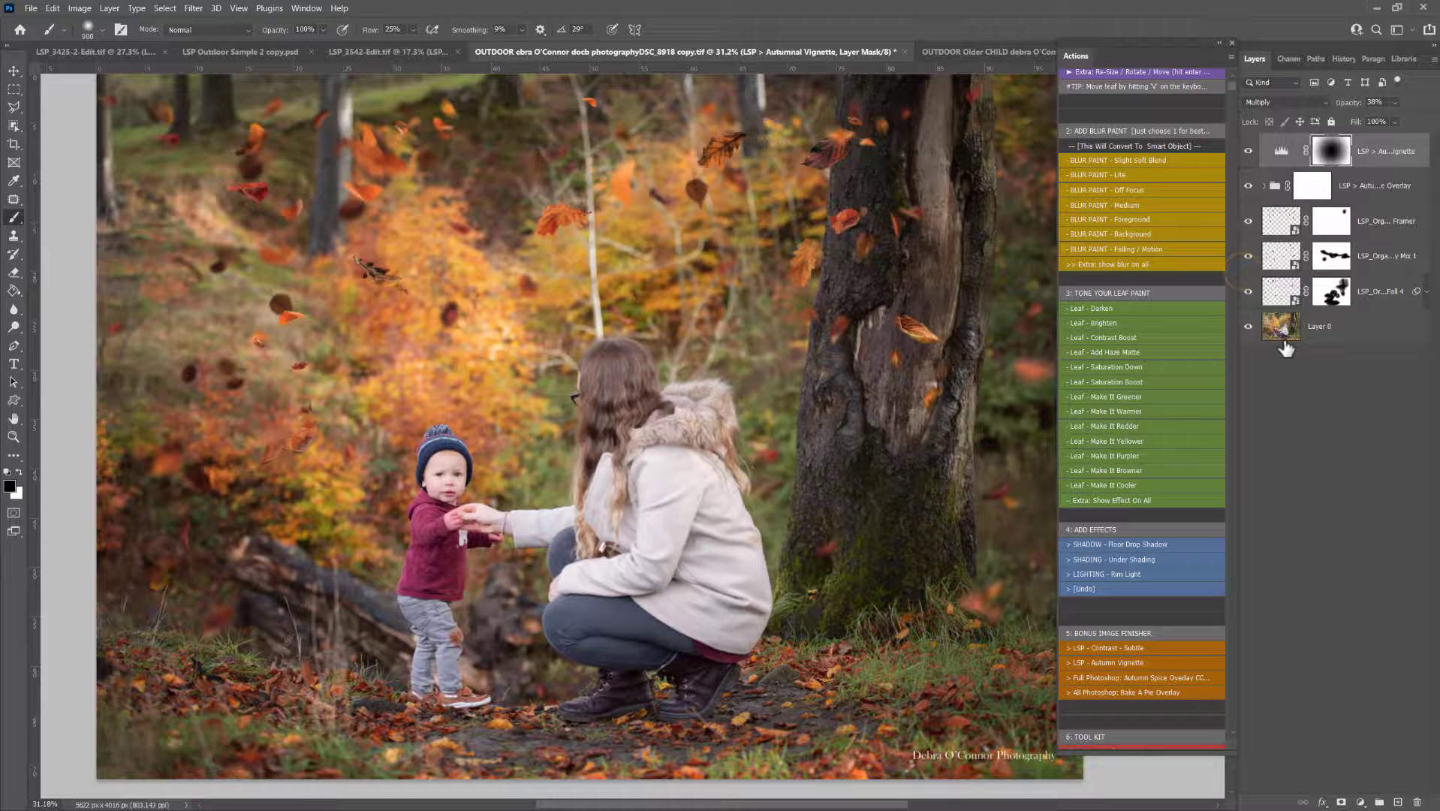